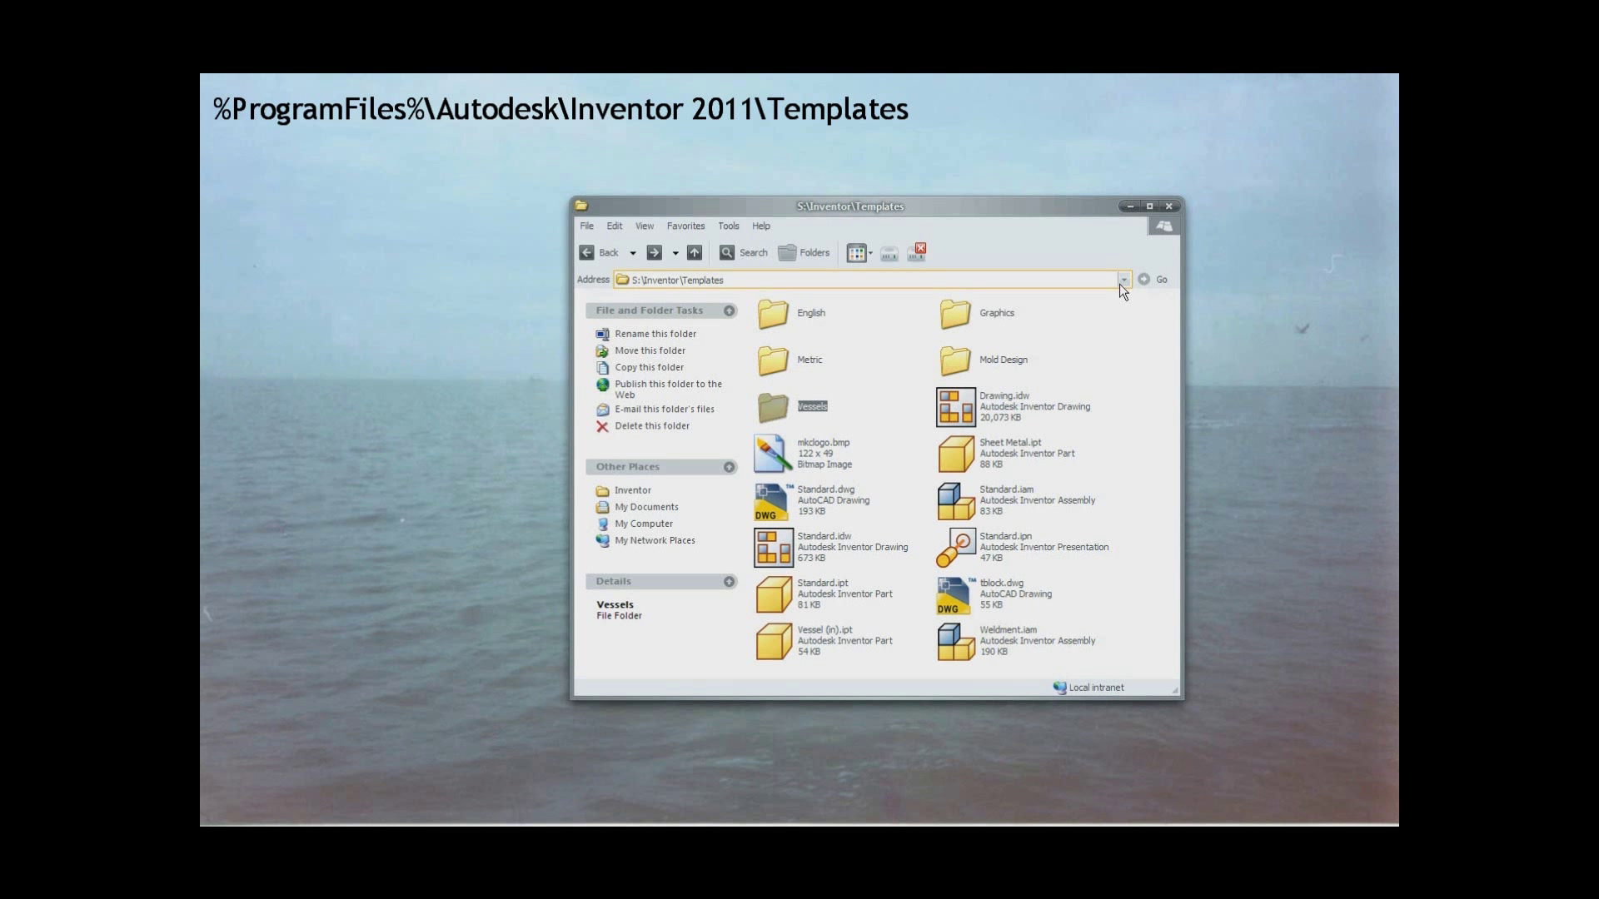
mouse_move(747, 280)
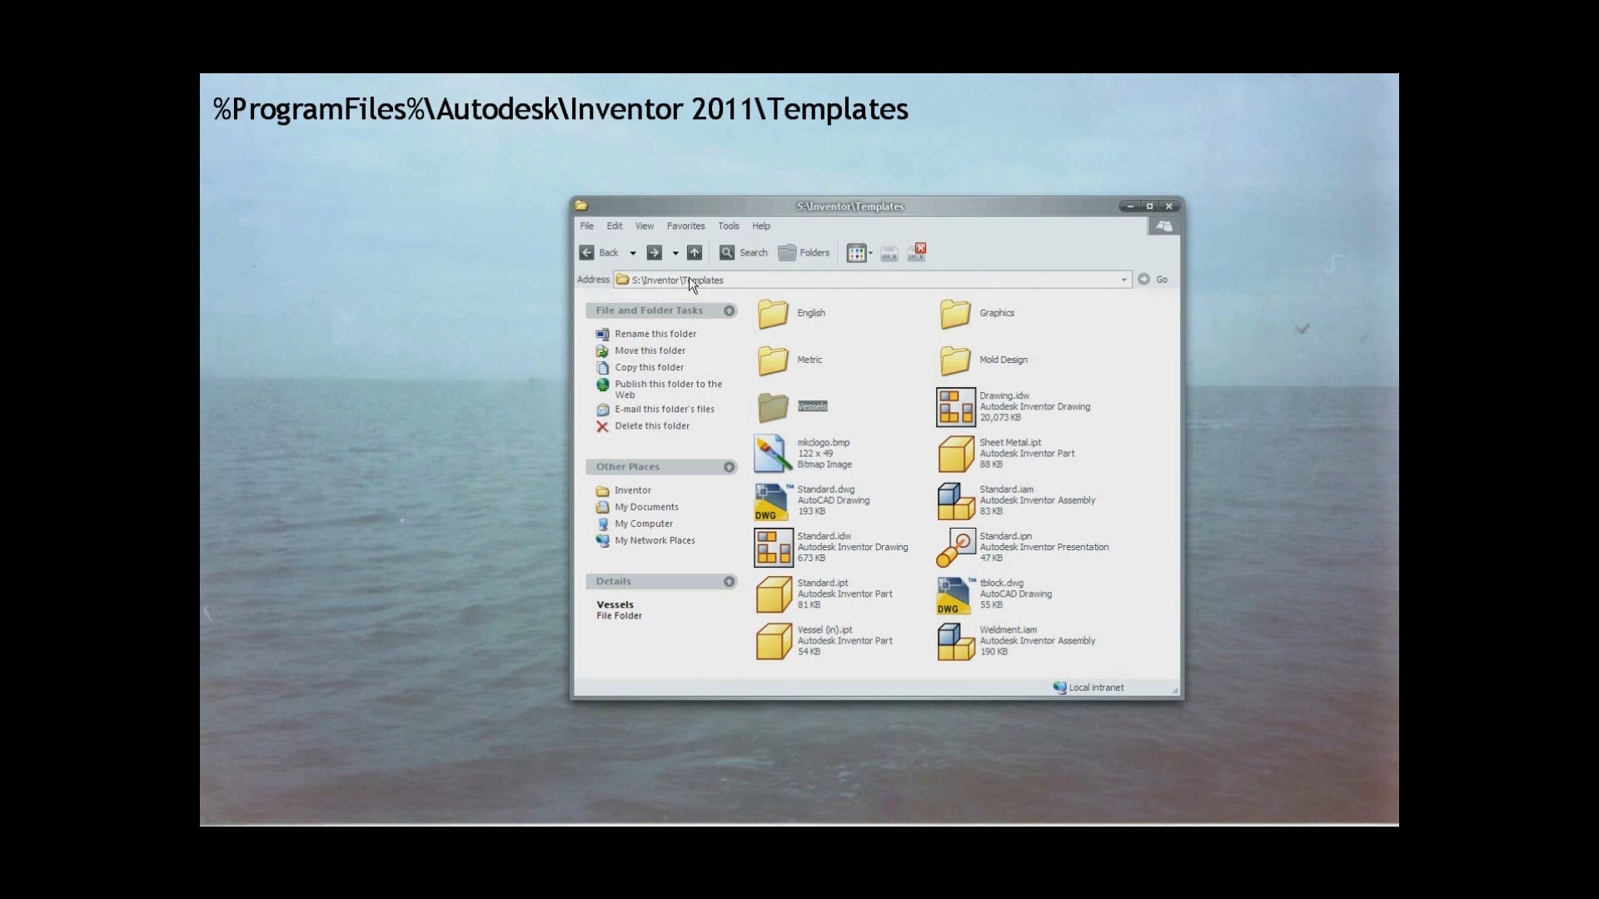
mouse_move(775, 413)
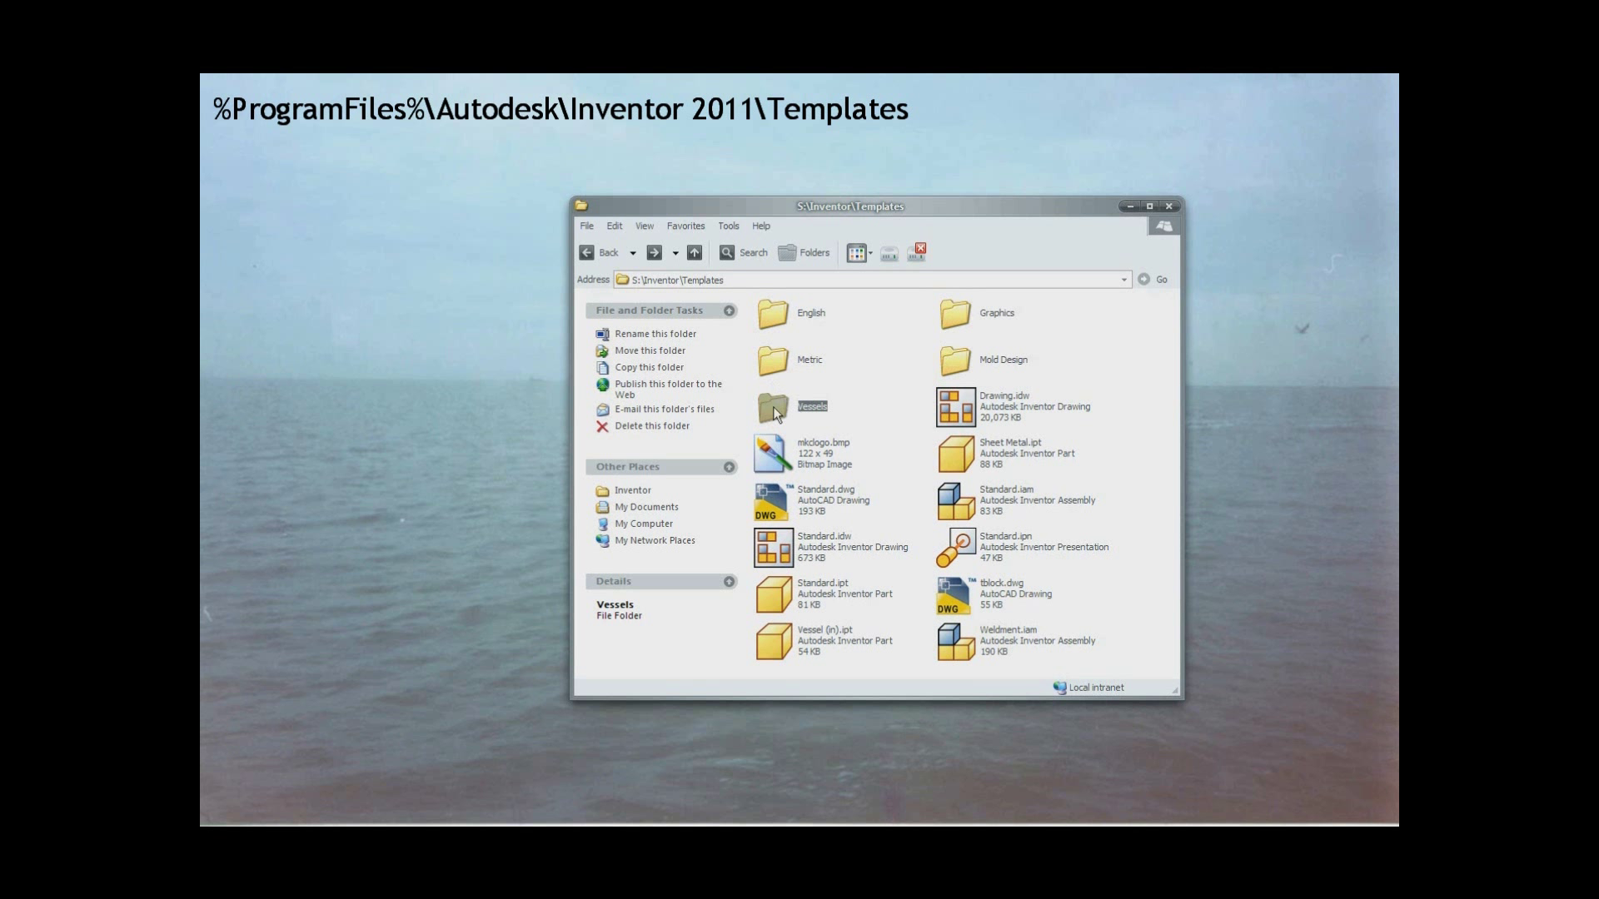
mouse_move(816, 414)
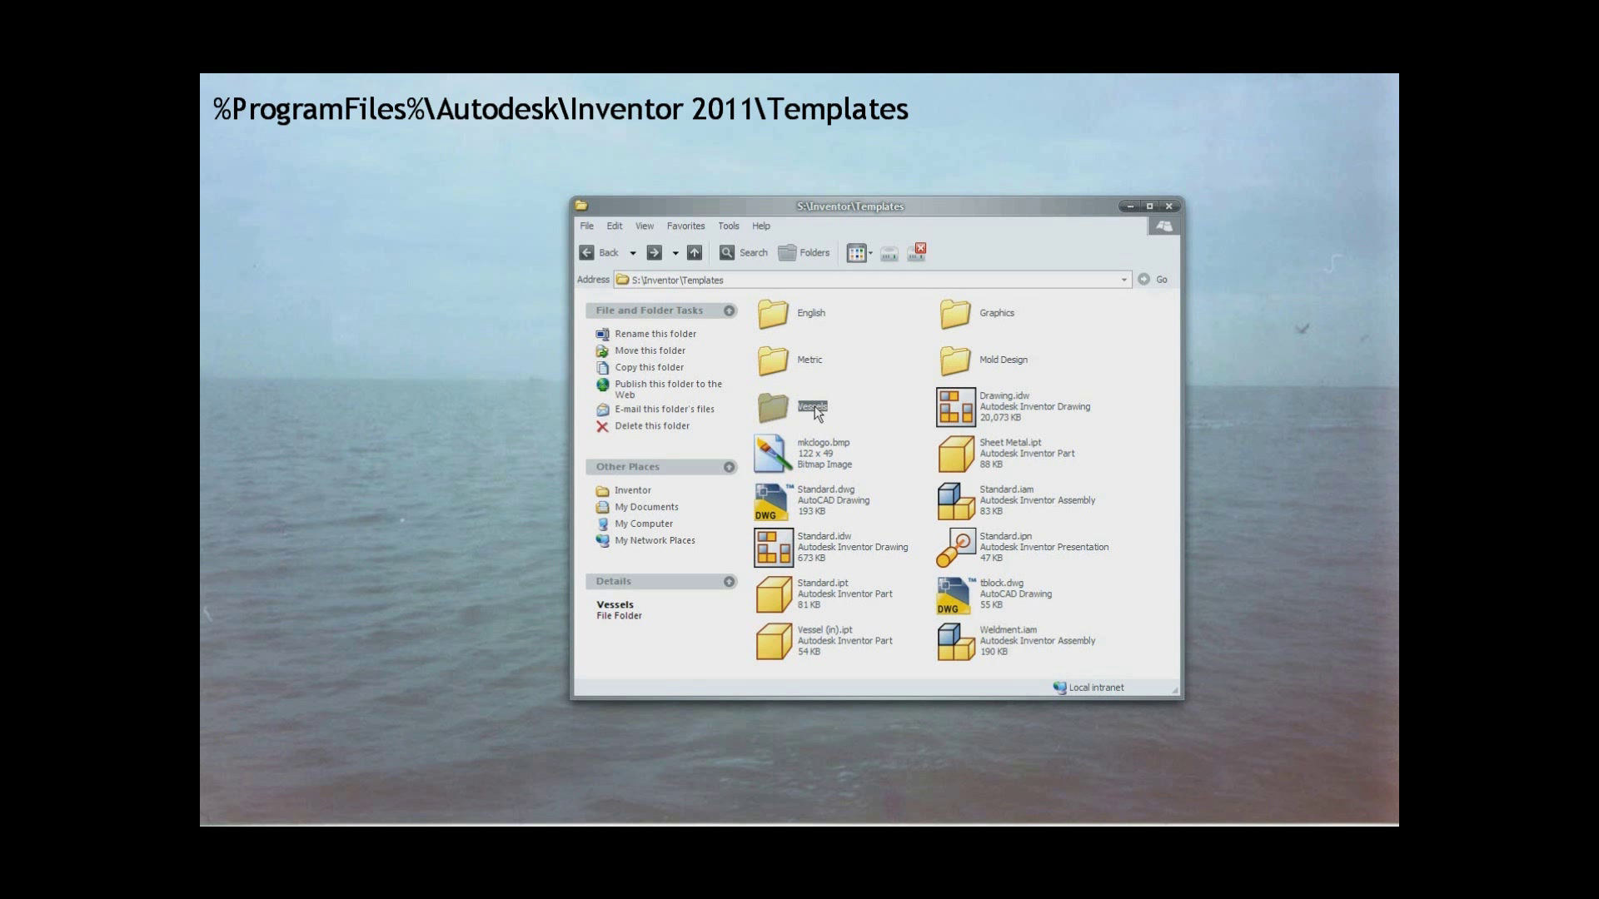
mouse_move(794, 430)
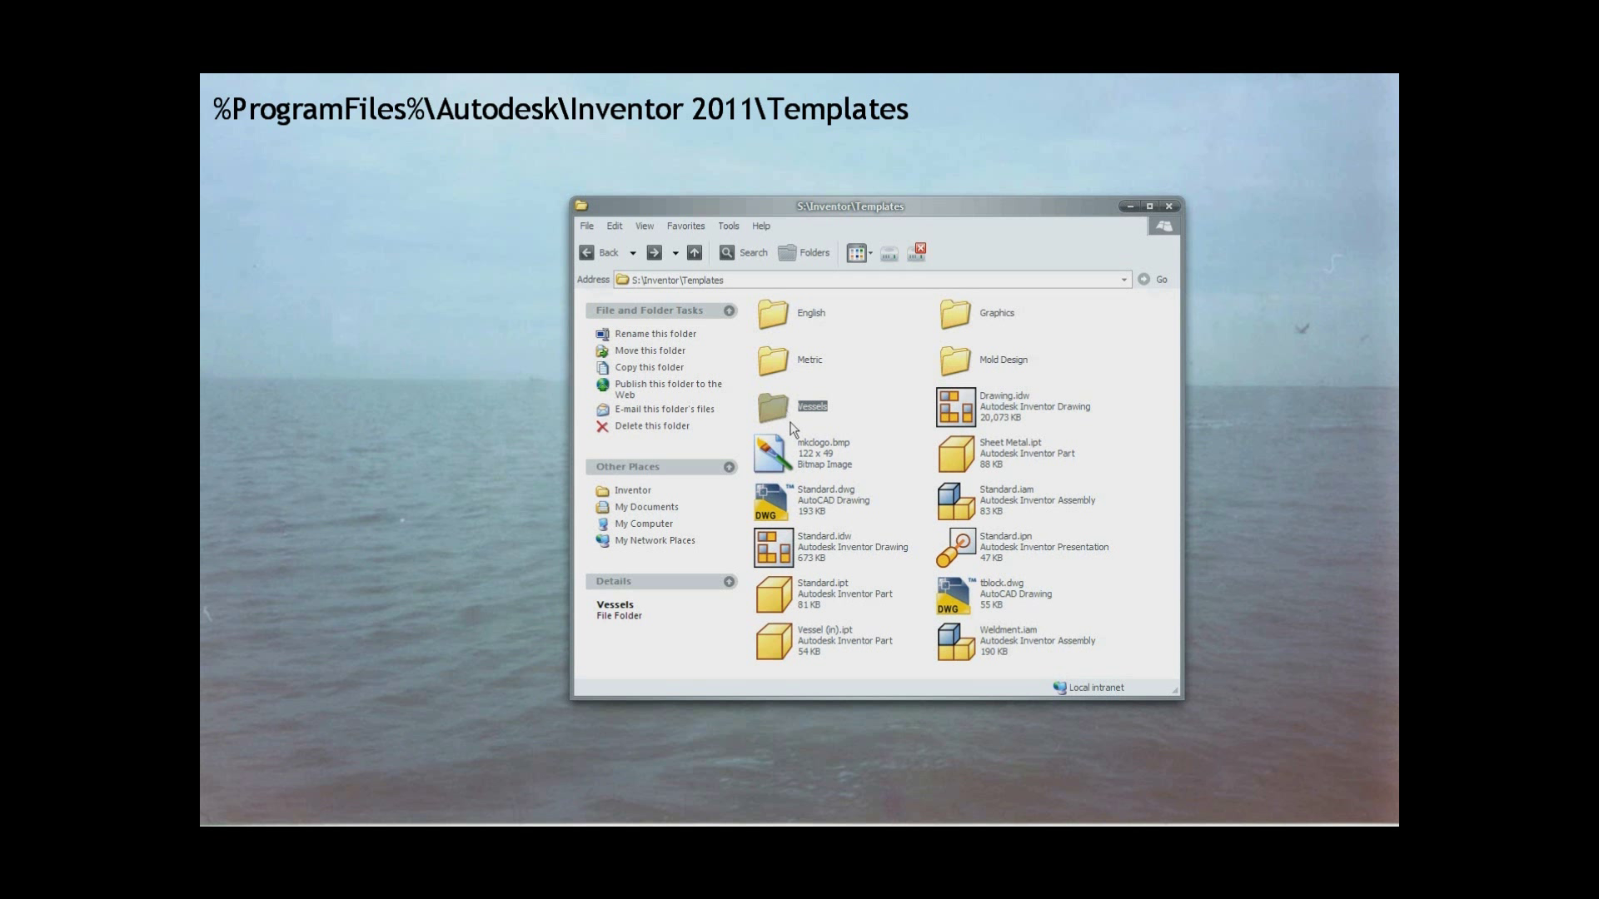
From Explorer's Templates\Vessels folder, open the Vessel.ipt part template in Inventor.
left_click(822, 591)
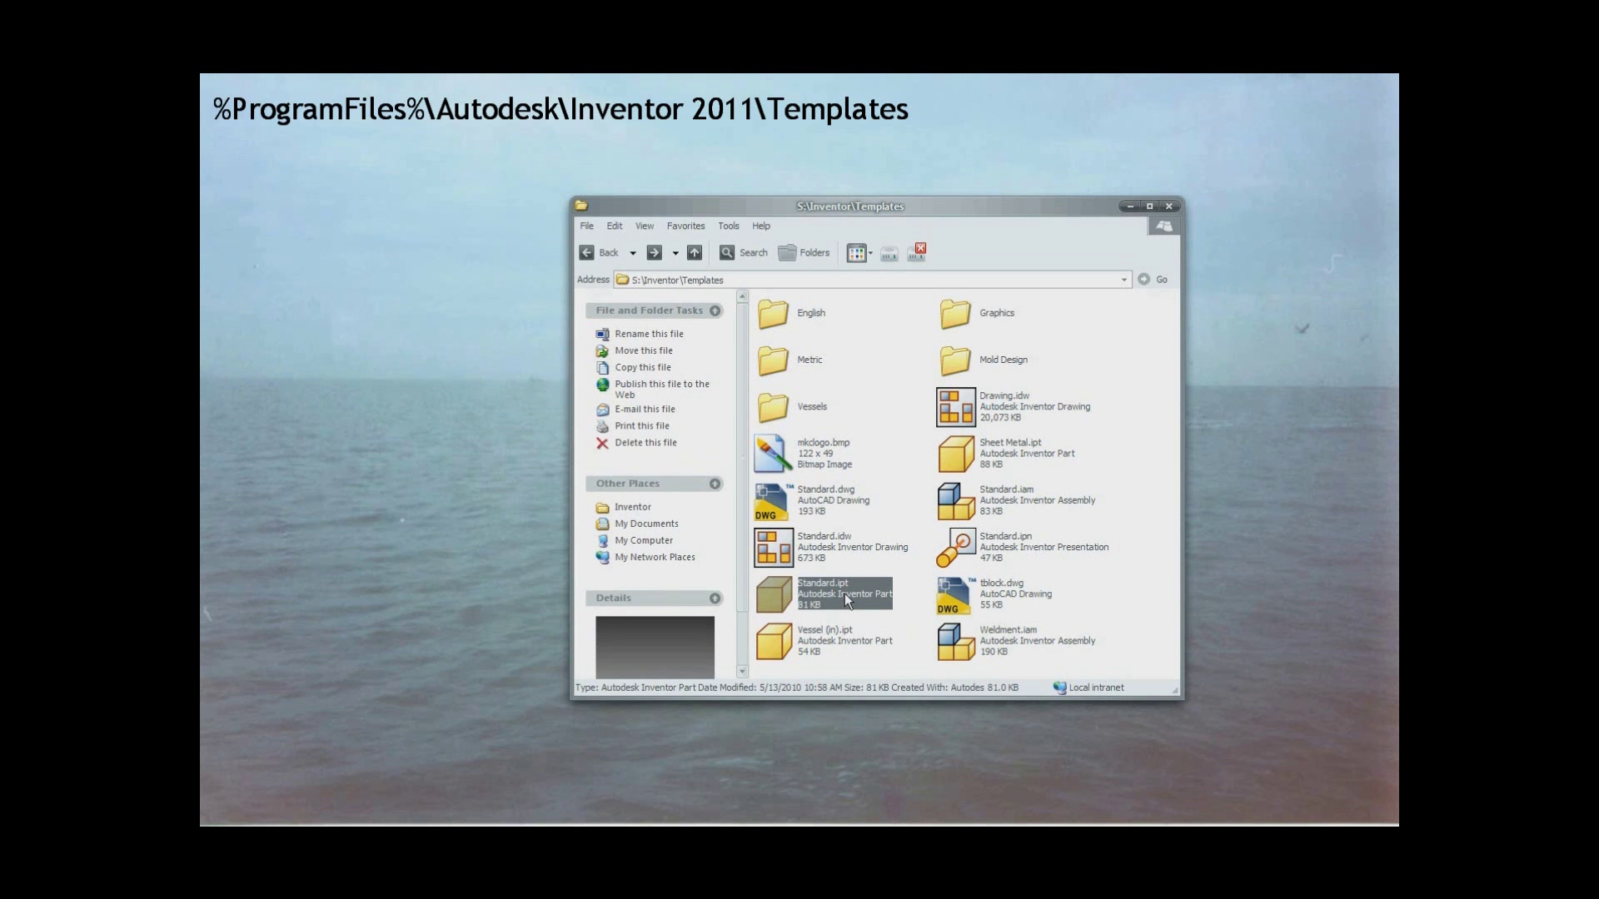
mouse_move(986, 532)
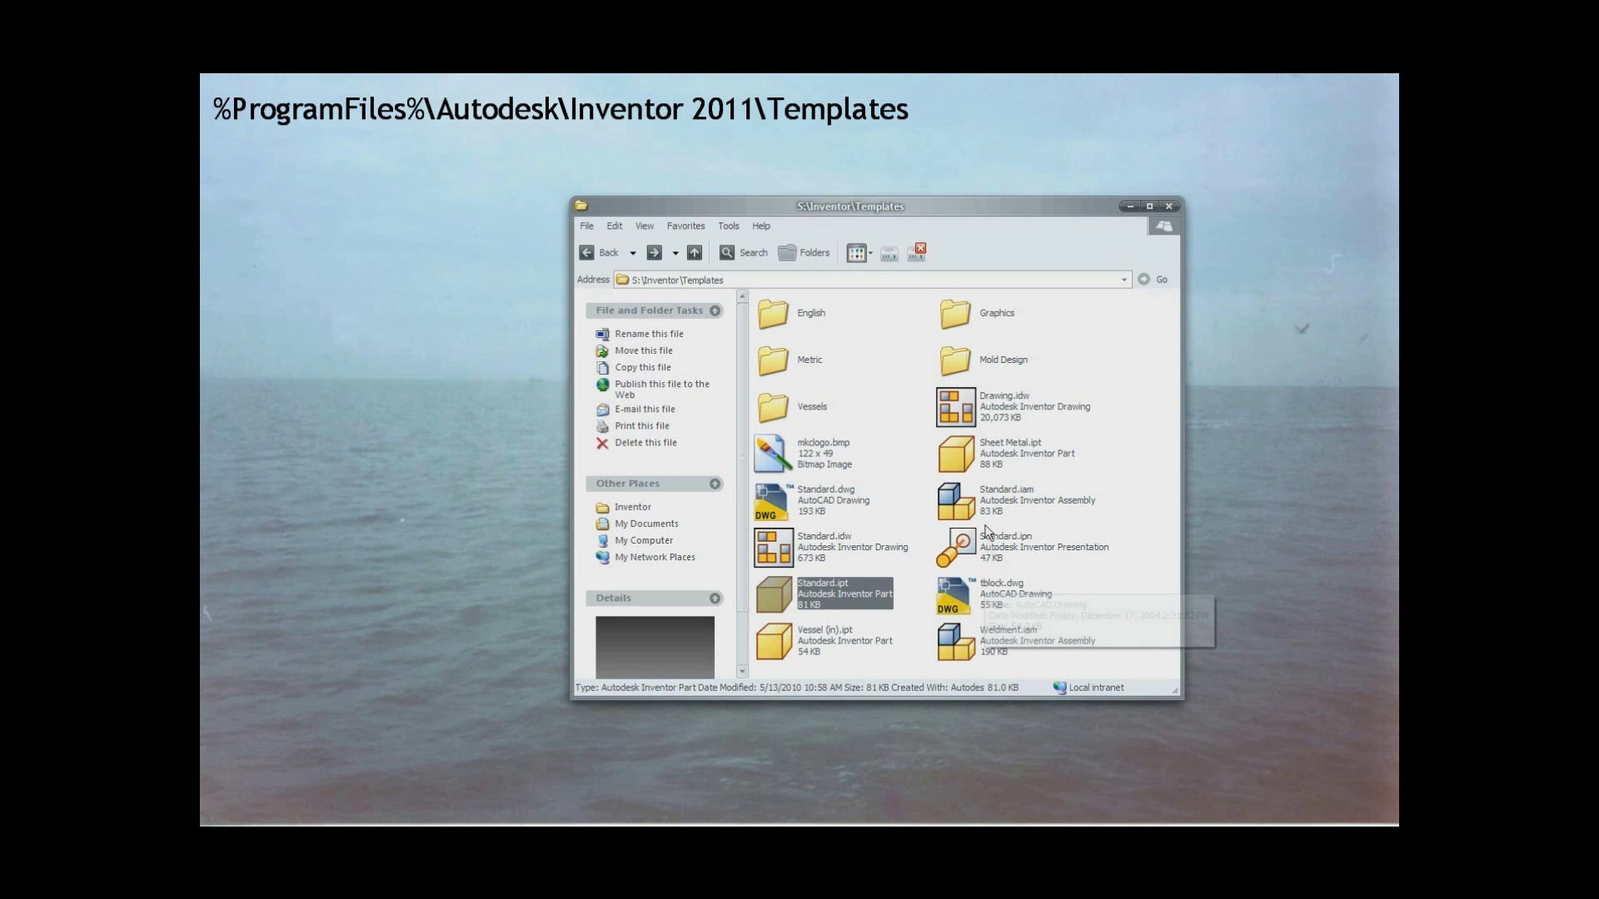
left_click(1035, 500)
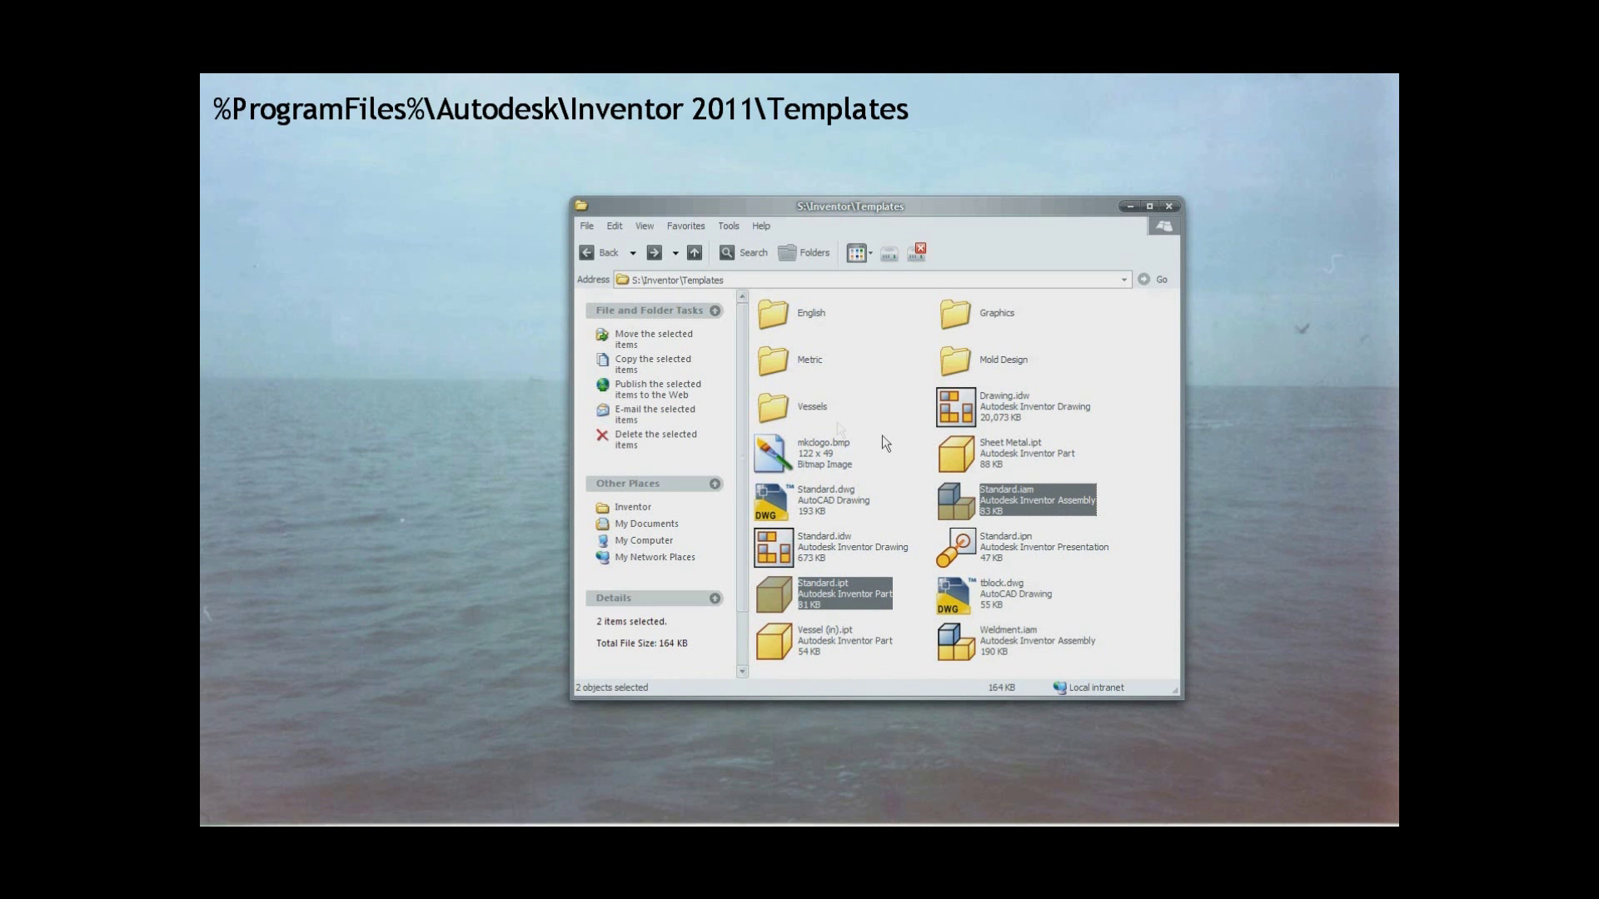
double_click(810, 406)
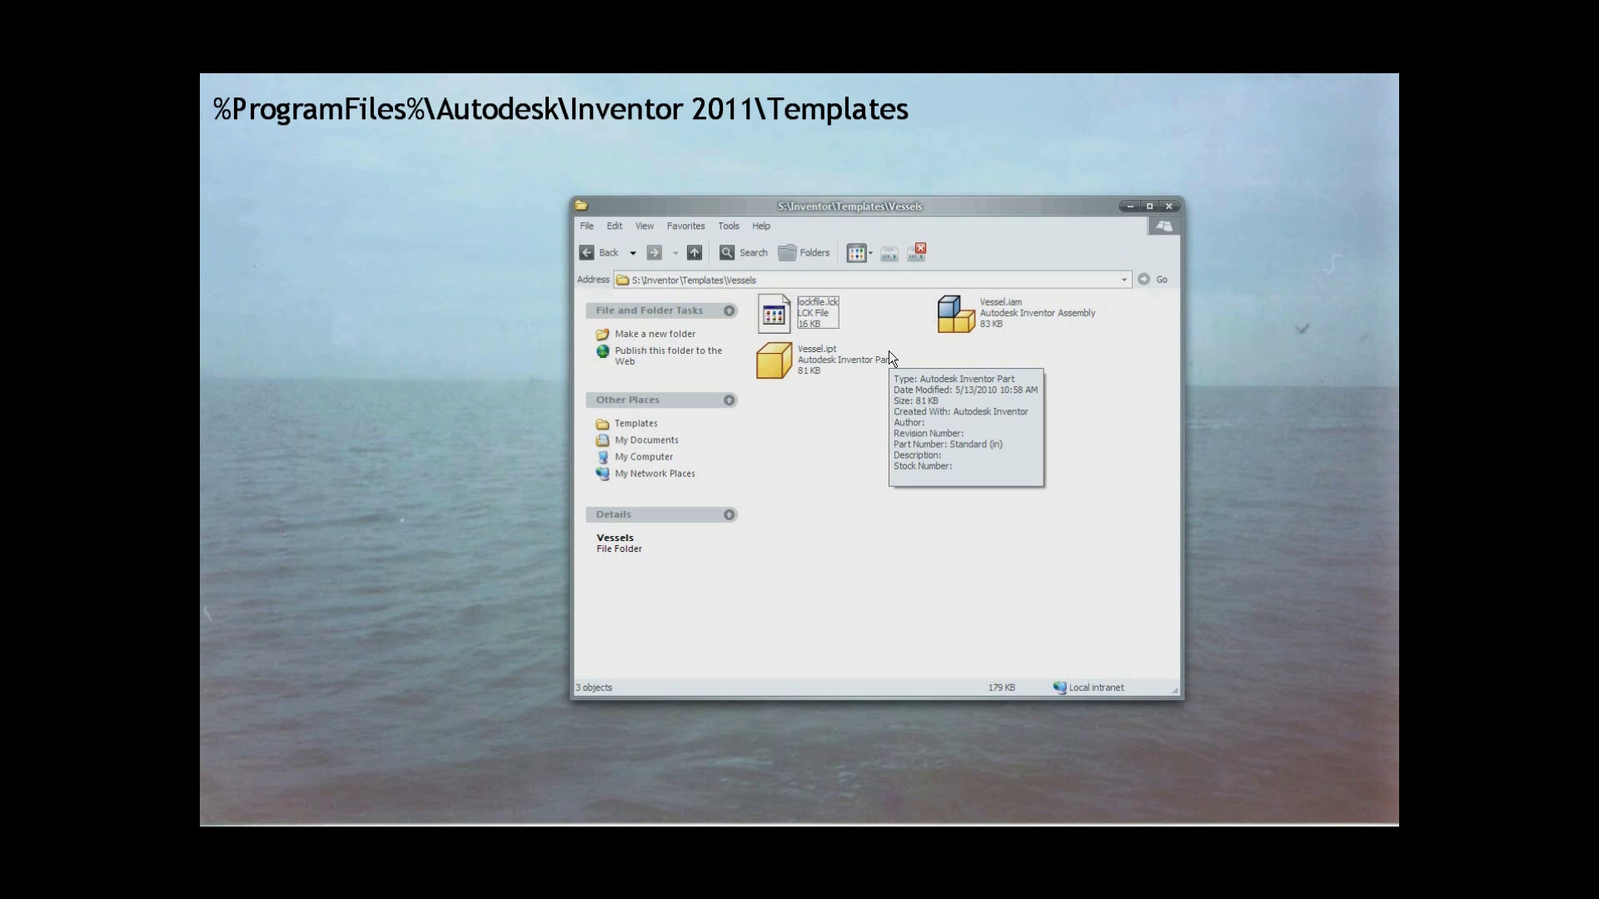
left_click(773, 362)
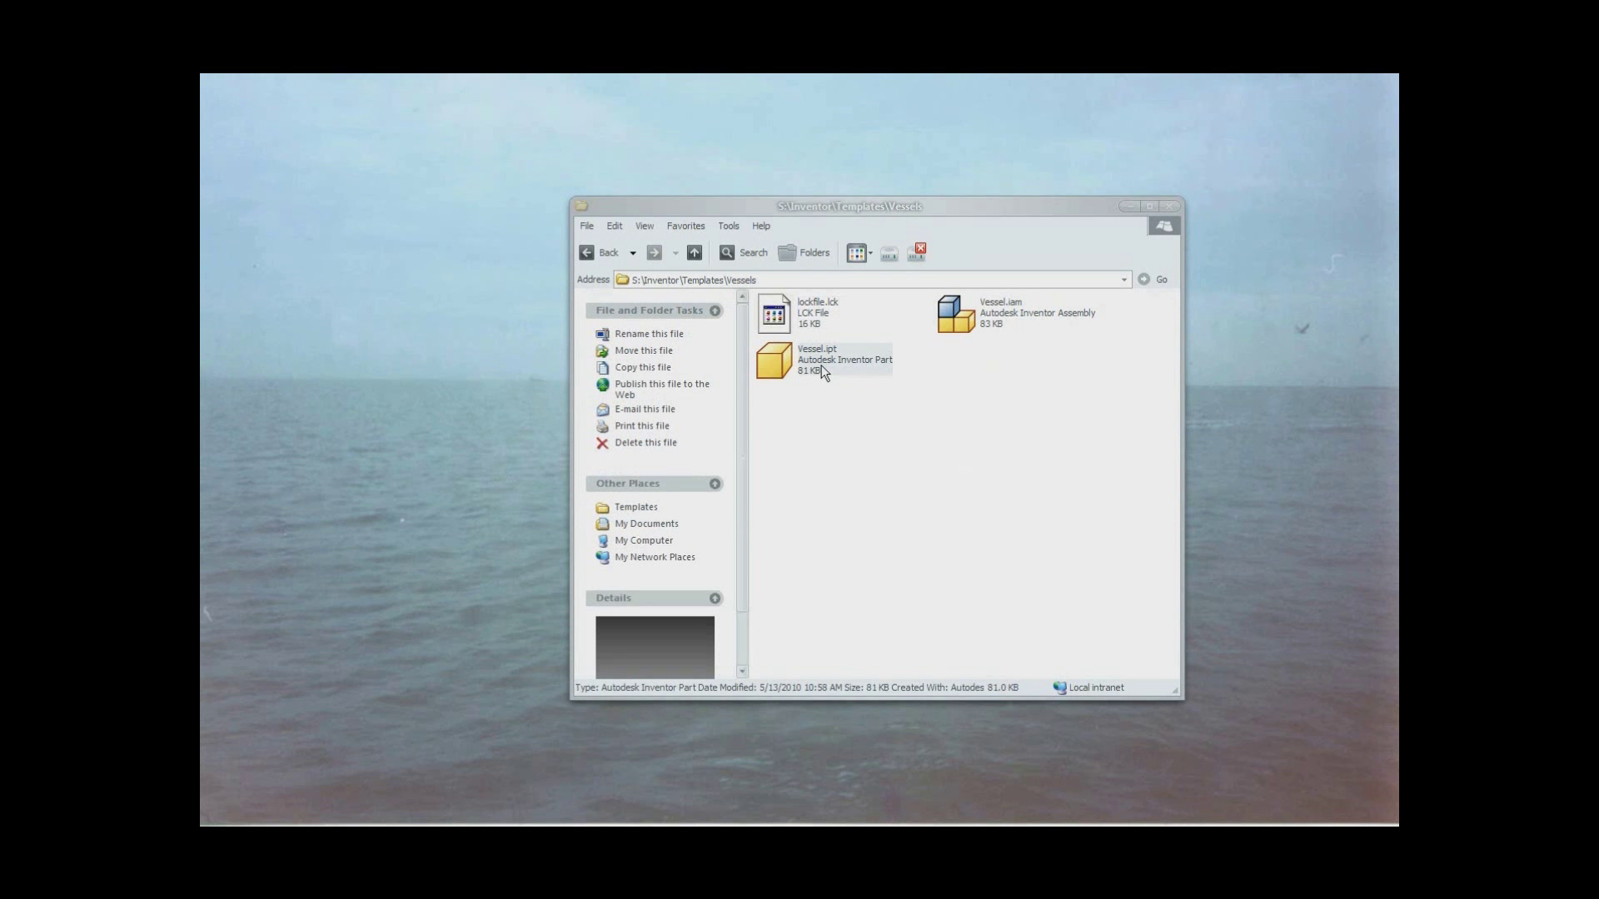
right_click(816, 362)
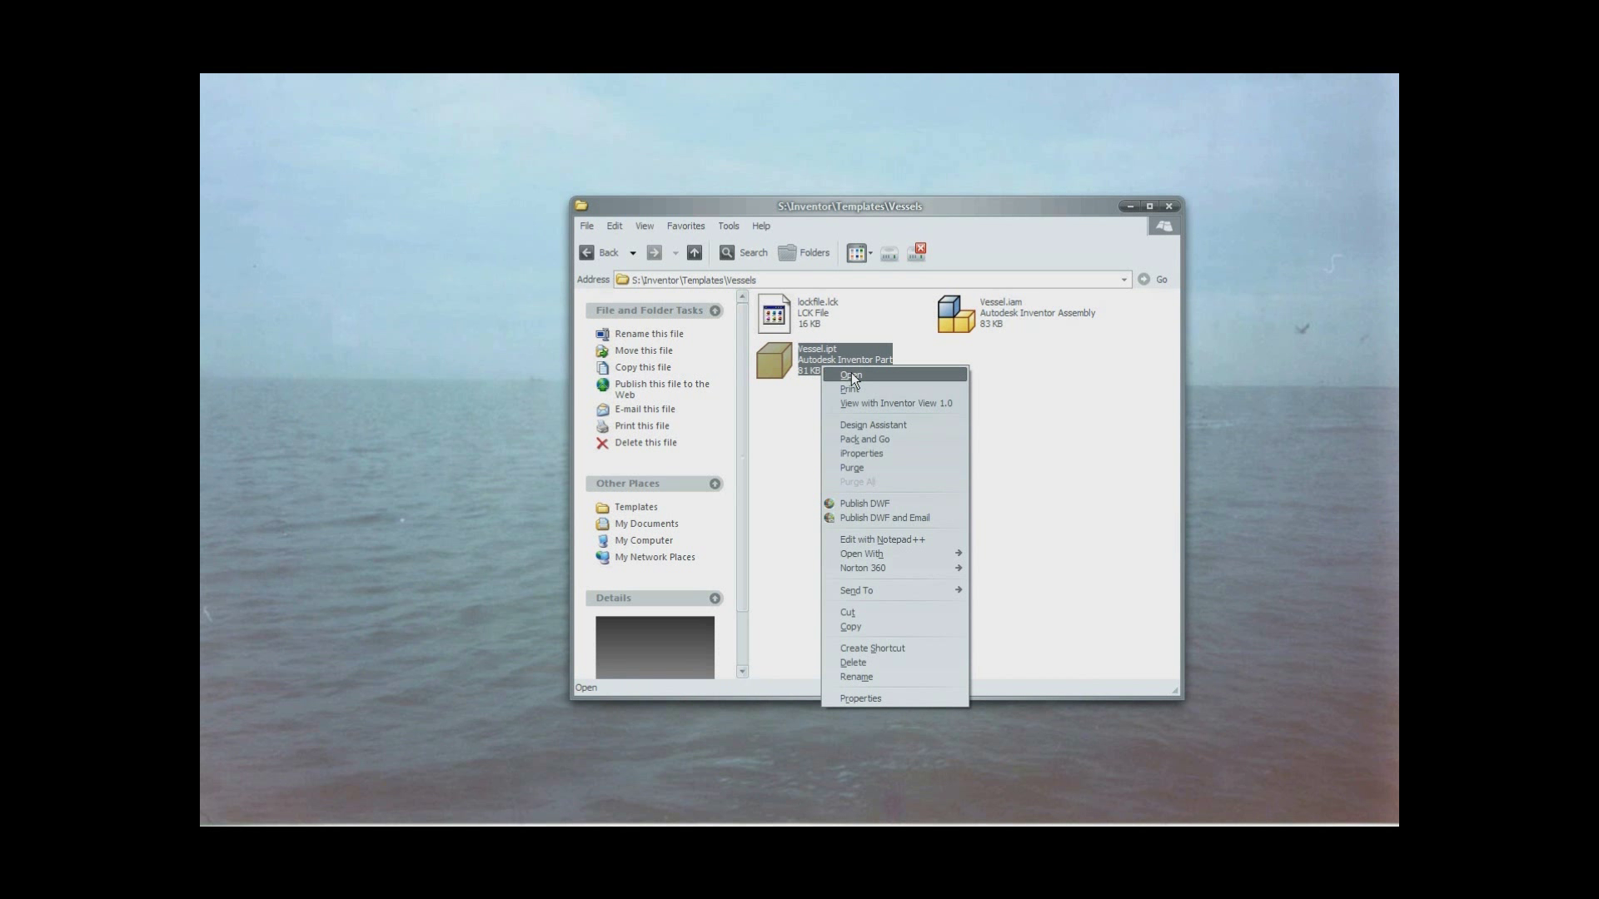
left_click(851, 375)
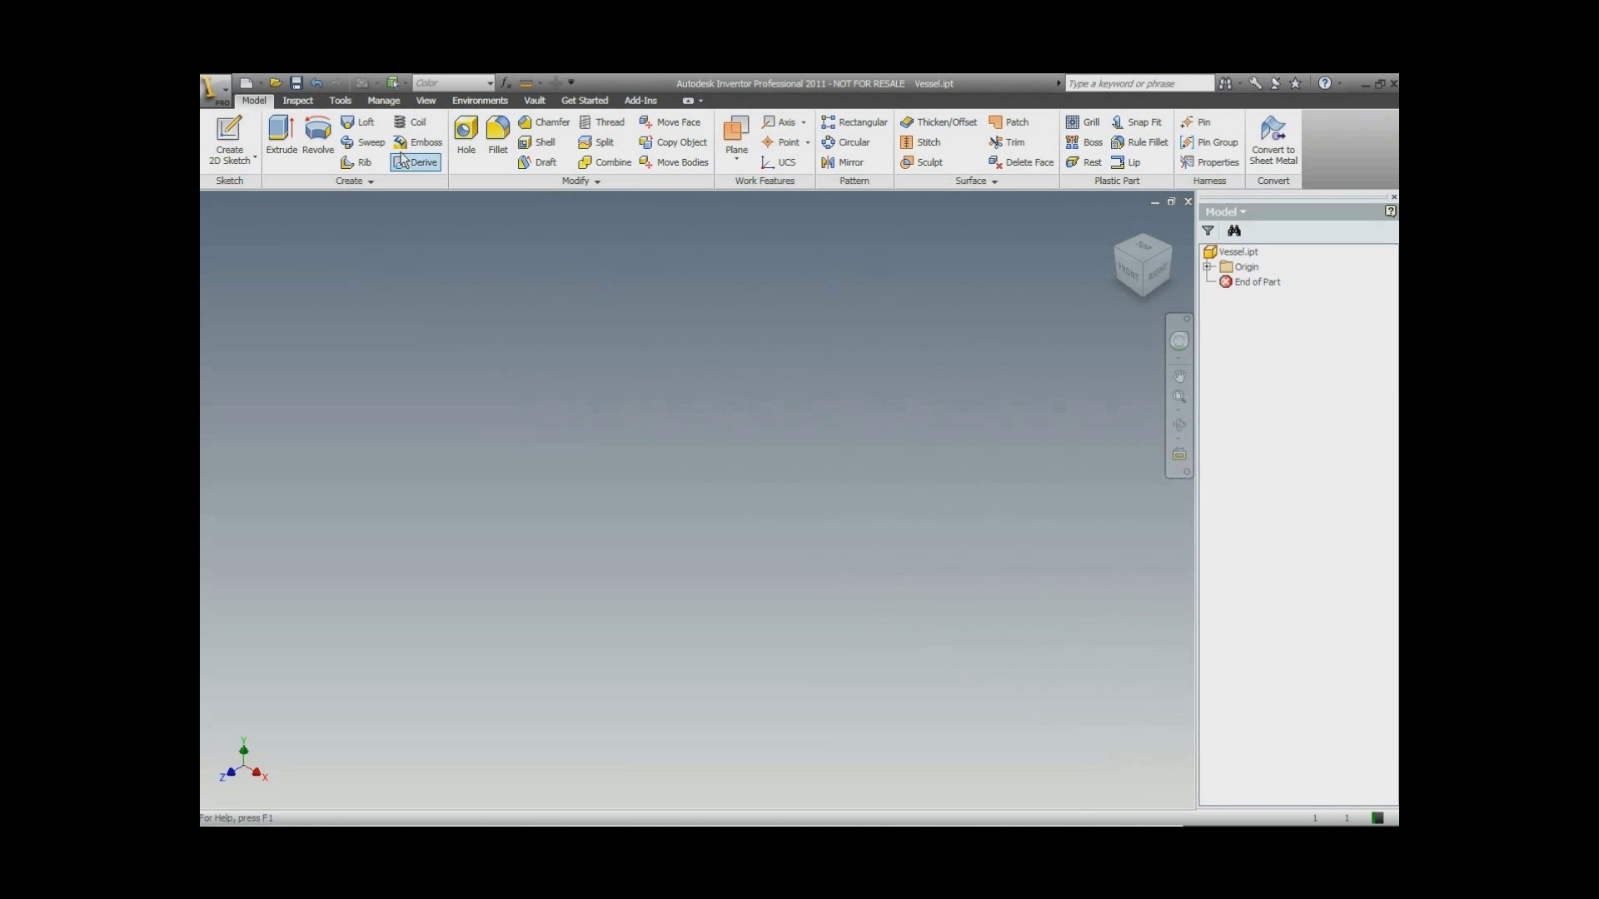
In the part's Parameters dialog, add a text user parameter named 'Type'.
left_click(382, 100)
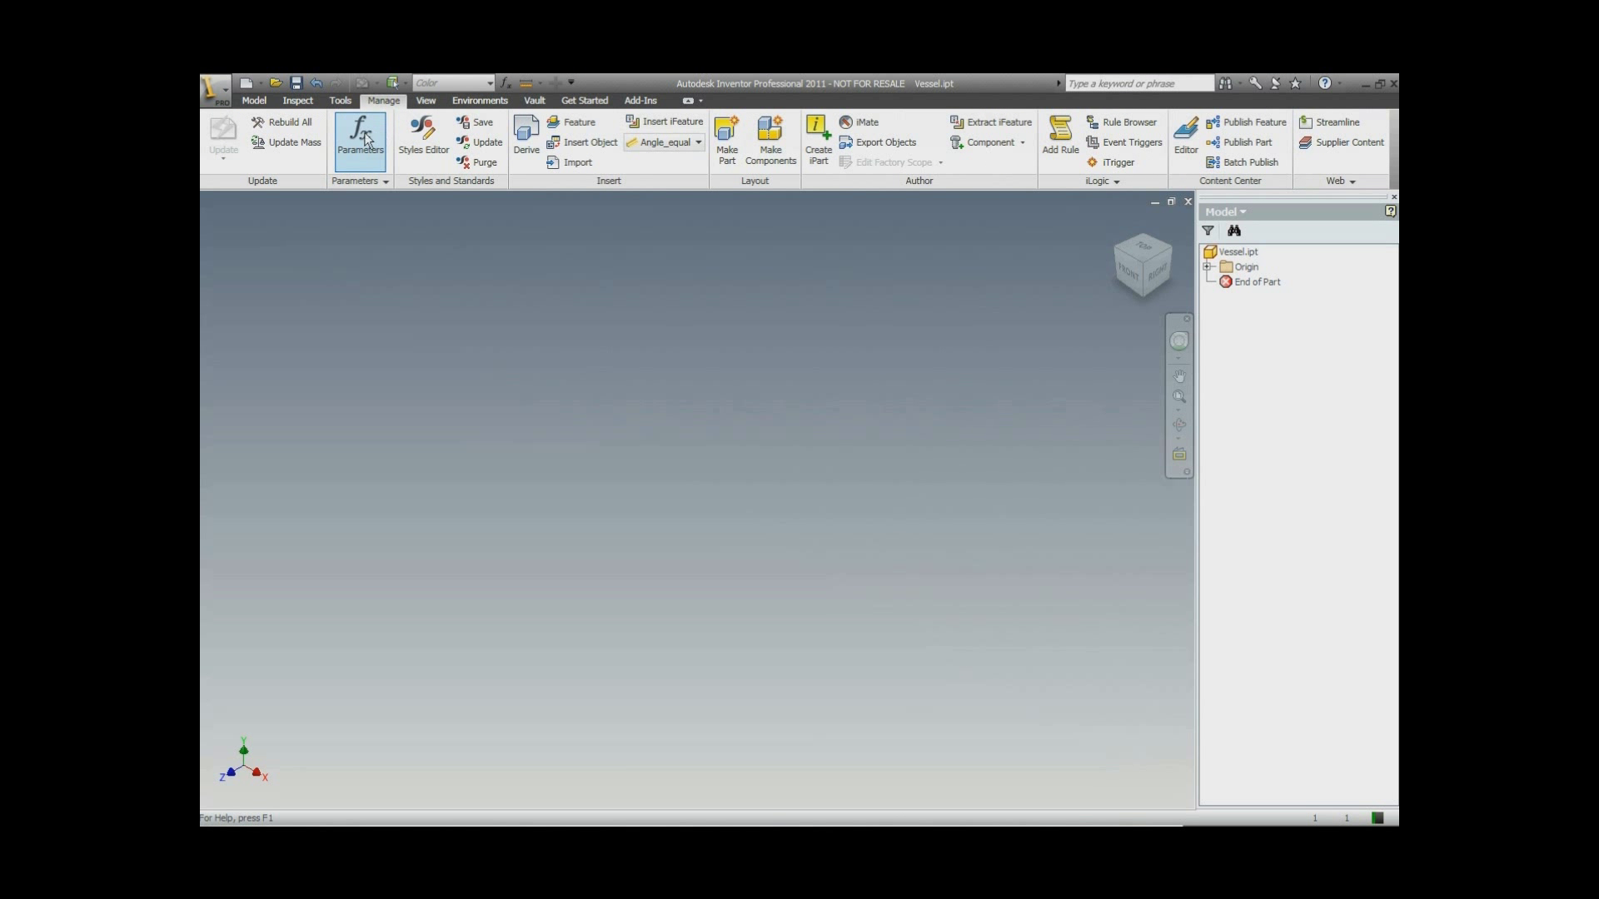
left_click(360, 132)
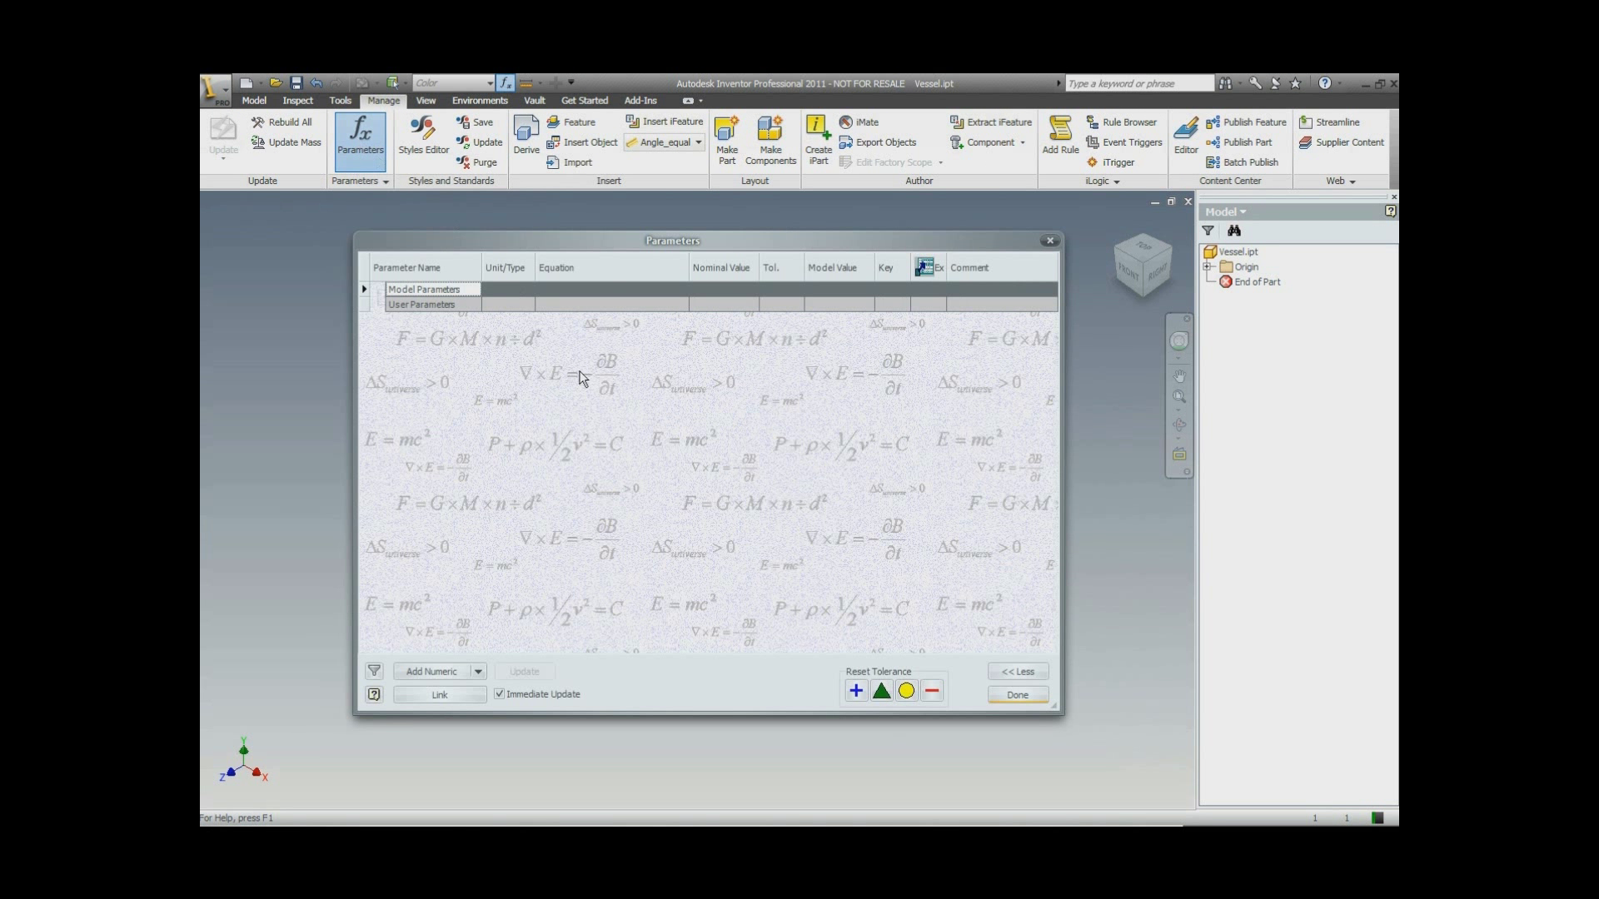
mouse_move(485, 669)
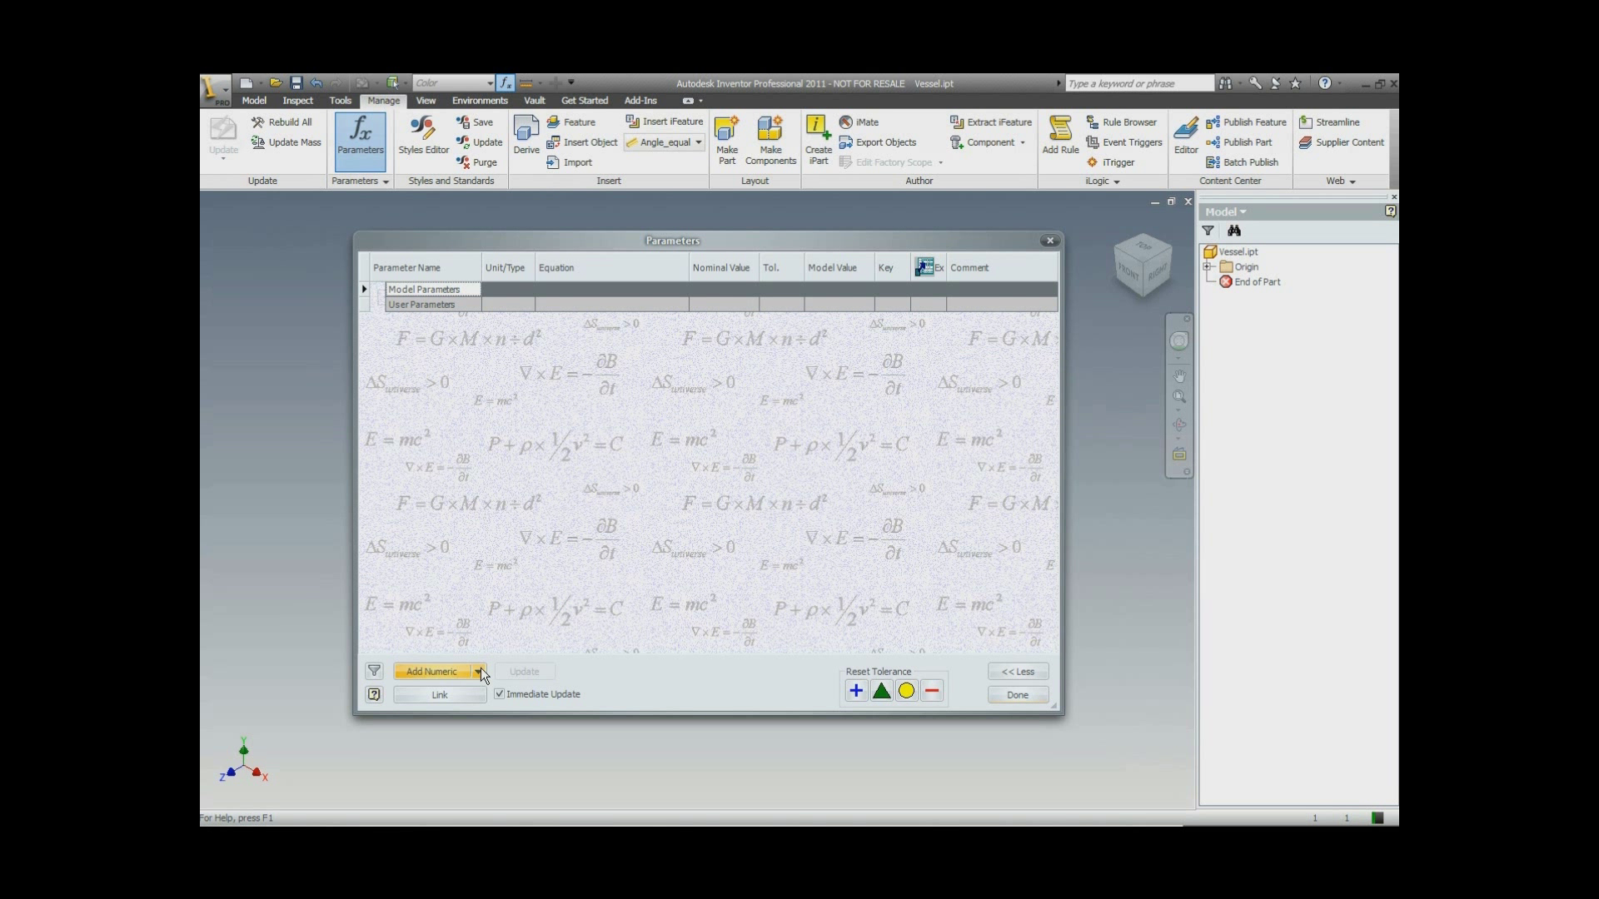
left_click(478, 671)
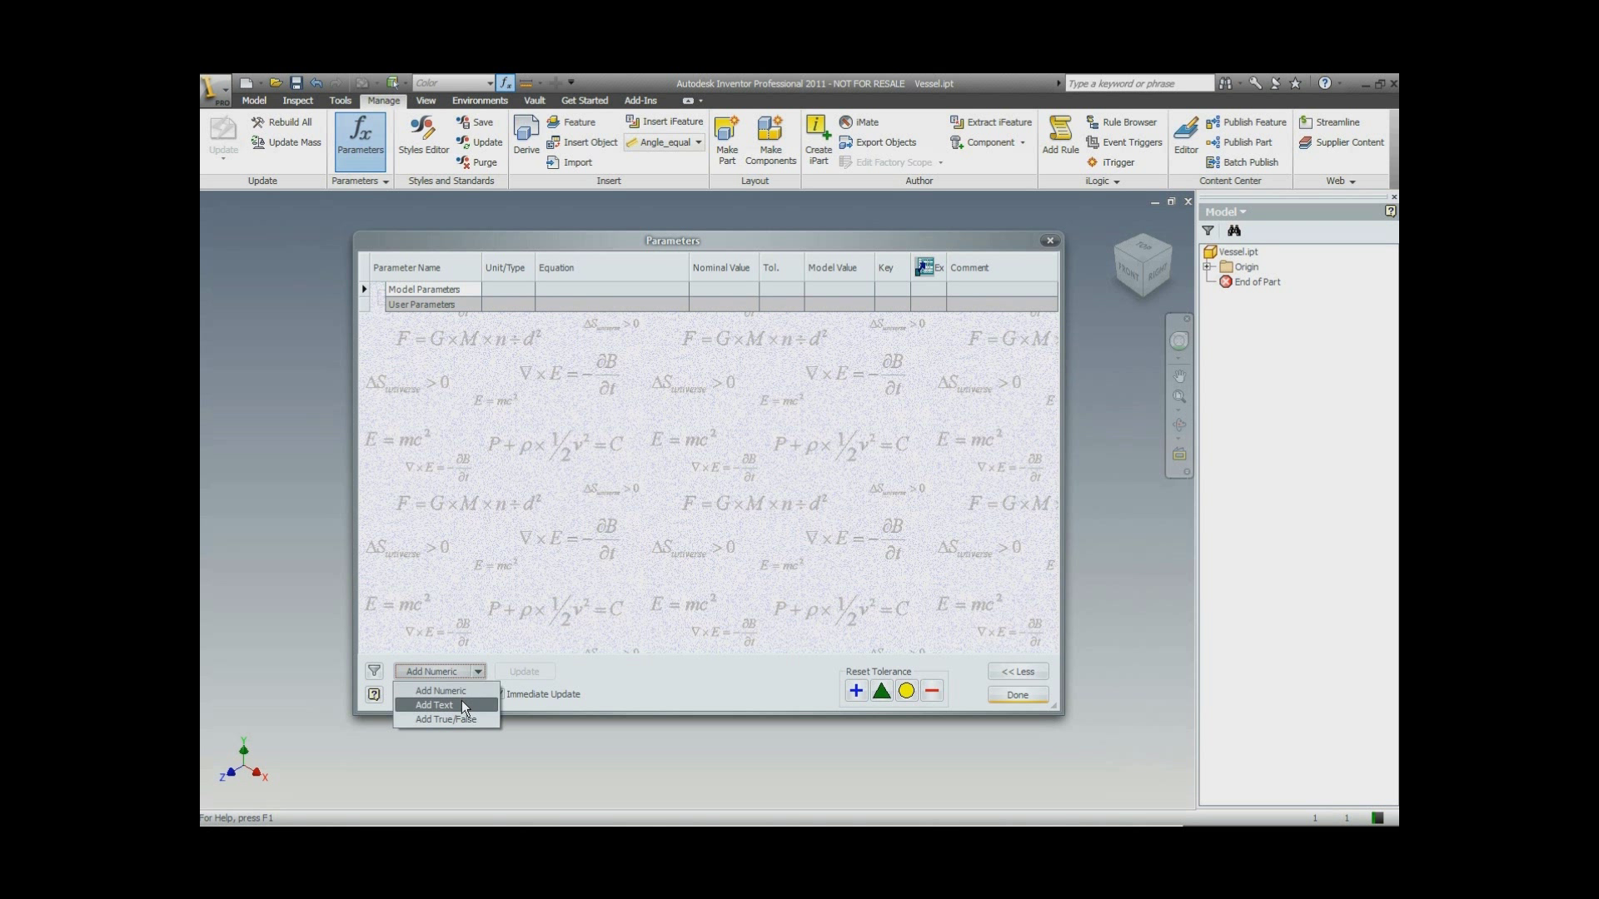
left_click(434, 704)
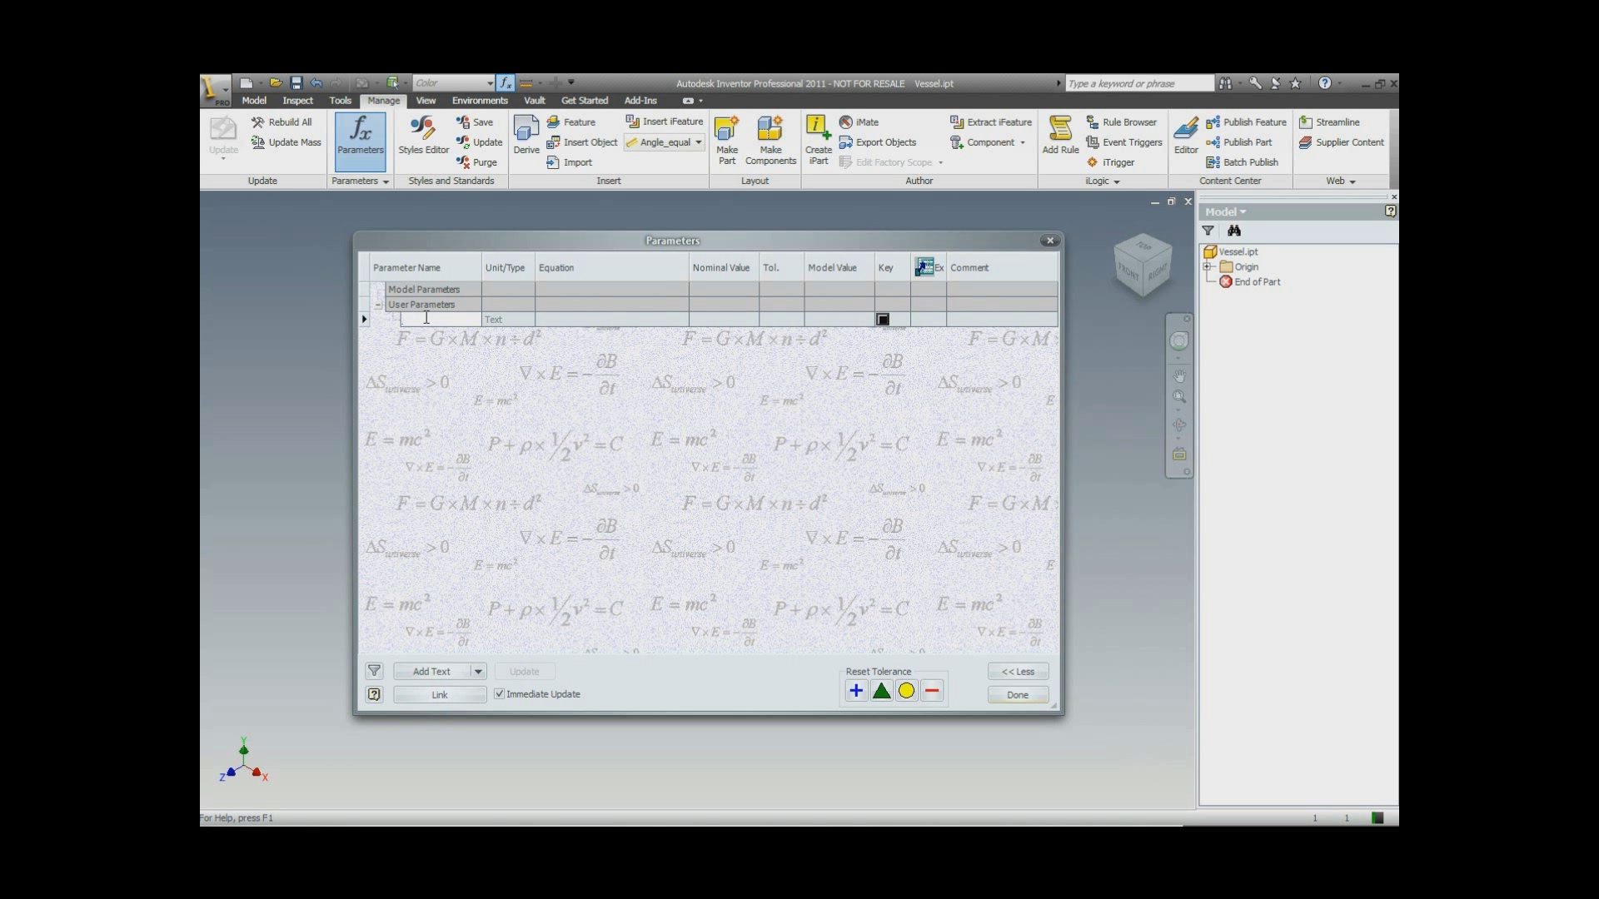
type("Te")
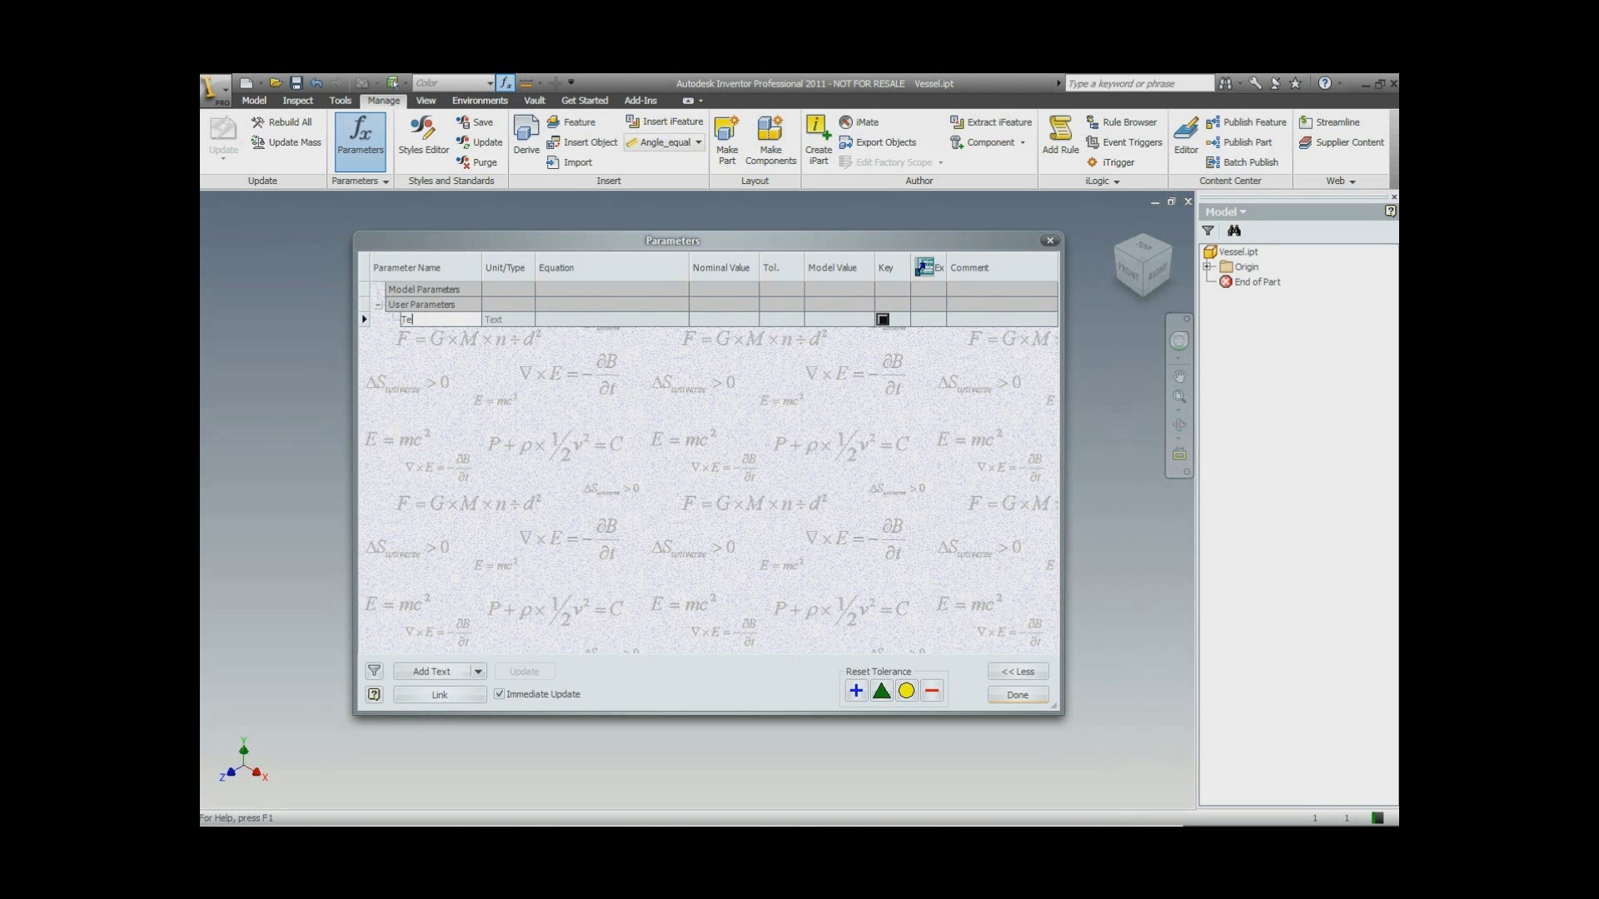
key("Backspace")
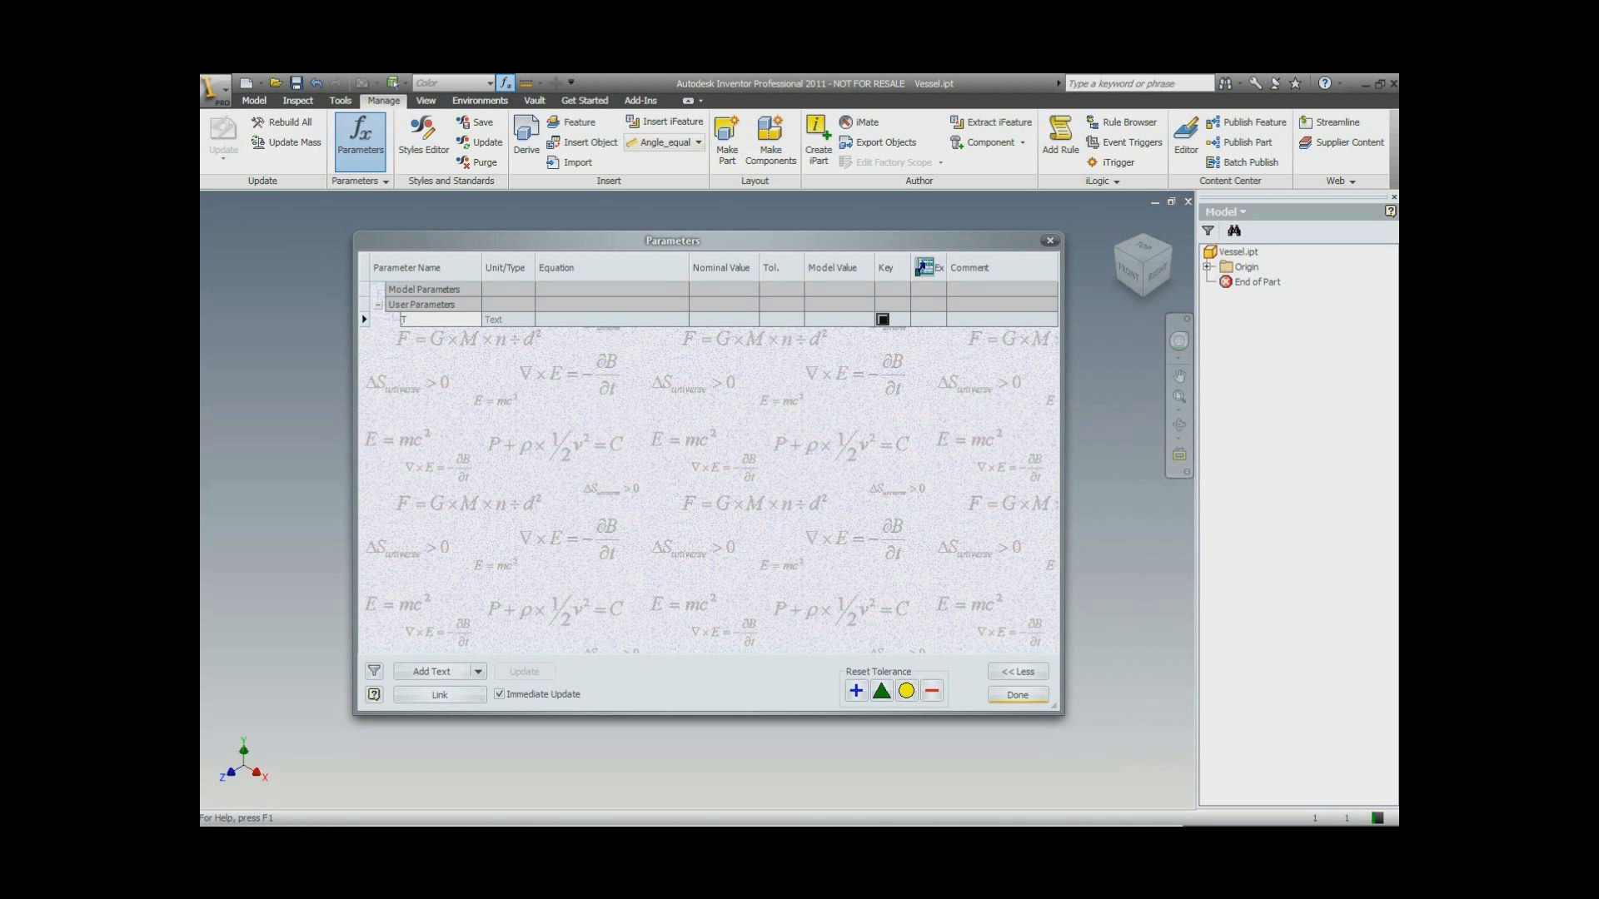
type("Type")
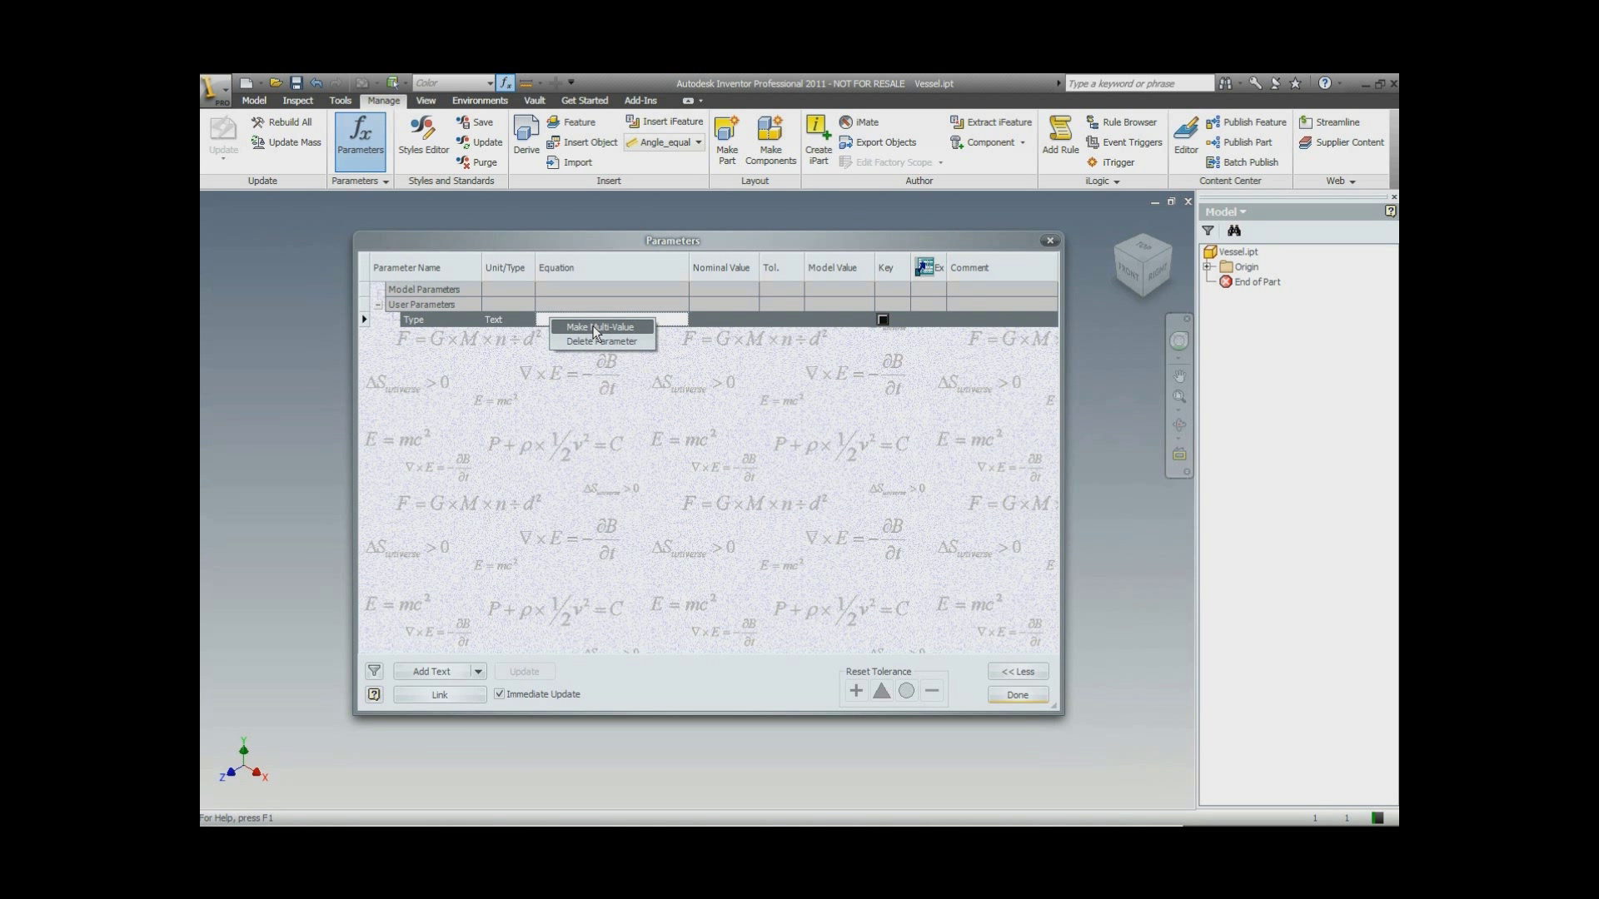
Make Type multi-value and enter Conical, Diffuser, Ellipsoidal, Flat, Hemispherical, Torispherical 0.1, Torispherical 0.8.
left_click(600, 326)
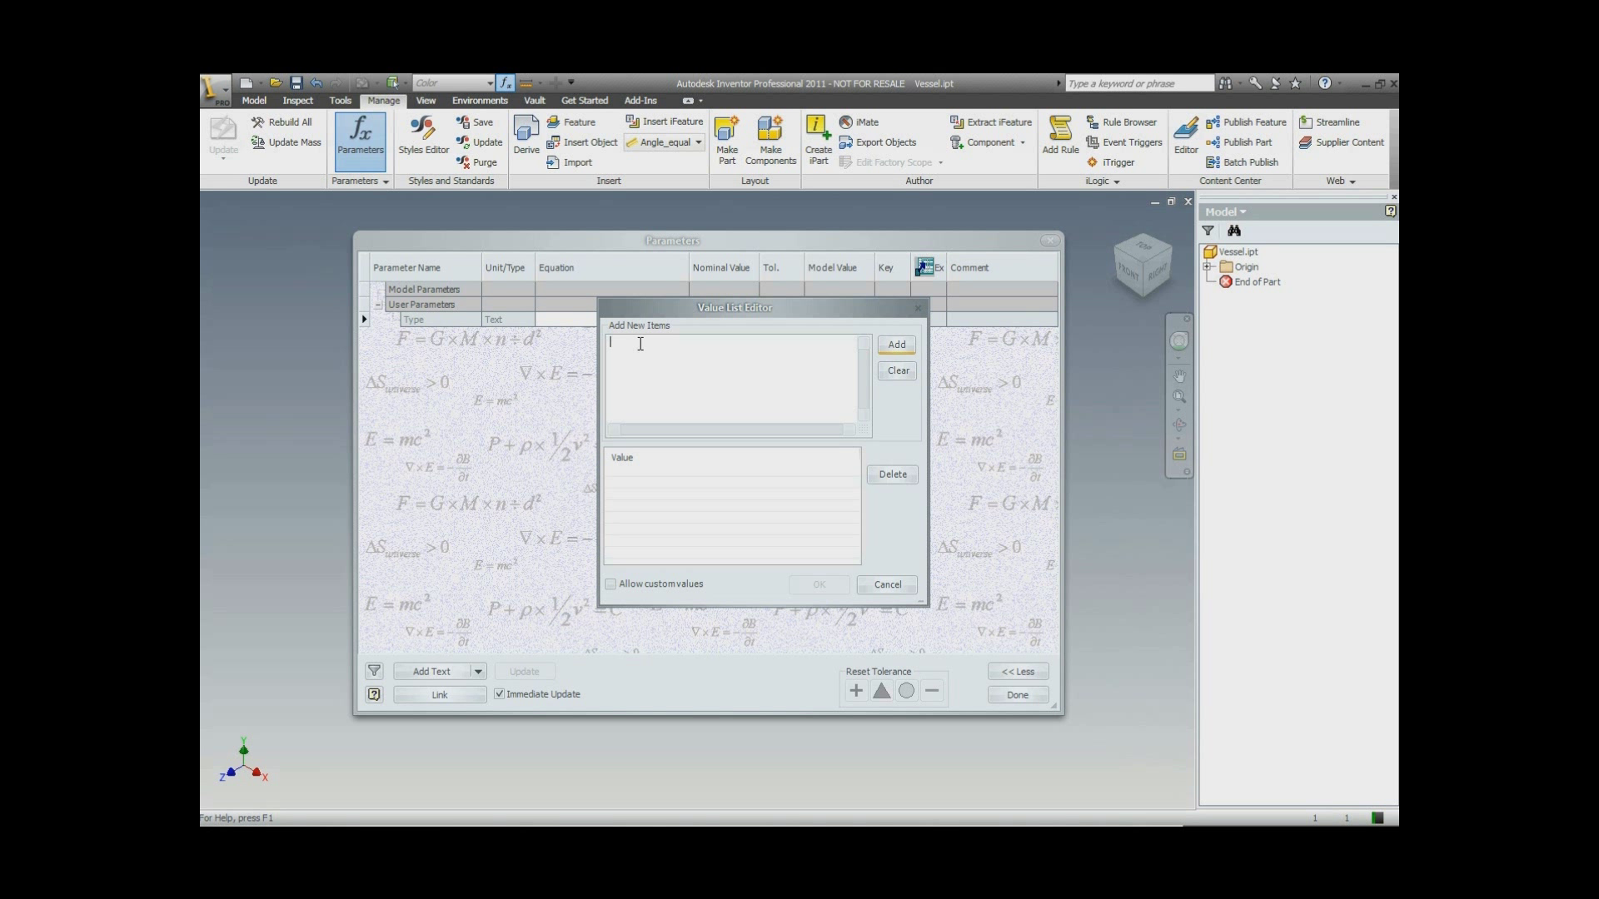
type("Conic")
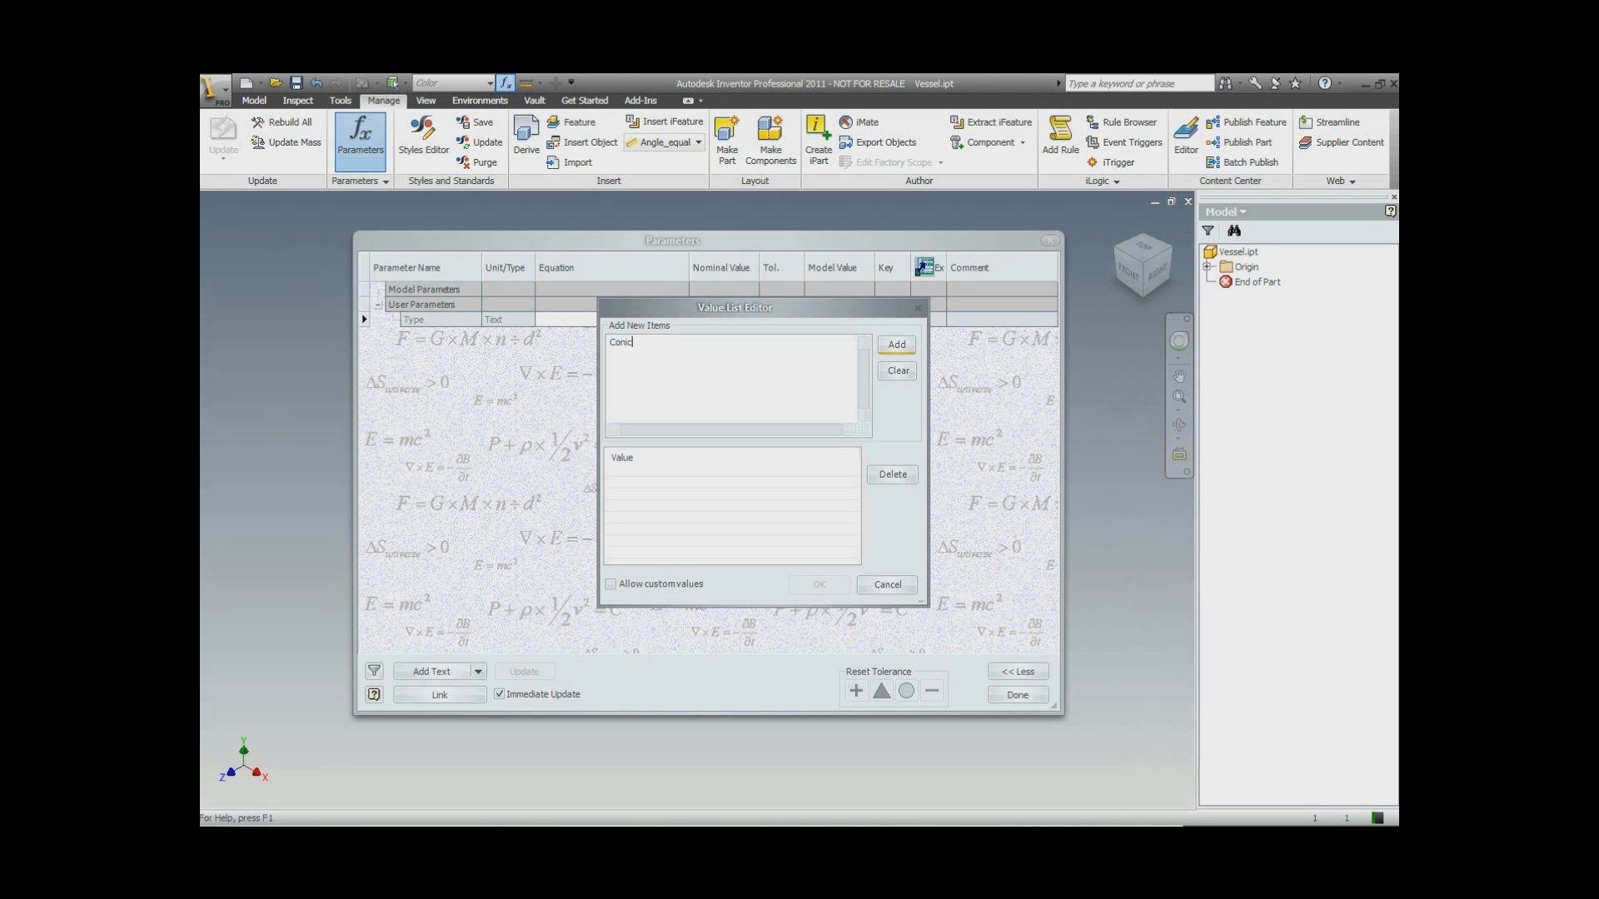
type("al")
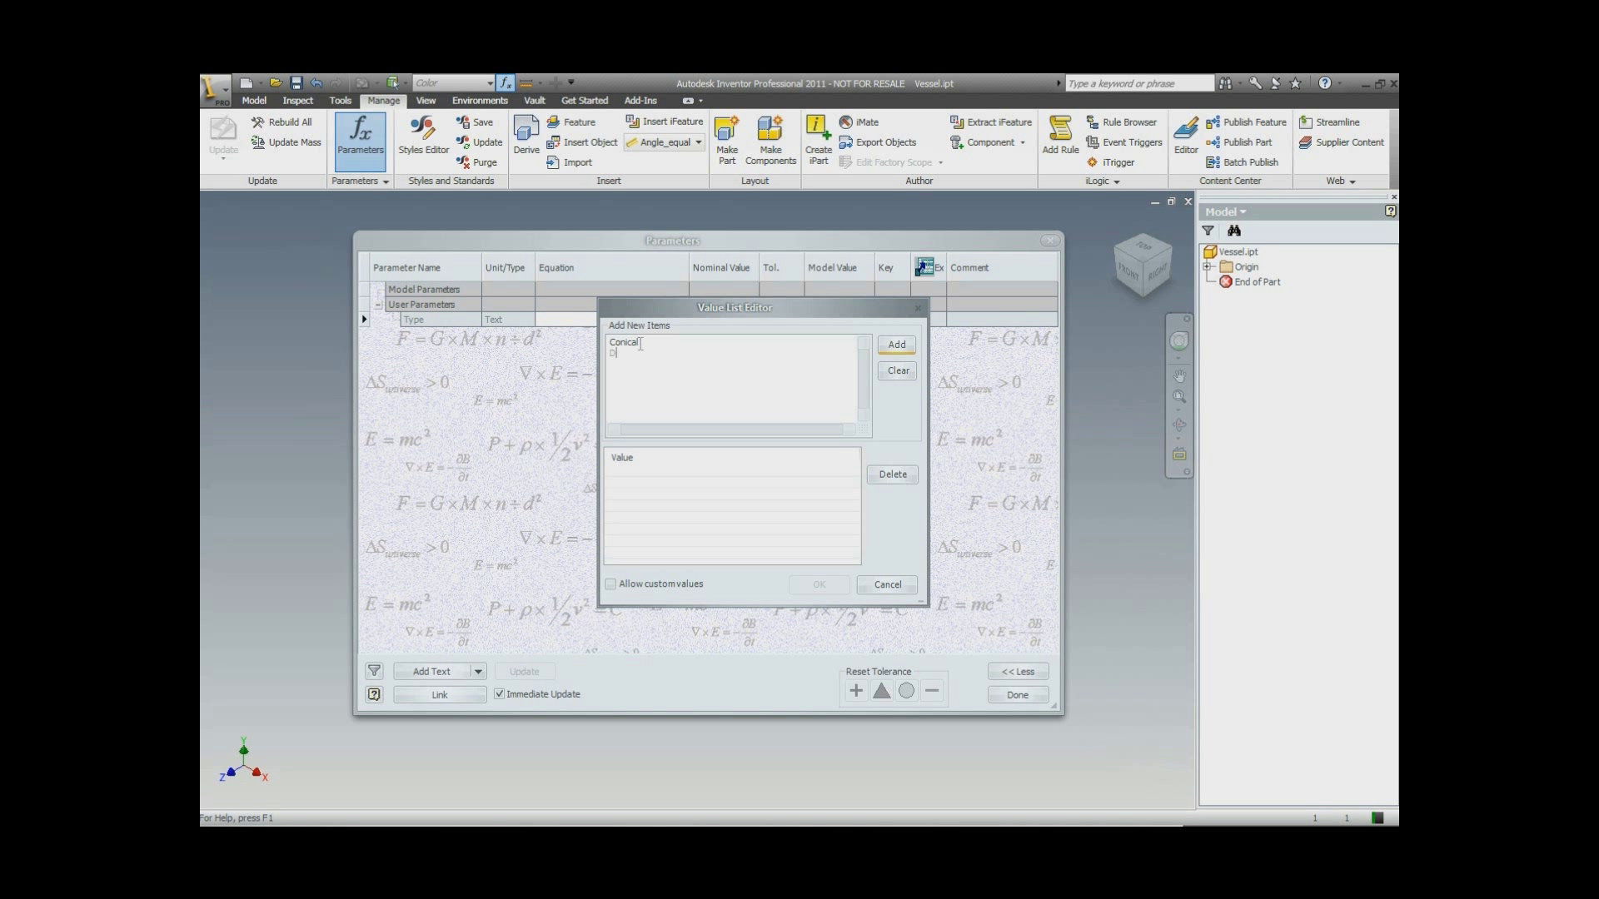
type("Diffuse")
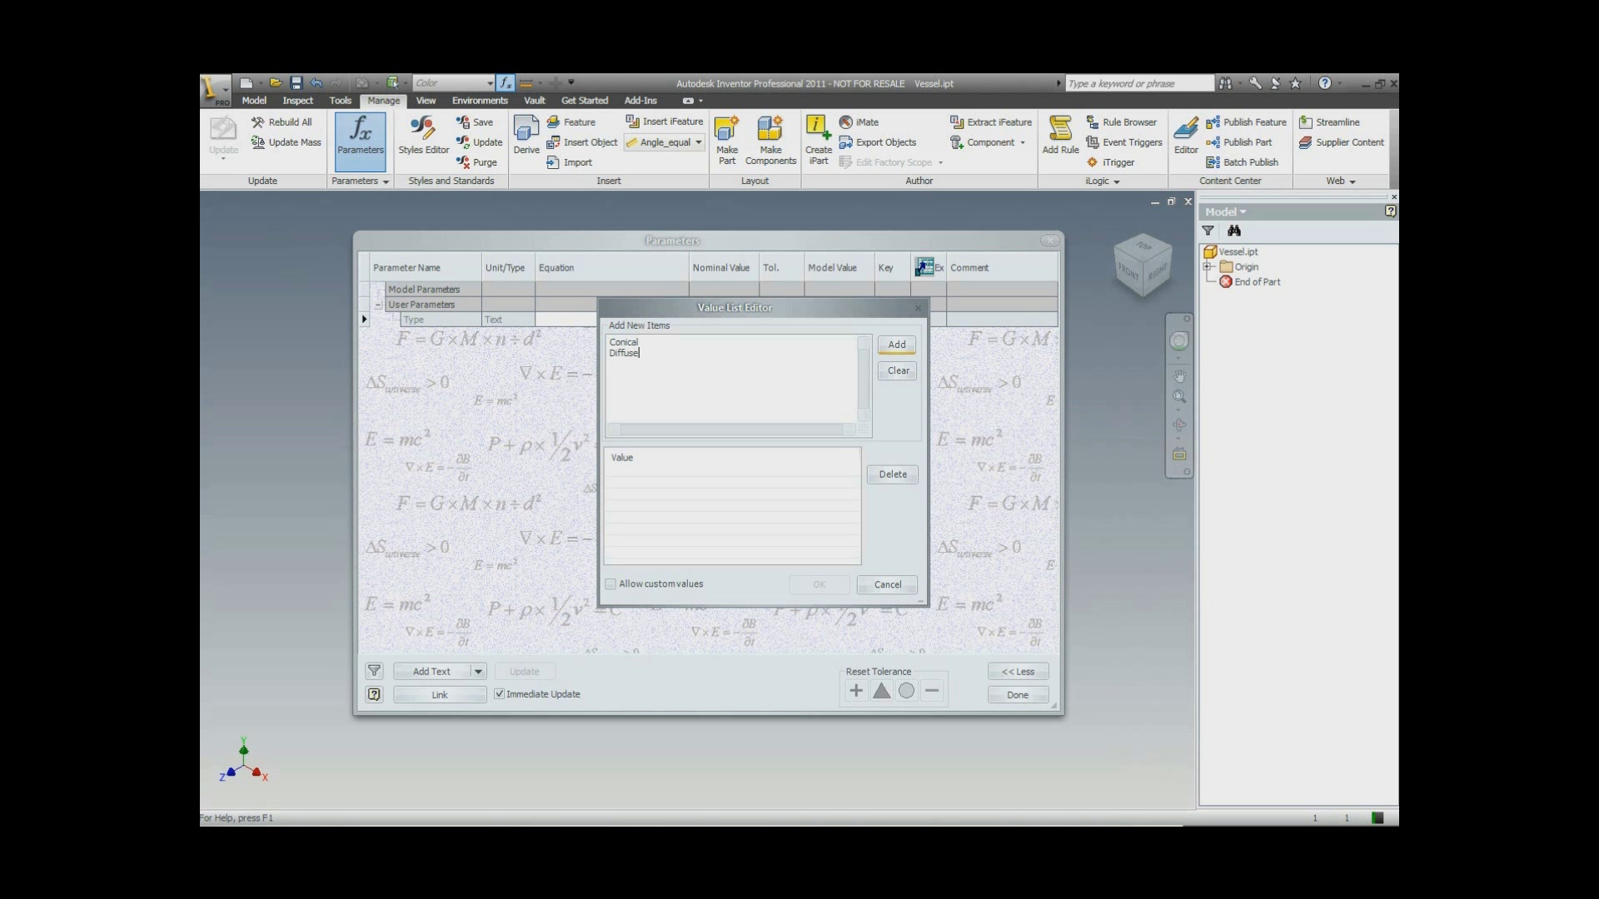
type("Ell")
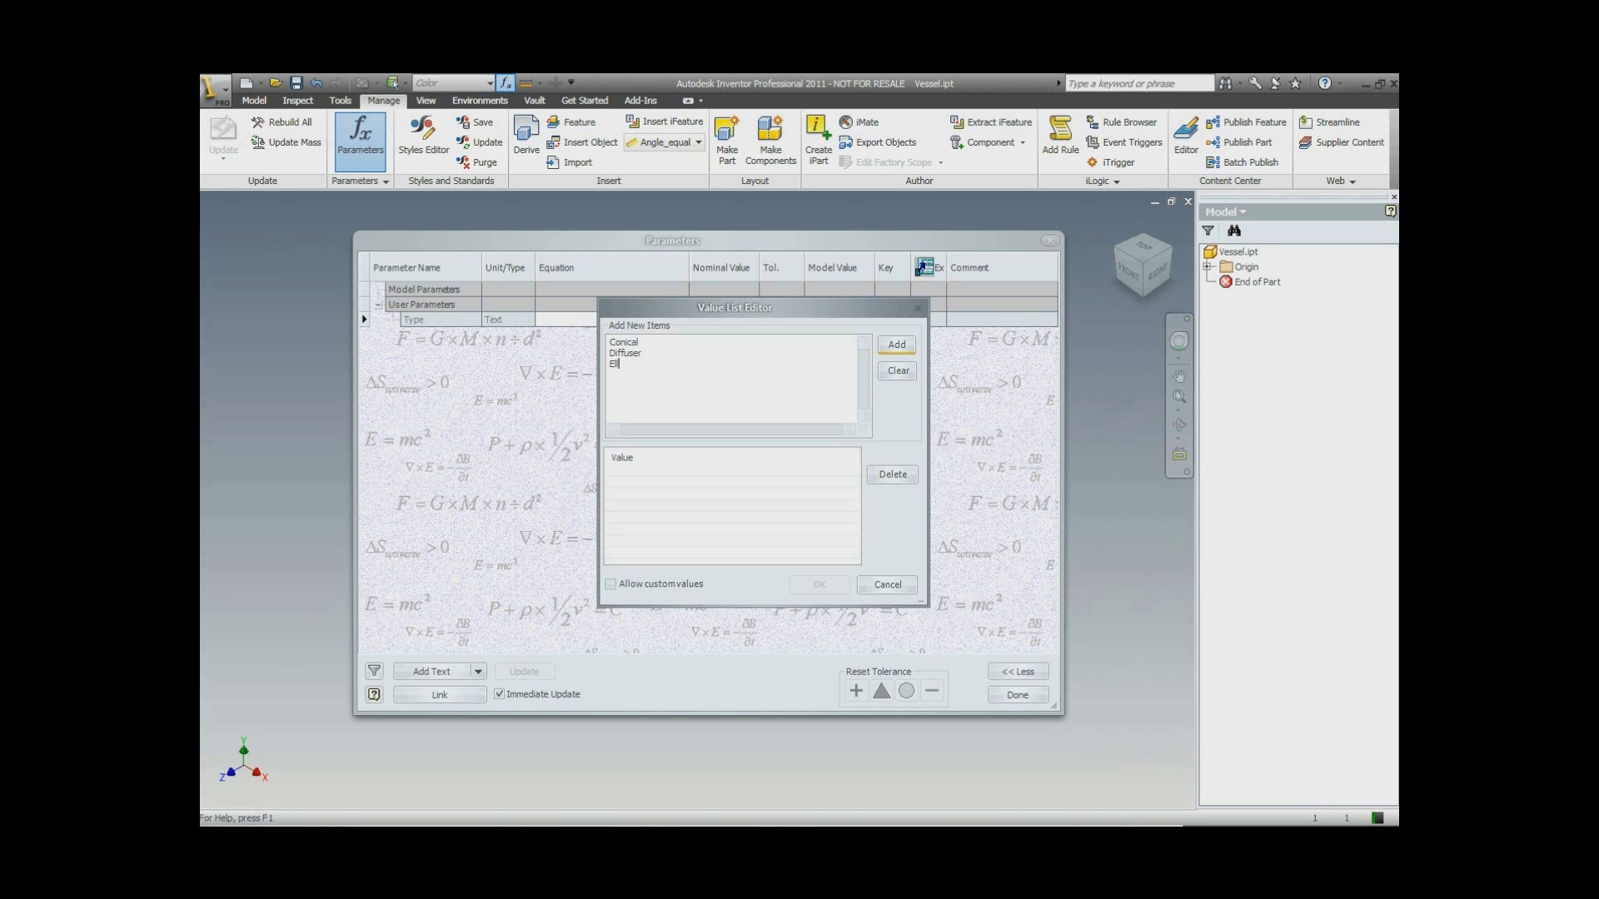
type("ipsoidal")
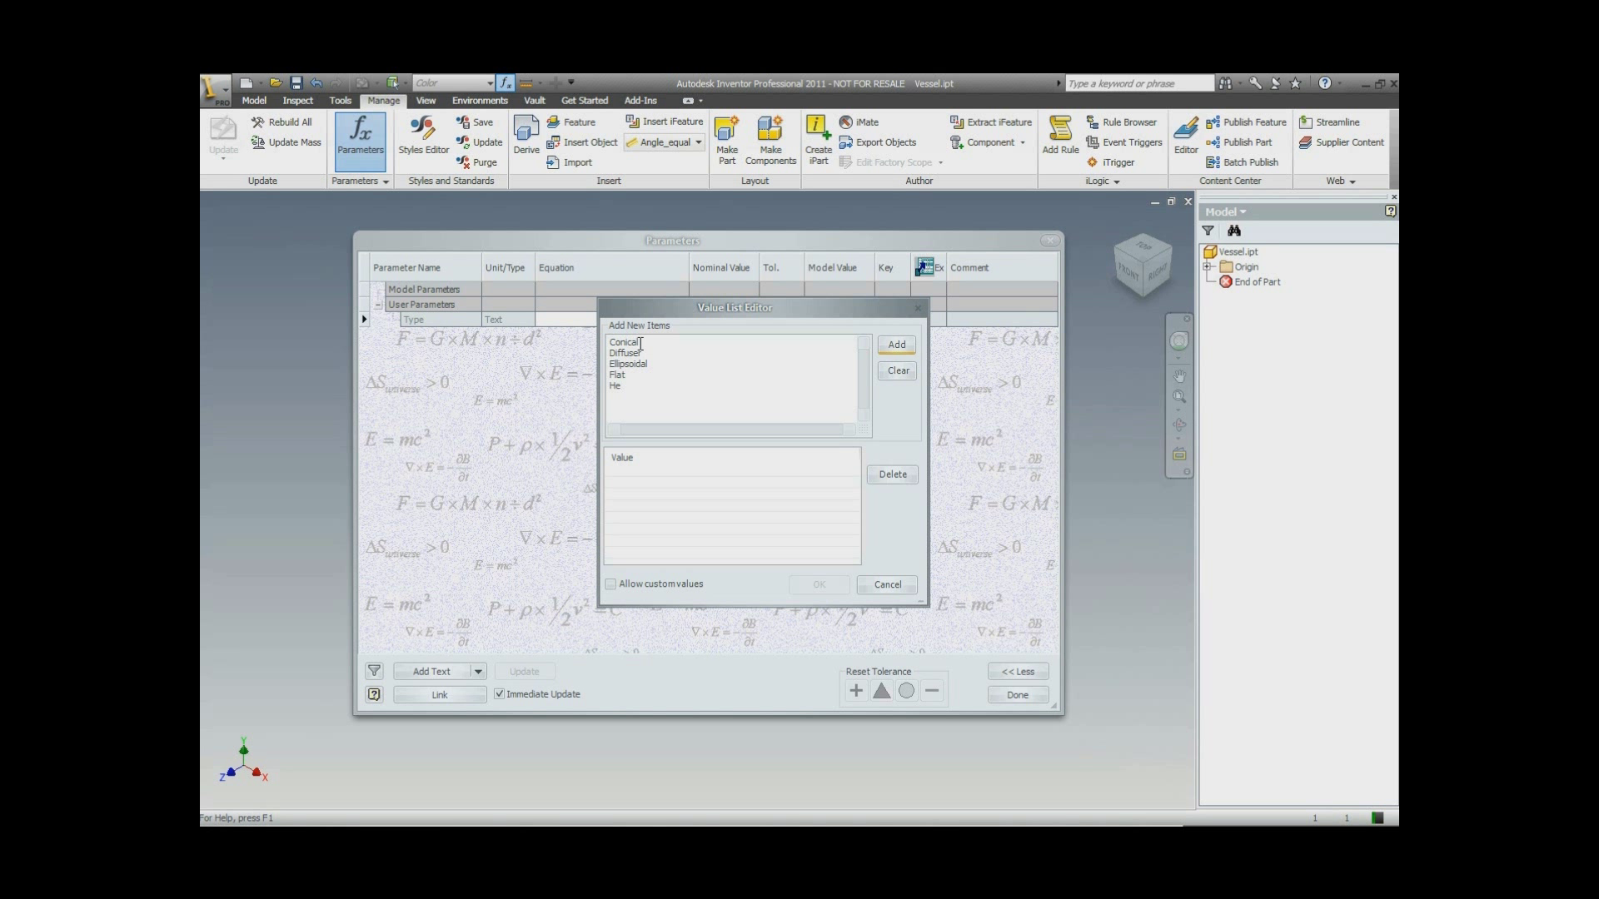
type("mispherical")
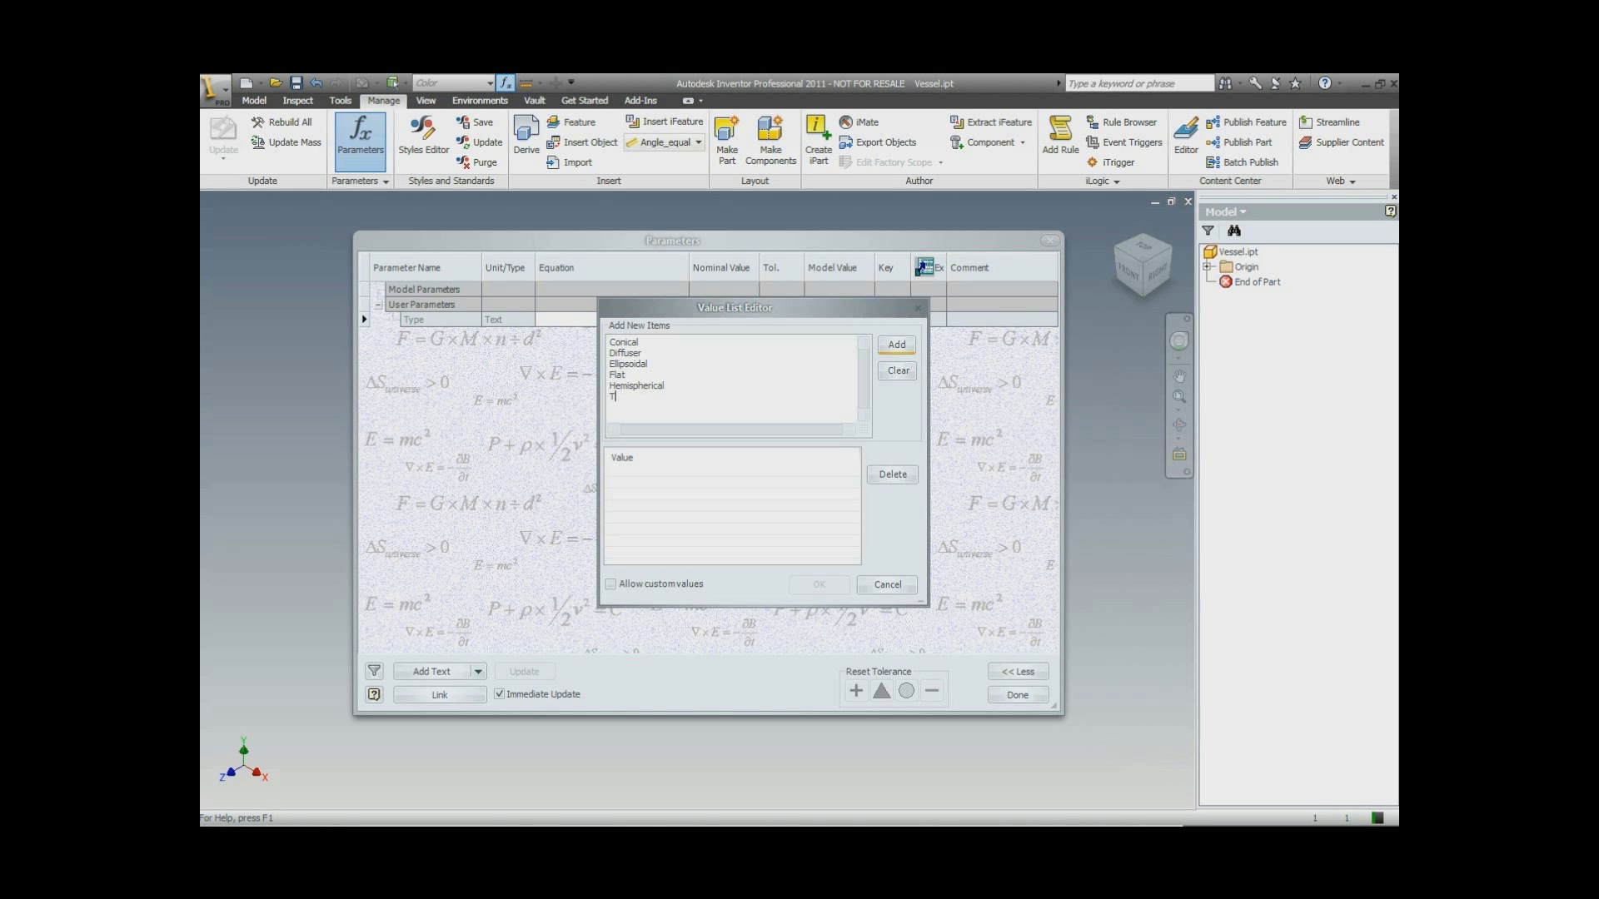
type("o")
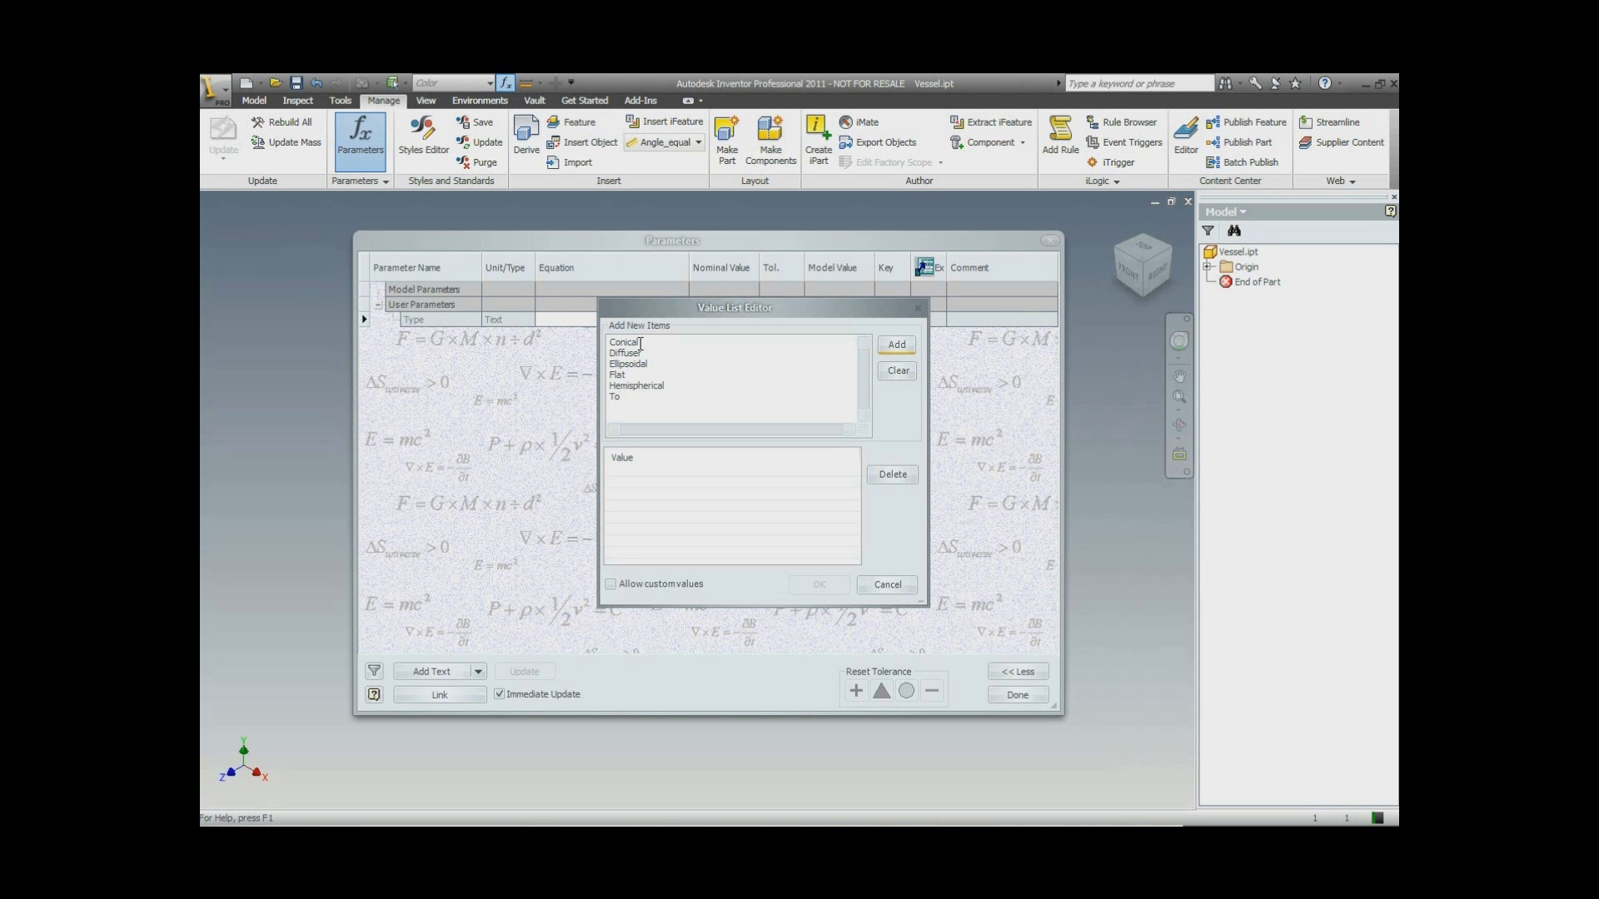
type("Torispherica")
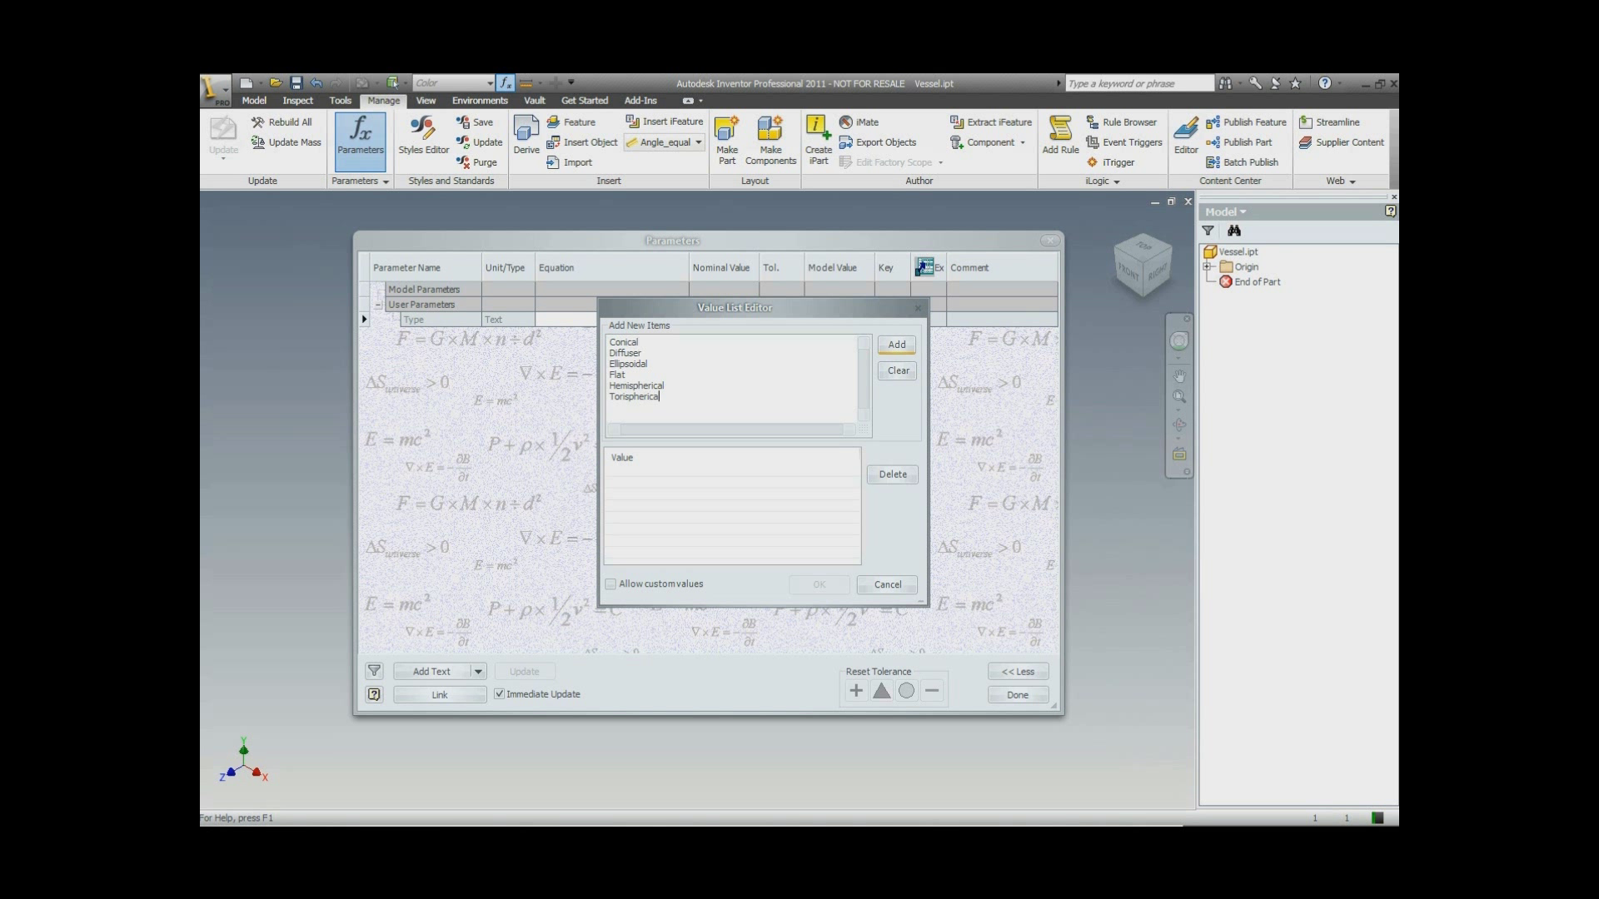
type("0.")
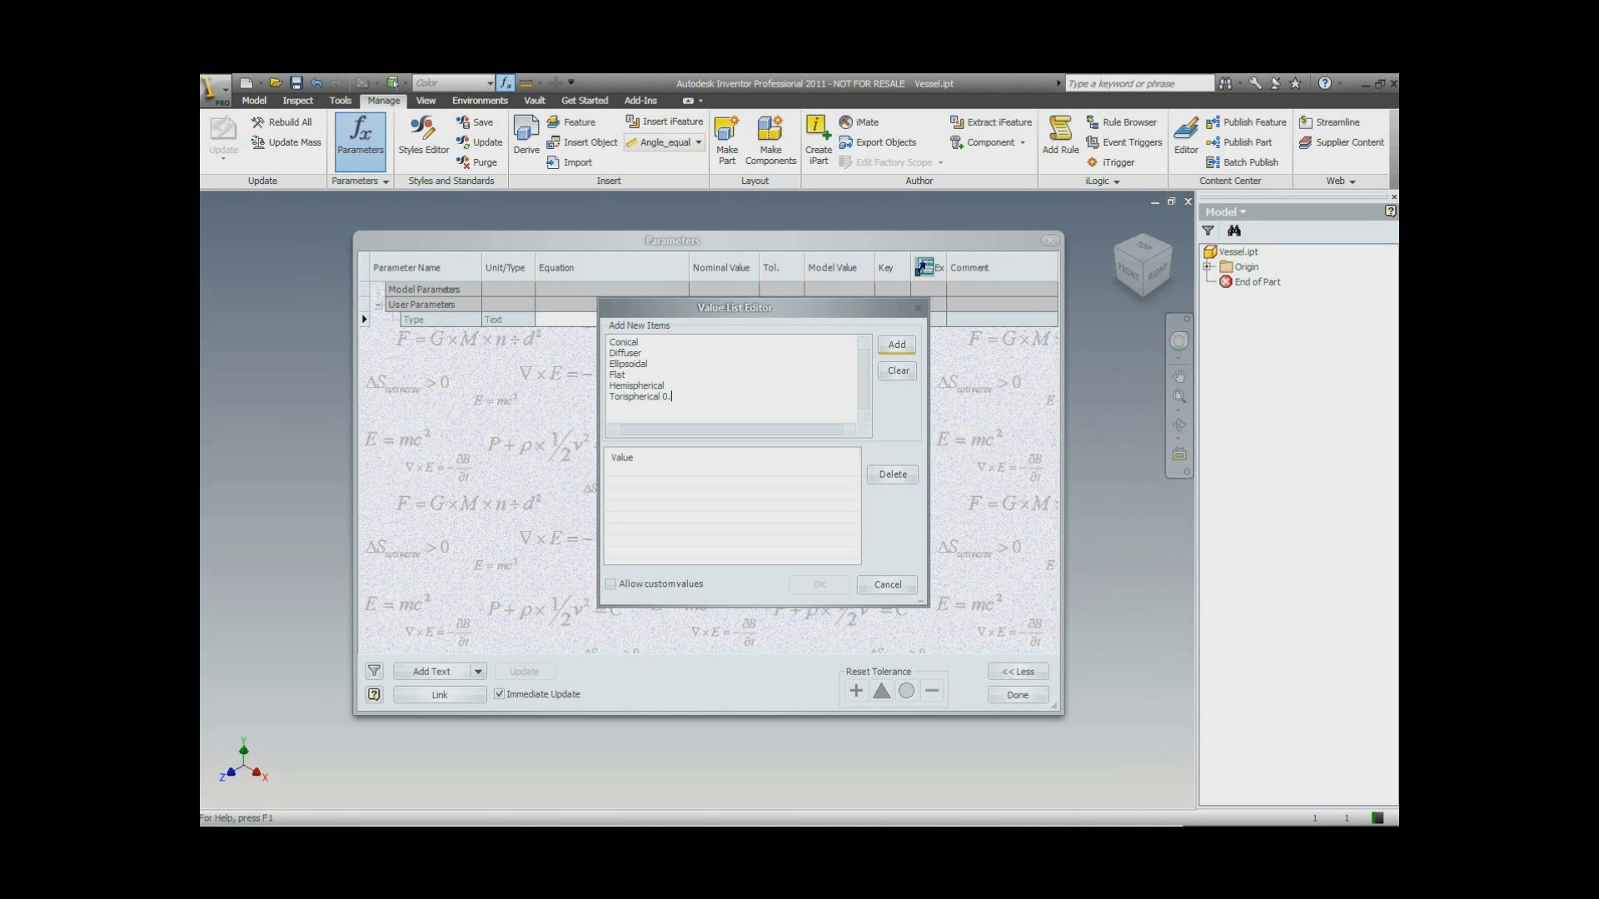
type("1")
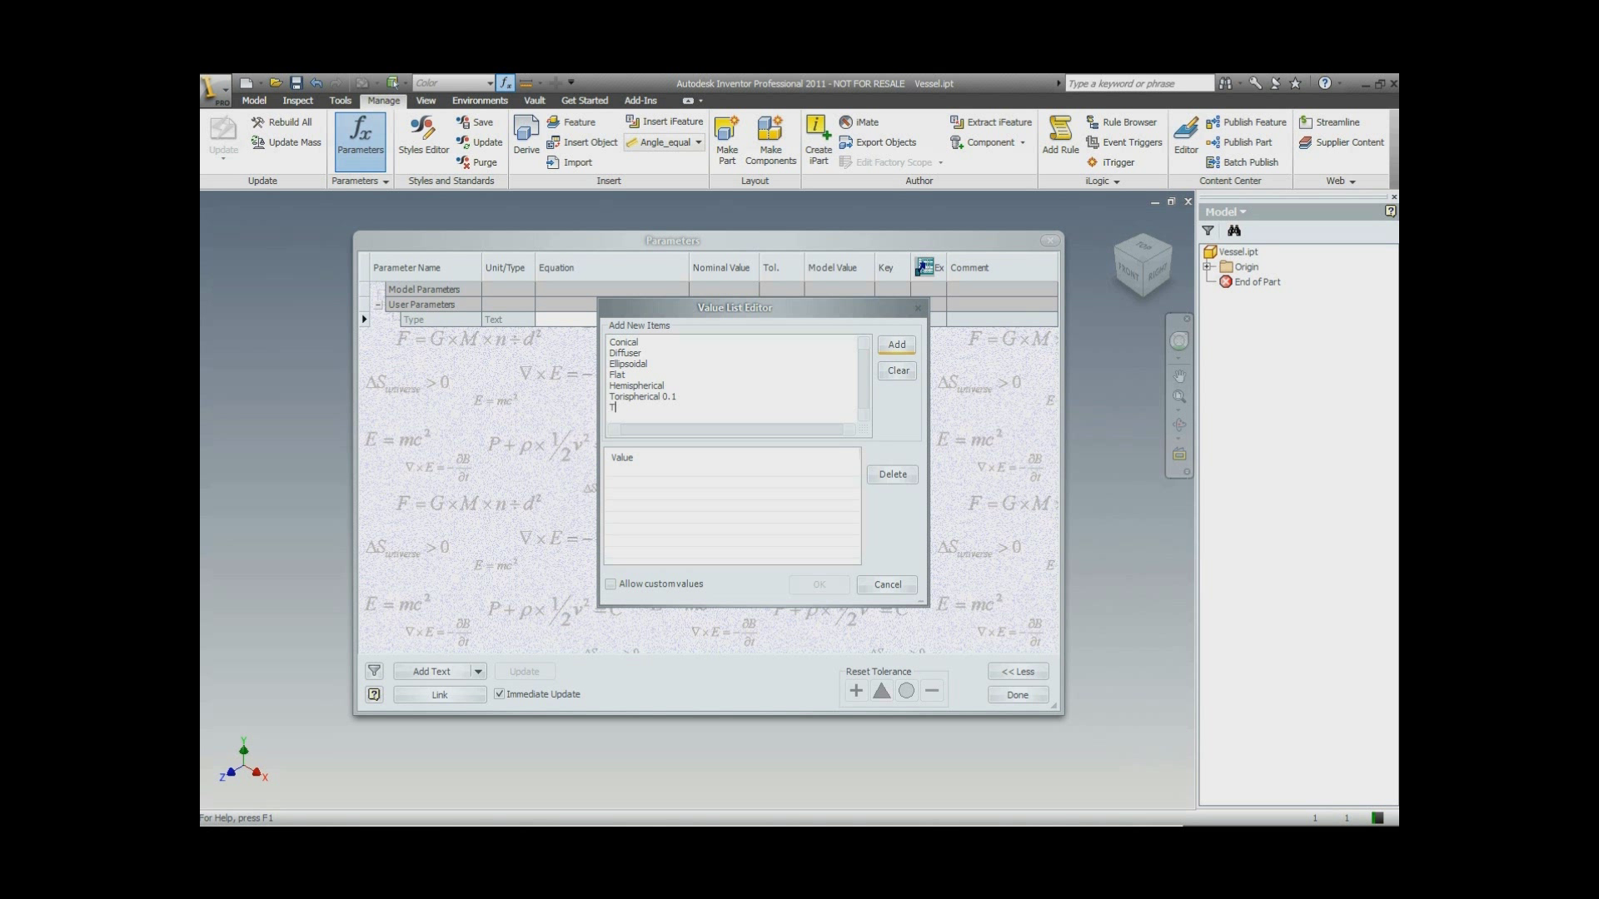
type("o")
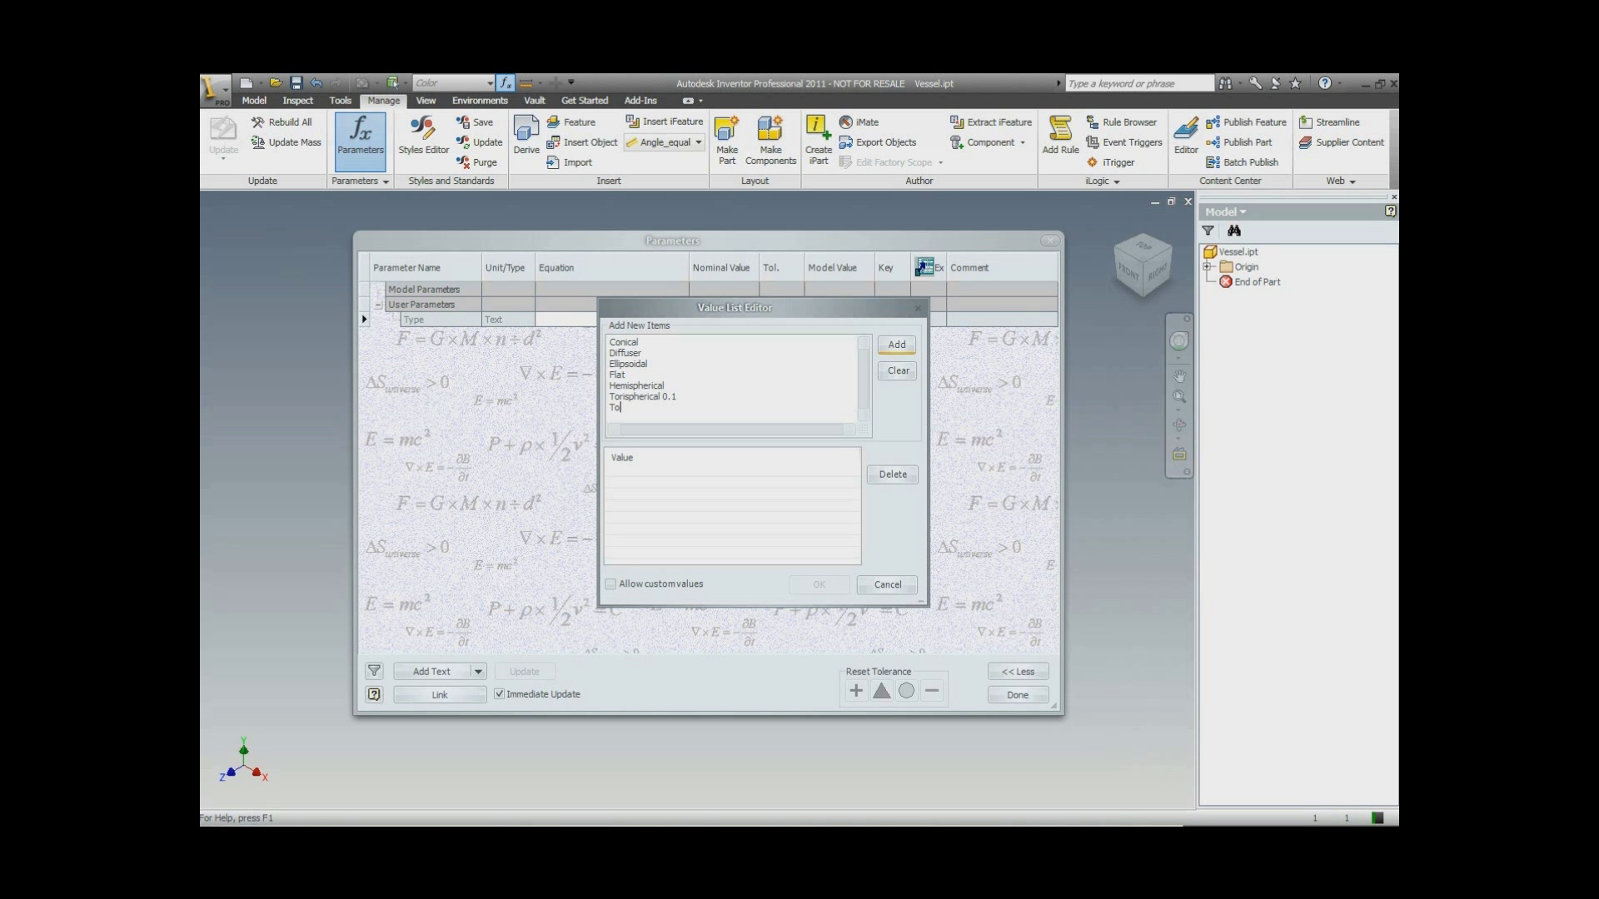
type("rs")
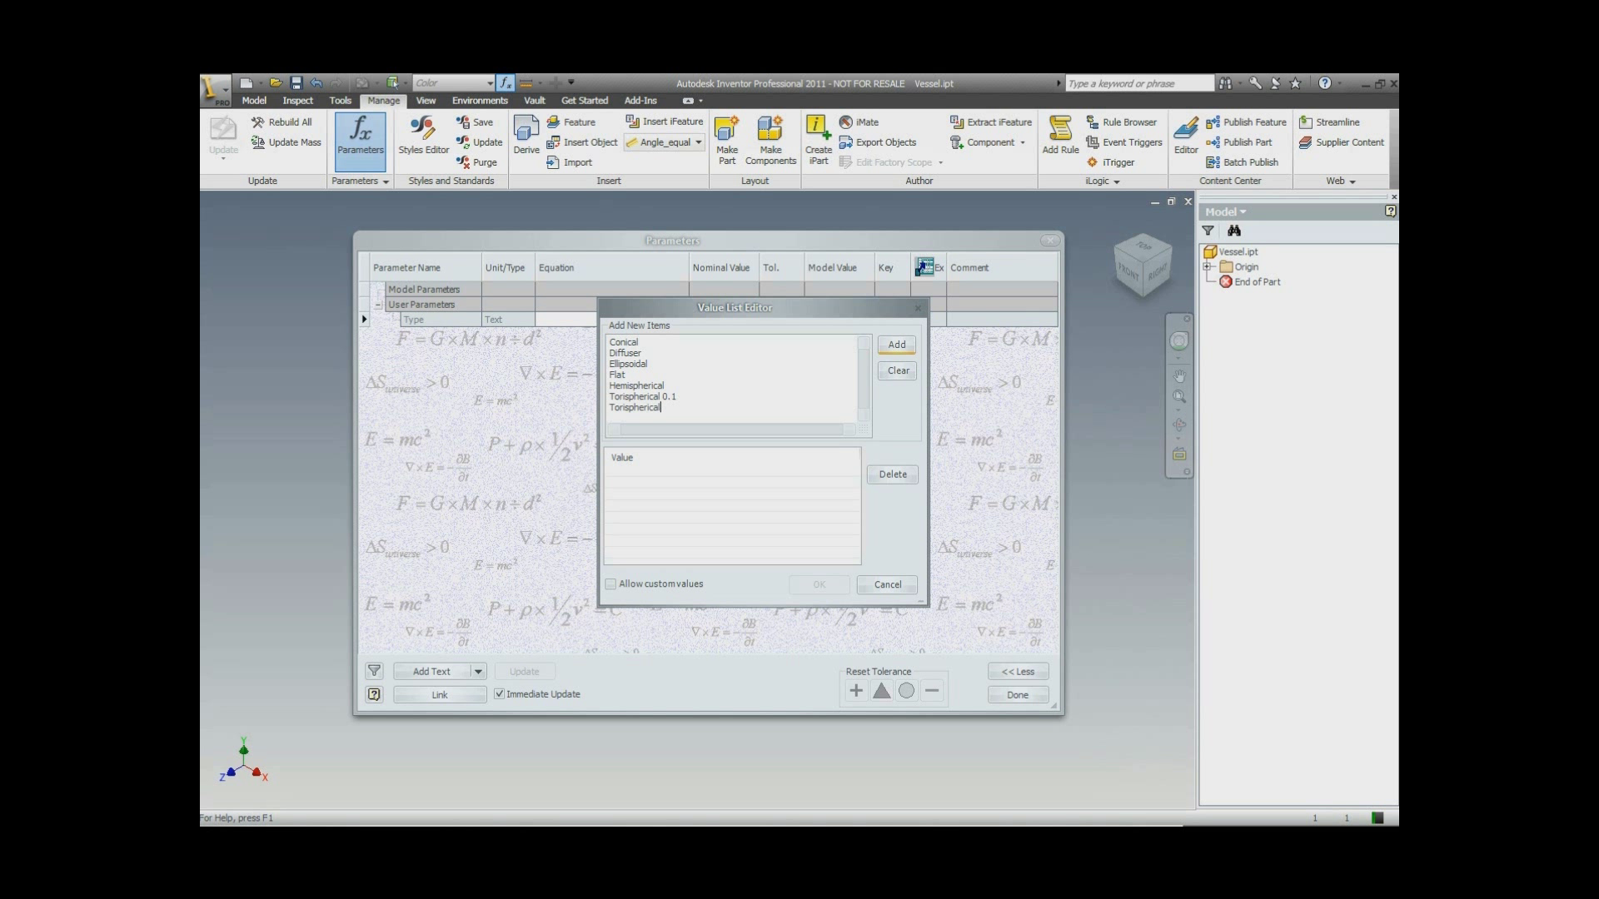
type("0.")
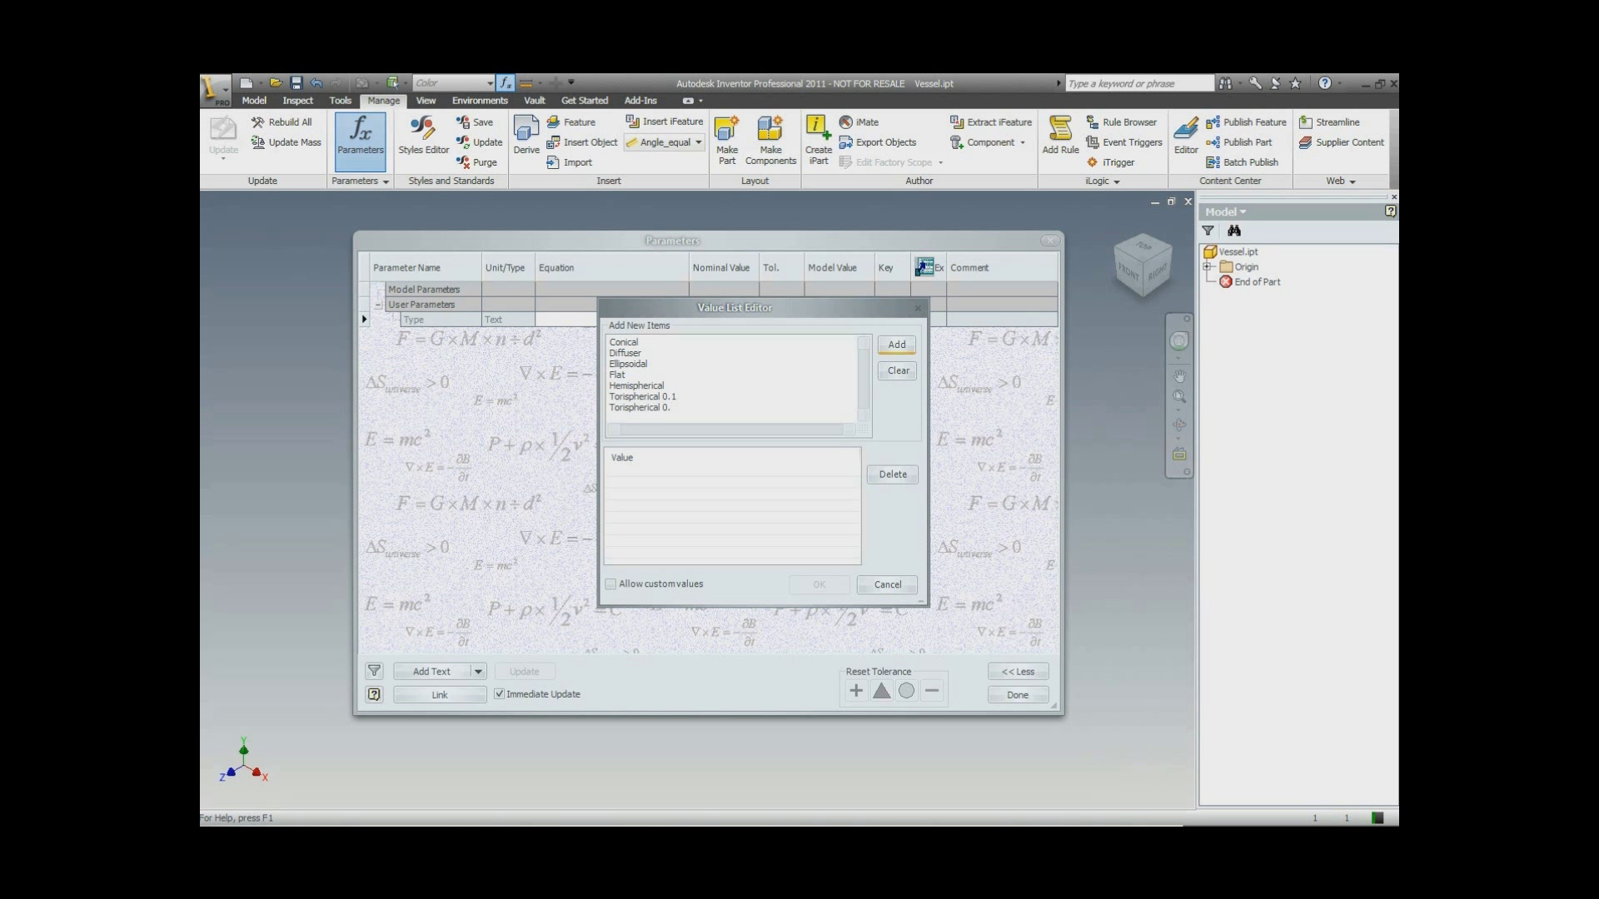
type("8")
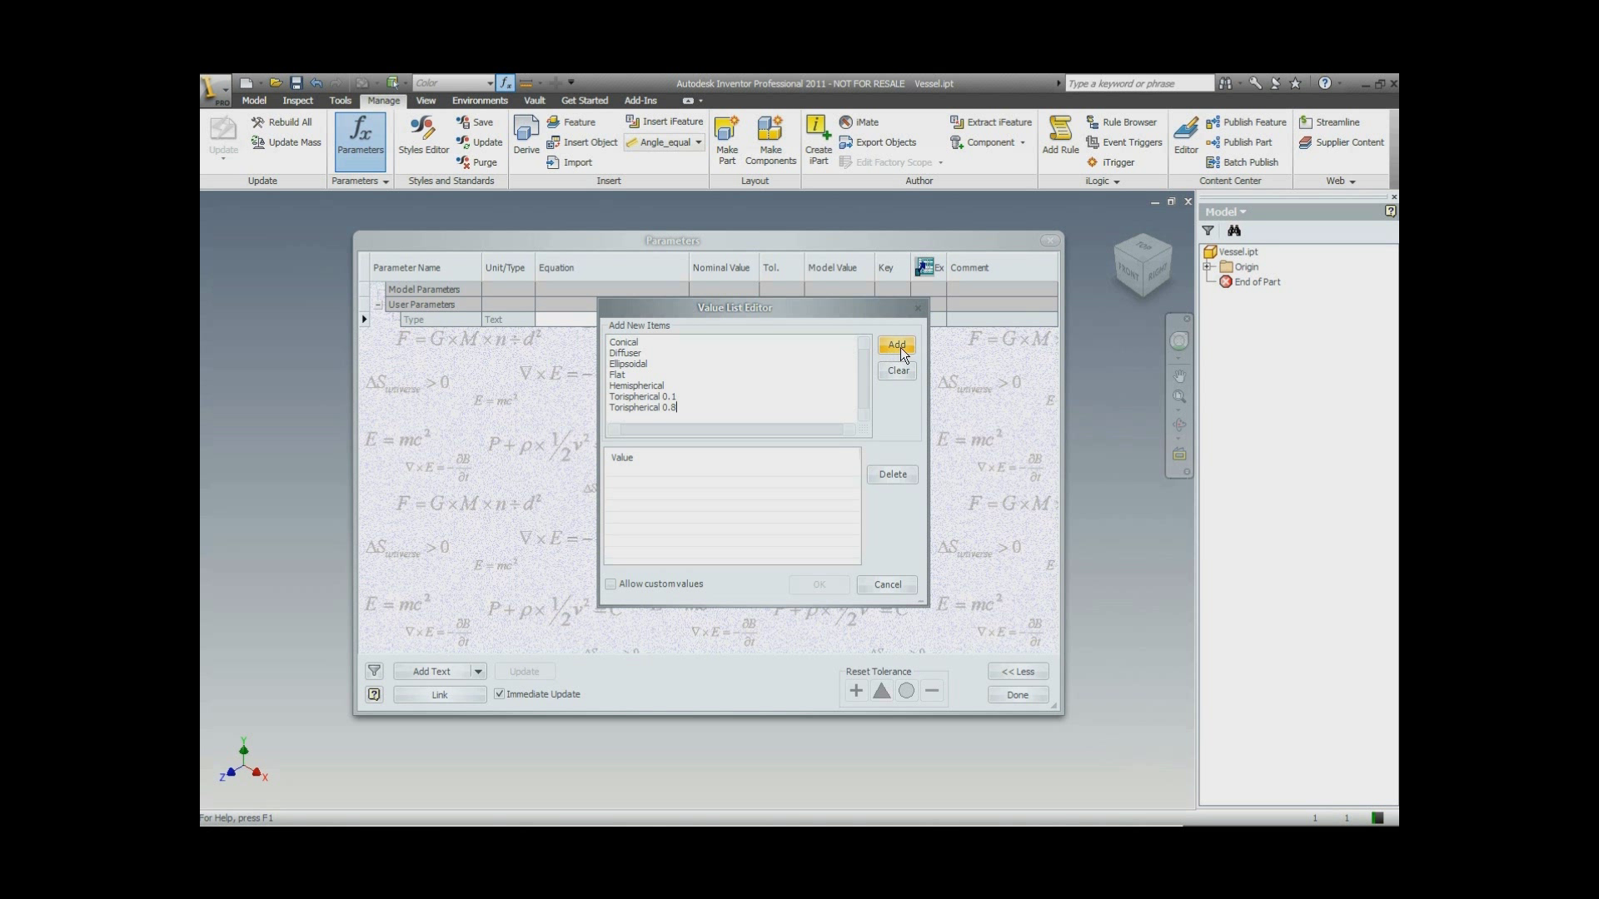
Add the seven head types to Type's value list, select Conical, and accept.
left_click(896, 344)
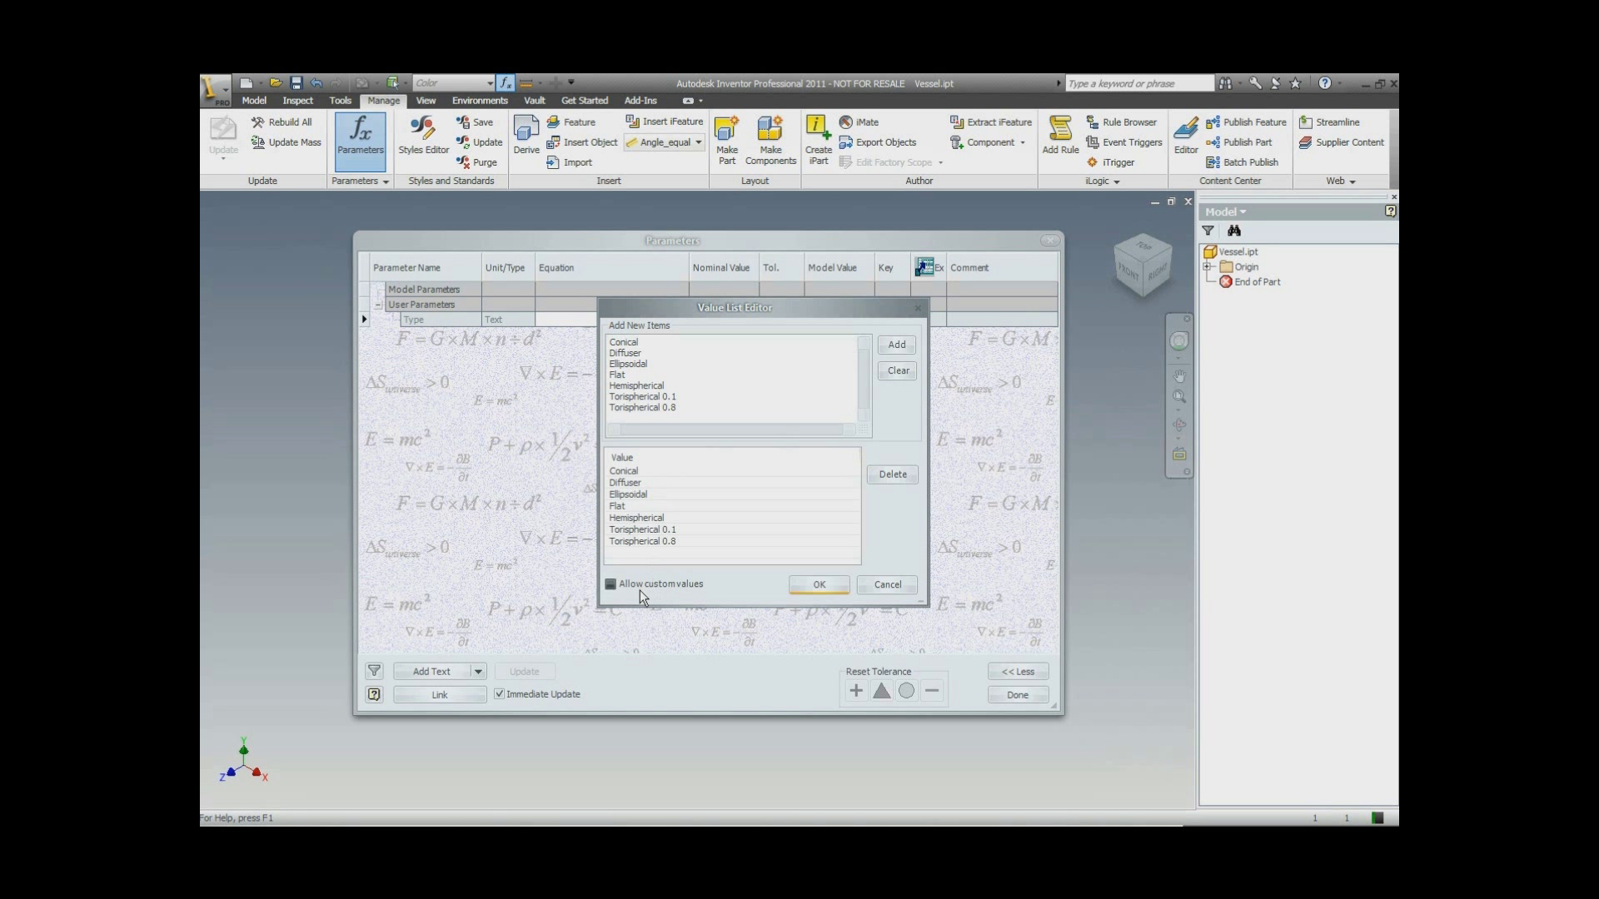
left_click(610, 583)
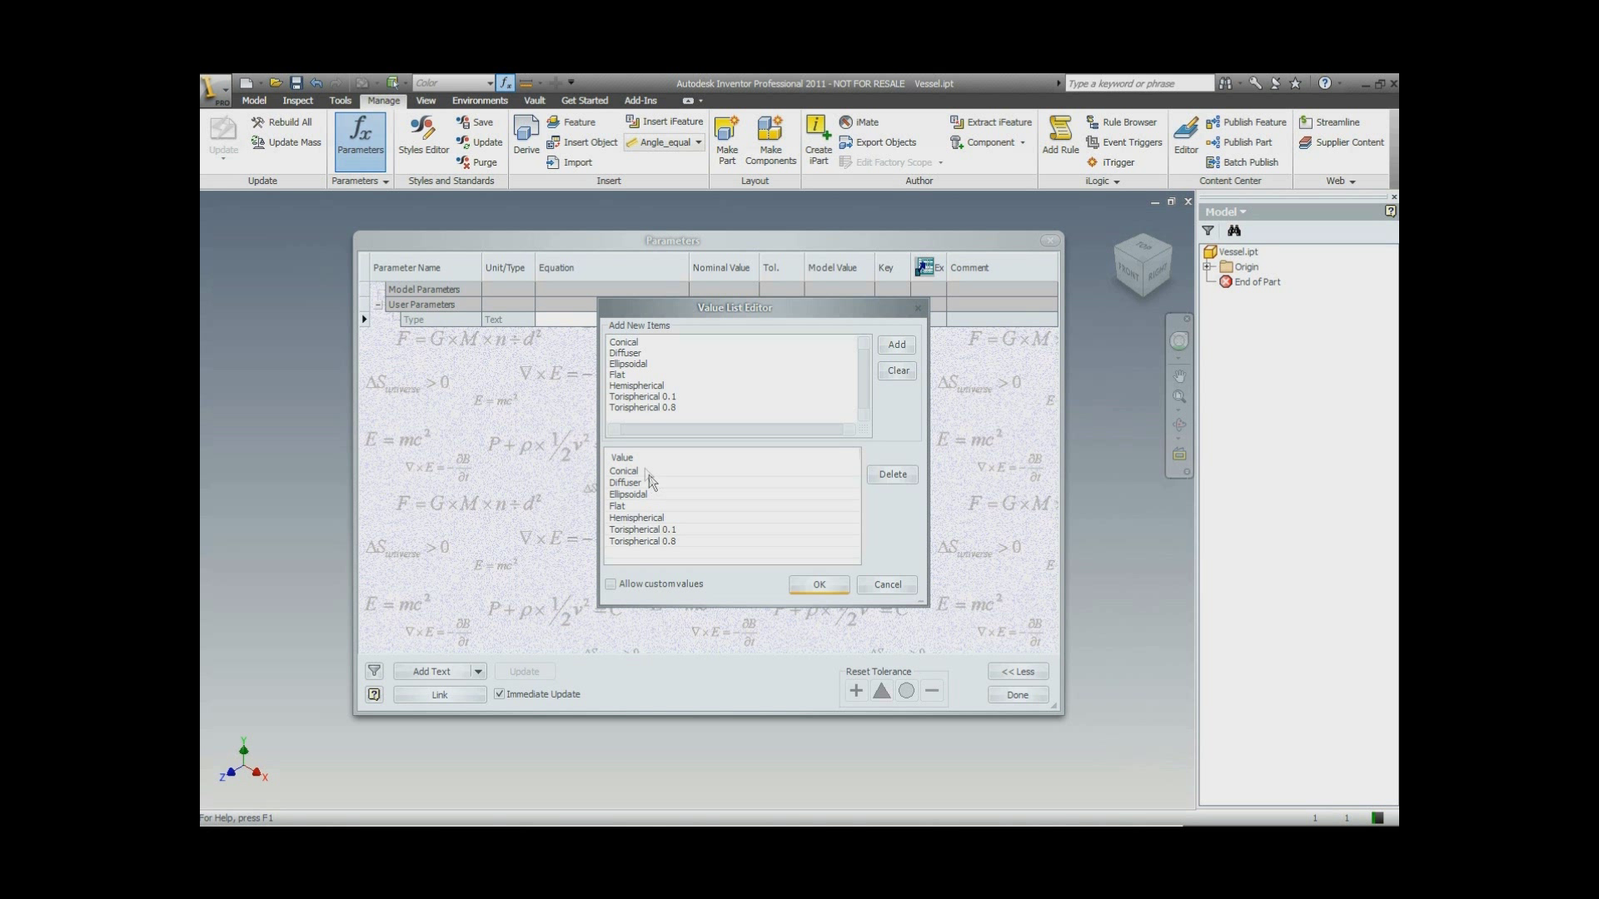
mouse_move(651, 507)
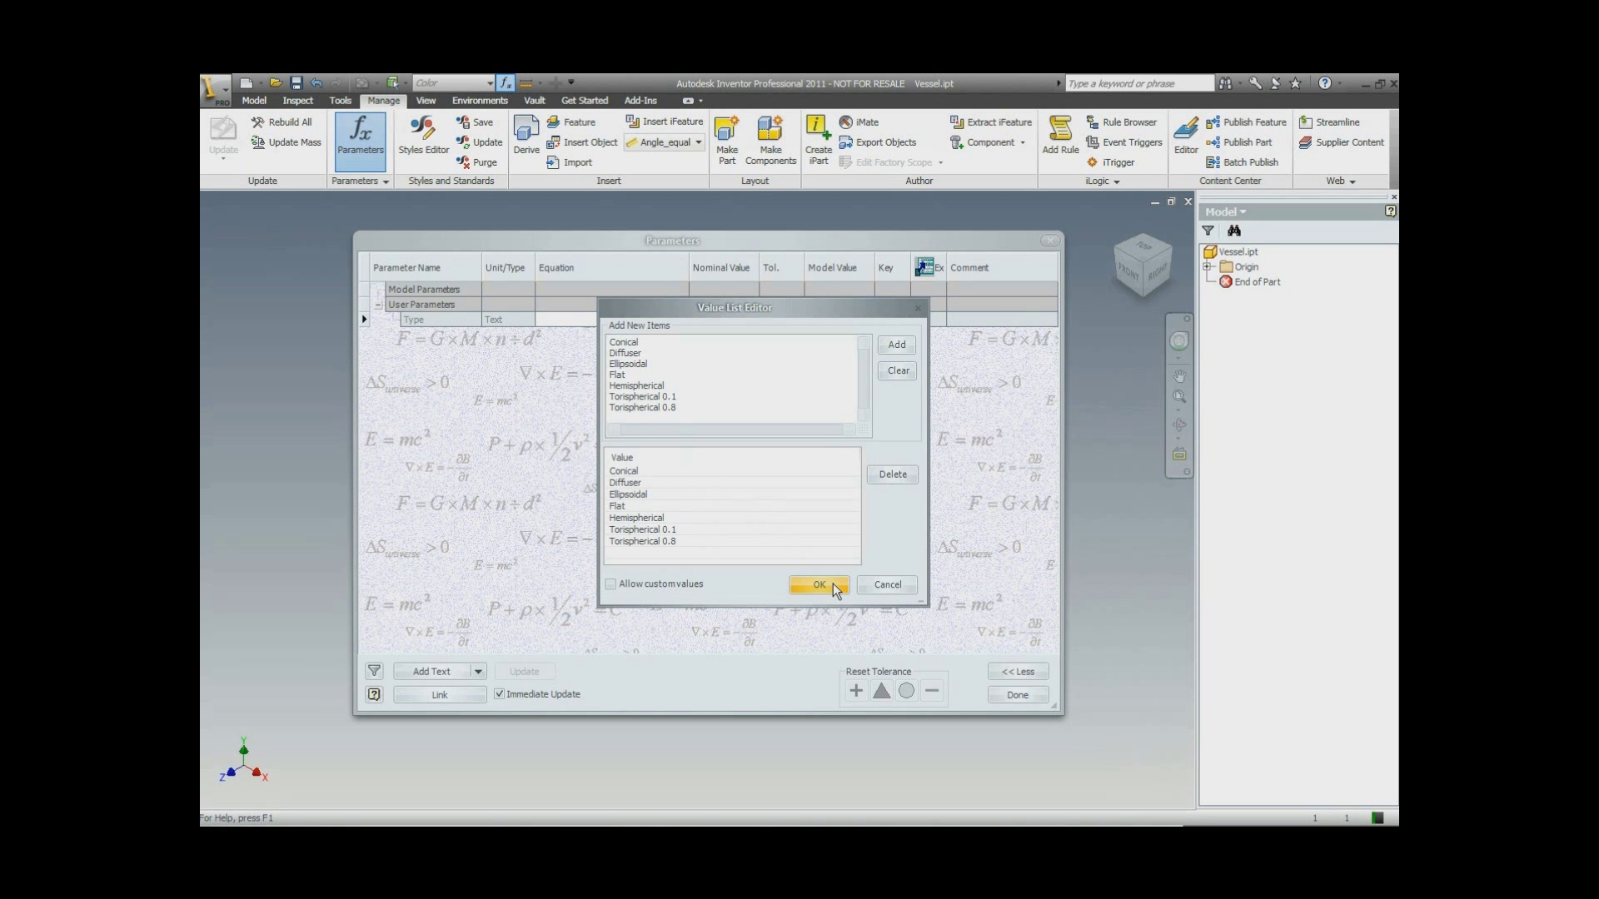
left_click(818, 584)
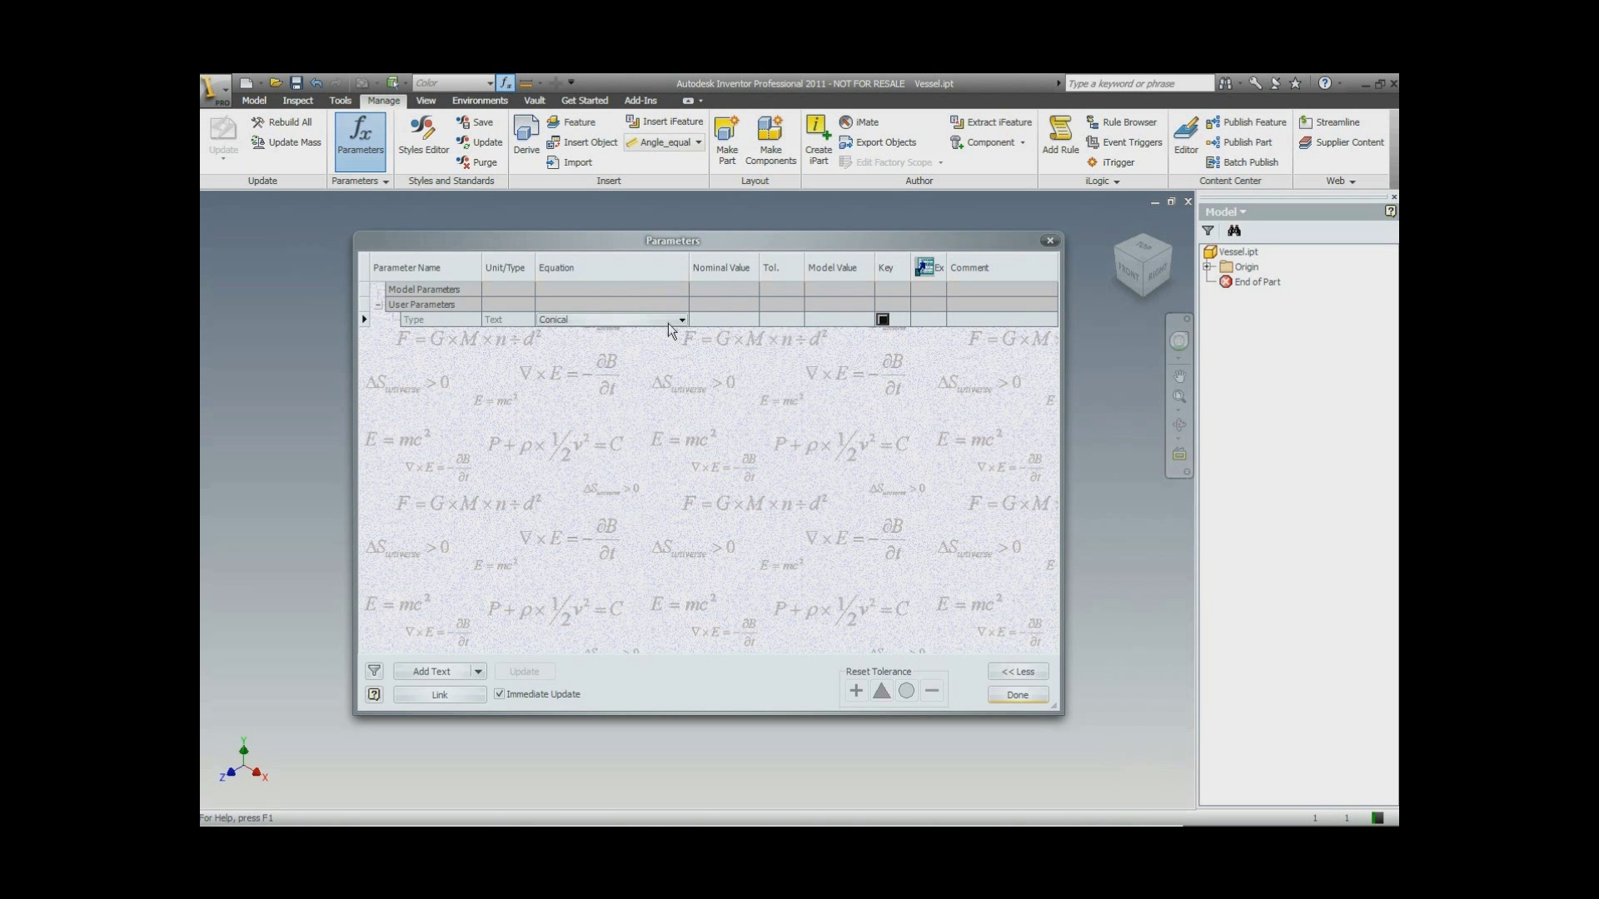
Flag Type as a key parameter with the comment 'Vessel Head Type'.
left_click(681, 319)
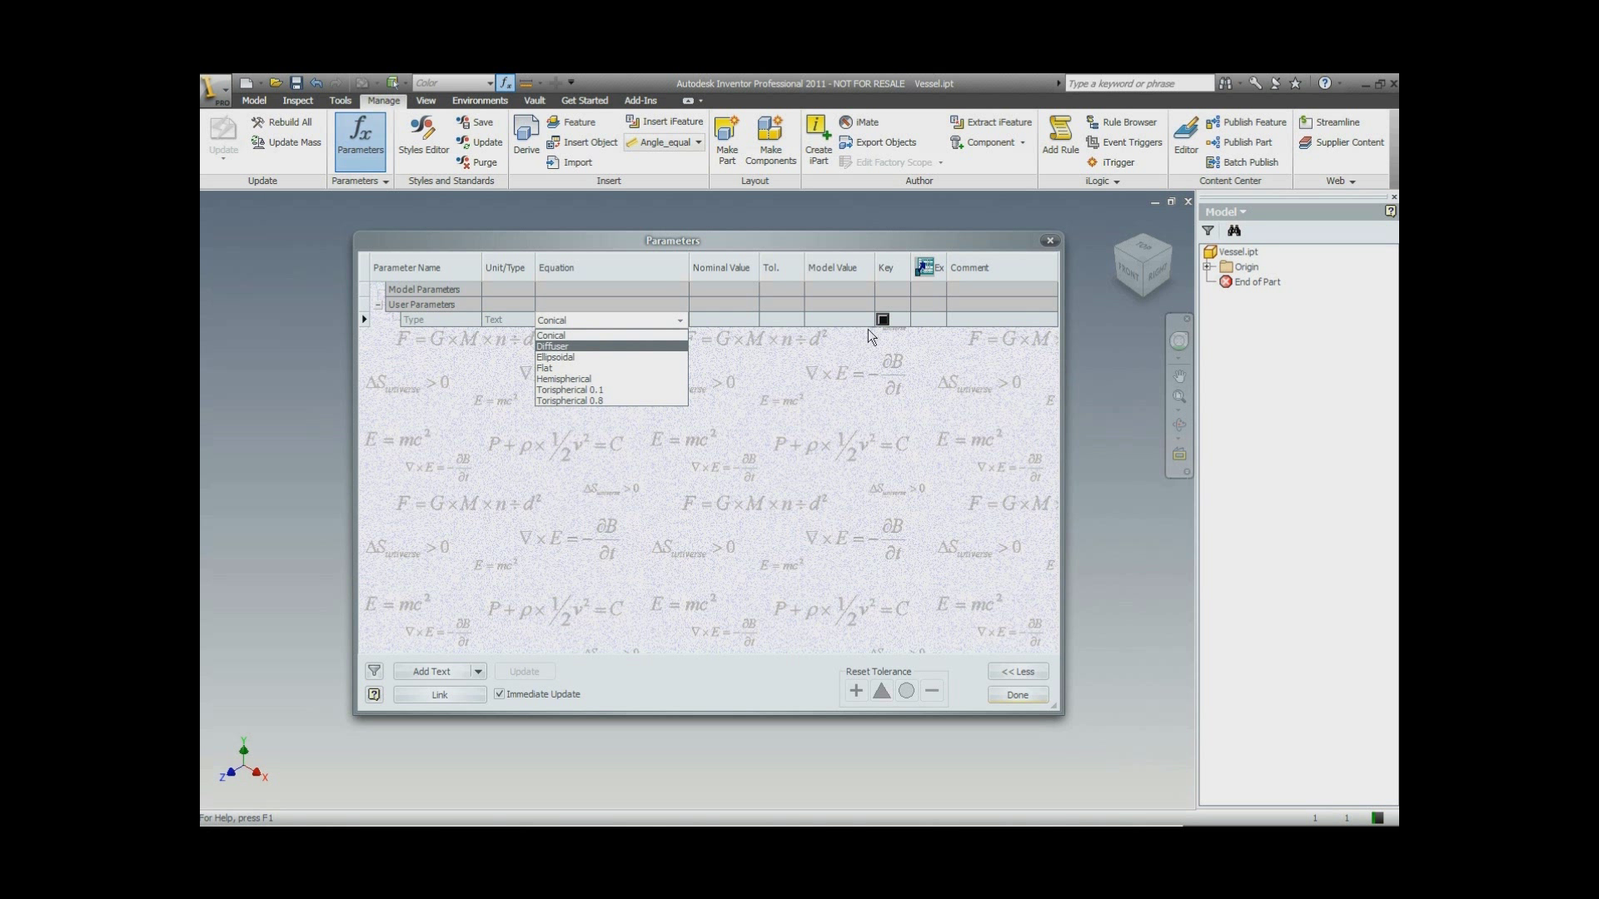
mouse_move(883, 326)
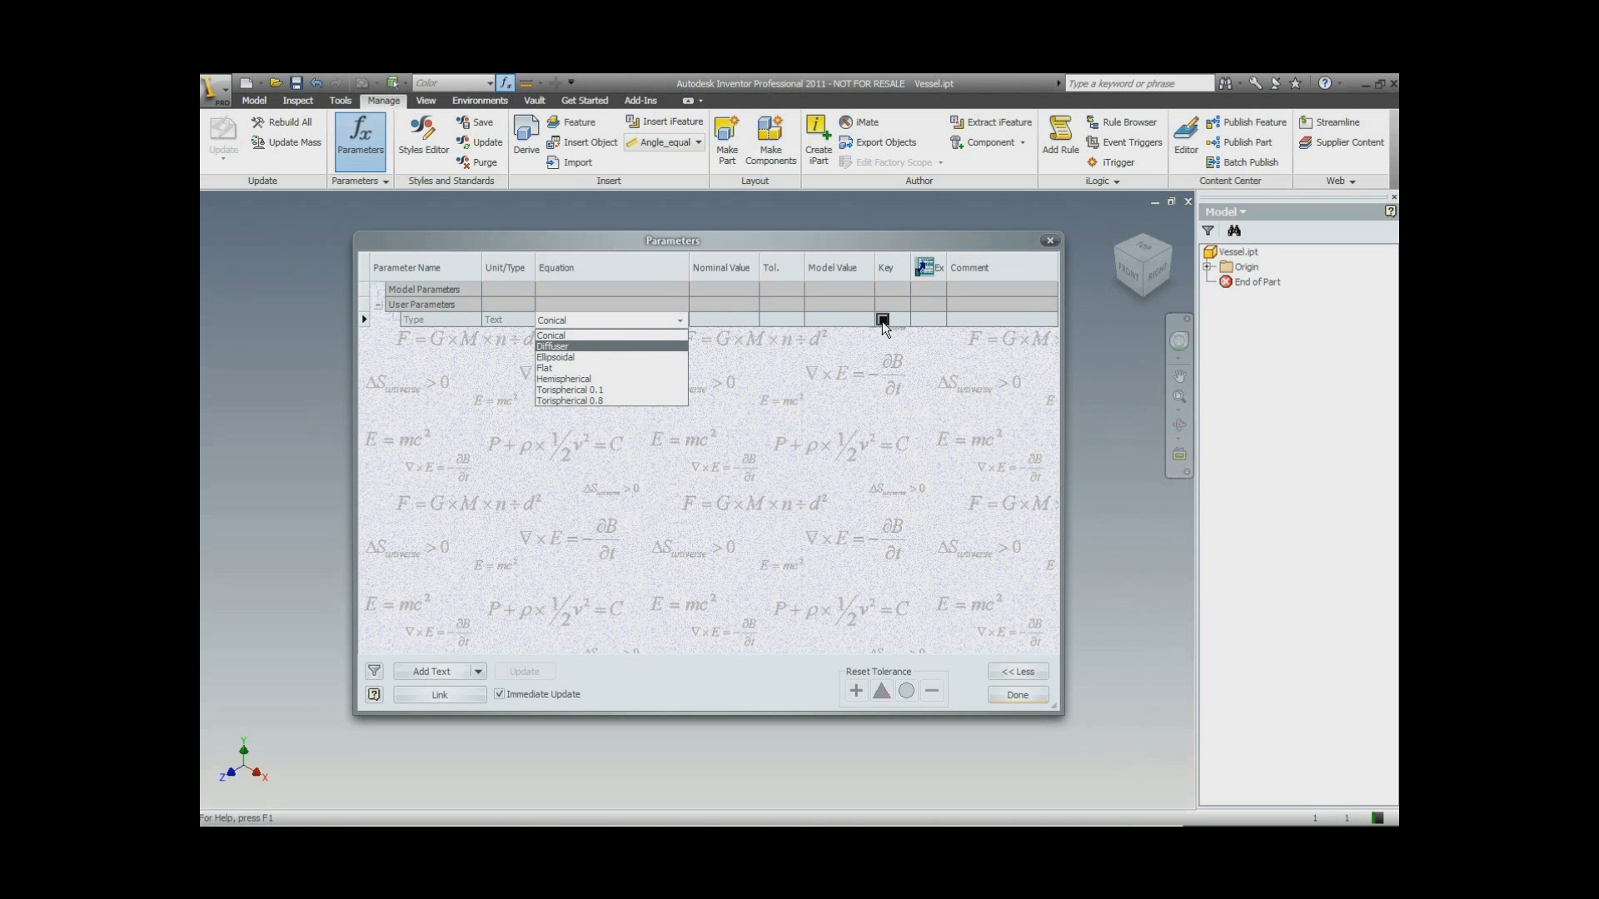
left_click(549, 335)
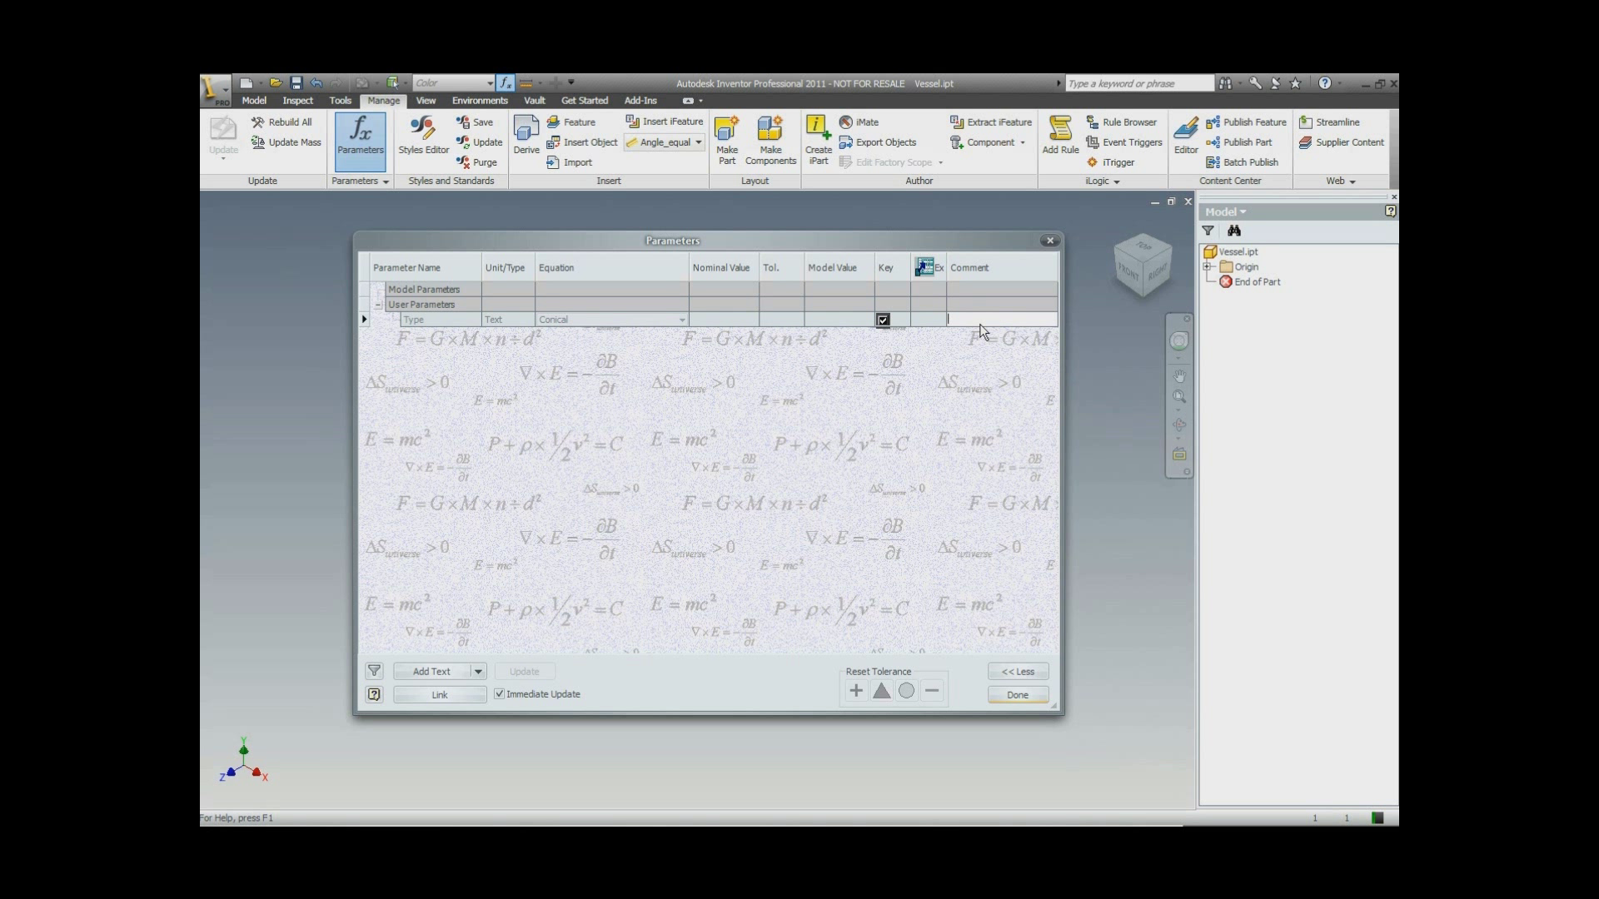
type("Vessel Head Type")
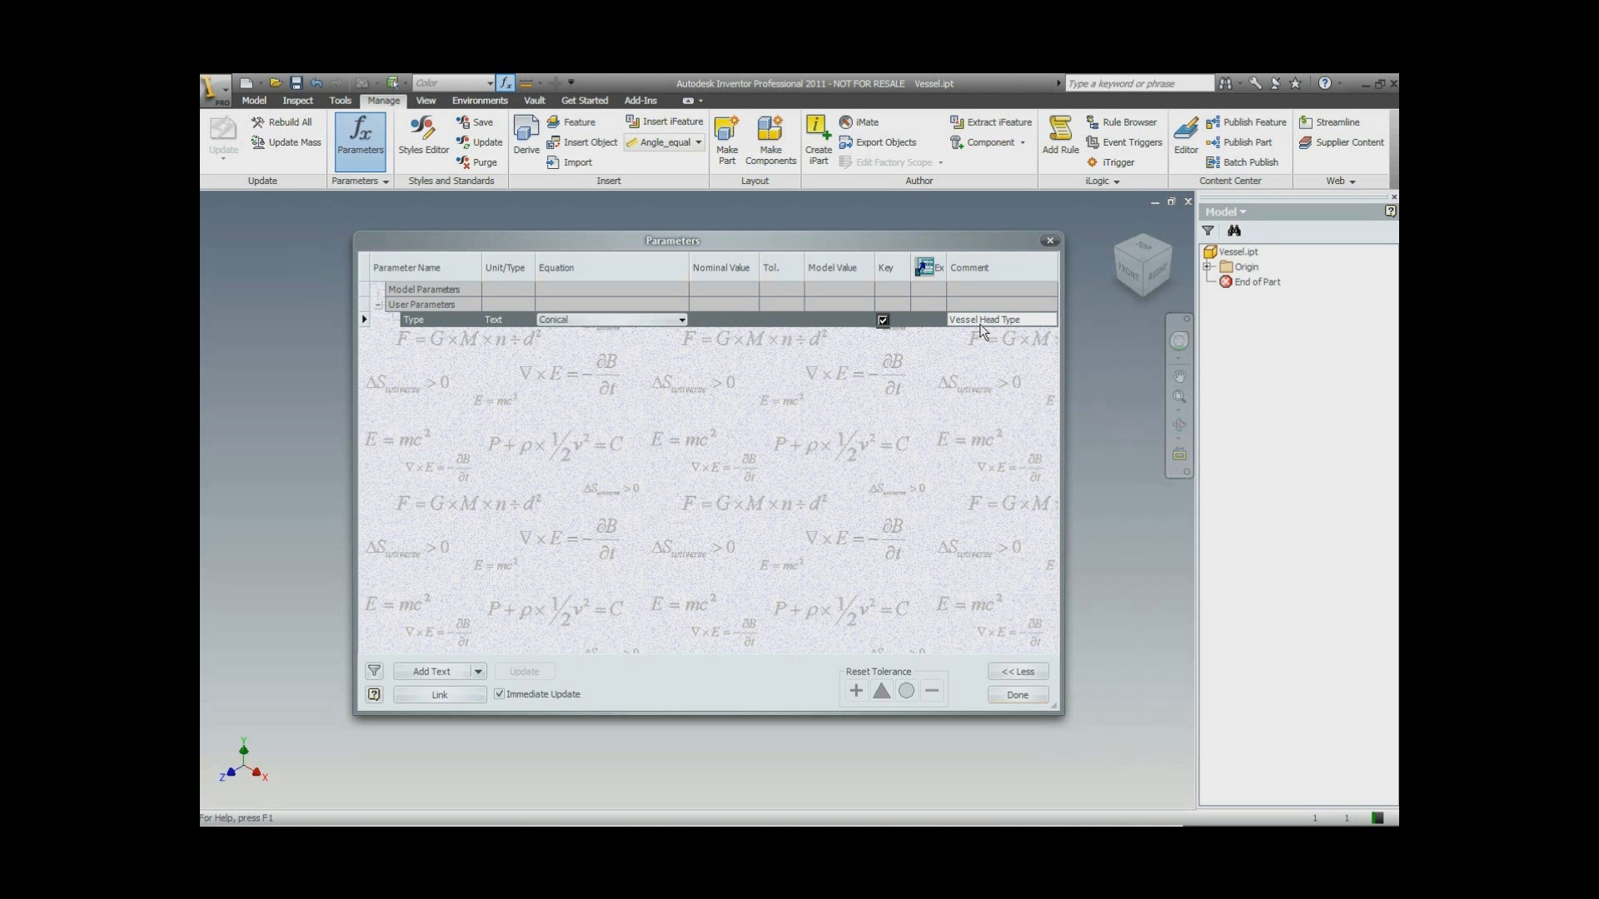
mouse_move(518, 647)
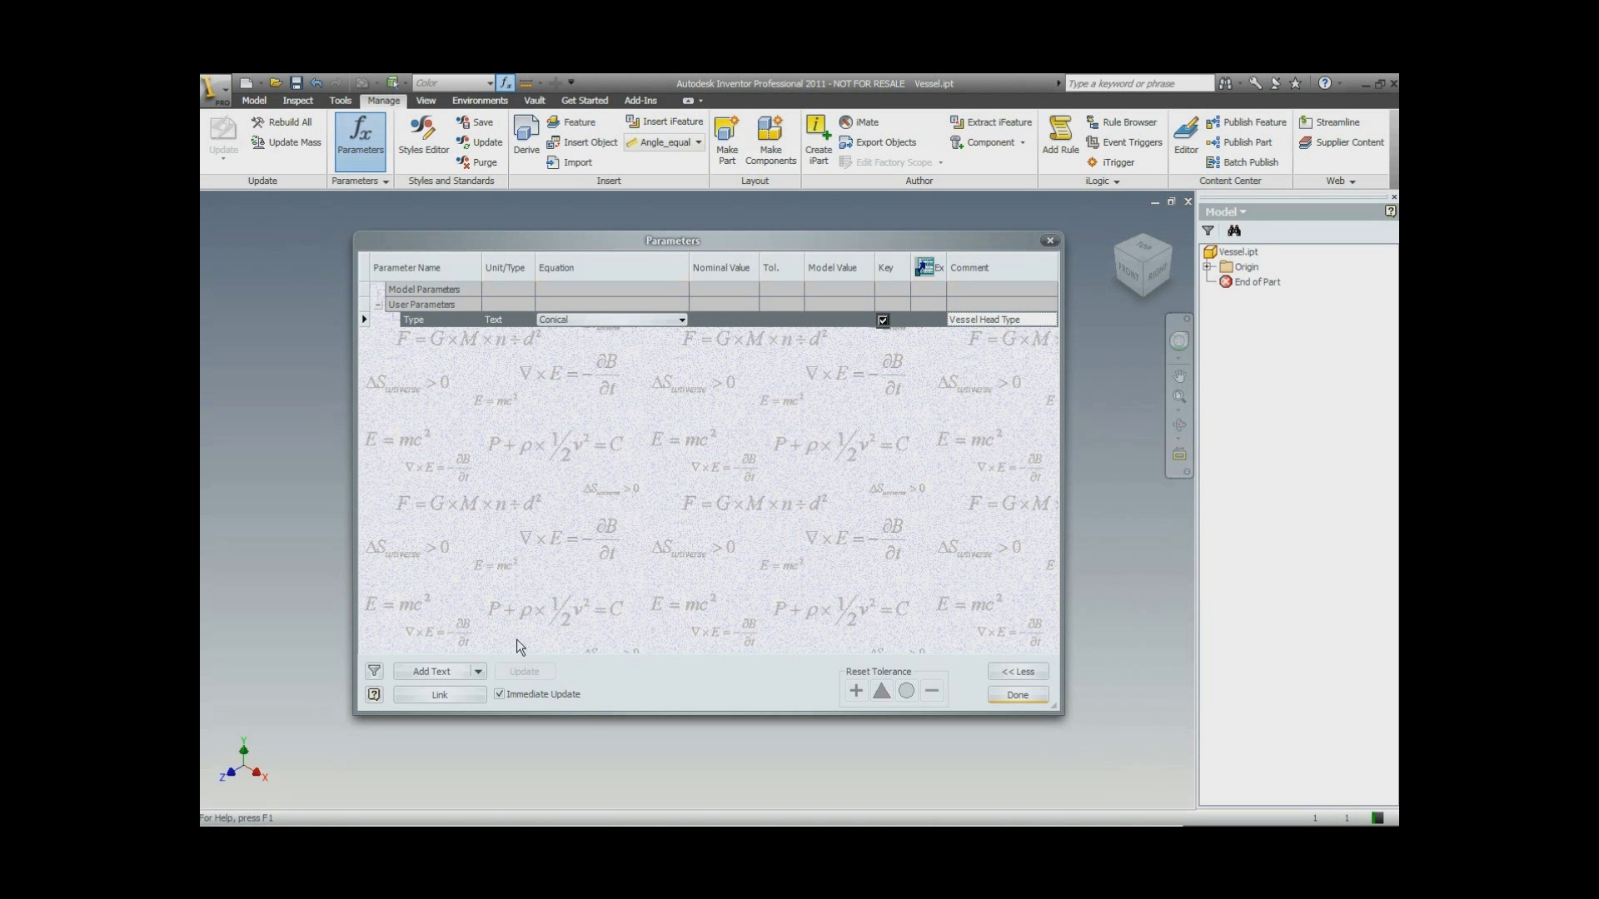
left_click(478, 671)
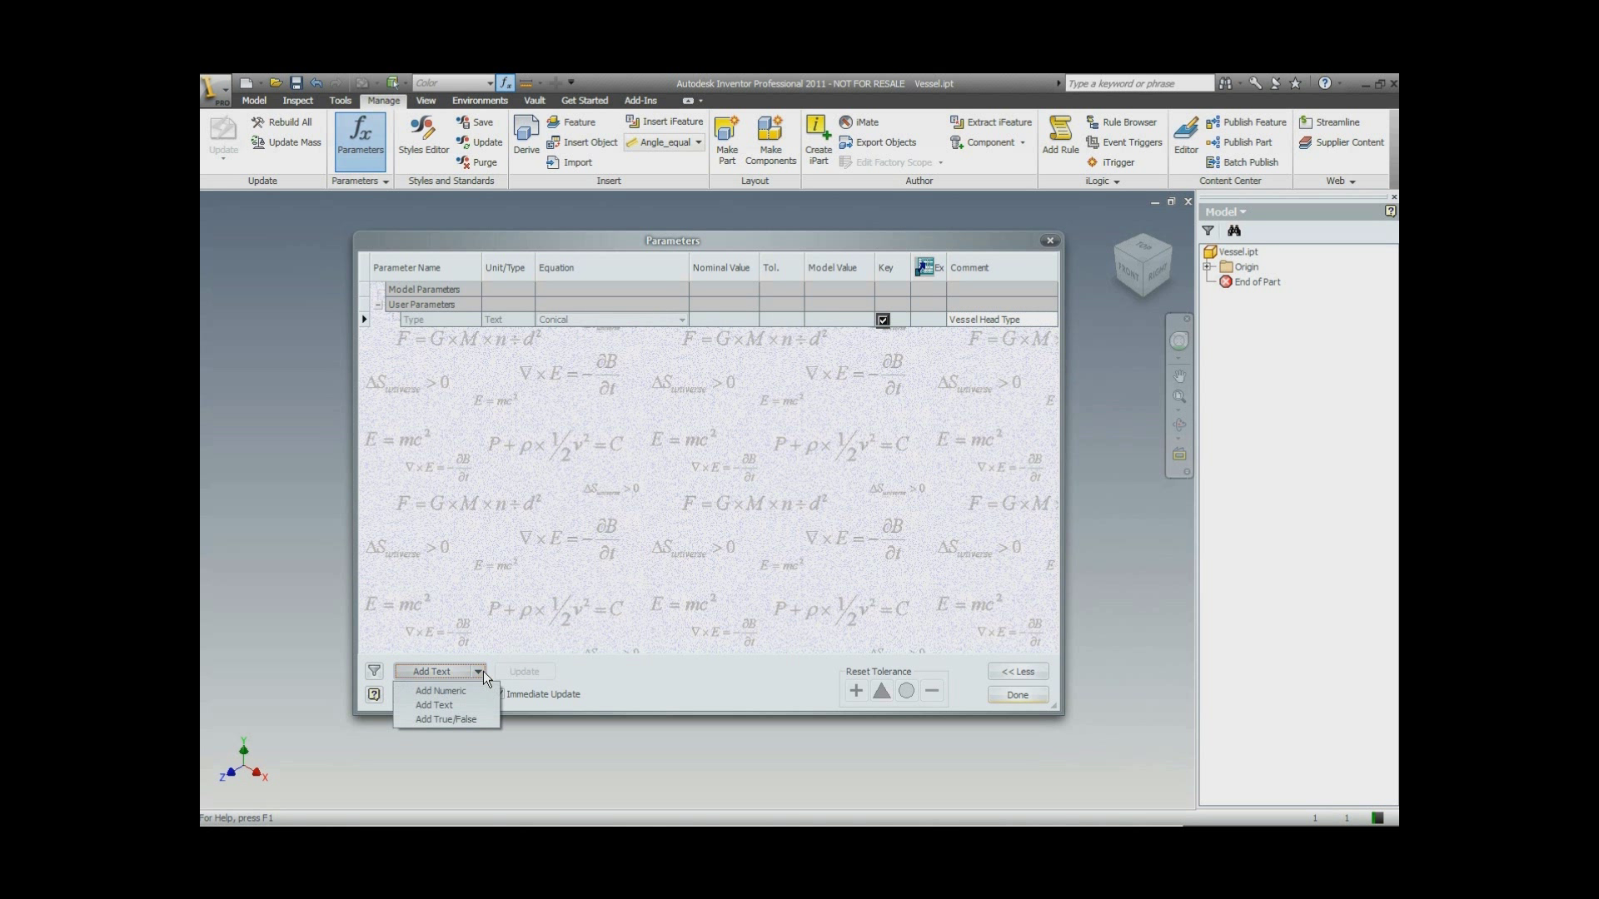
Add numeric parameter OD = 24 in, key and export, comment 'Vessel Outside Diameter'.
left_click(439, 690)
type("OD")
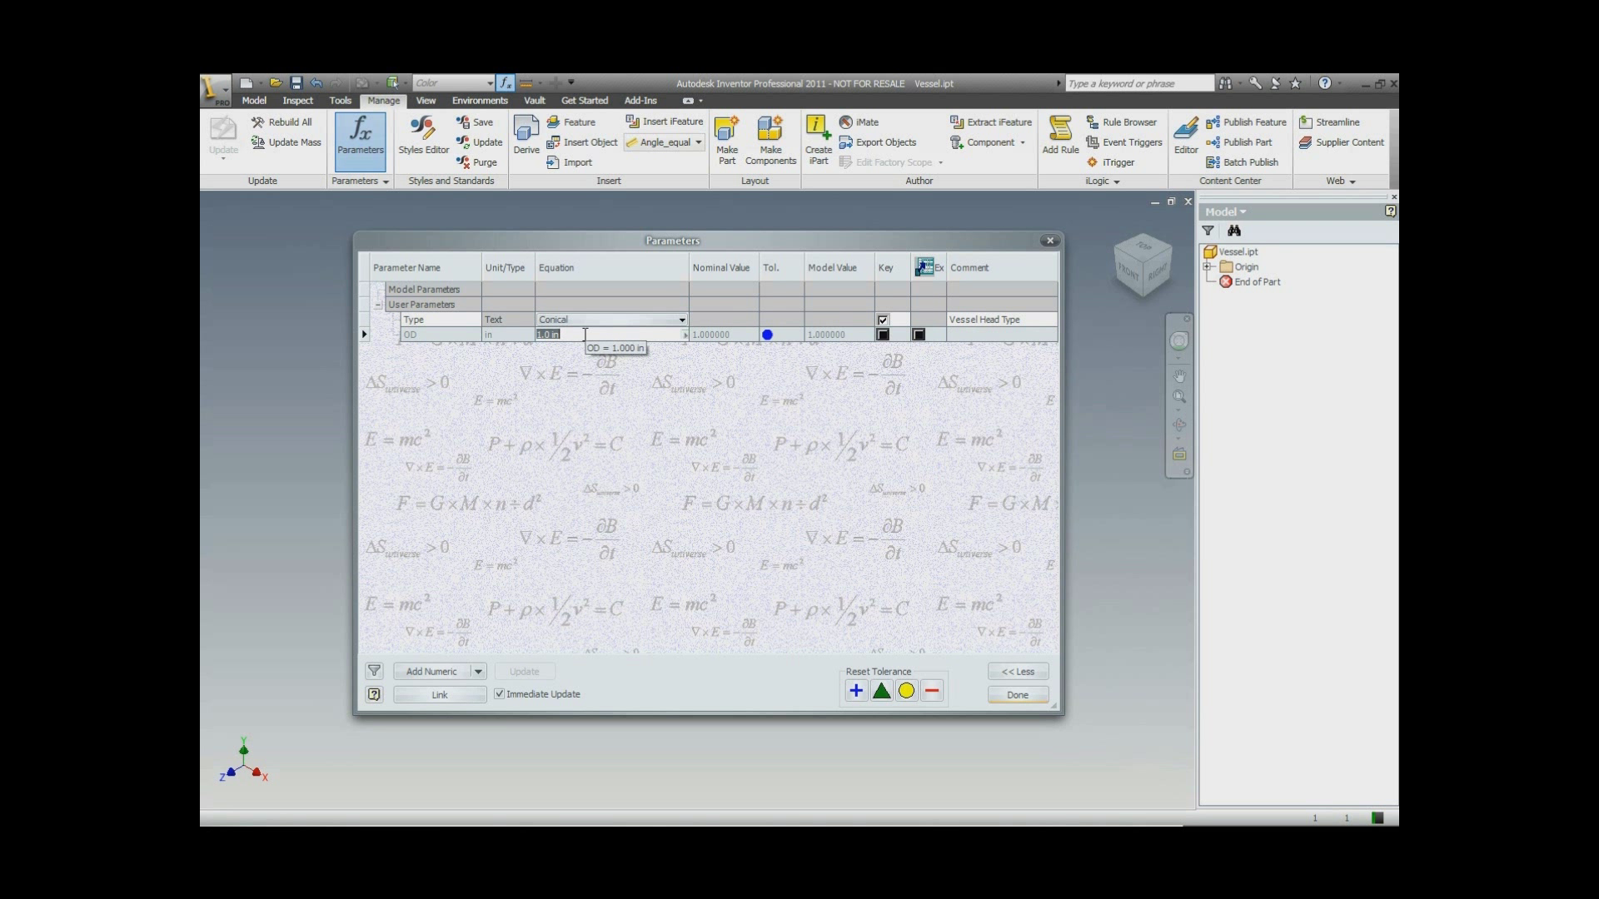
type("24")
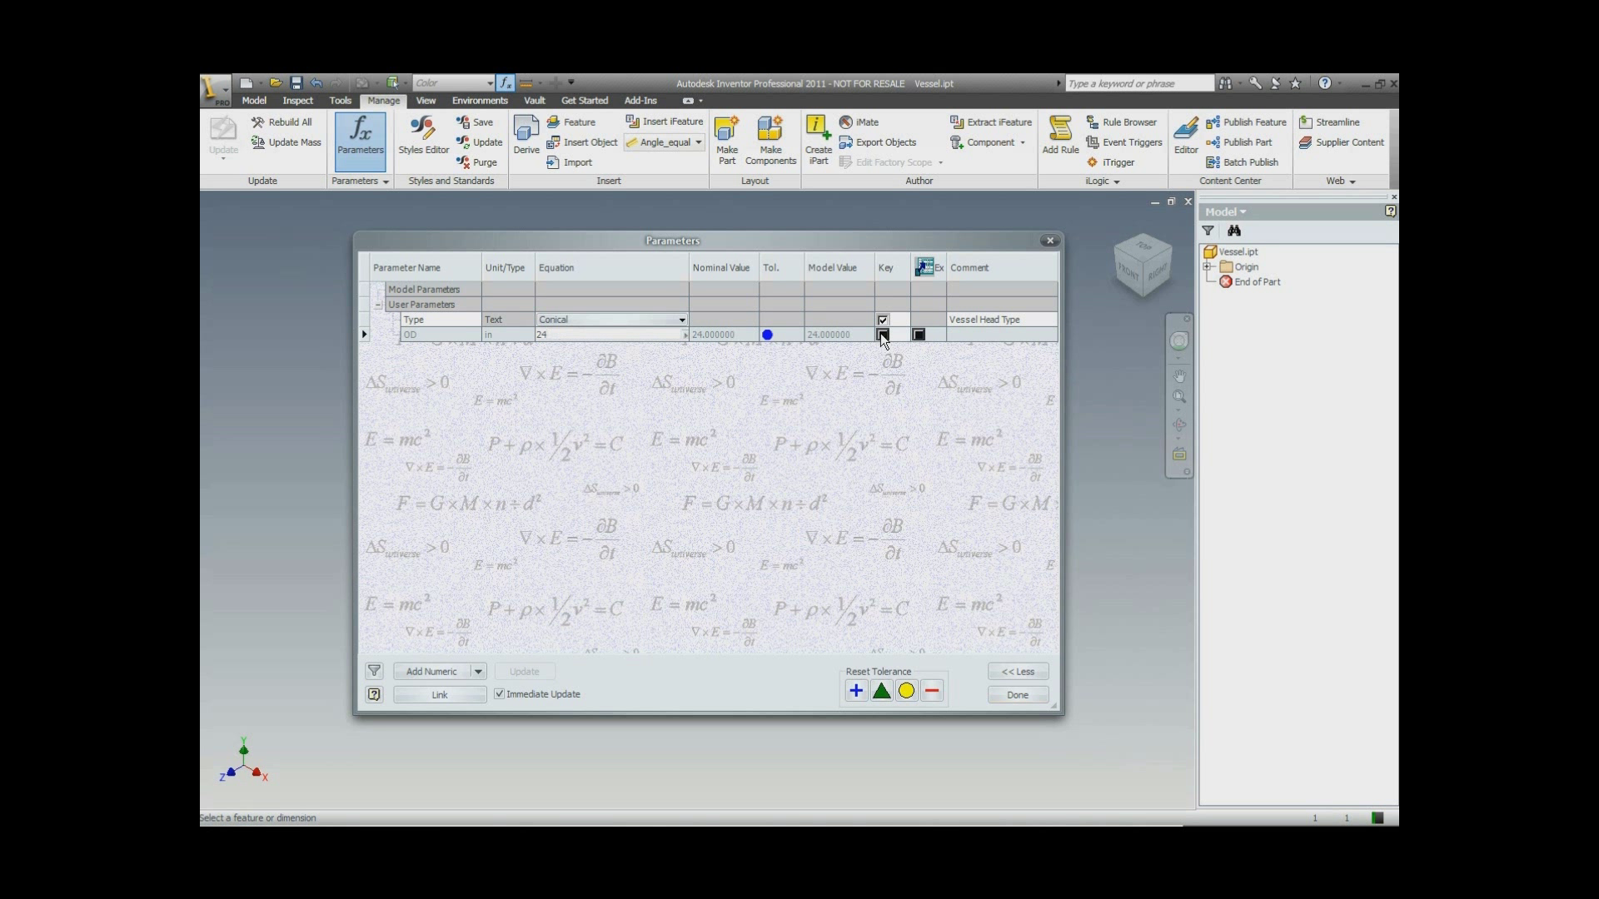
left_click(882, 335)
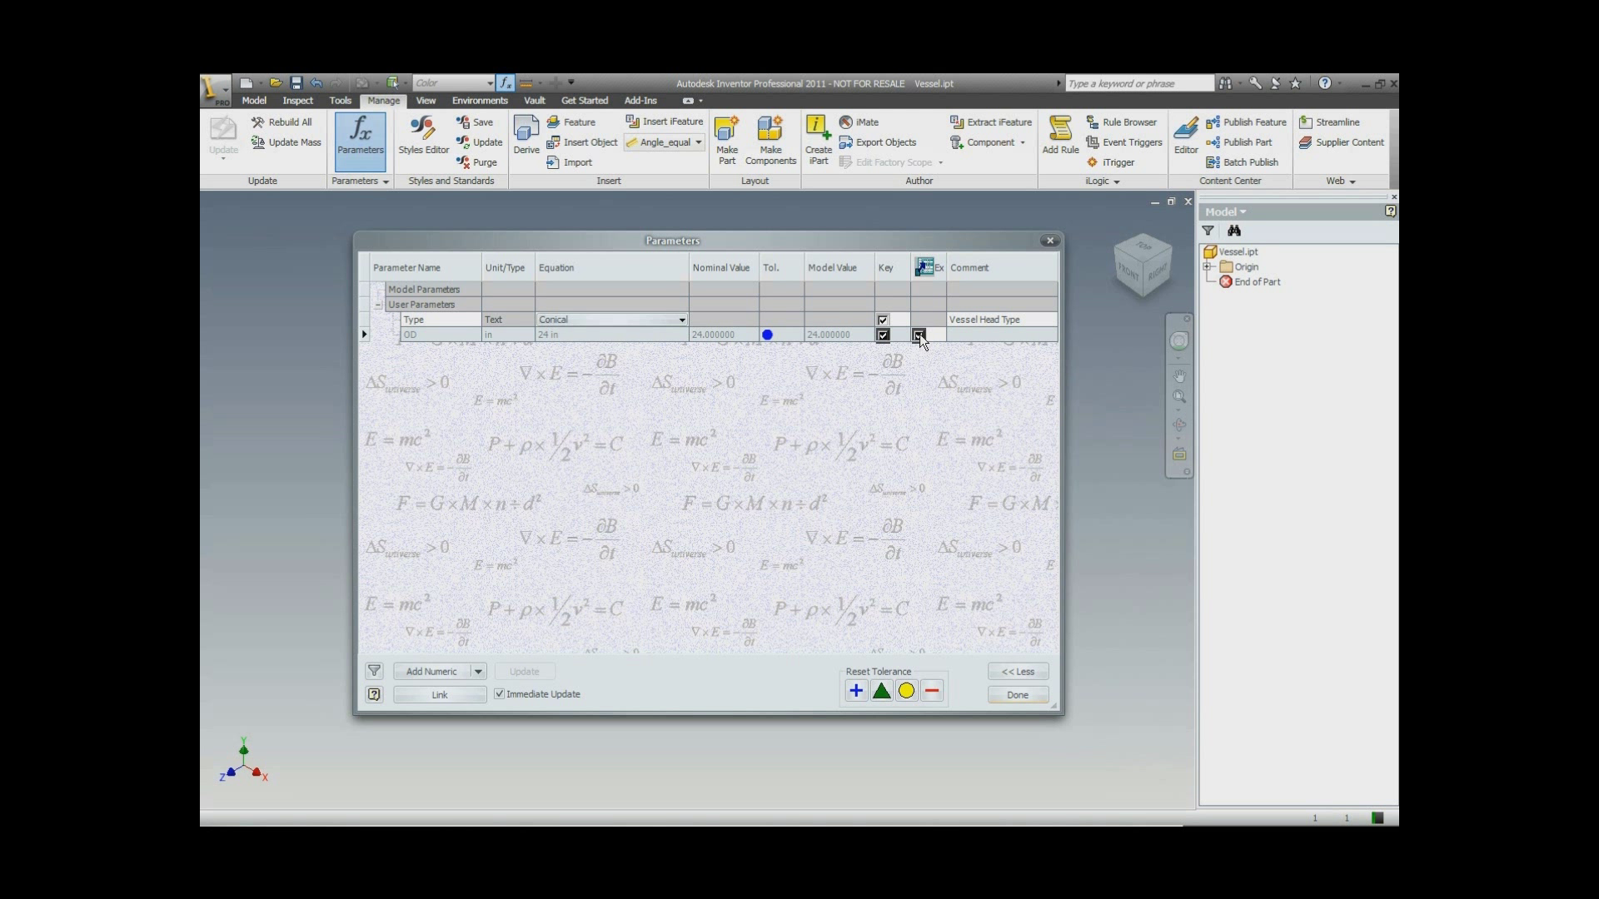
left_click(918, 335)
type("Vessel O")
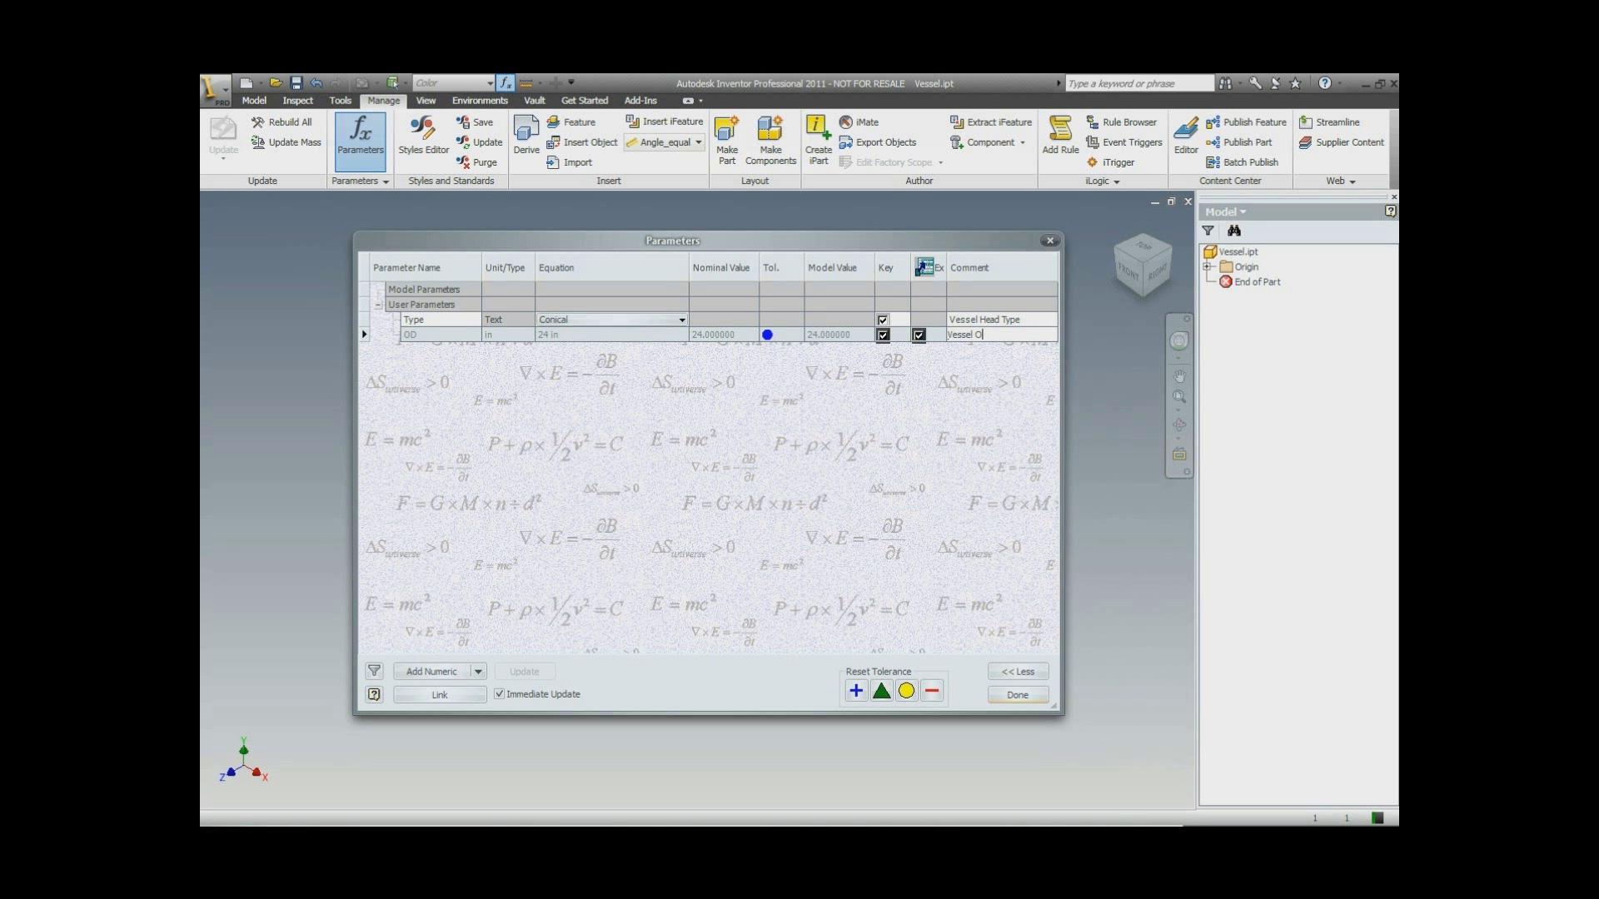
type("utside")
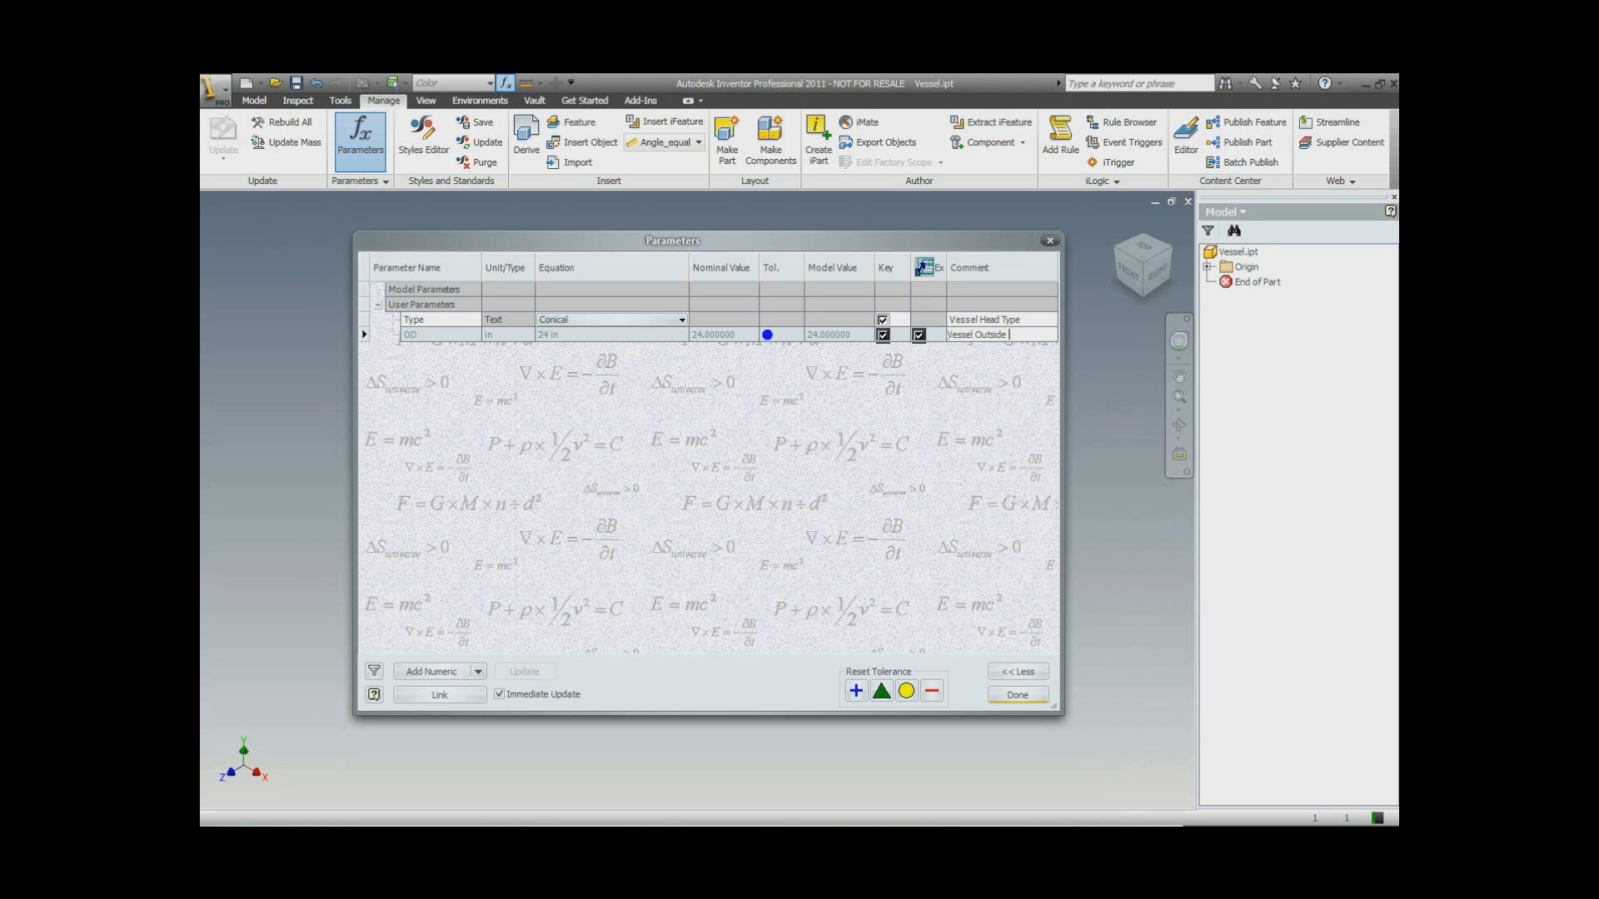
type("Diameter")
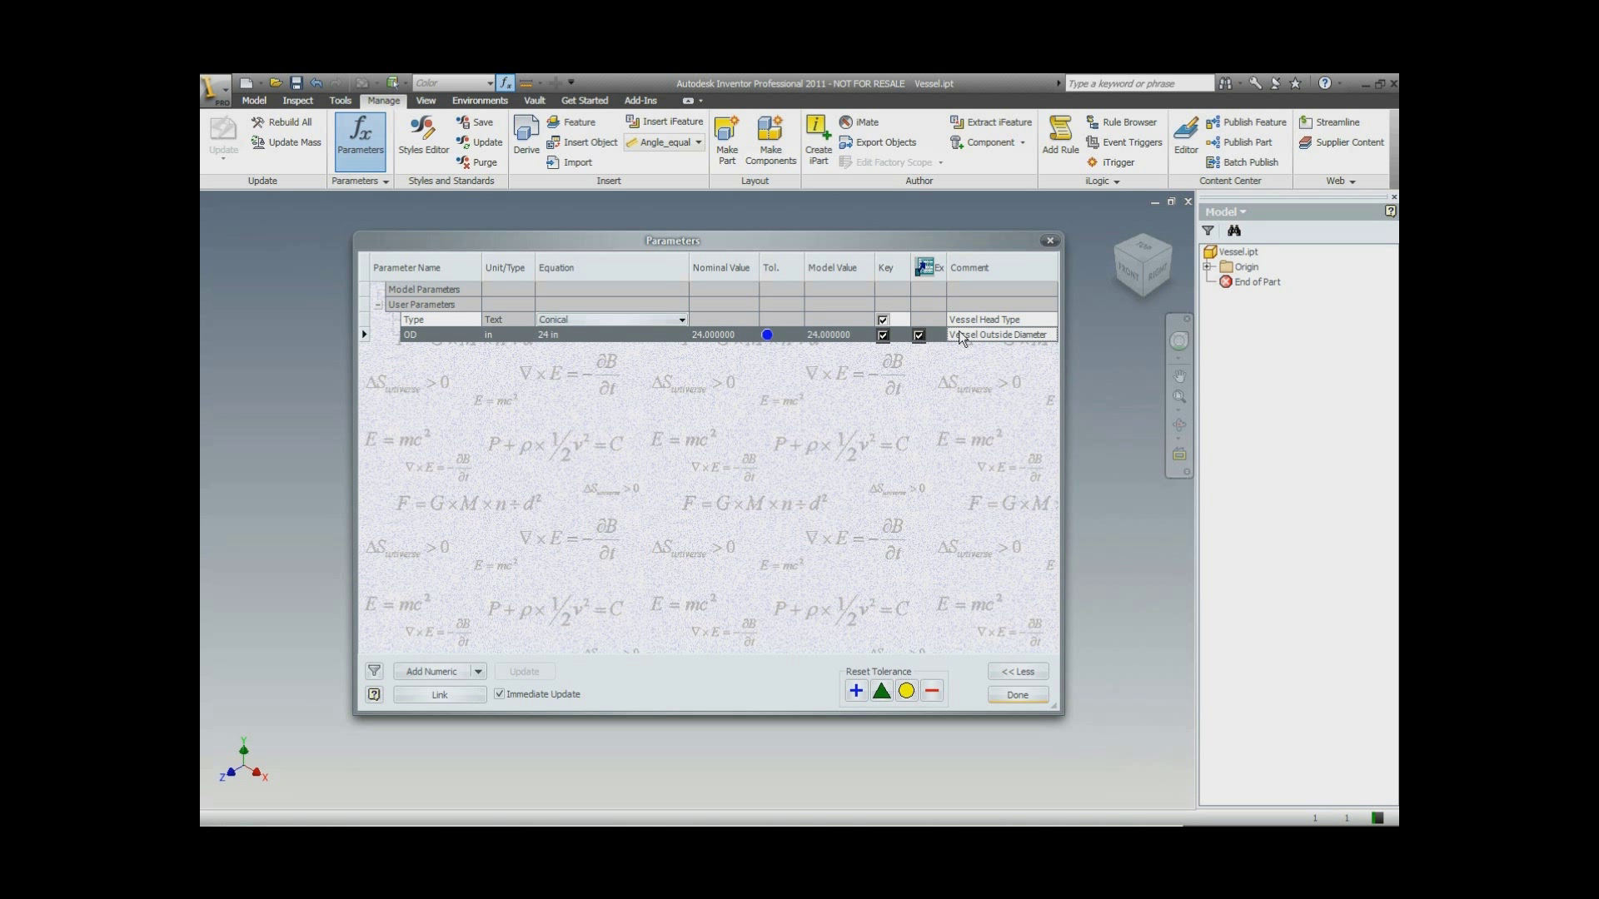
Add numeric parameter THK = 0.5 in, key and export, comment 'Vessel Shell Thickness'.
left_click(432, 671)
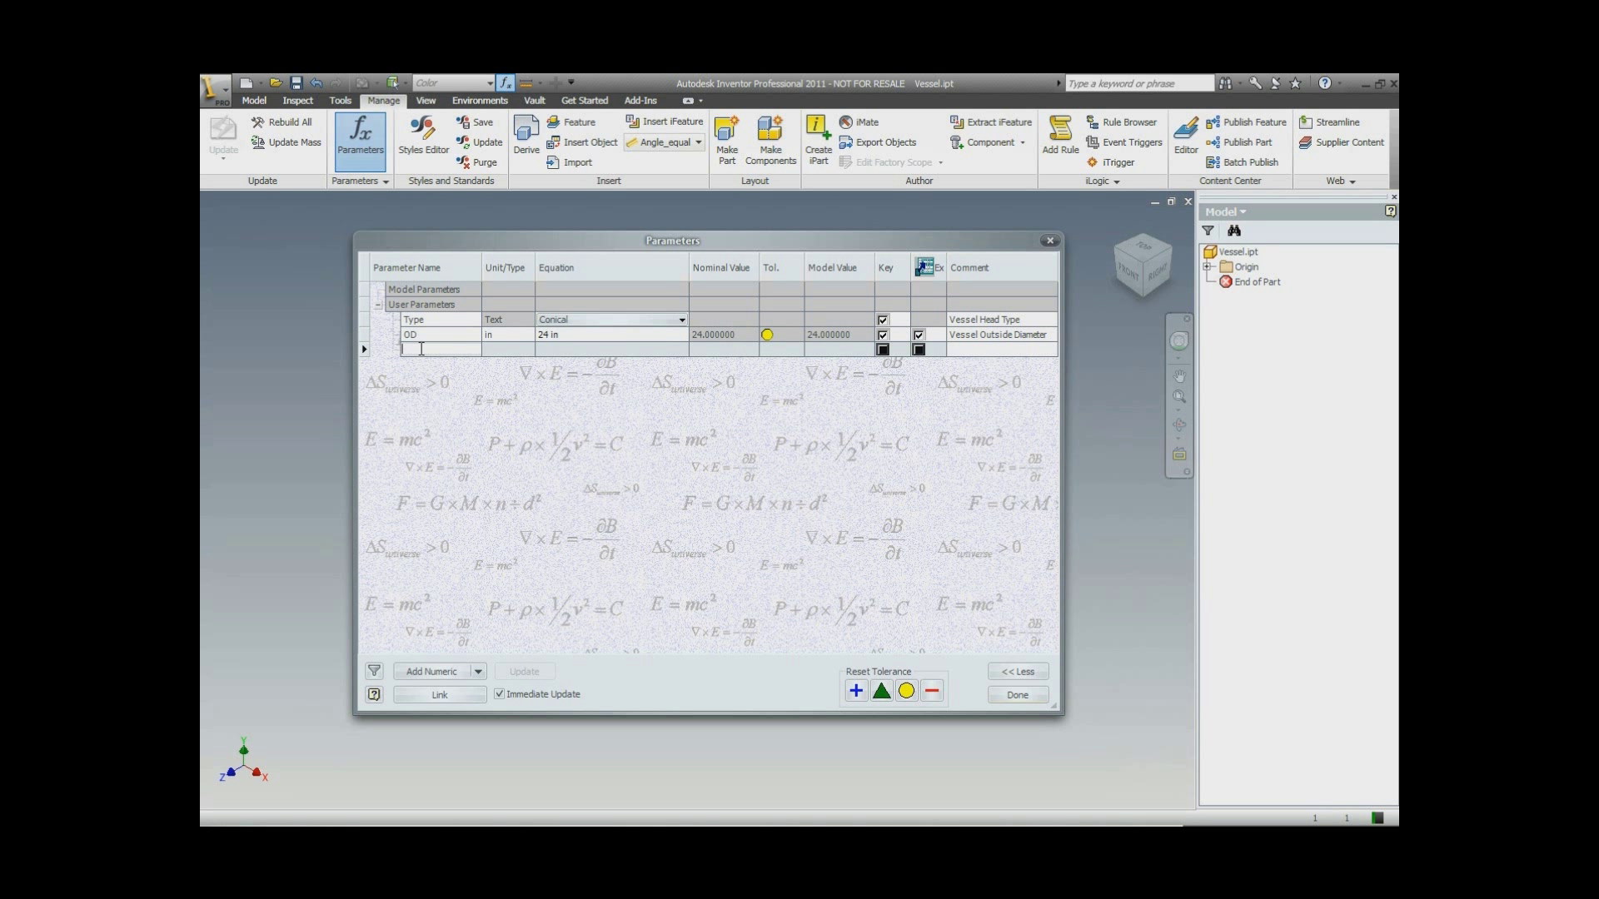
type("M")
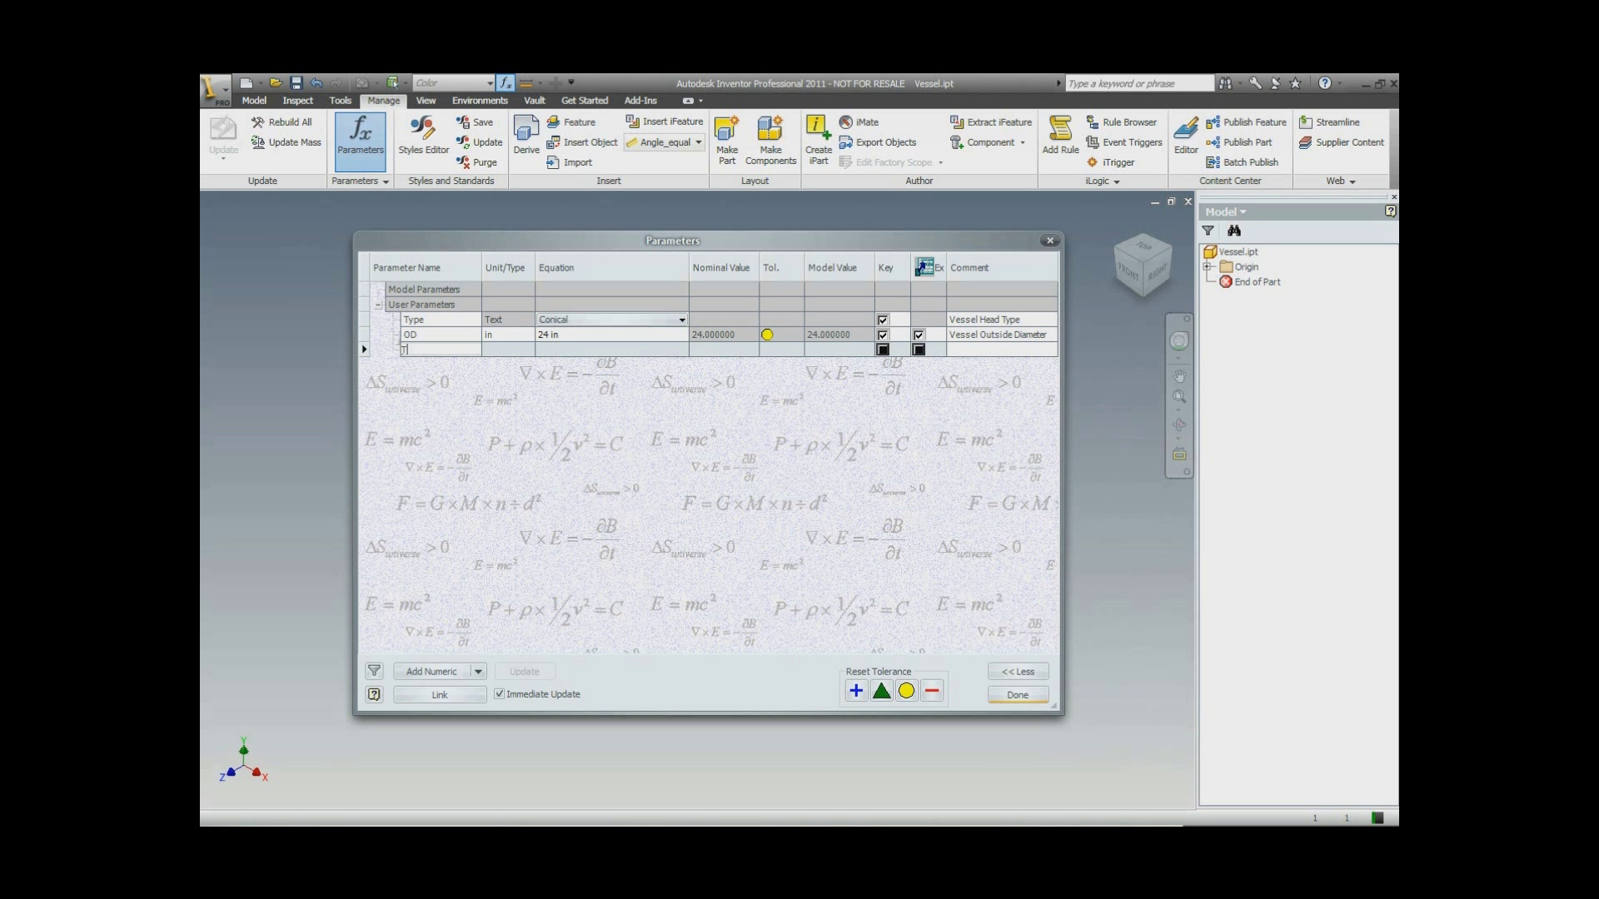
type("HK")
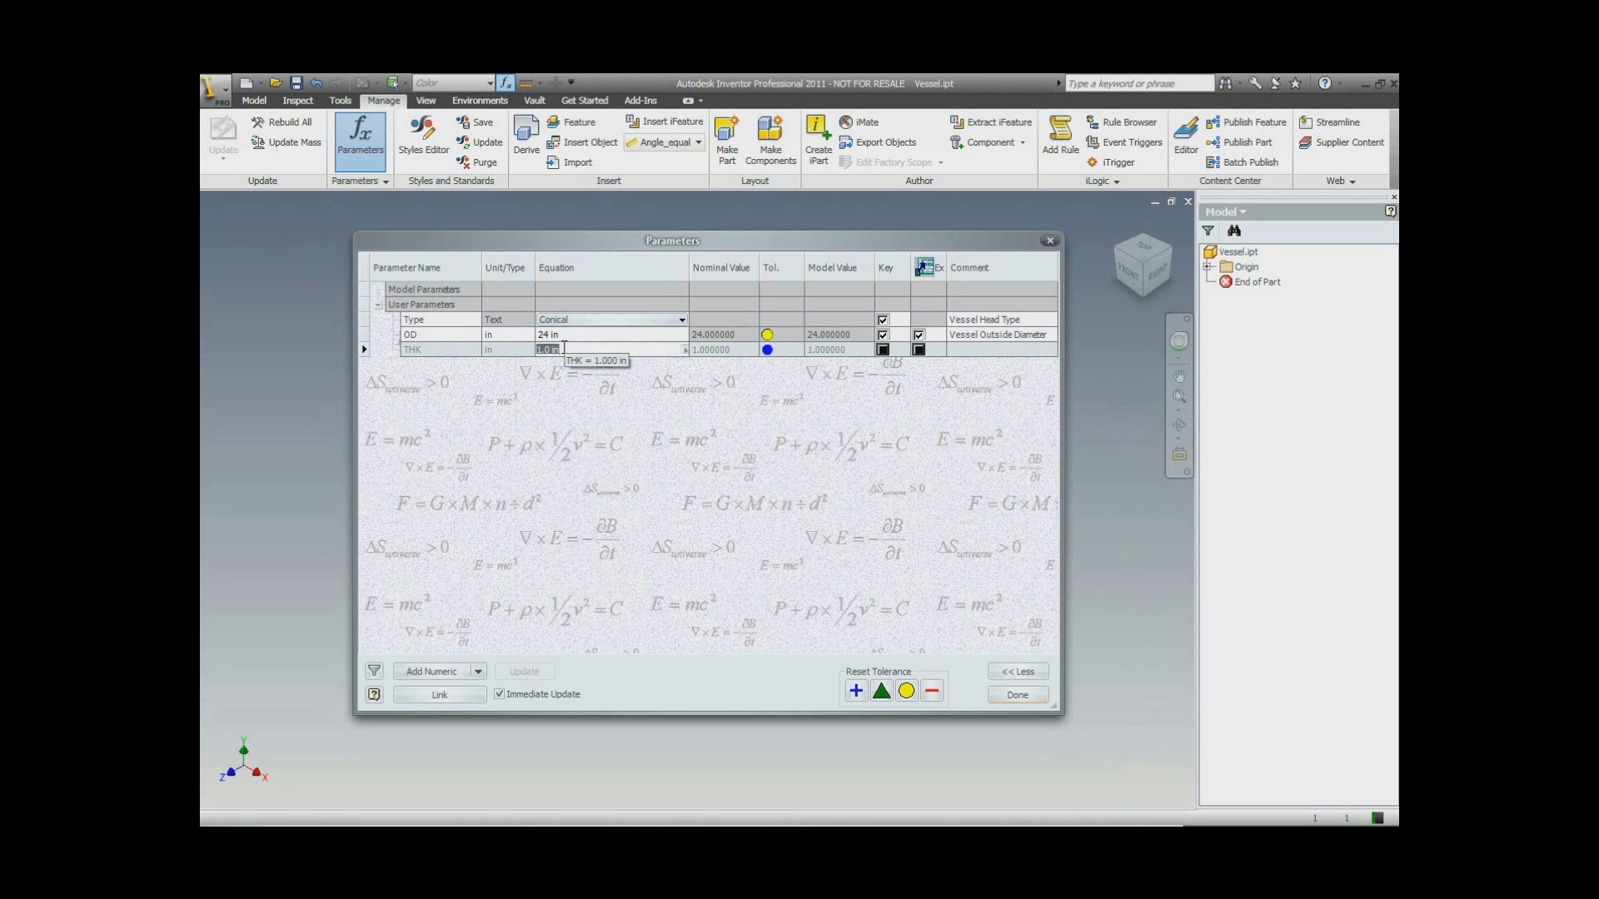
type("0.5")
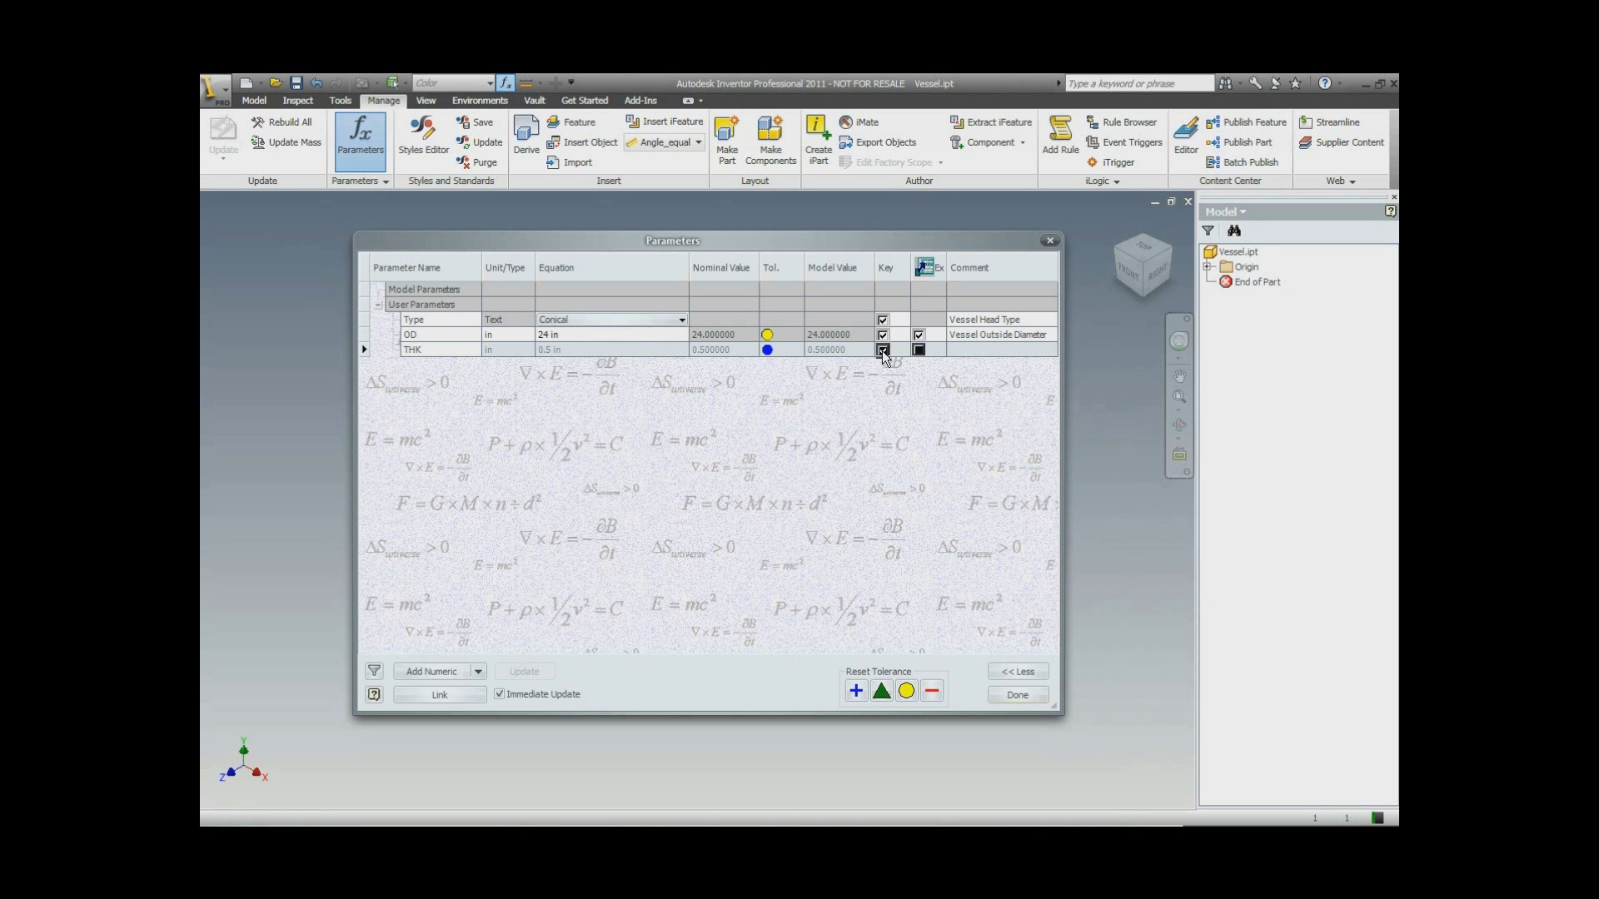
left_click(917, 349)
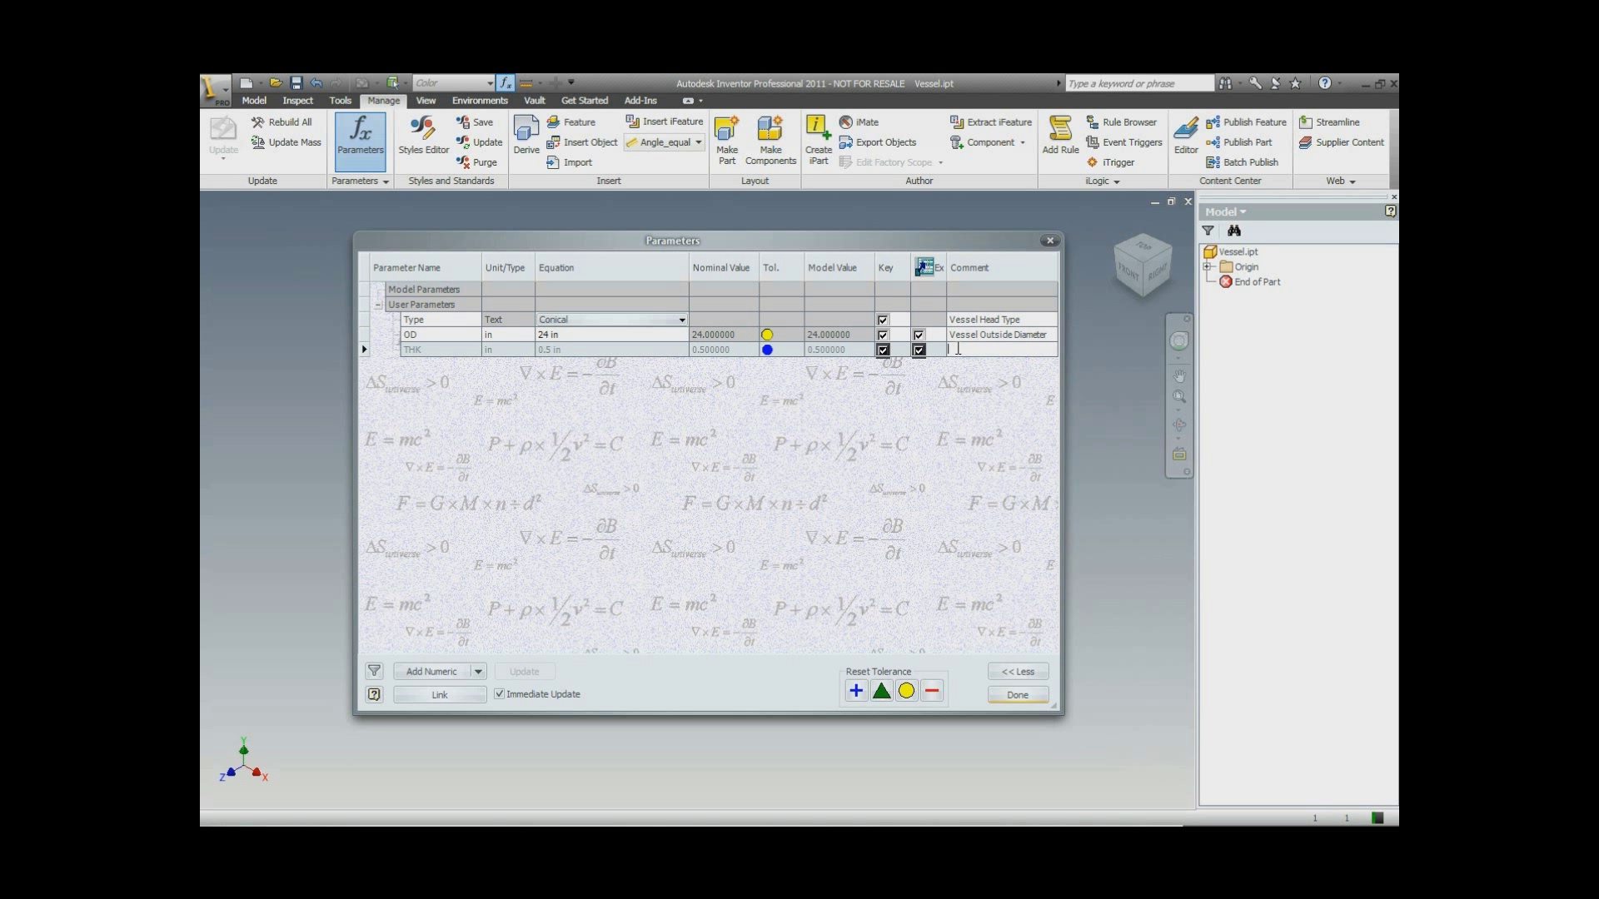
type("Vessel")
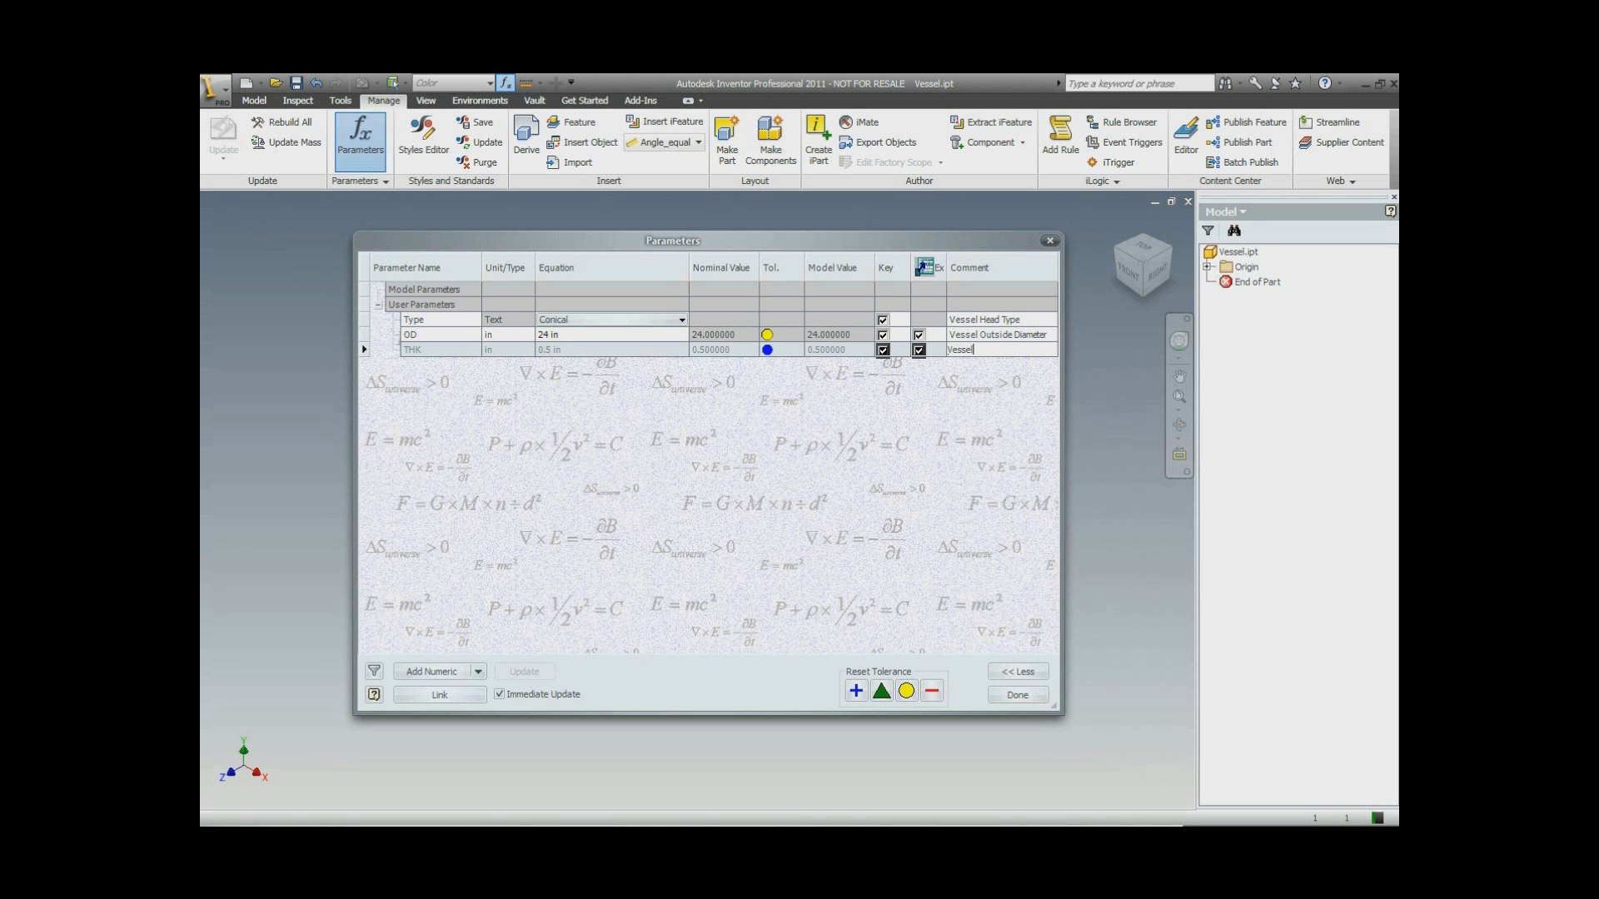
type("Shell This")
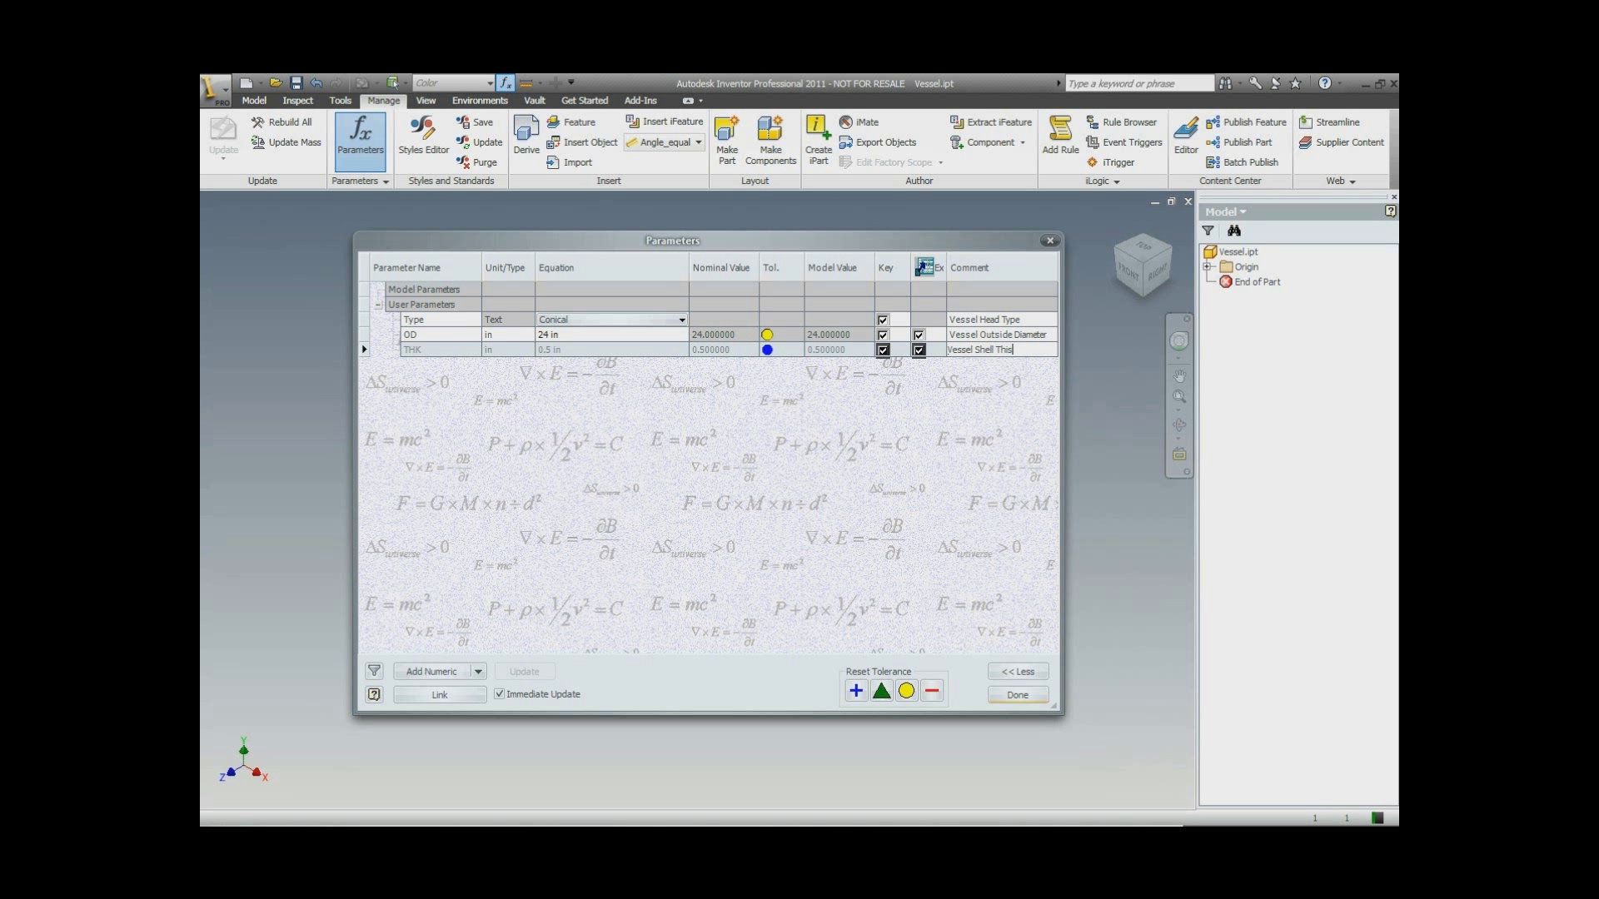
type("ckness")
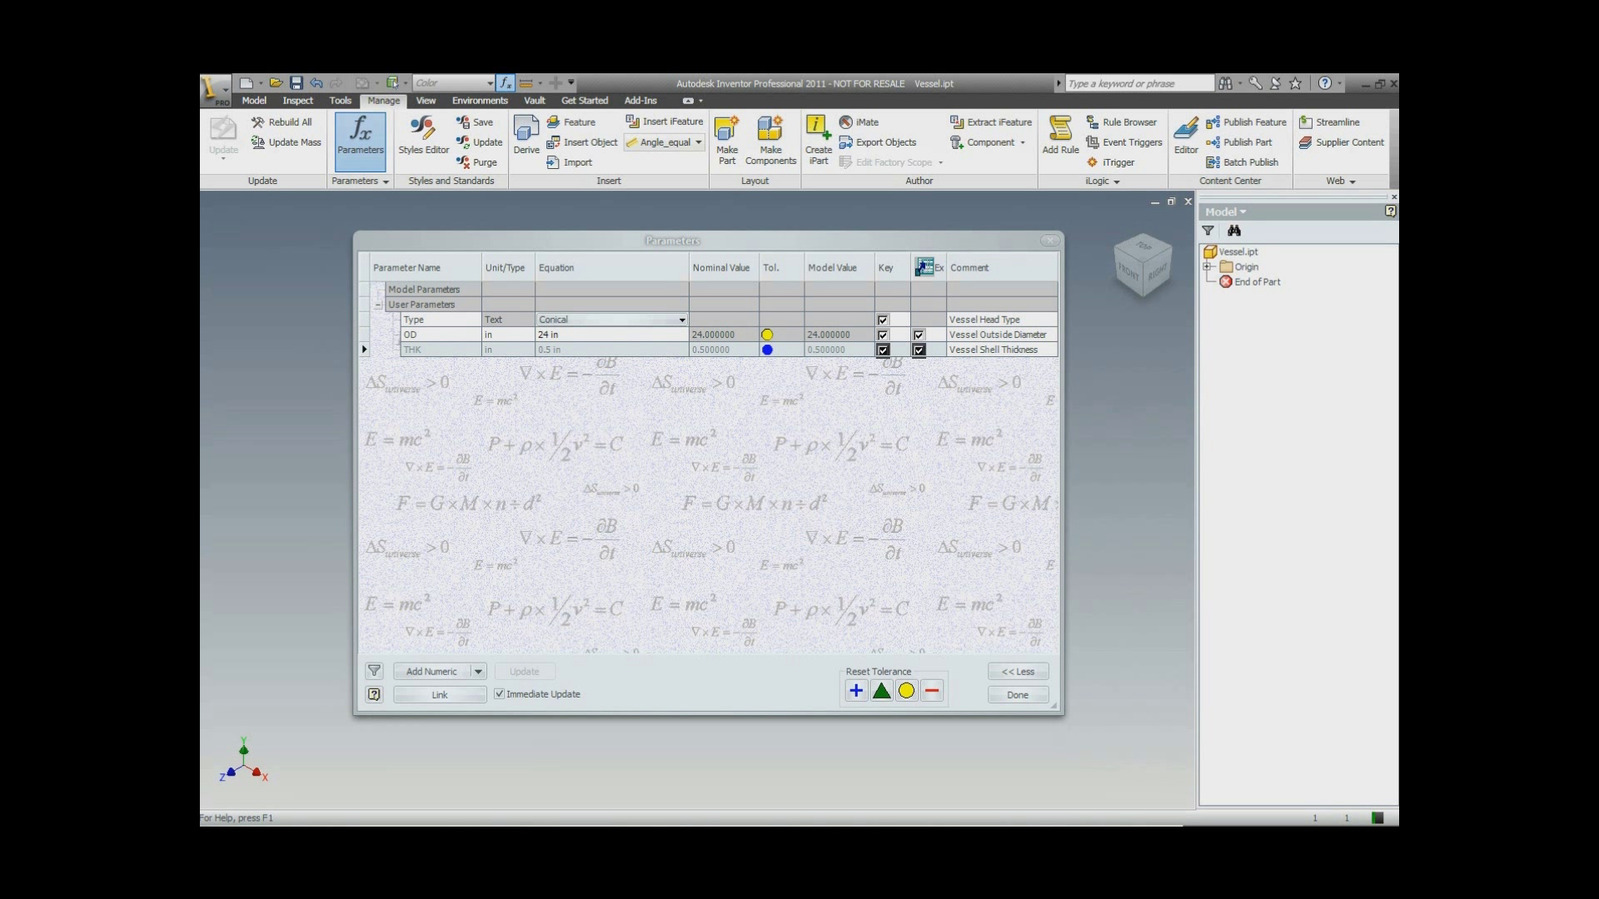
mouse_move(1135, 468)
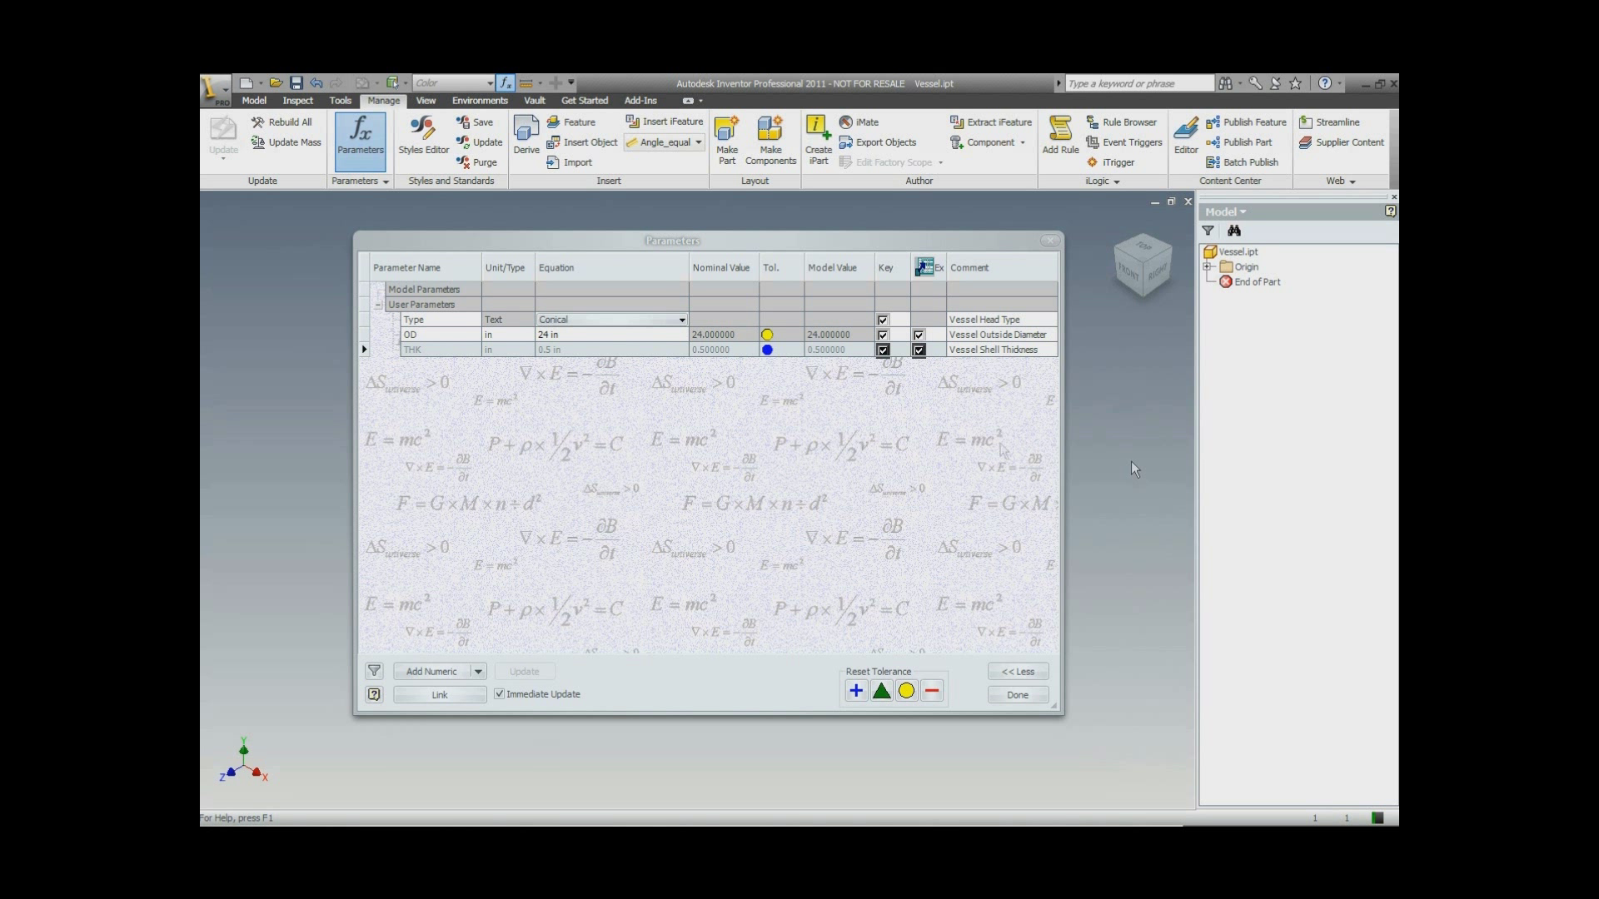
mouse_move(458, 368)
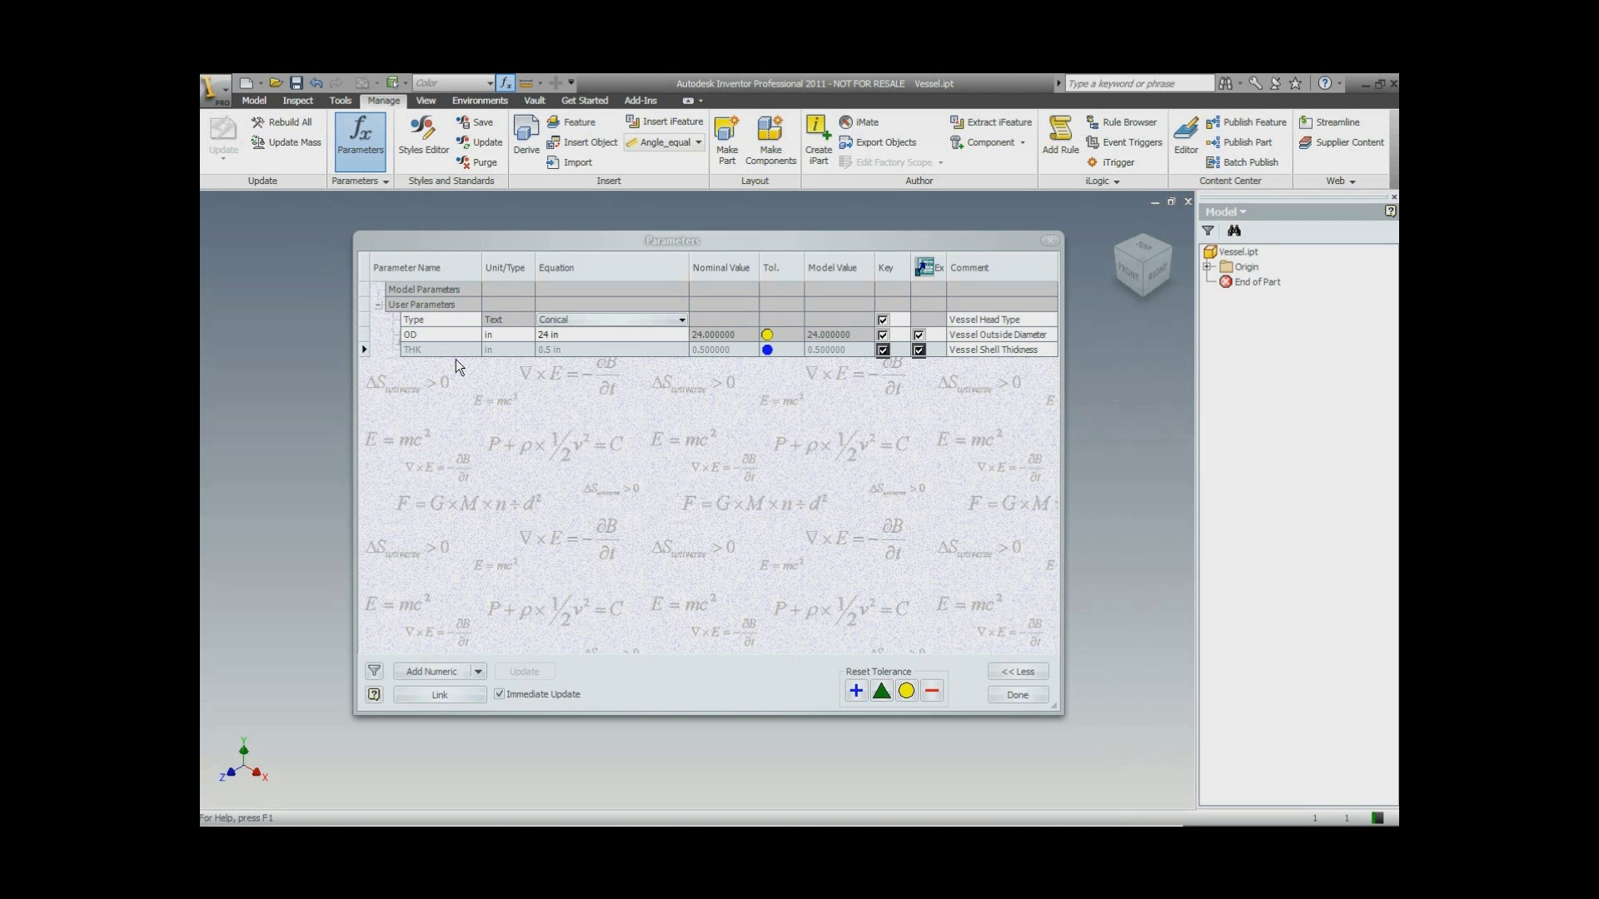
mouse_move(849, 586)
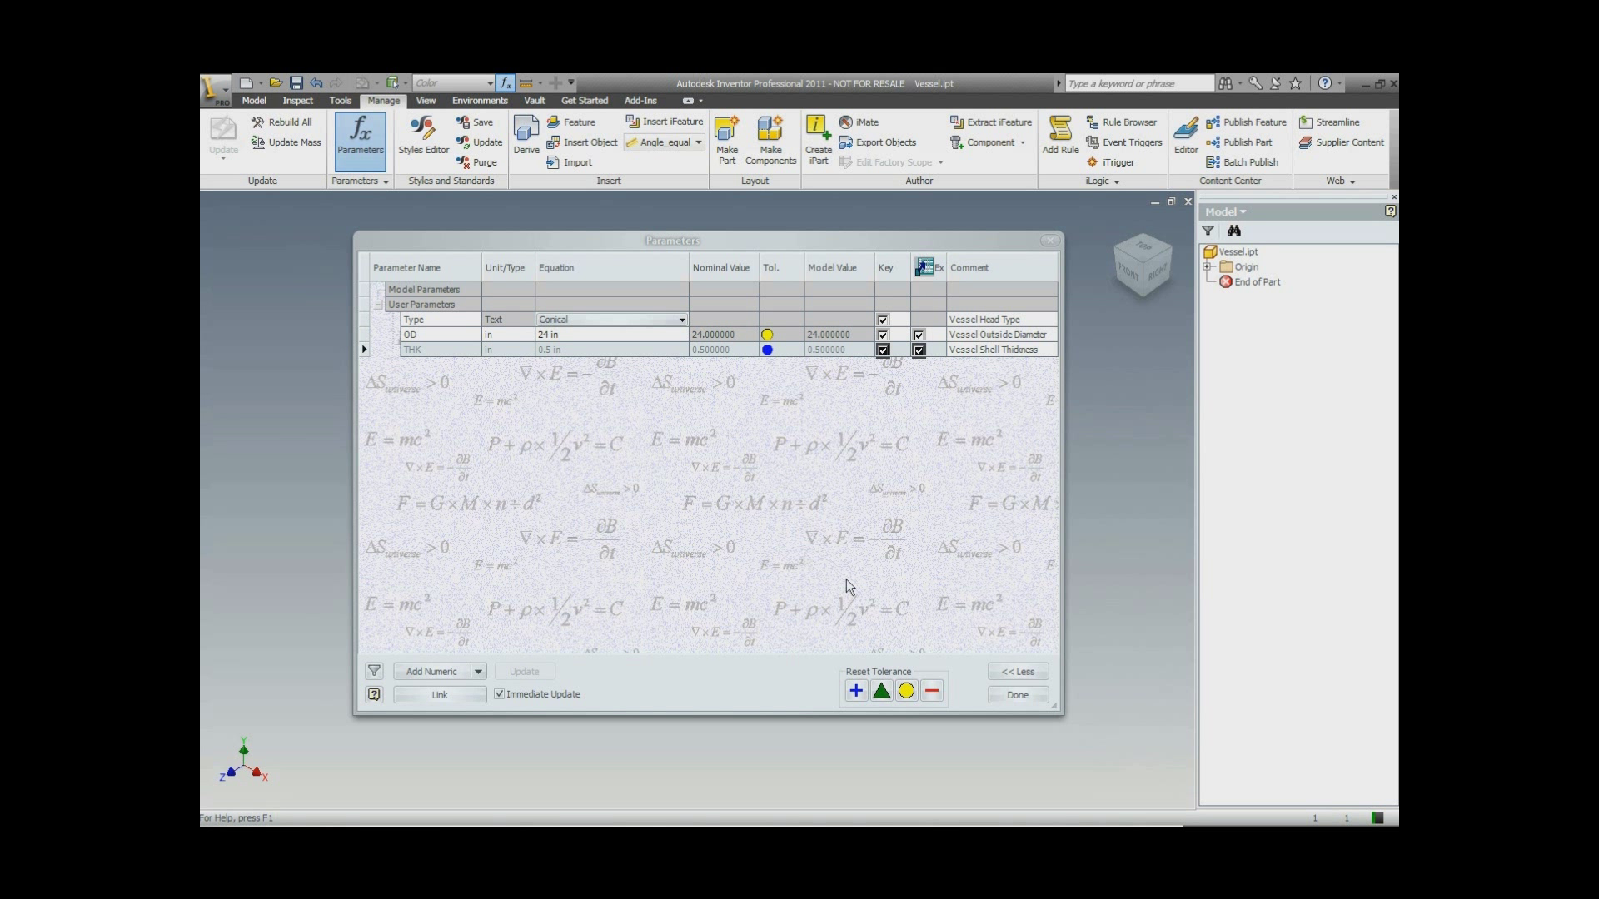
Close the part's Parameters dialog and open S:\Inventor\Templates\Vessels\Vessel.iam.
left_click(1016, 694)
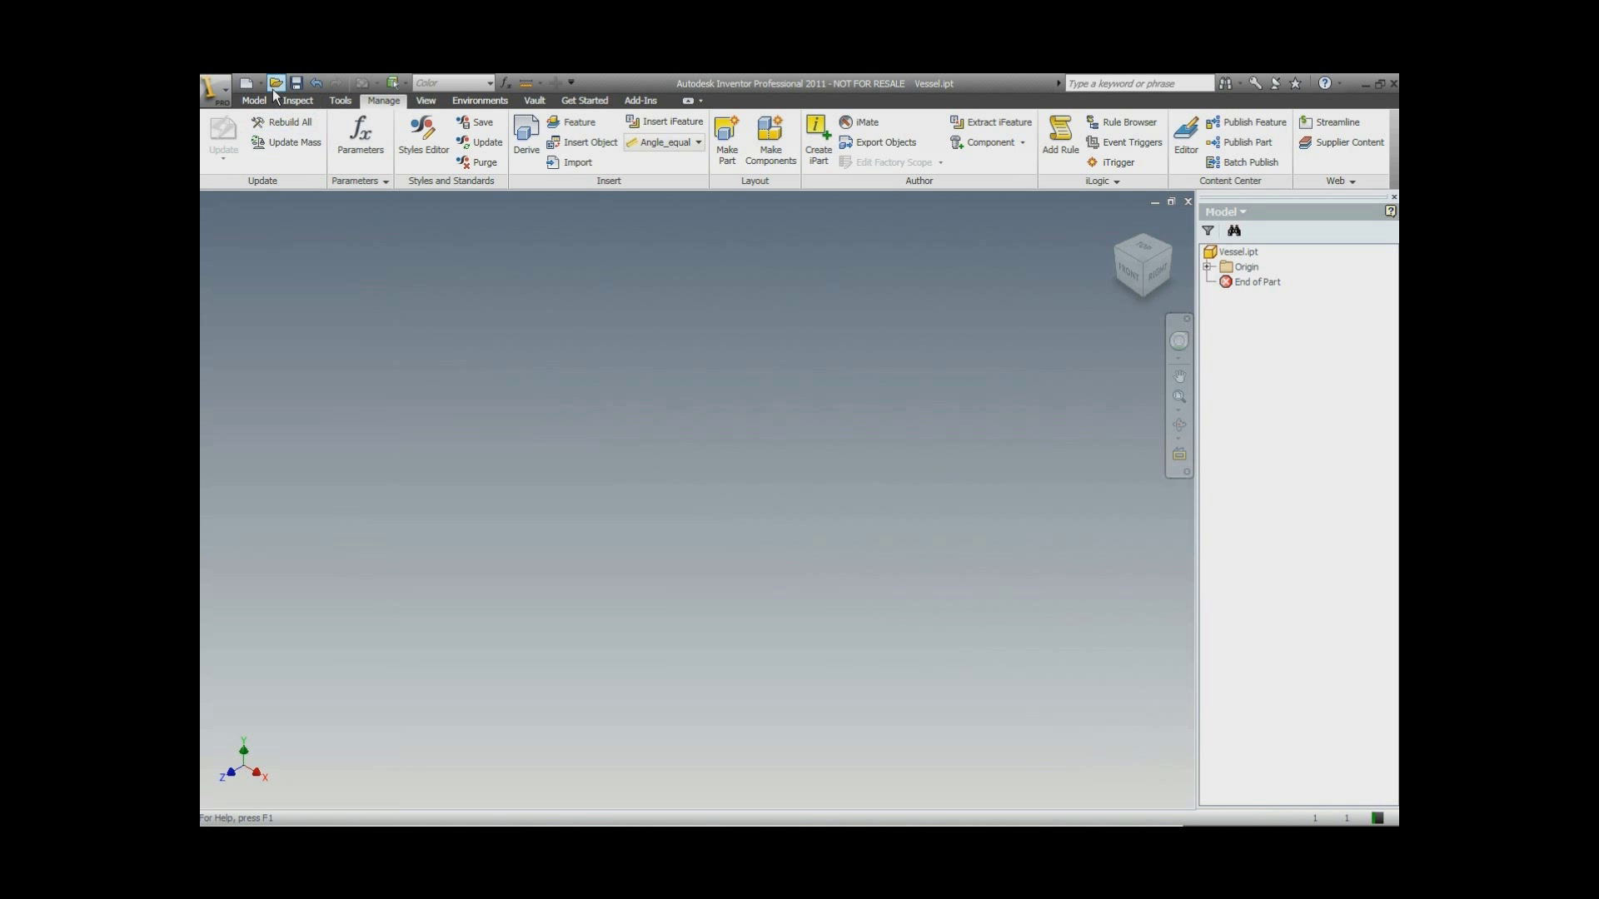
left_click(274, 83)
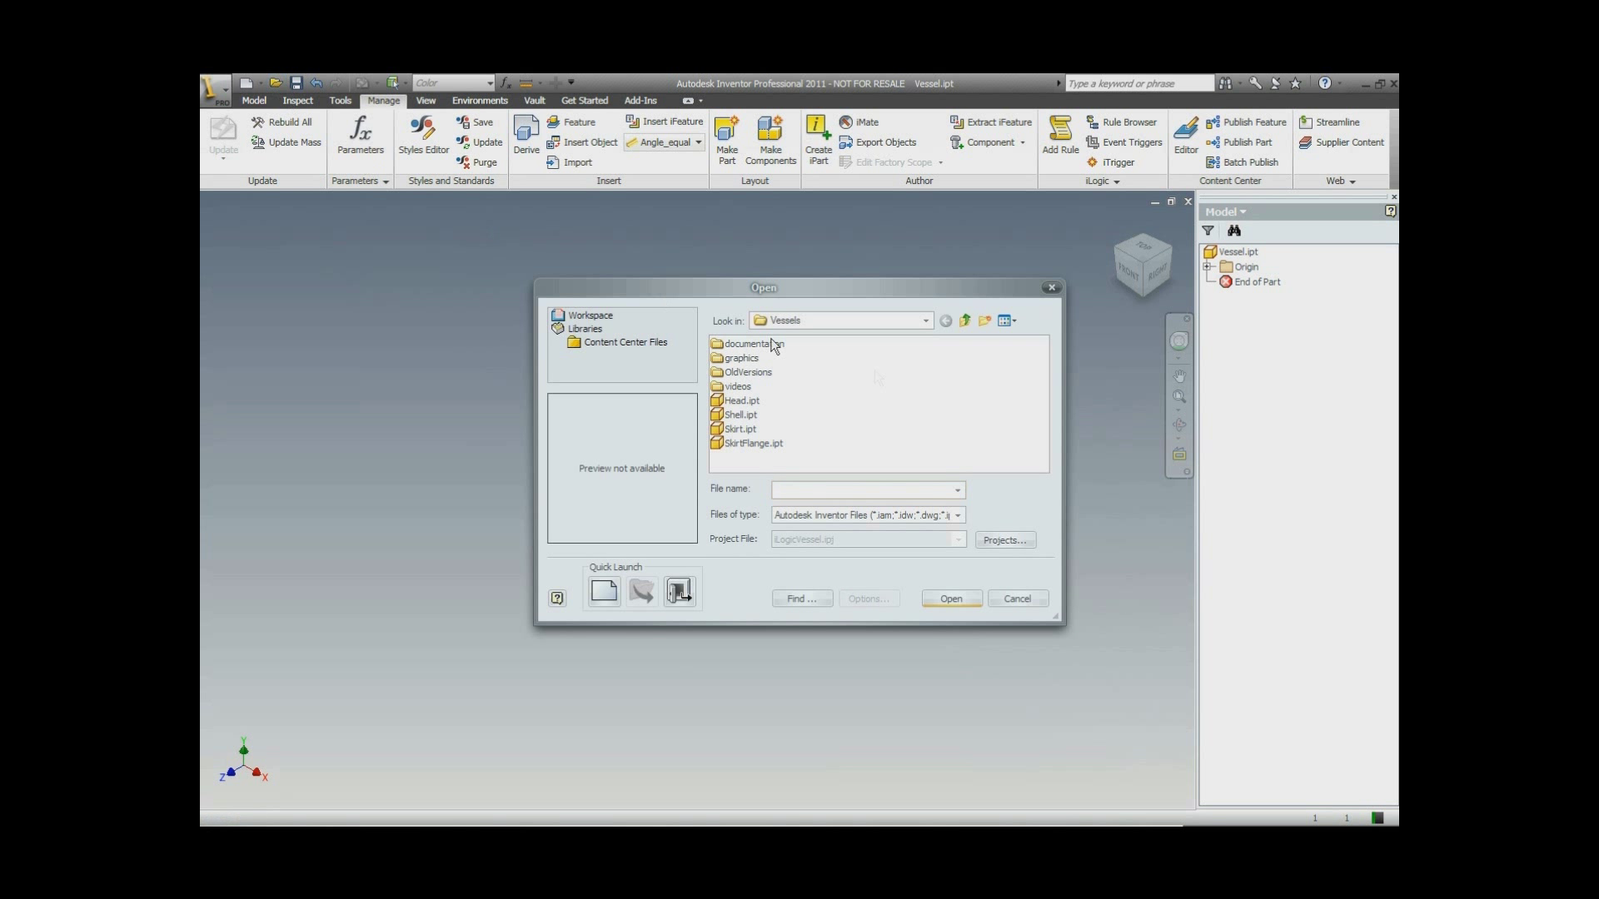
left_click(957, 489)
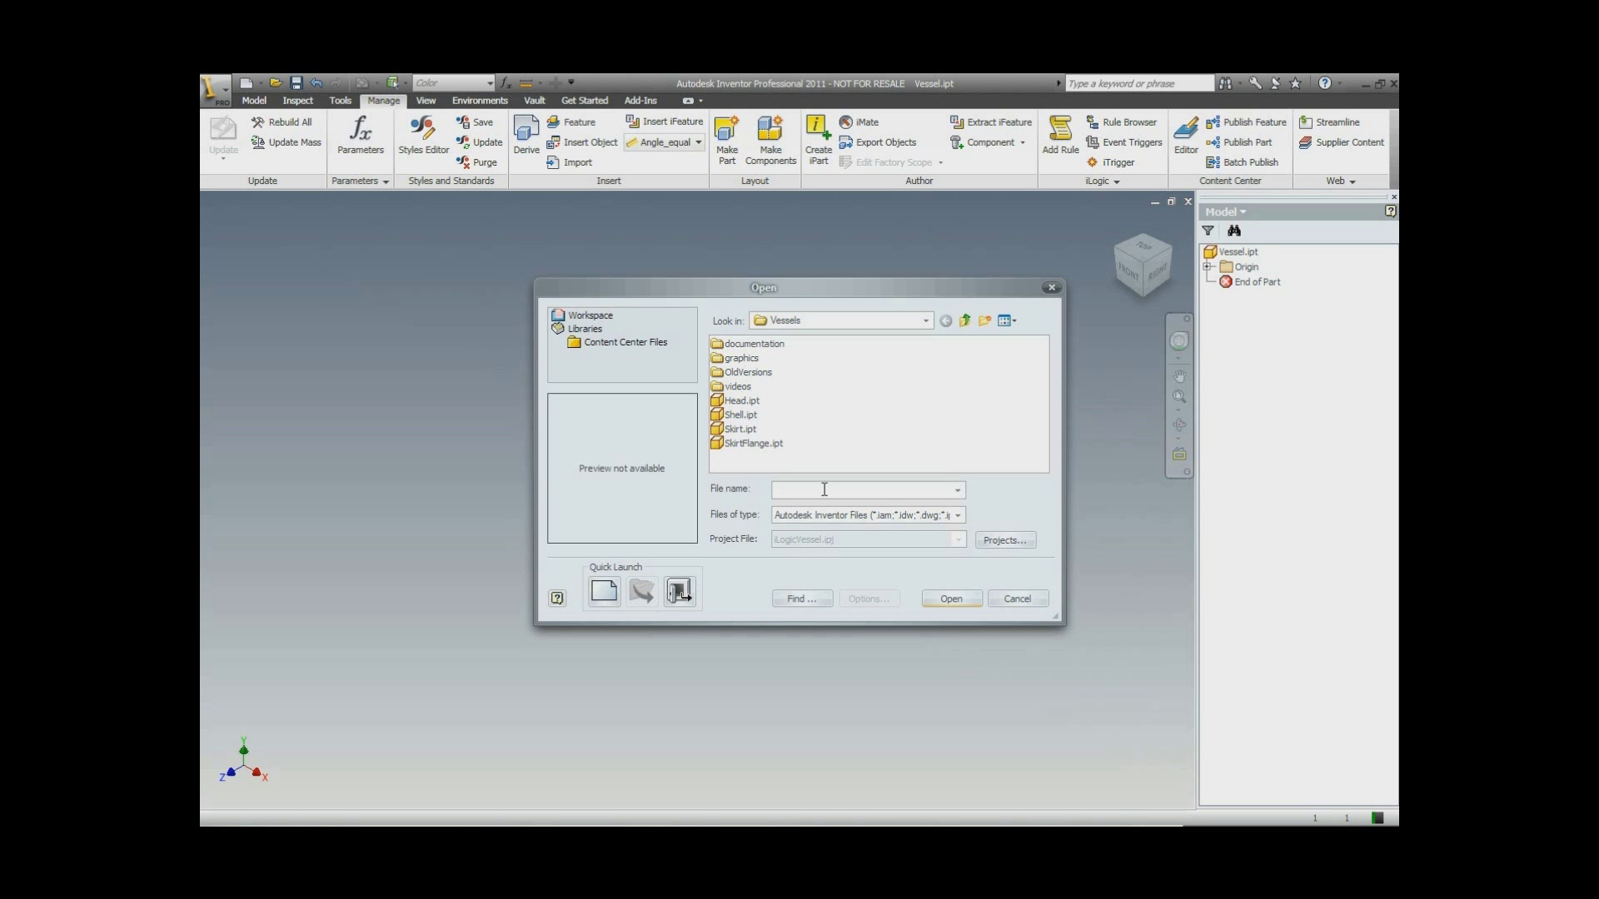
type("S:\\Inventor\\Templates")
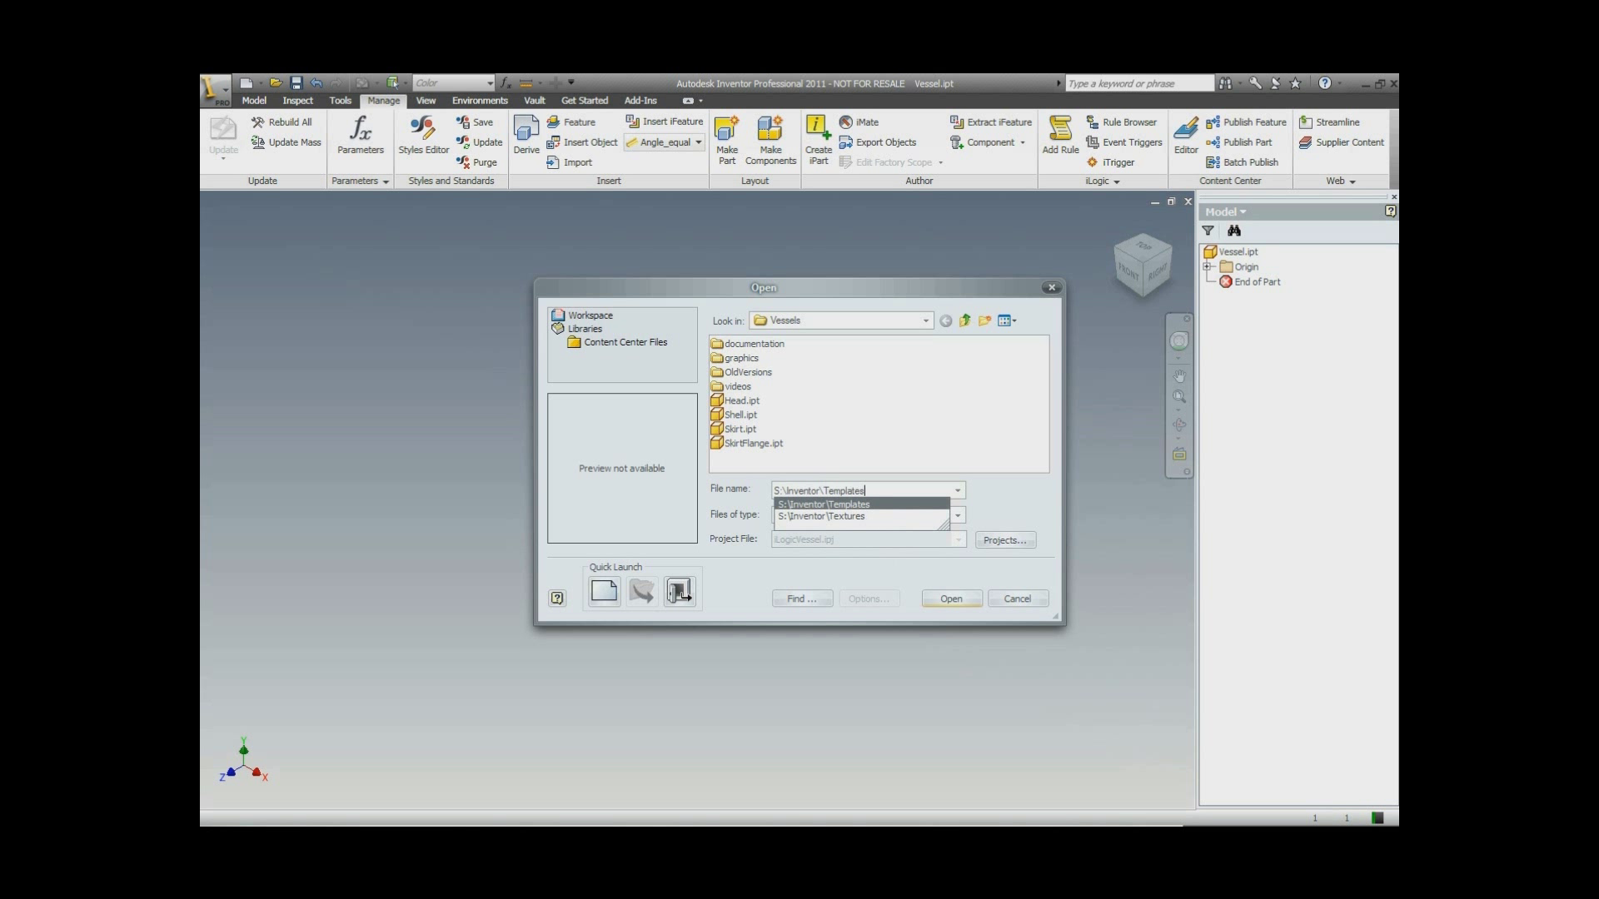
left_click(823, 504)
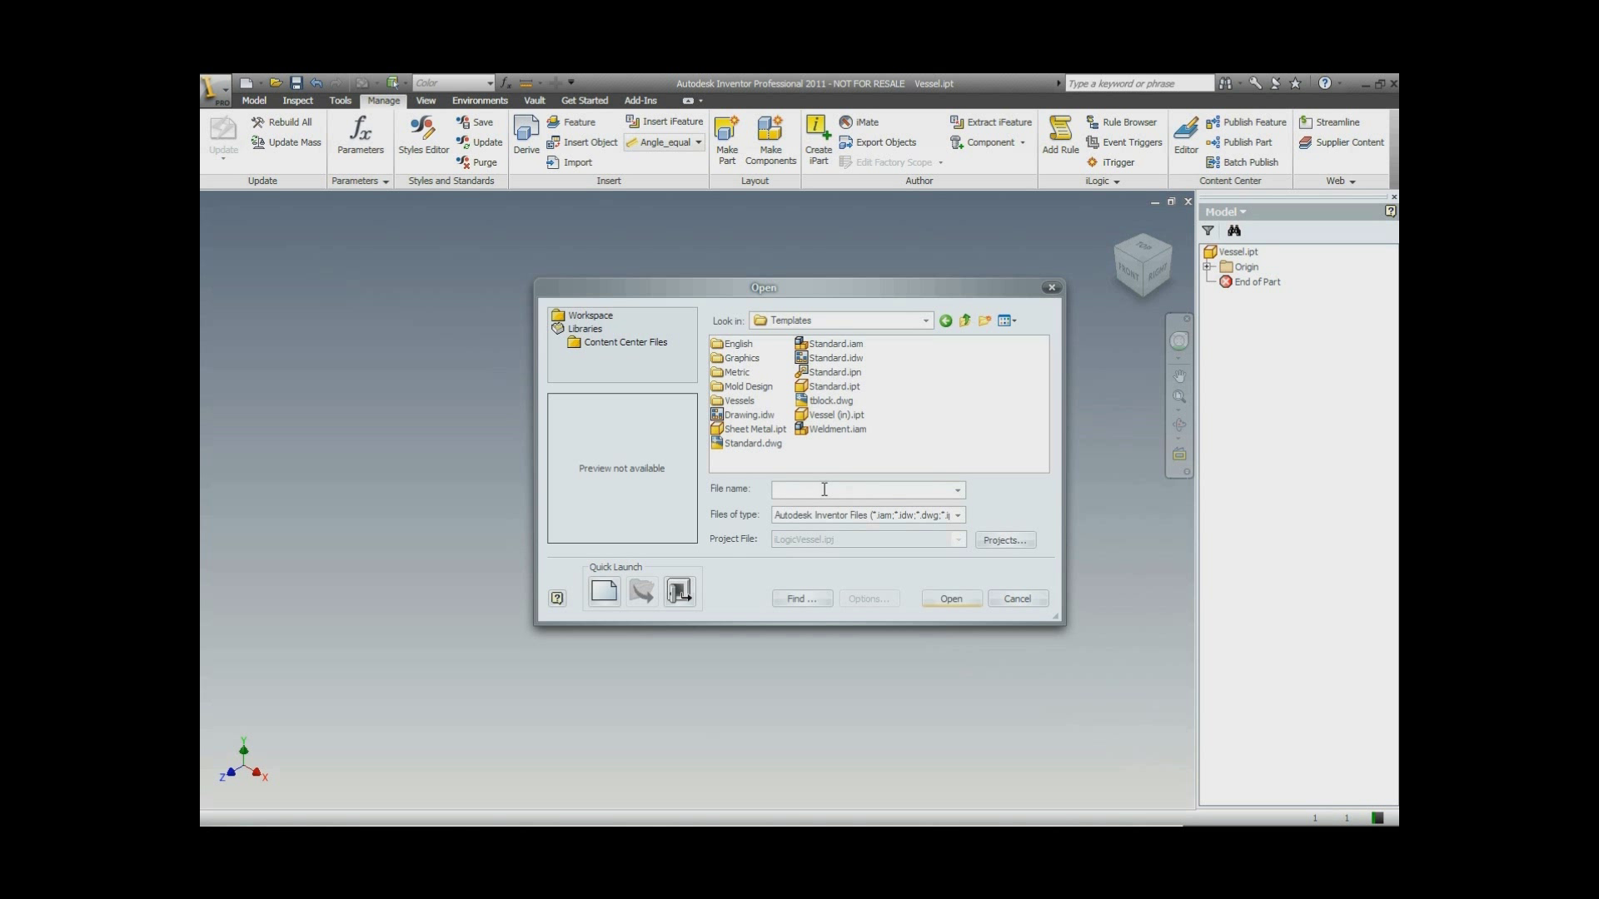
double_click(738, 400)
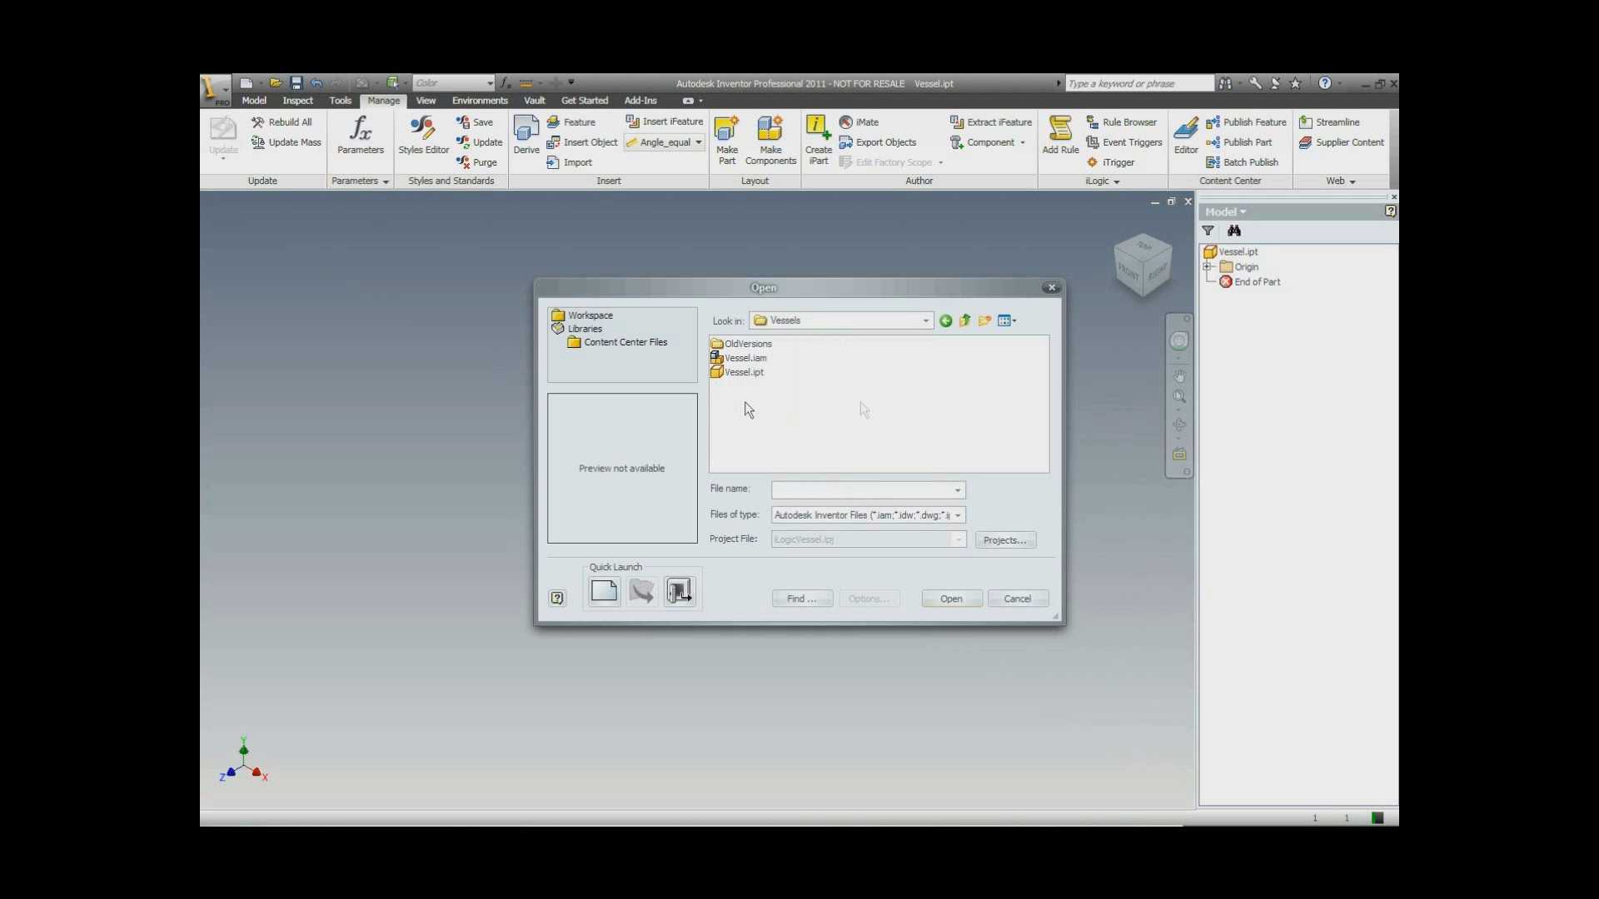
left_click(745, 358)
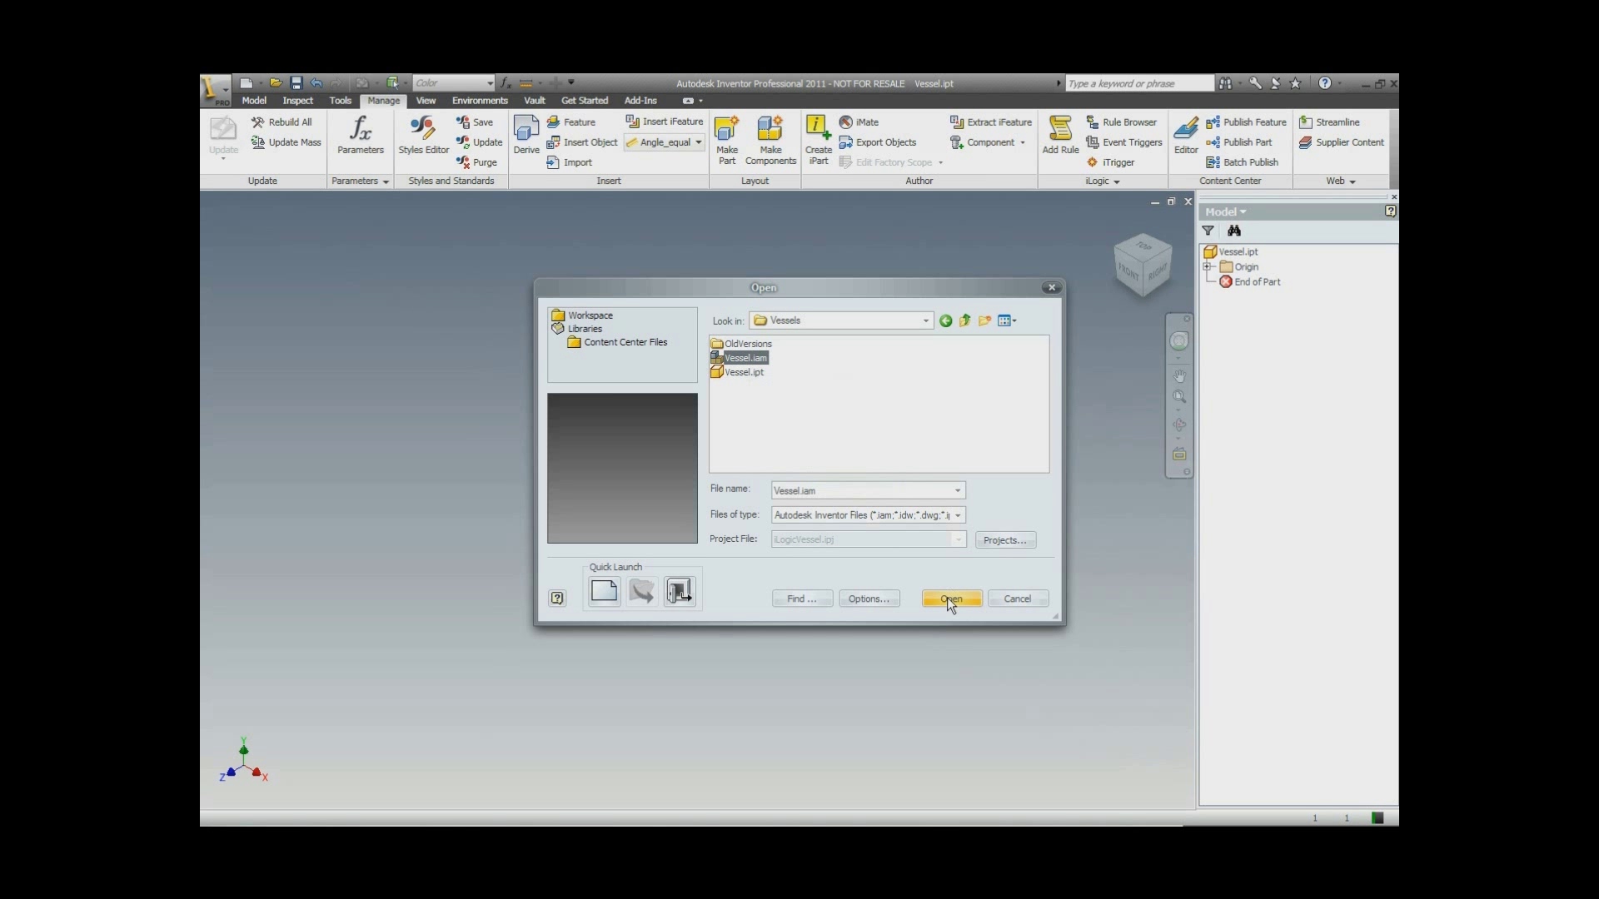
left_click(950, 599)
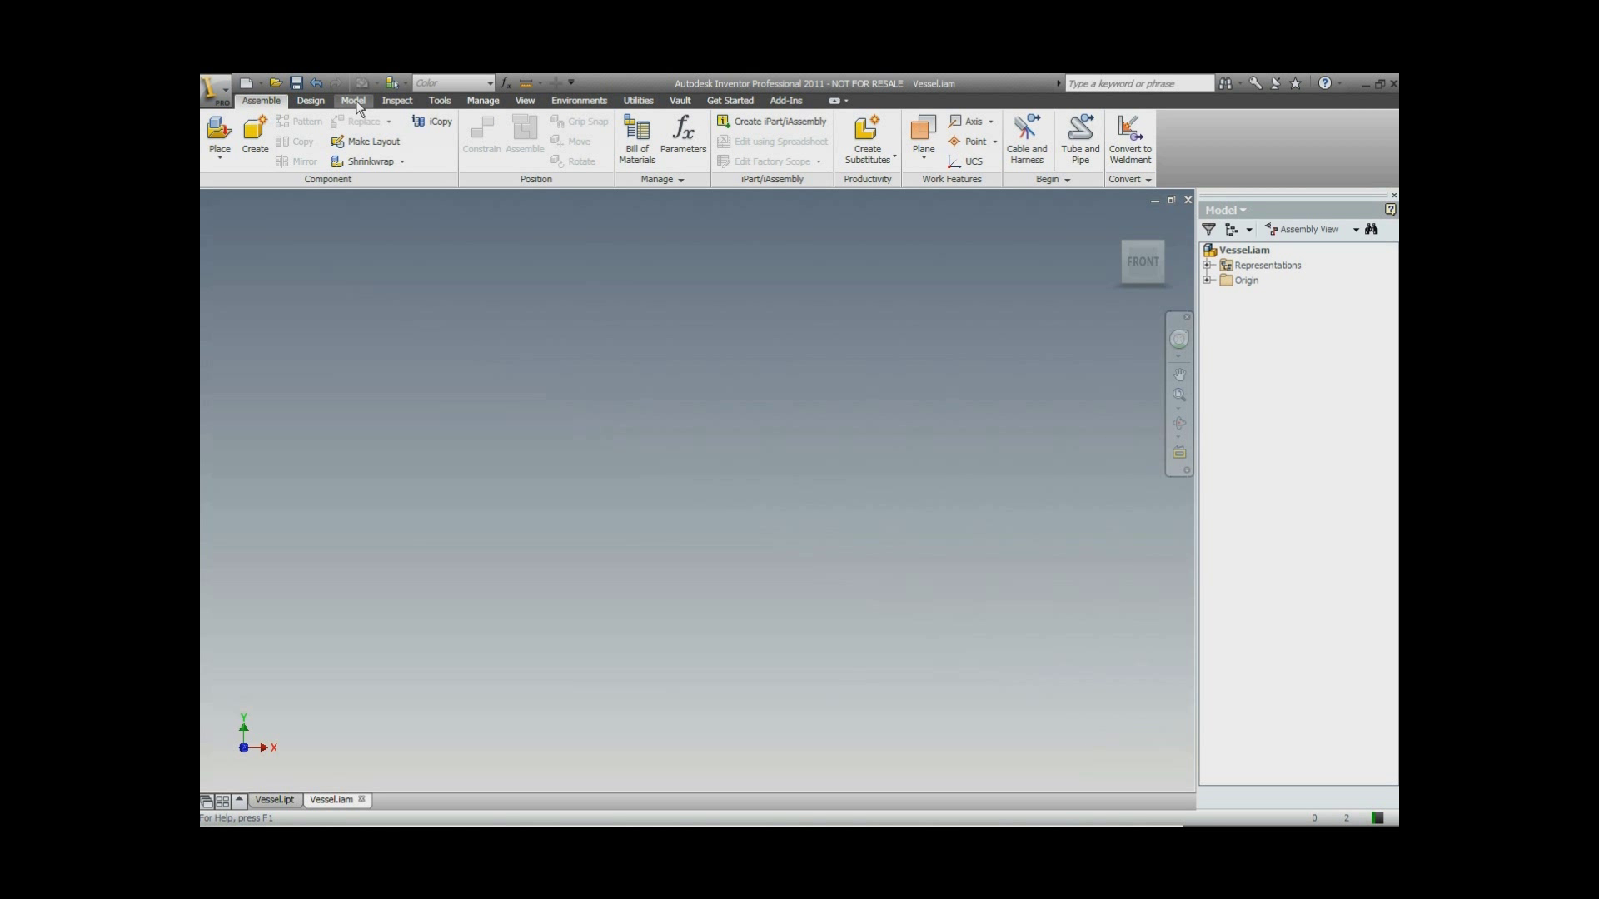
In the assembly's Parameters dialog, add a text user parameter named 'Type'.
left_click(481, 100)
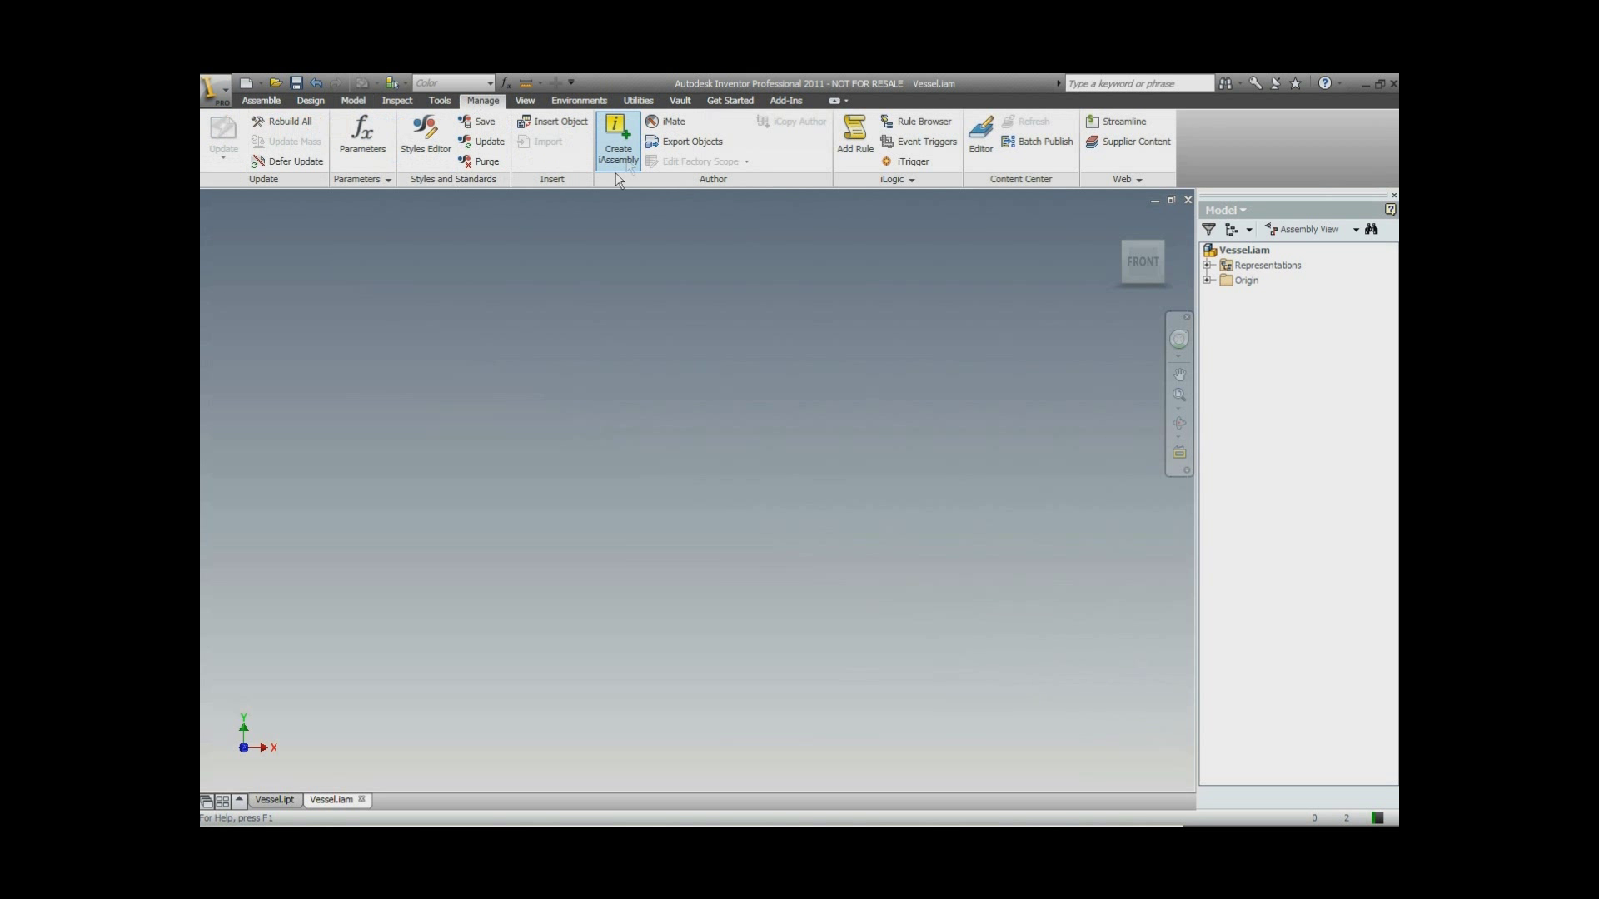
left_click(362, 138)
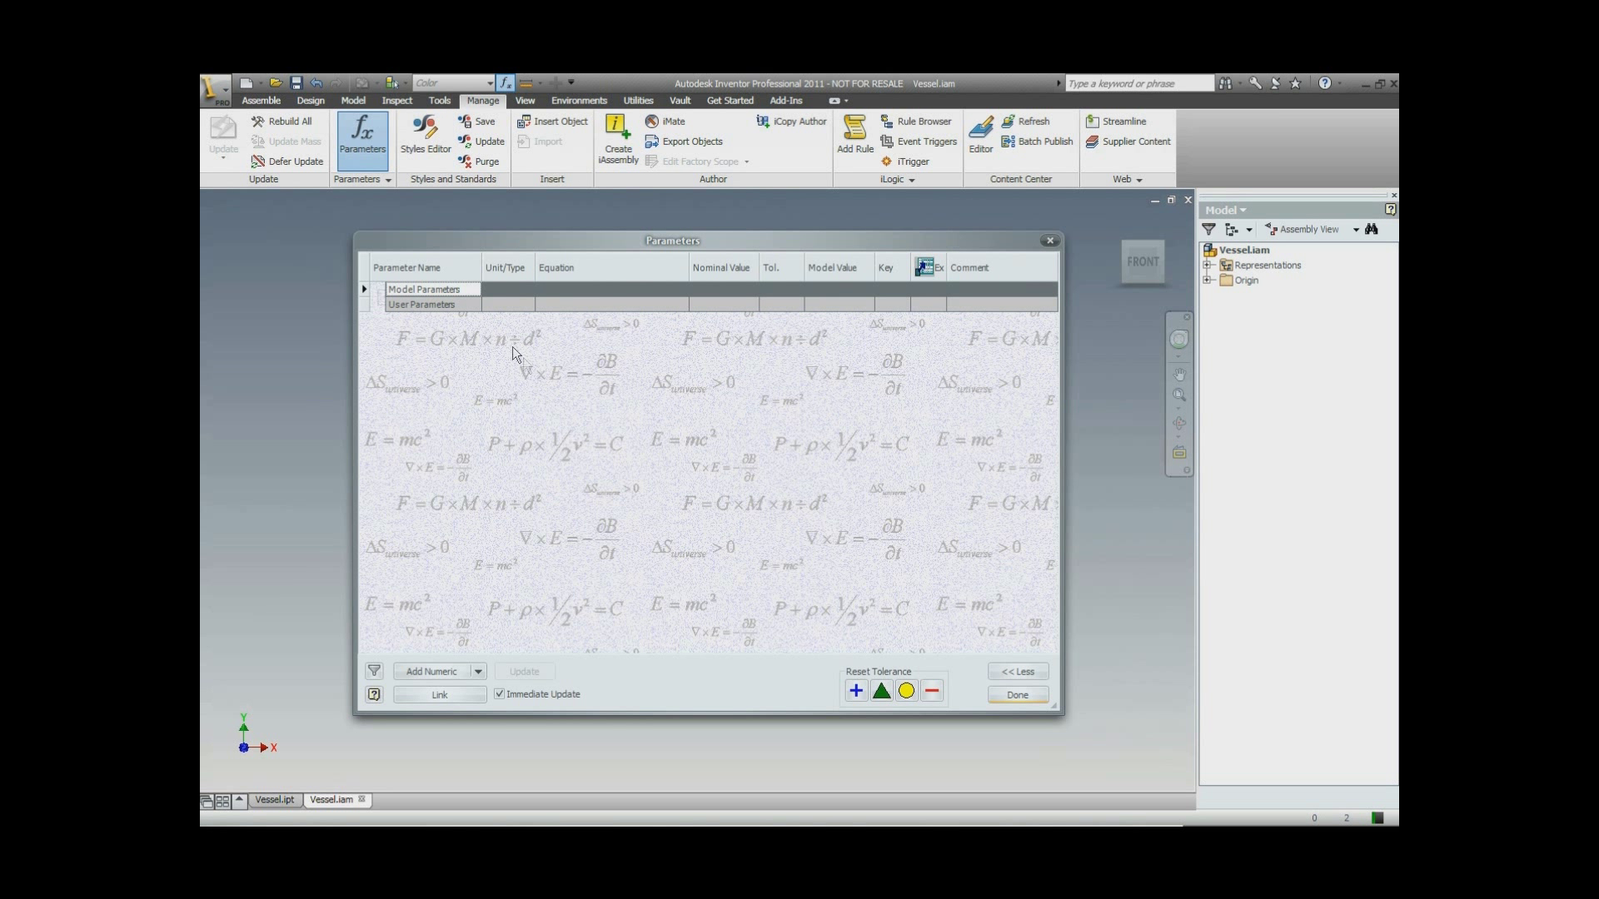
left_click(476, 672)
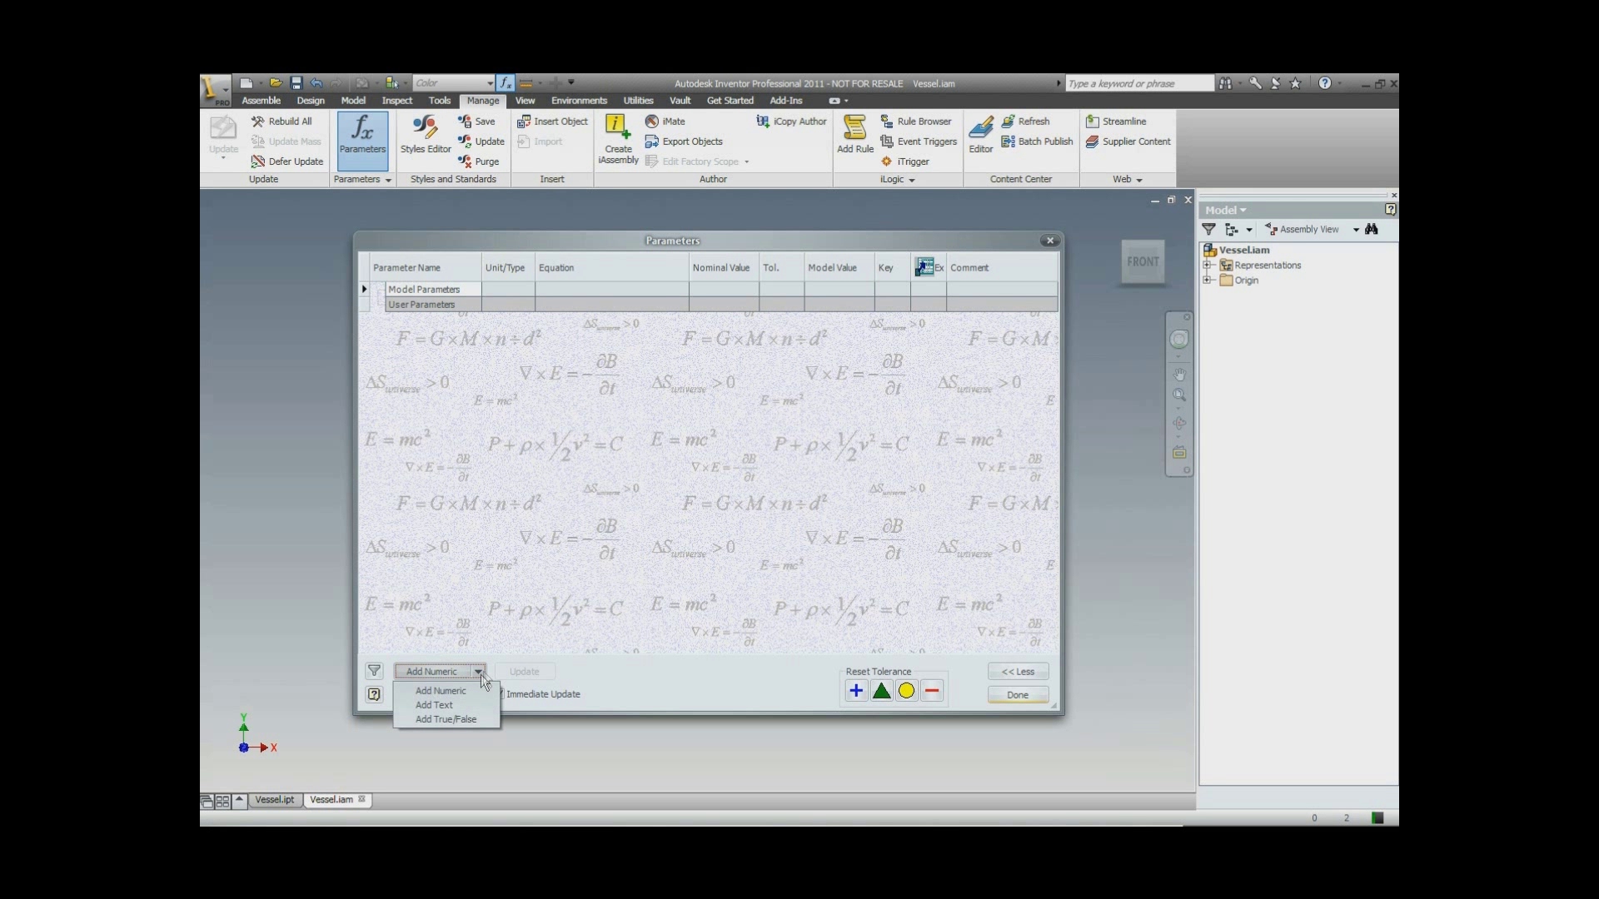
left_click(433, 705)
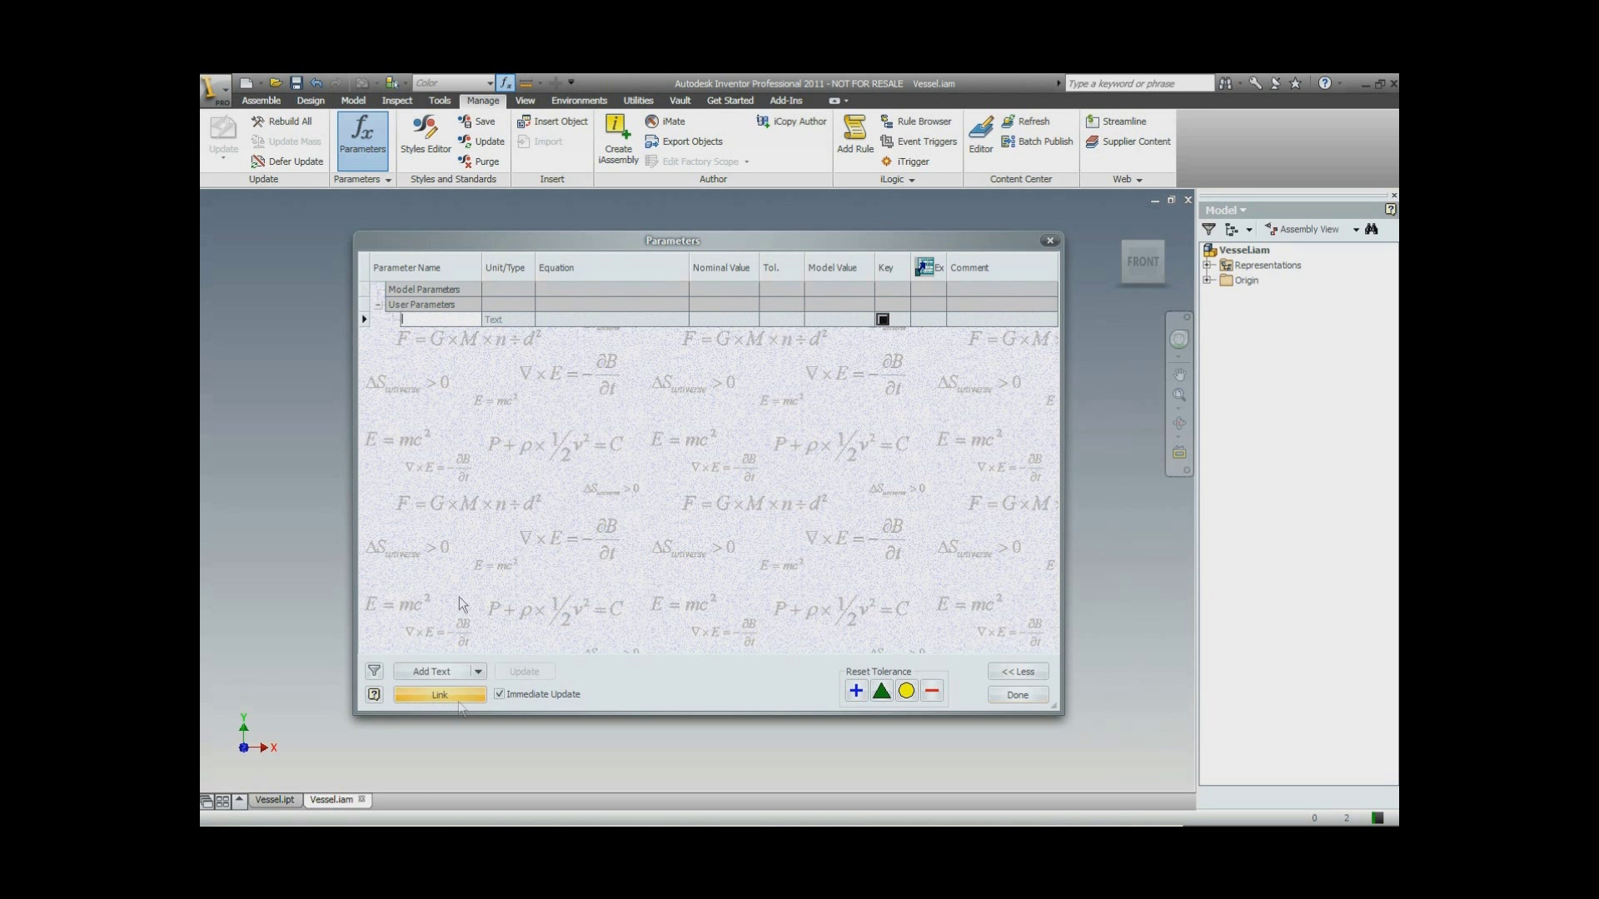
type("Tv")
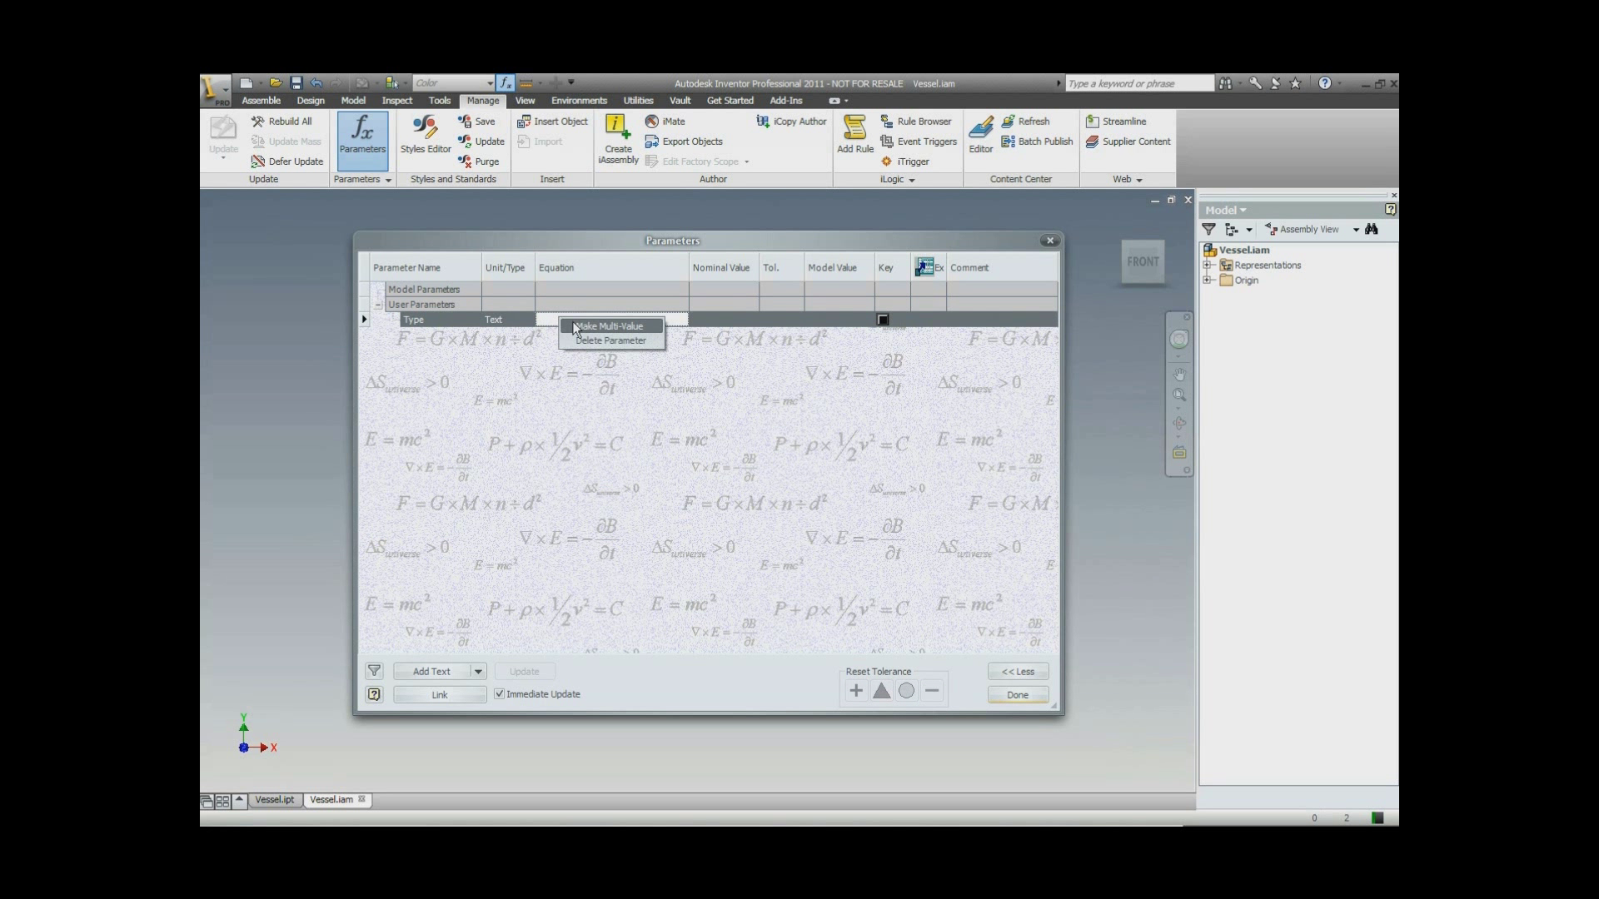
Make assembly Type multi-value: Conical, Diffuser, Ellipsoidal, Flat, Hemispherical, Torispherical 0.1 and 0.8.
left_click(609, 326)
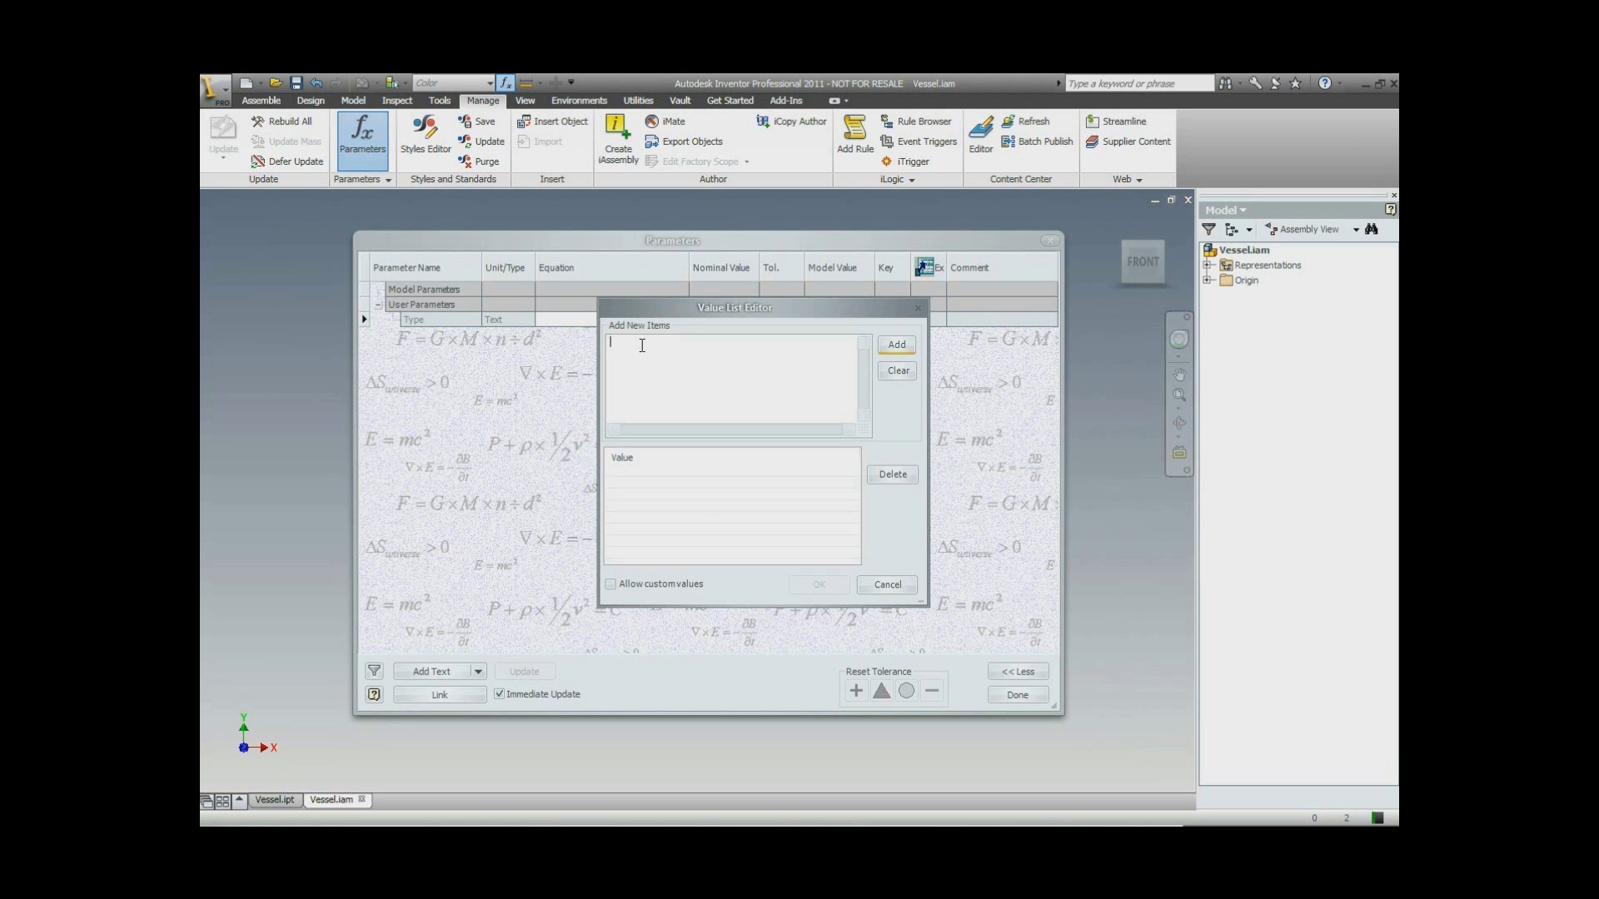
type("Con")
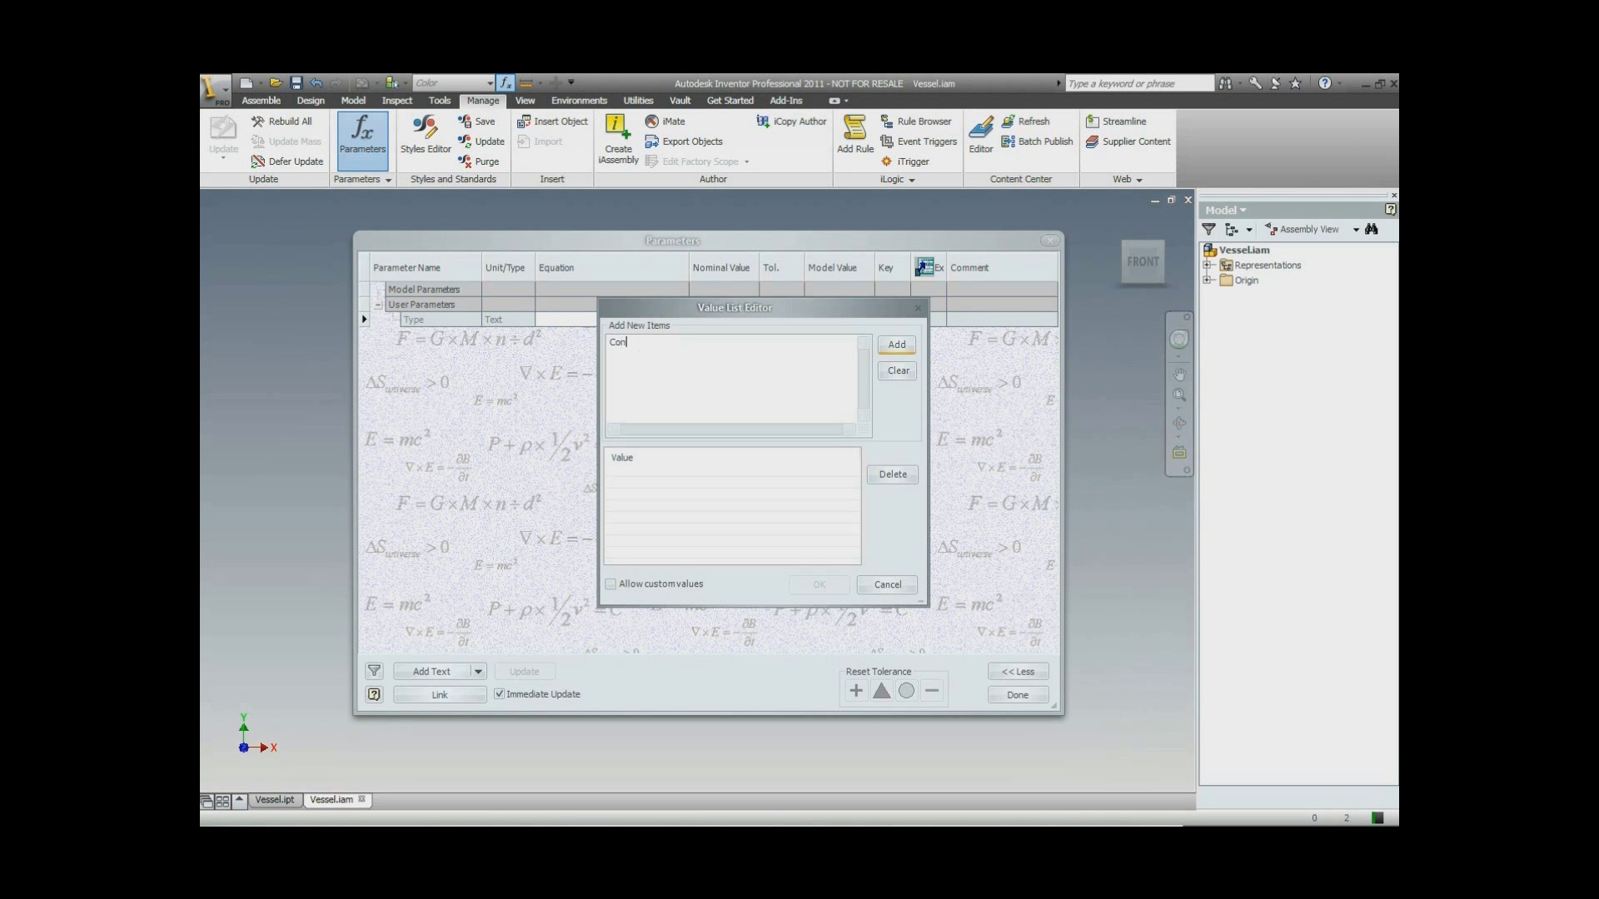
type("ical")
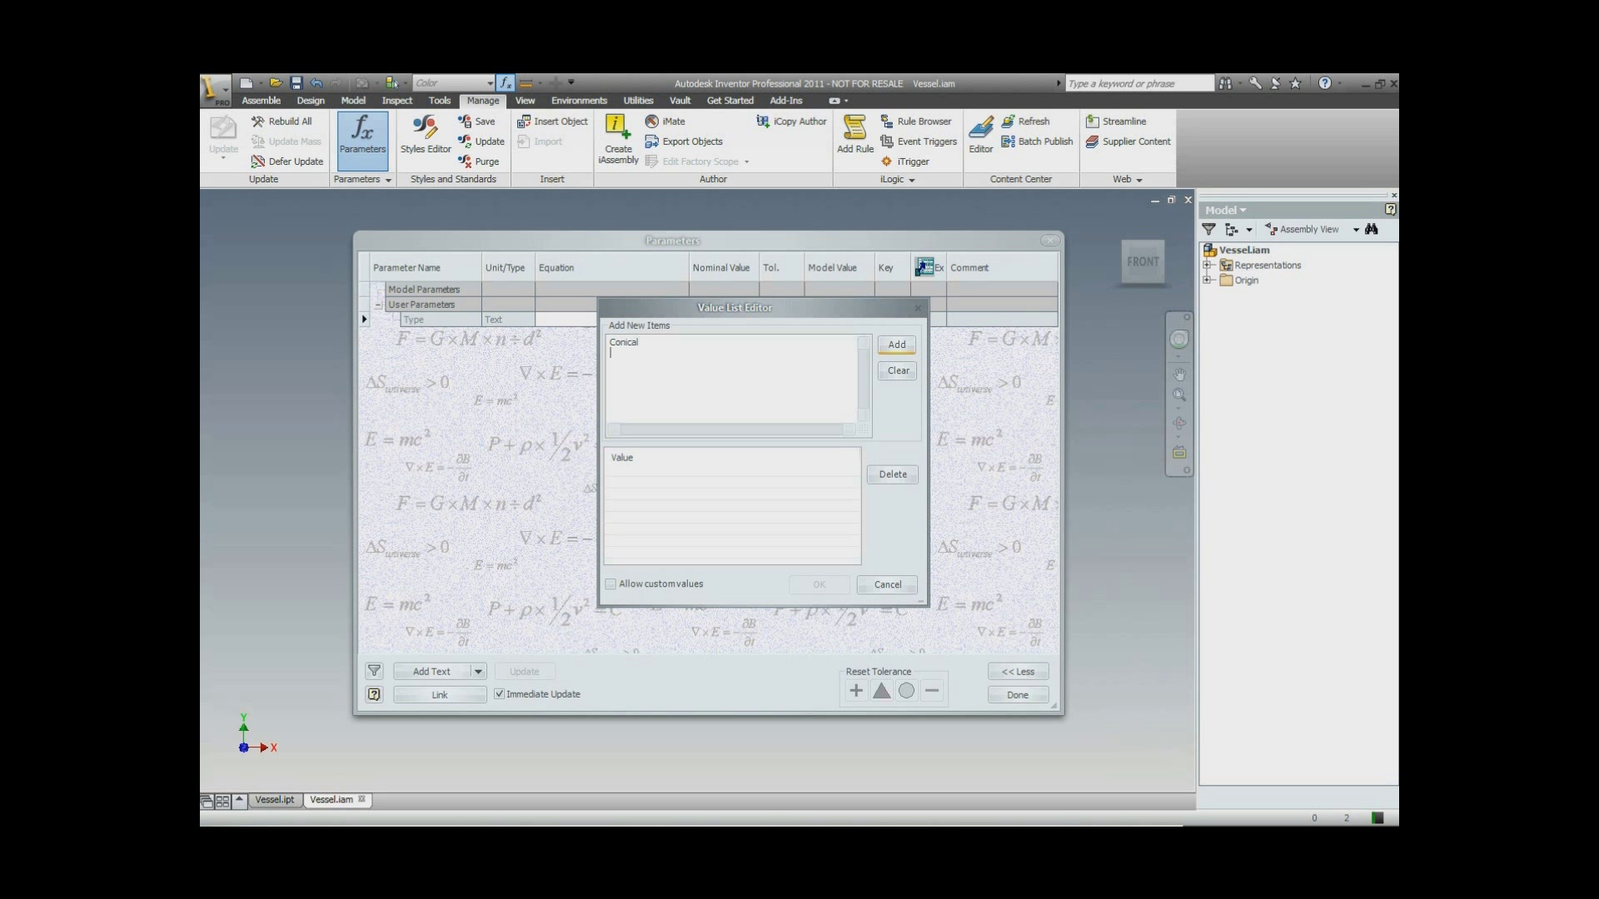
type("Difu")
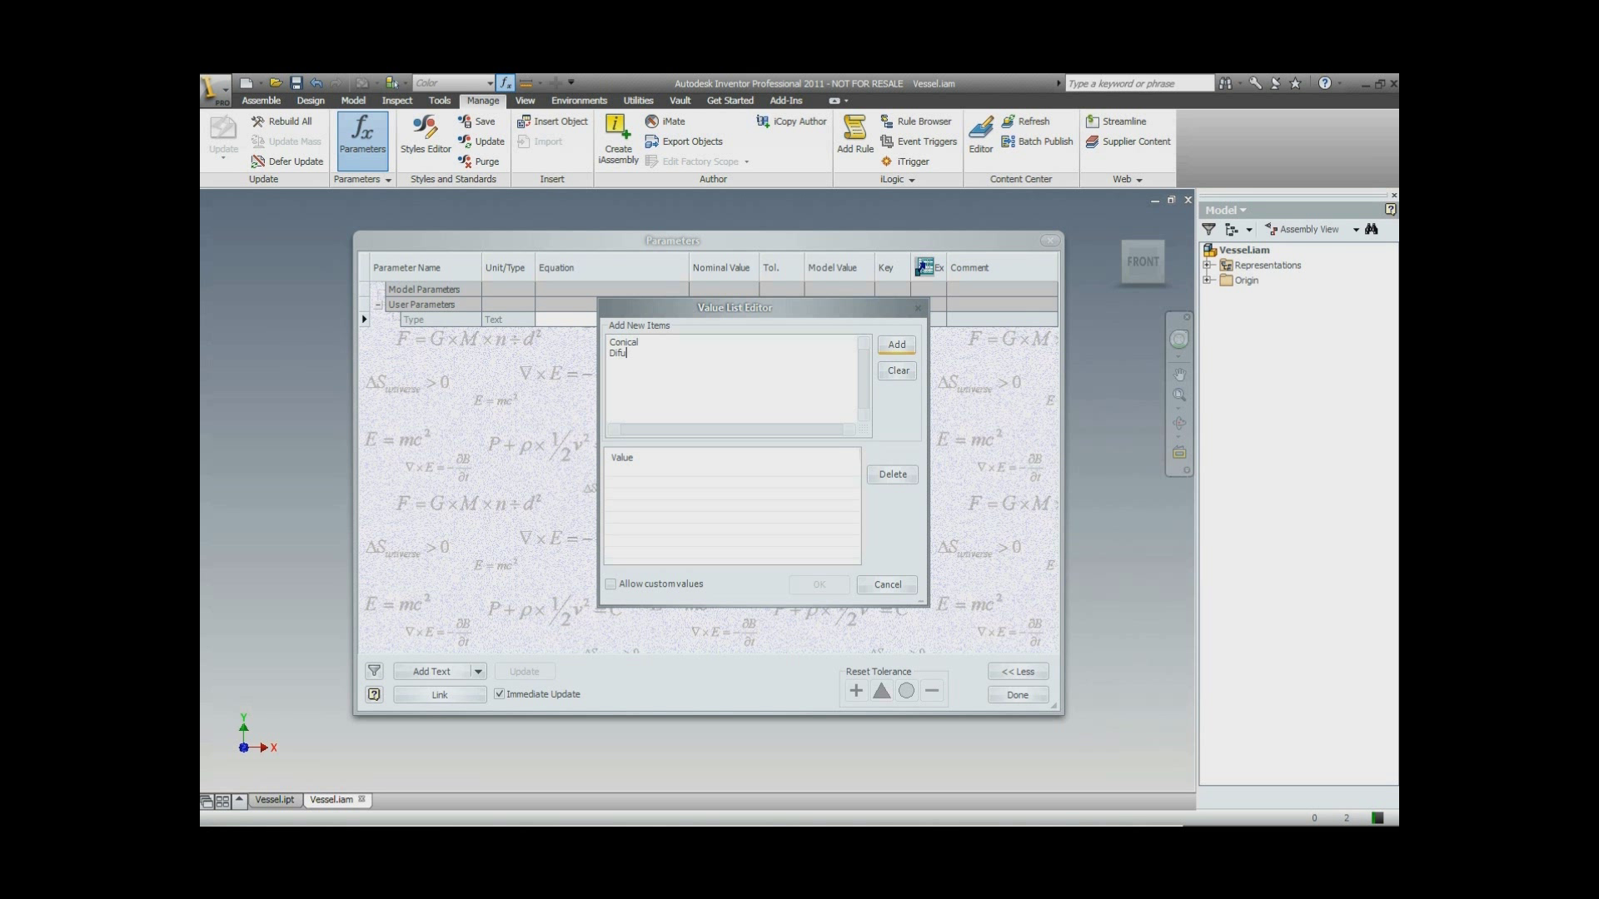
type("ser")
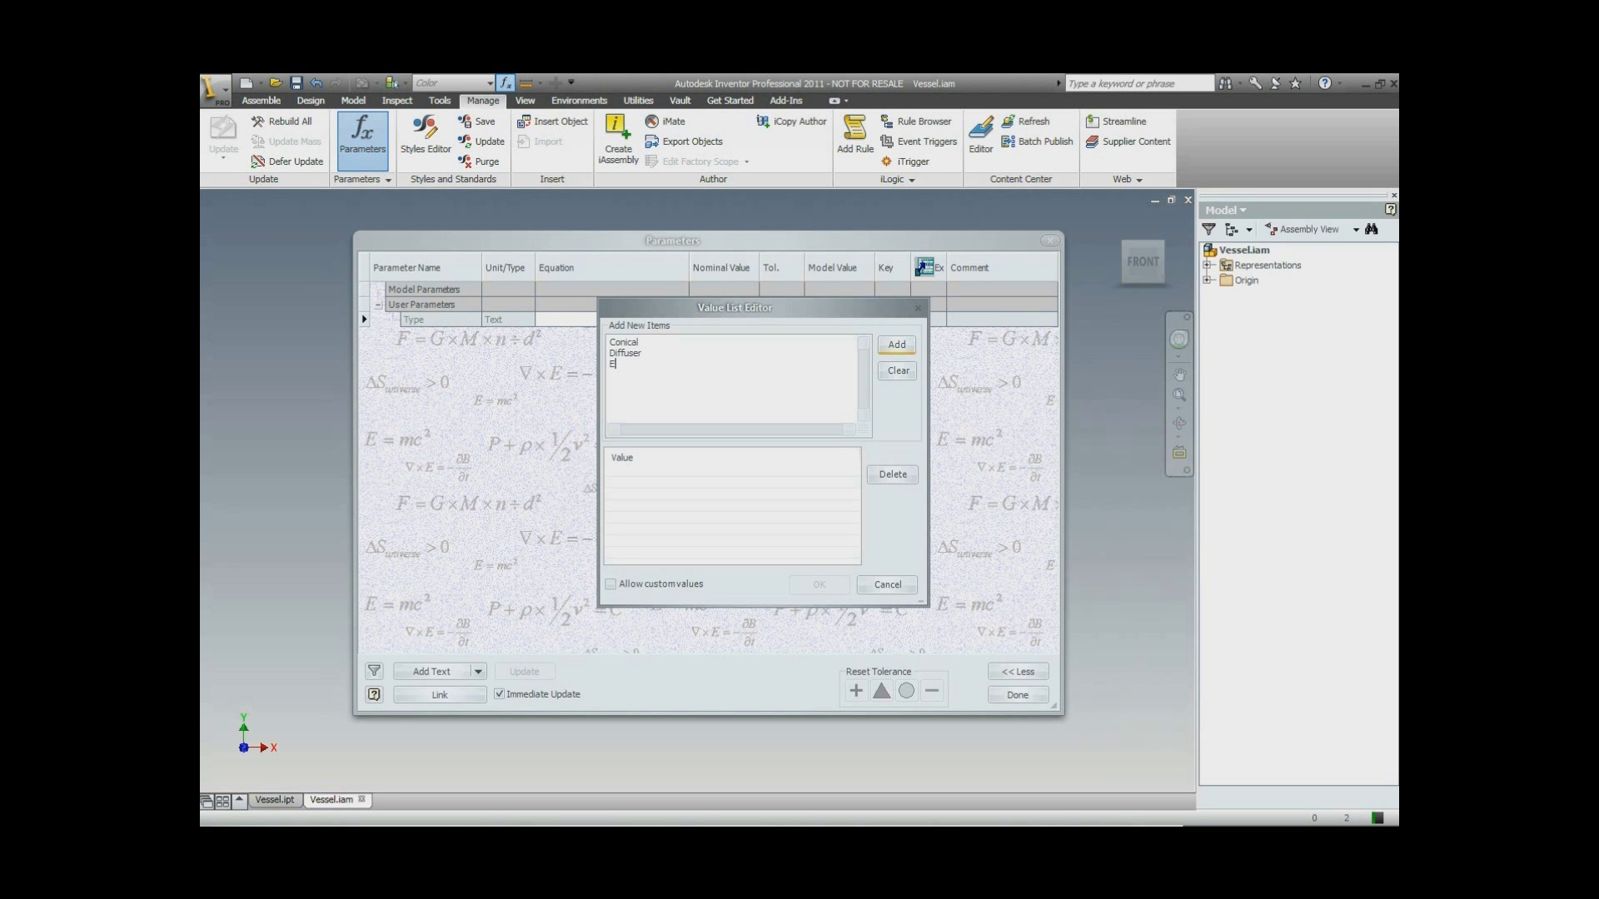
type("llipsoidal")
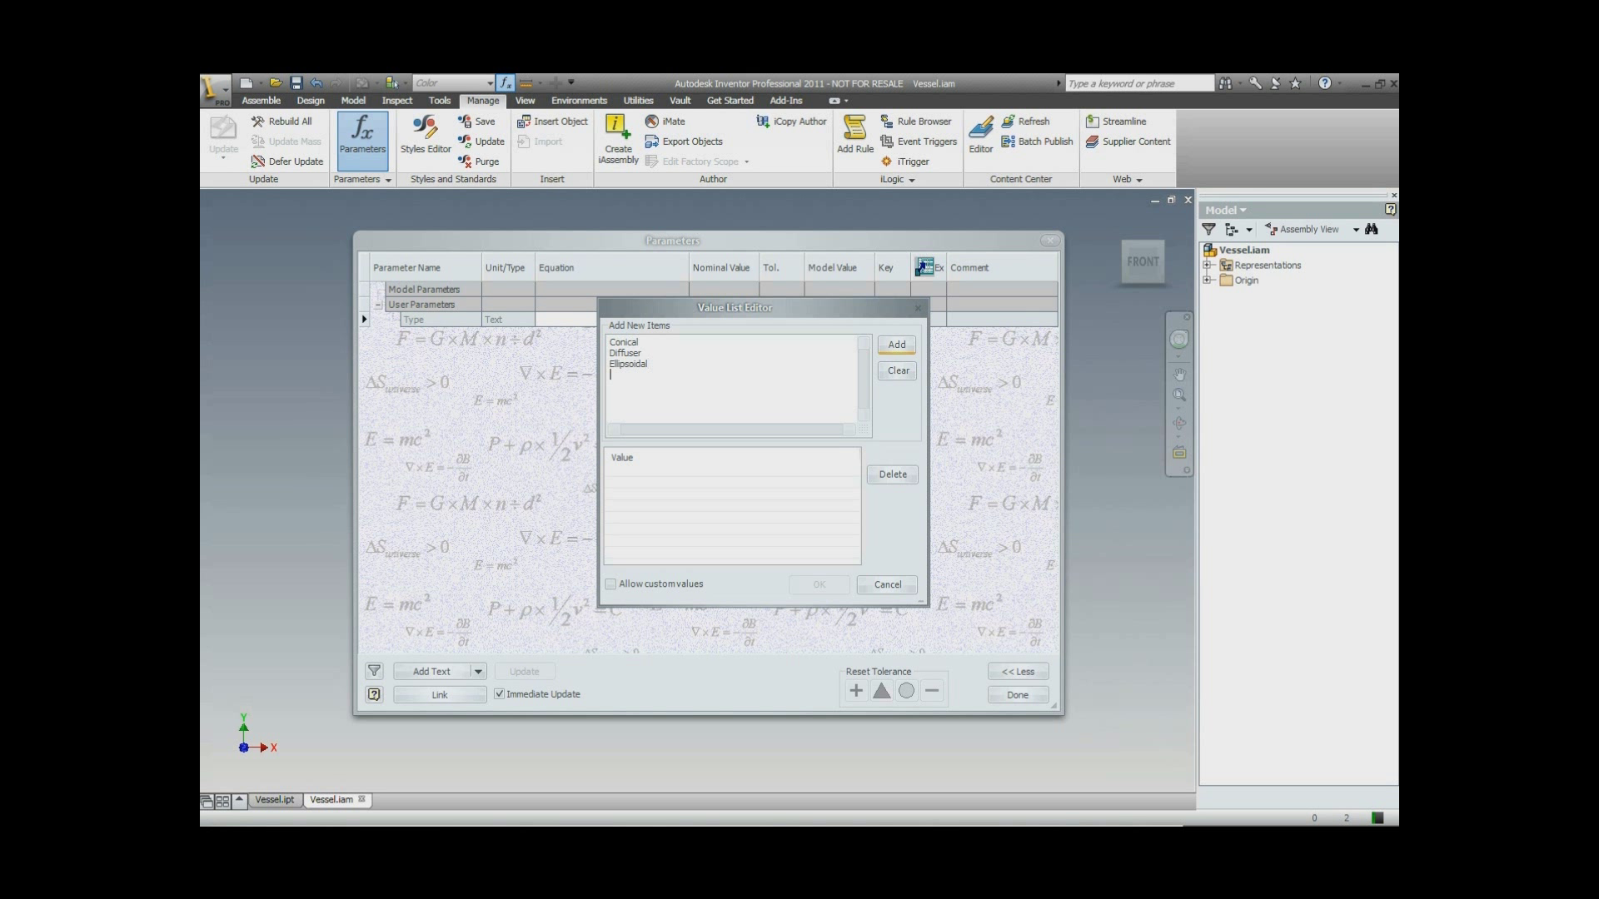
type("Flart")
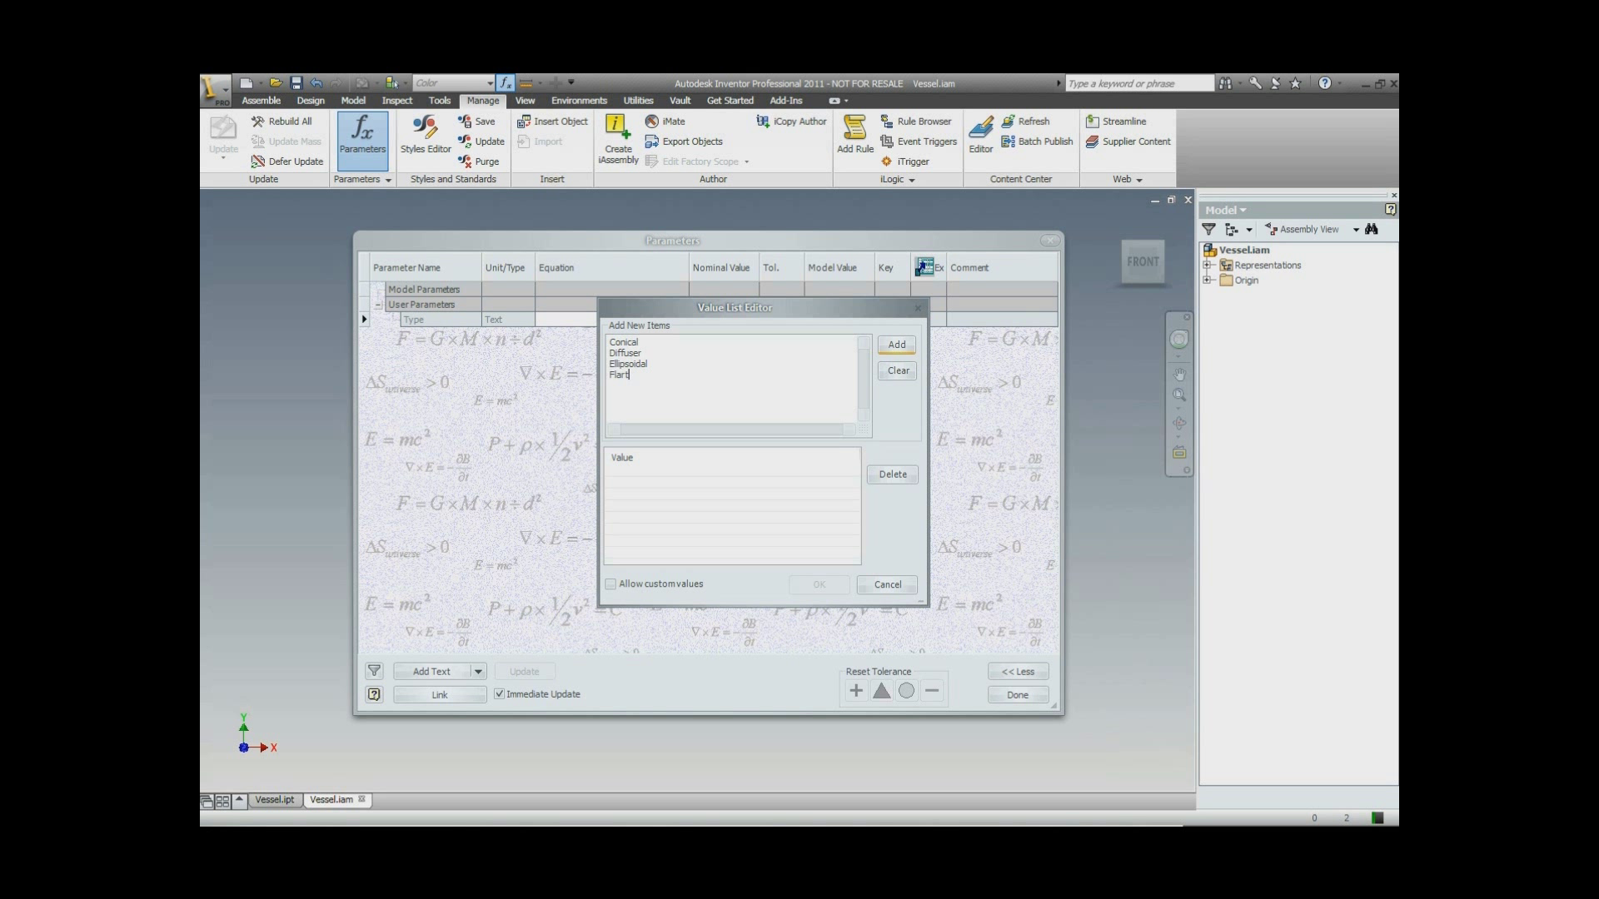
type("Hem")
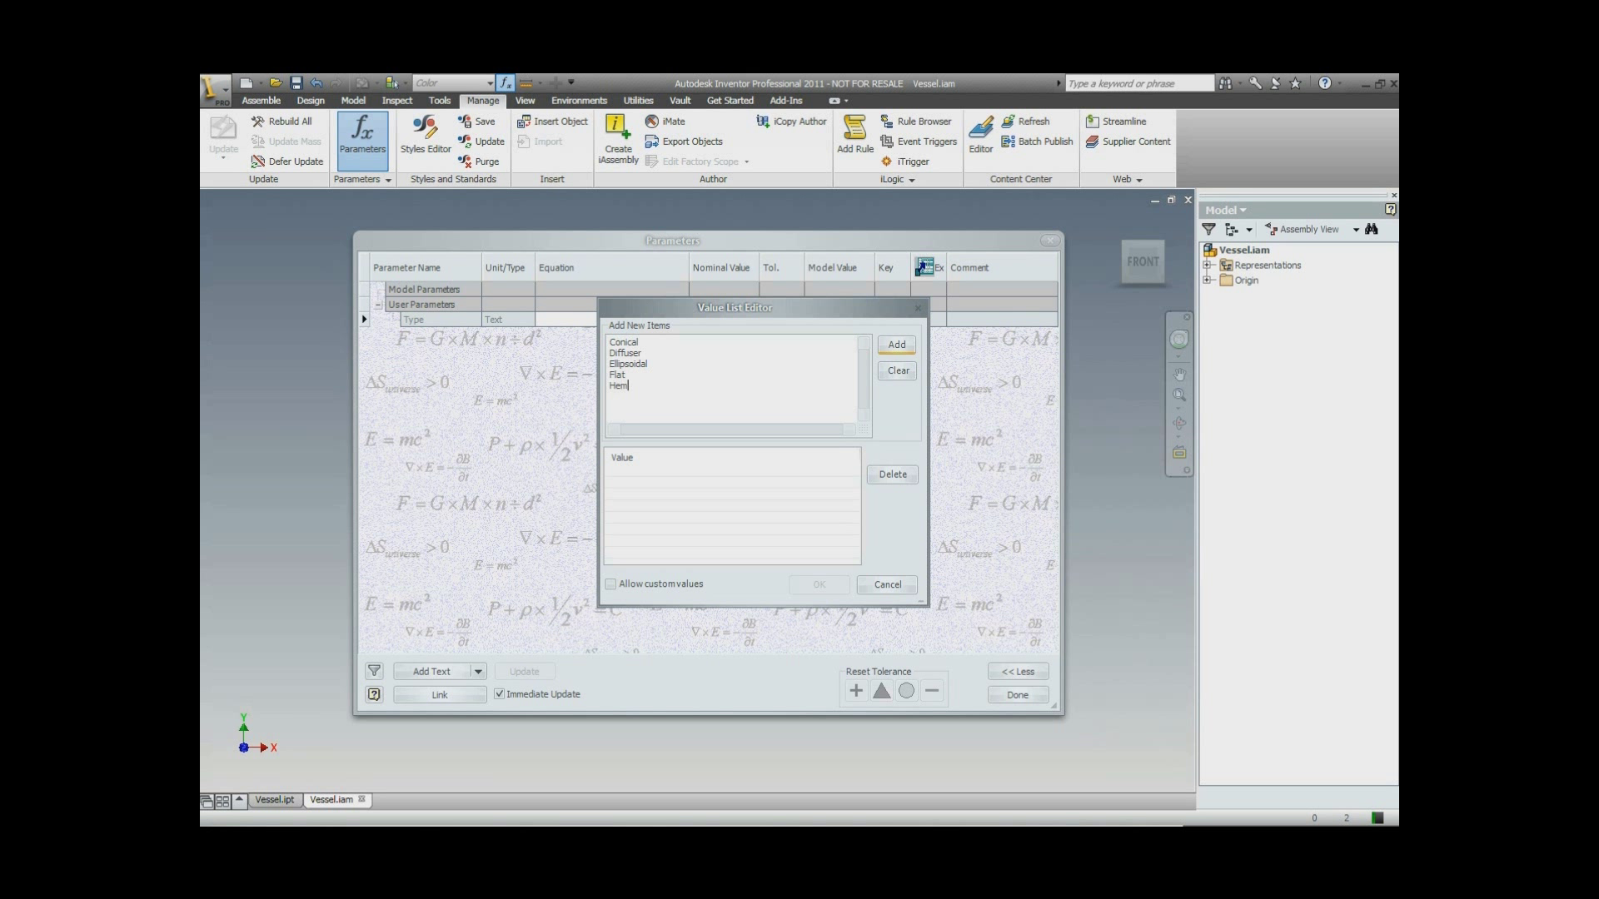
type("ispherical")
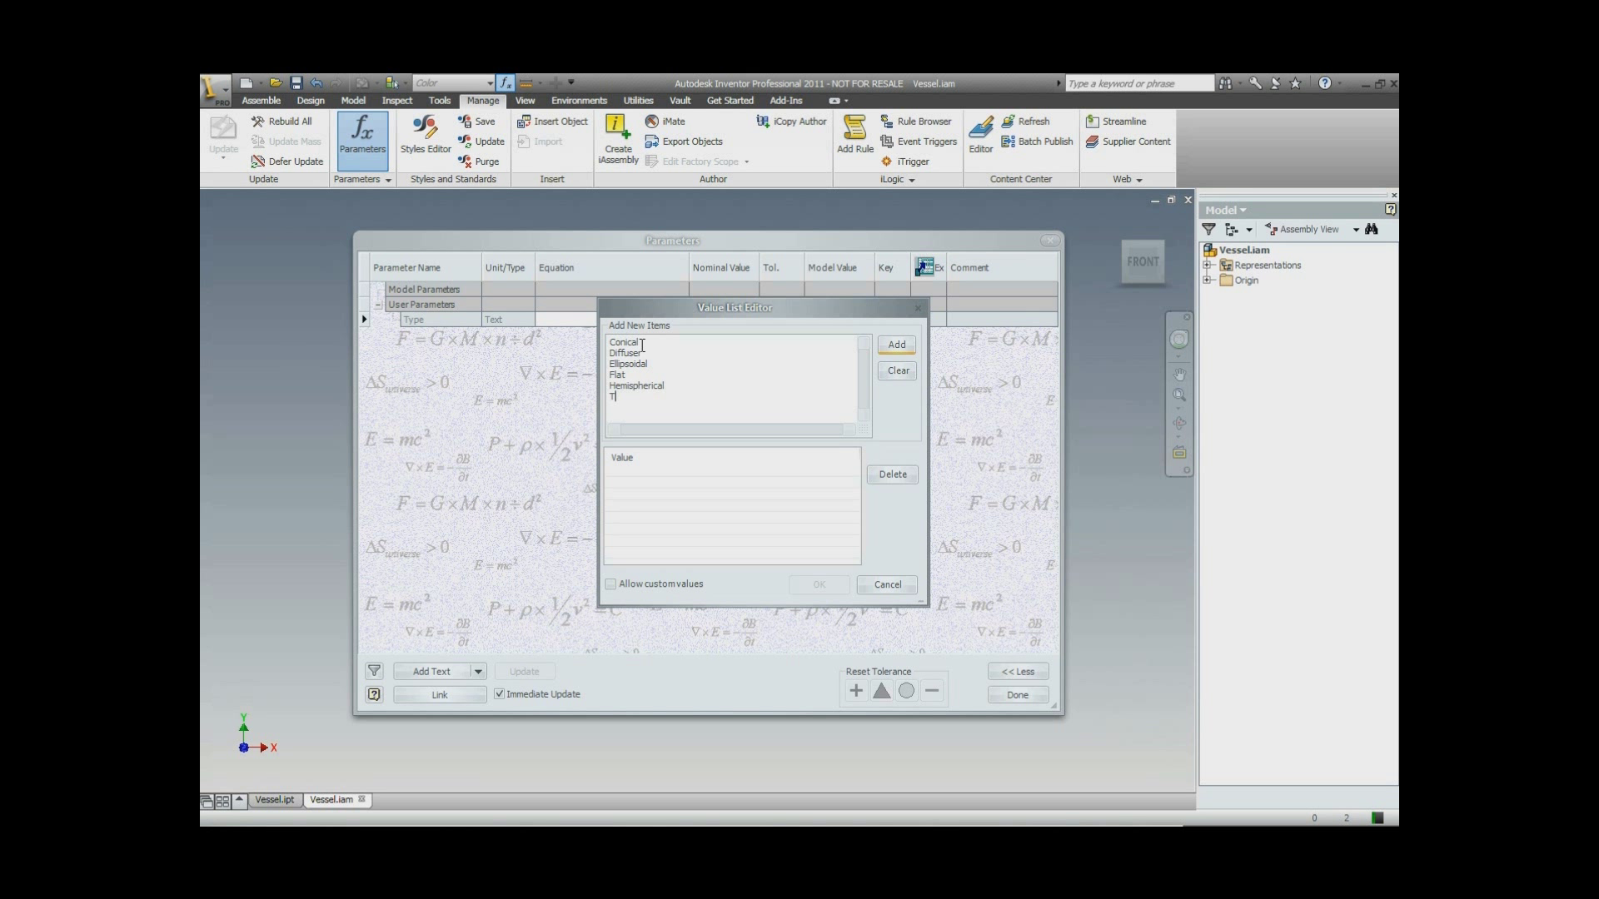
type("orispherical 0.1")
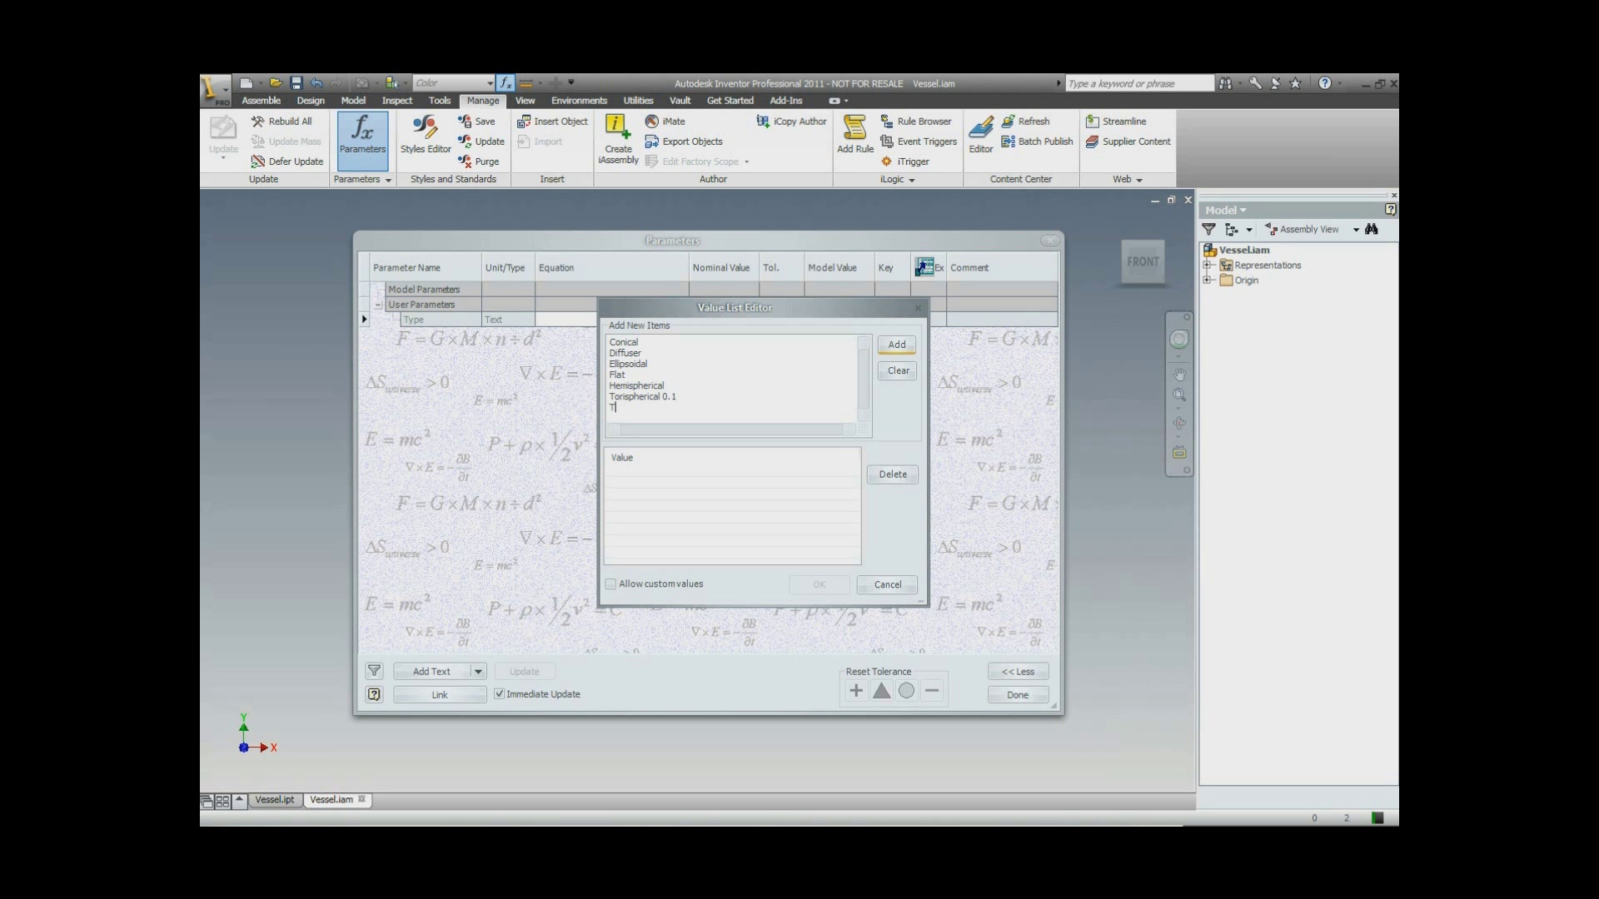
type("orispherical")
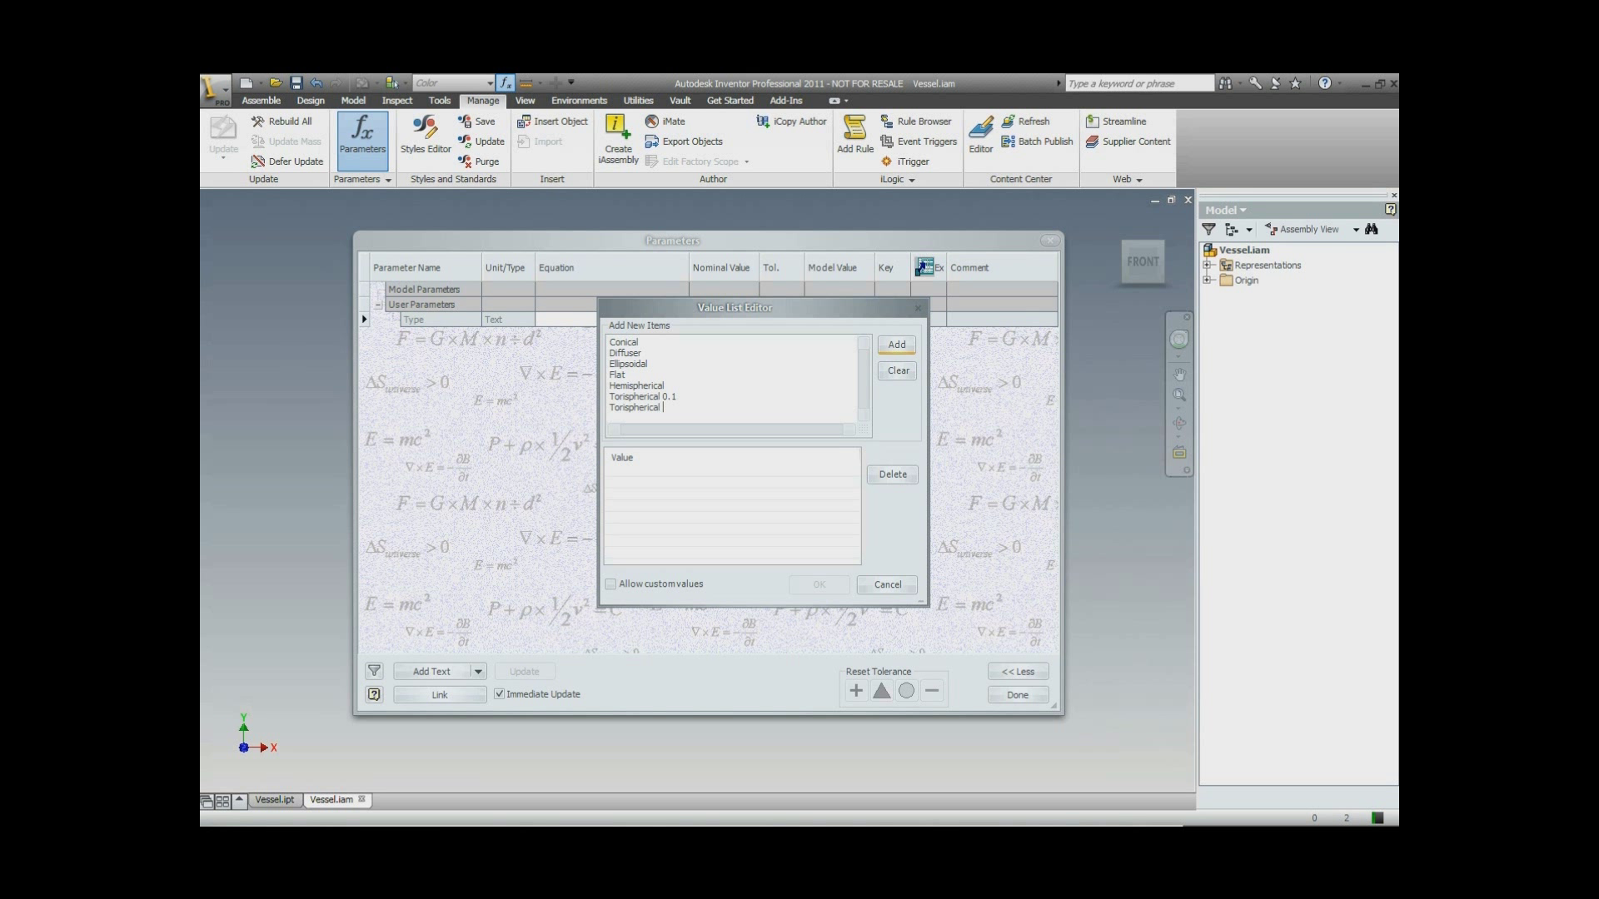
type("0.8")
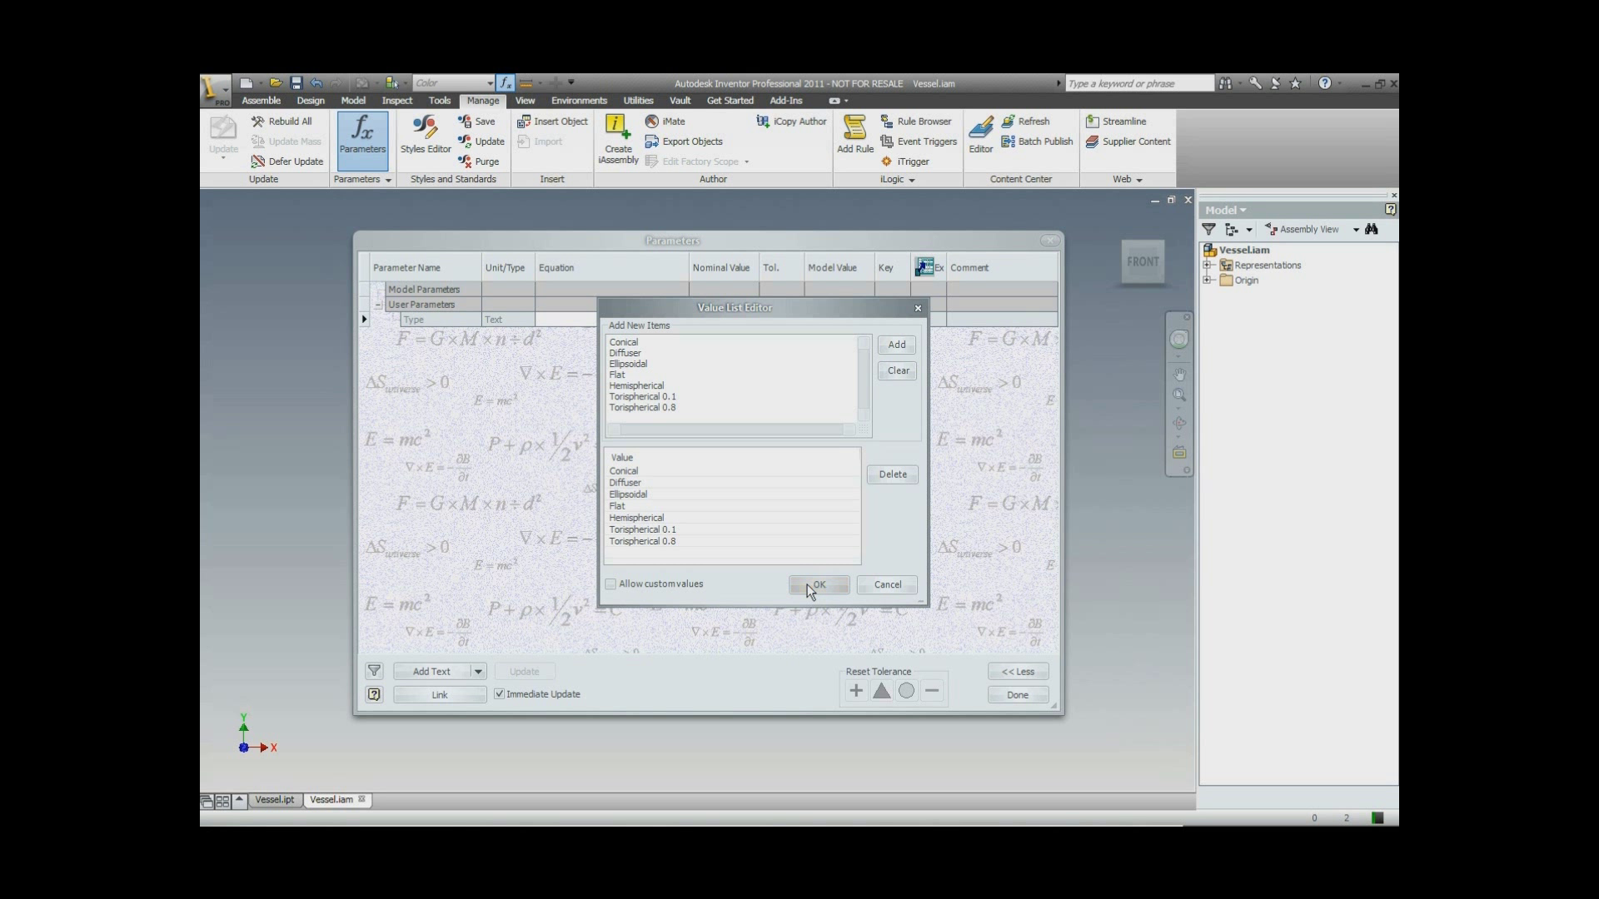
left_click(817, 585)
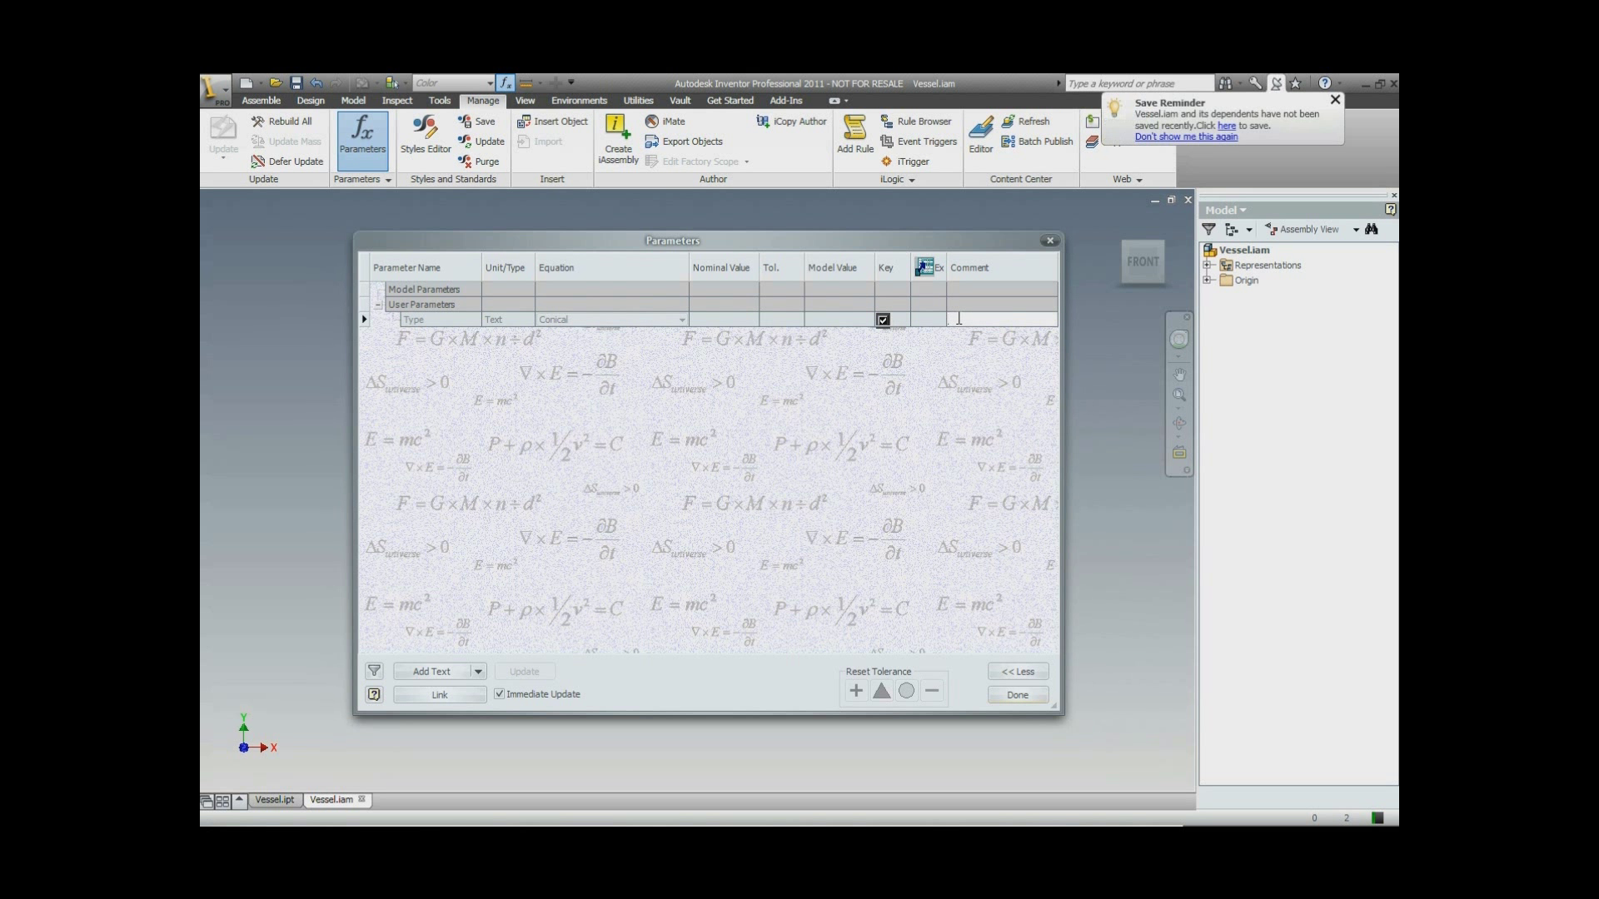
Enter 'Vessel Head Type' as the comment on the Type parameter.
type("Vessel Head")
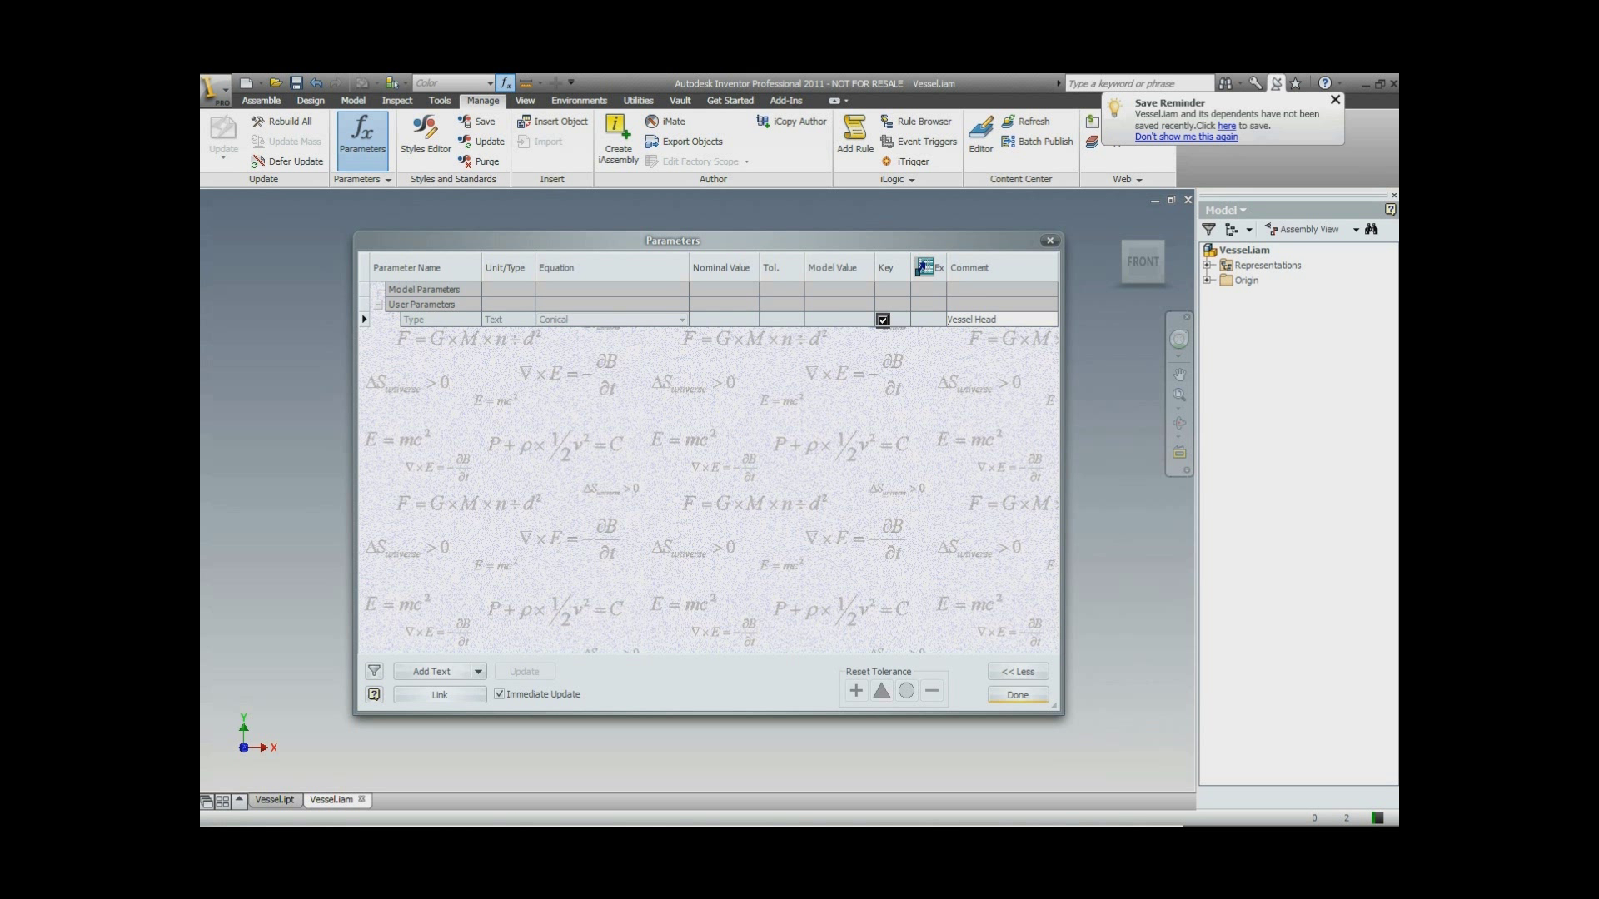
type("Type")
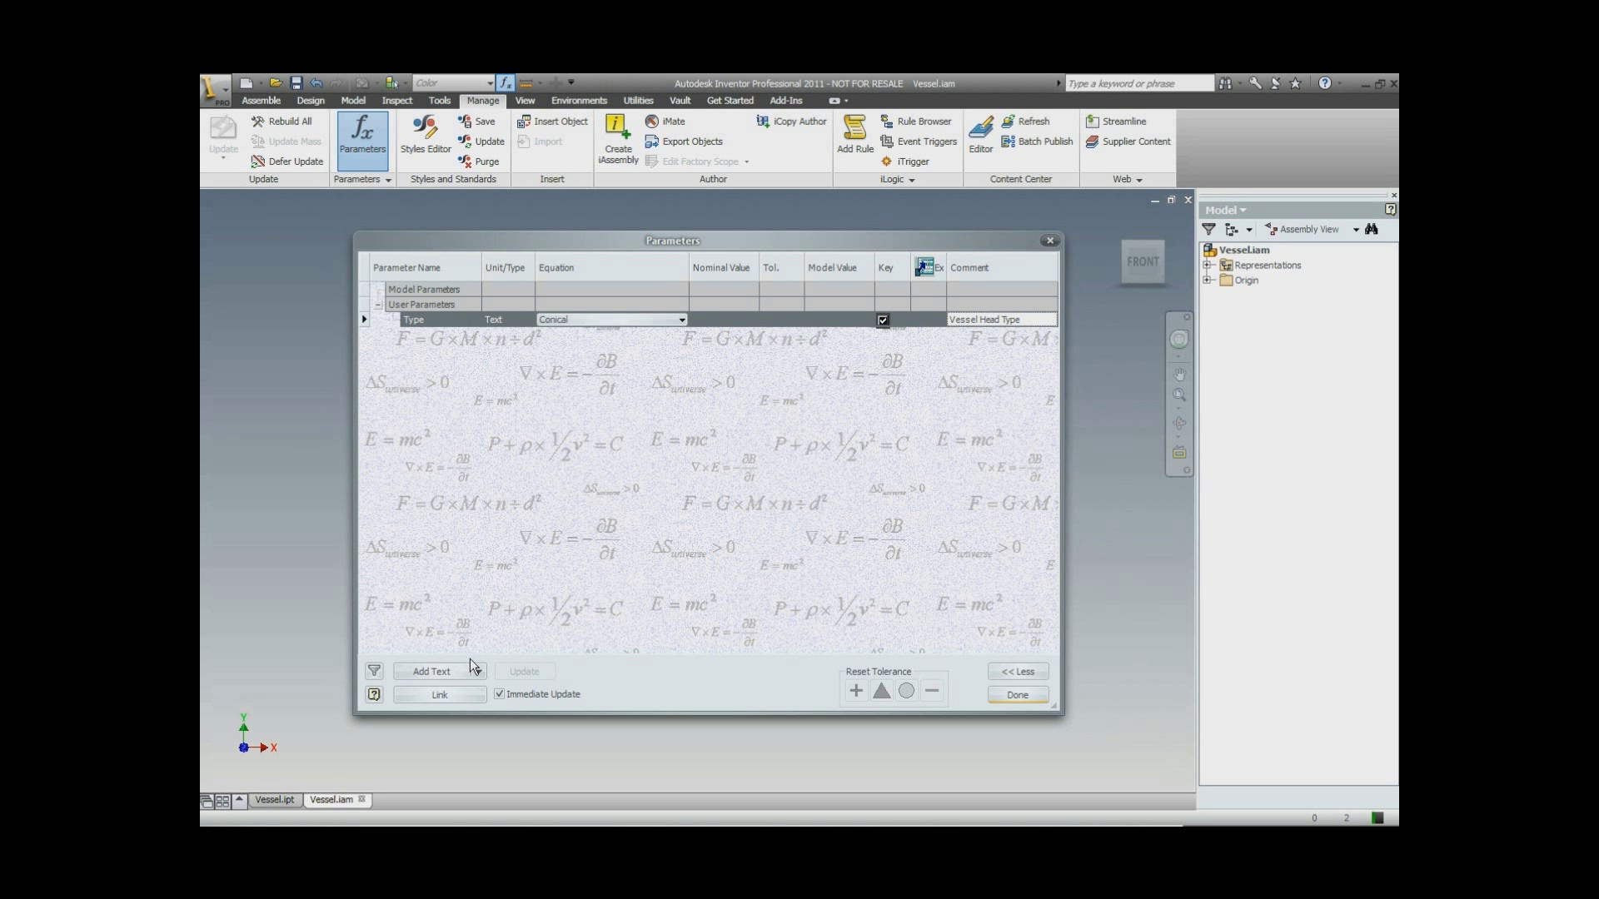
left_click(476, 671)
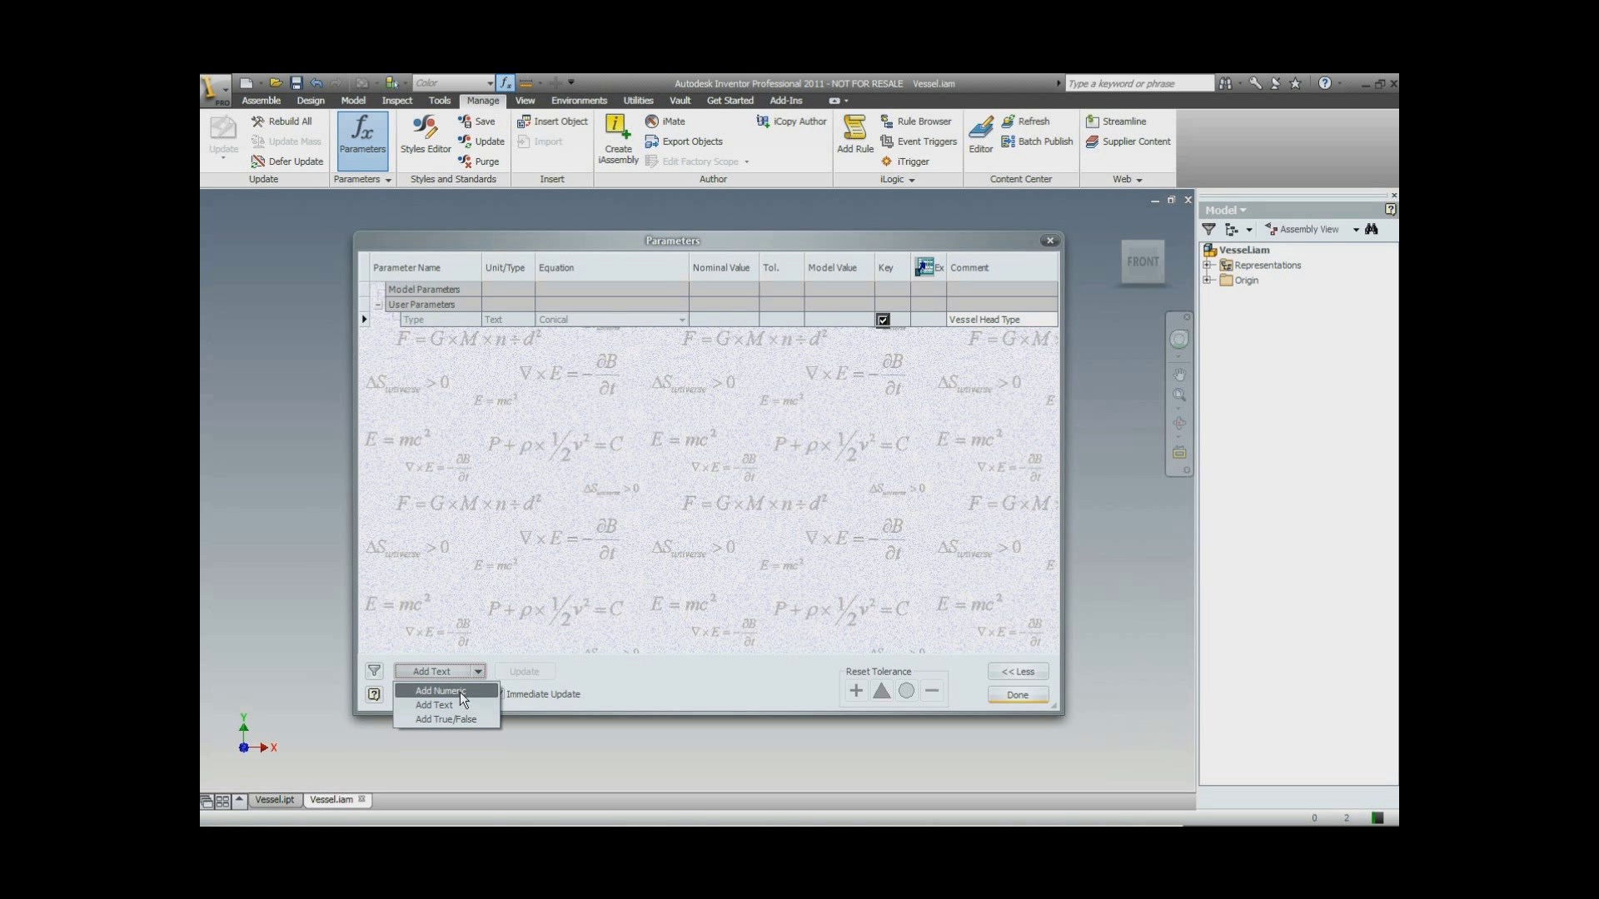
Create a keyed OD parameter of 24 in, commented 'Vessel Outside Diameter'.
left_click(439, 691)
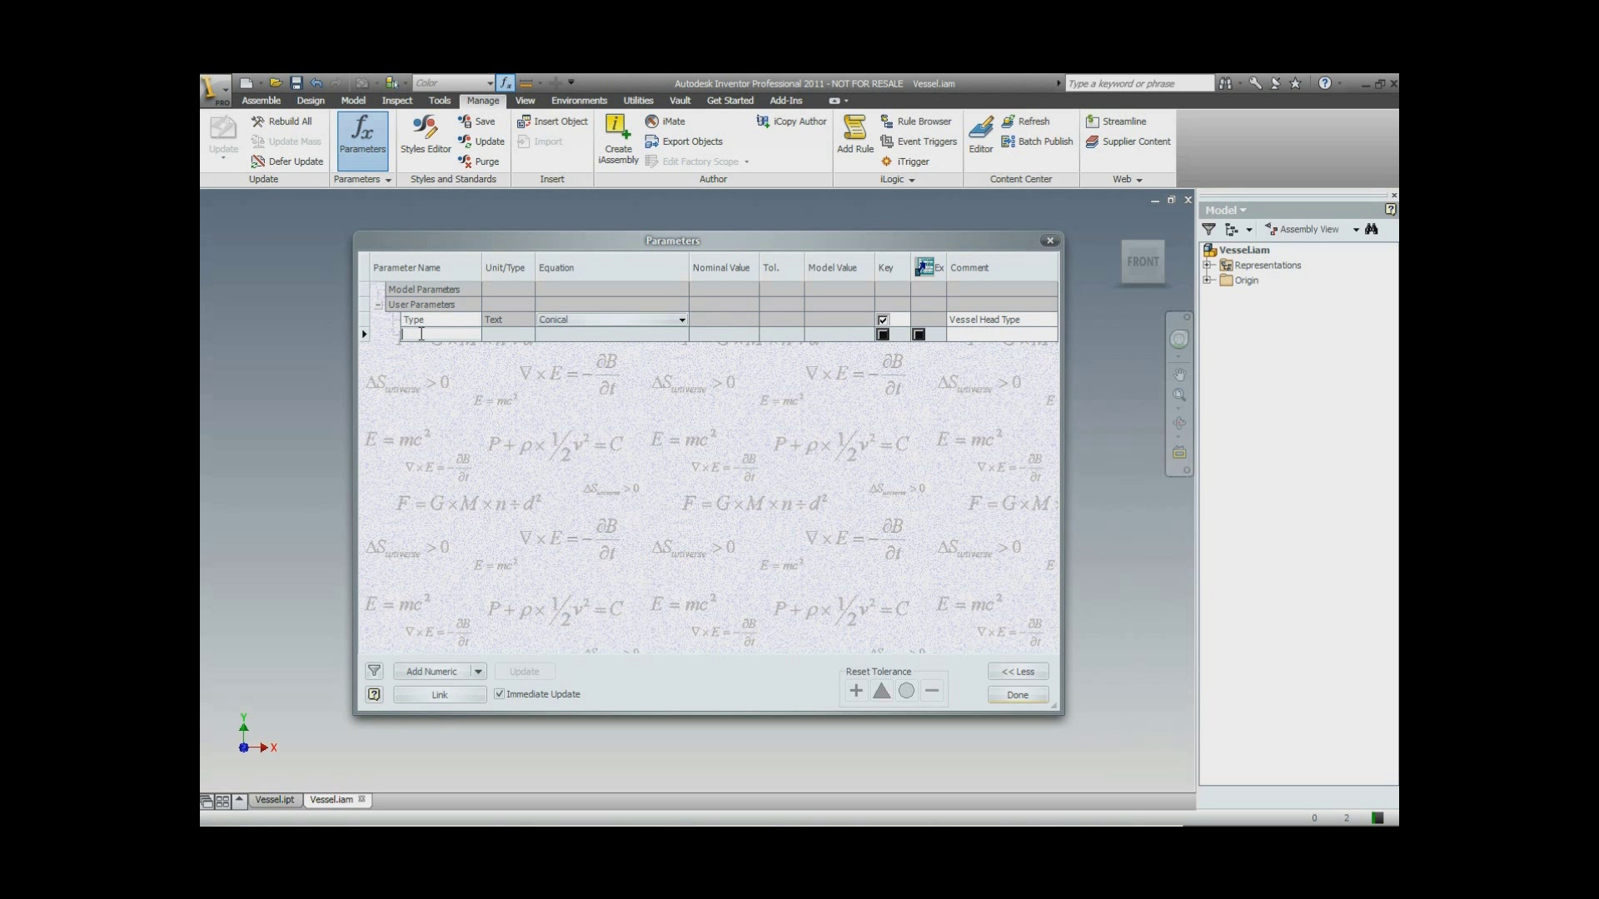
type("O")
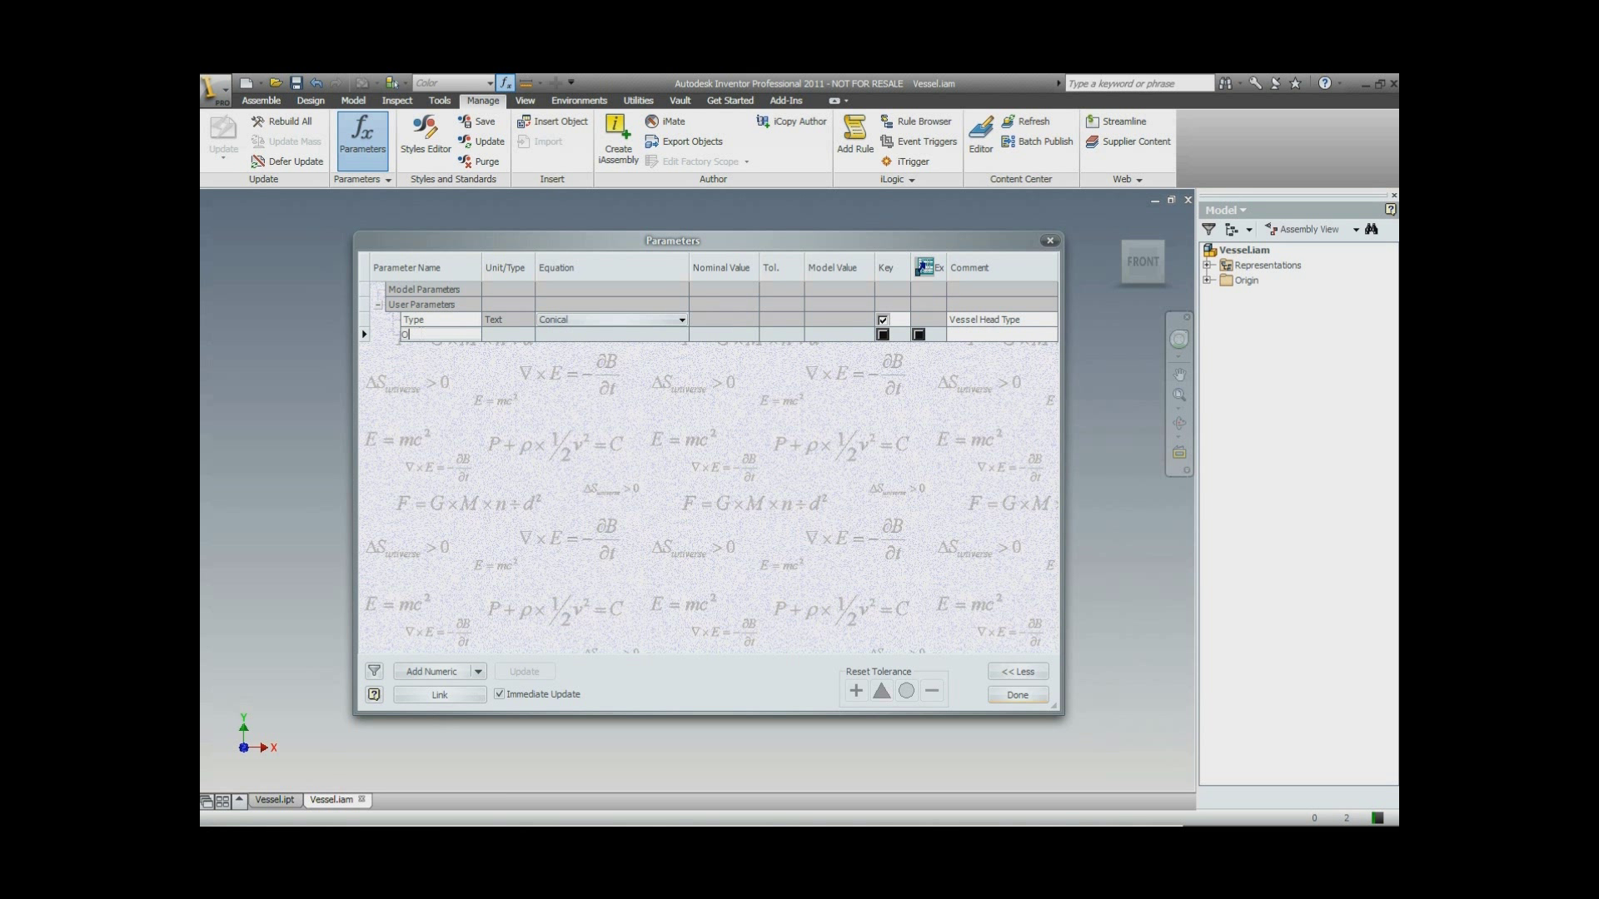
type("D")
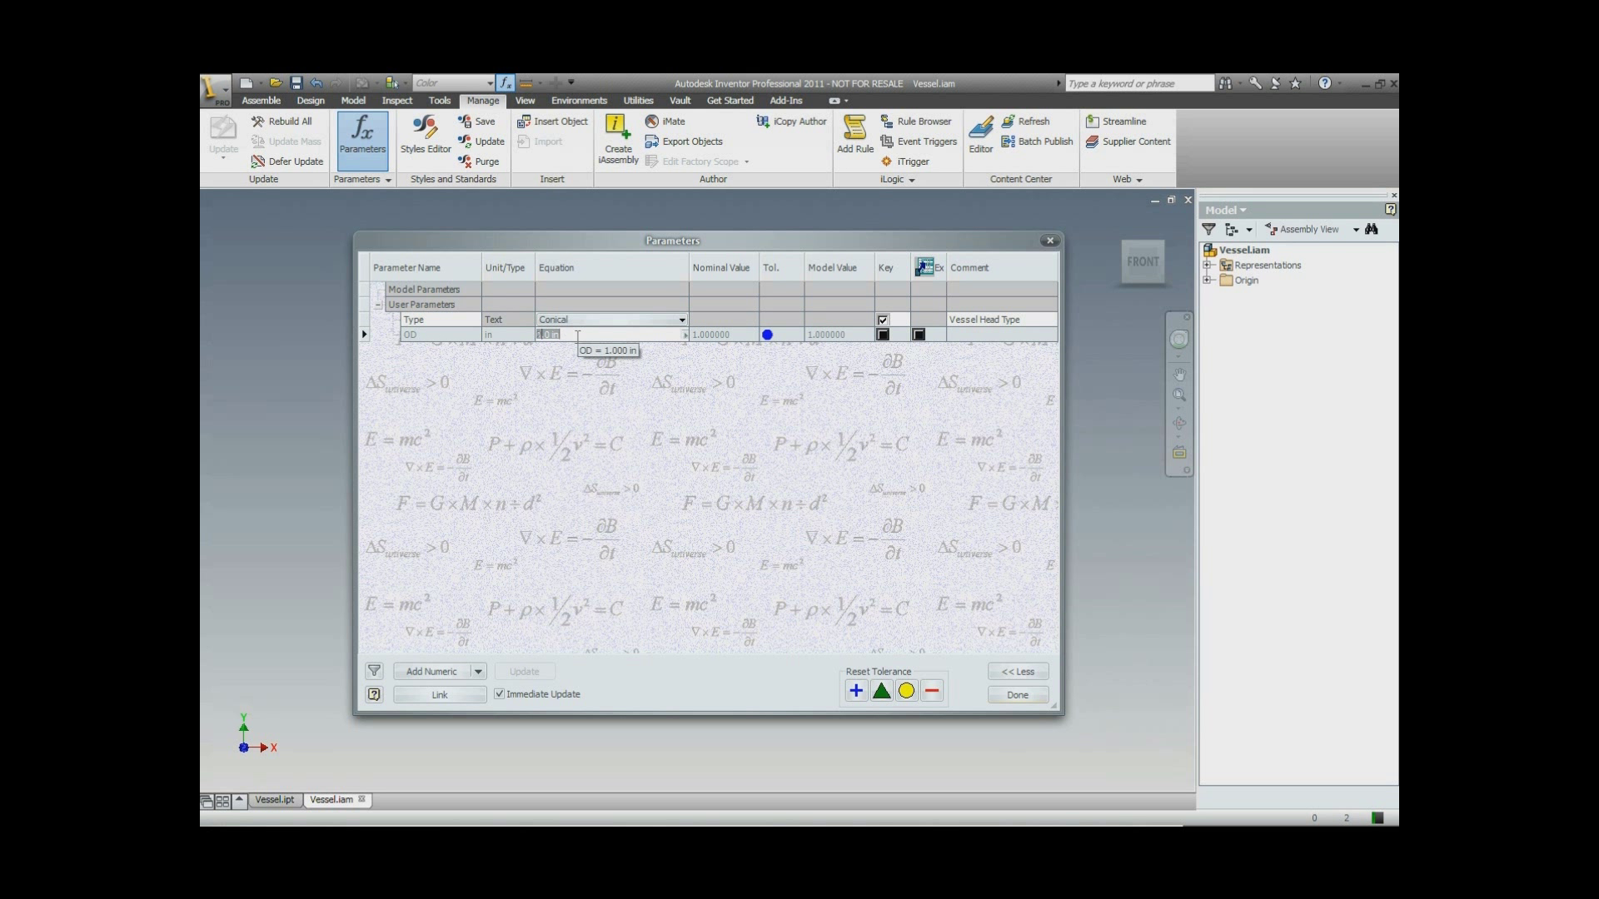
type("24")
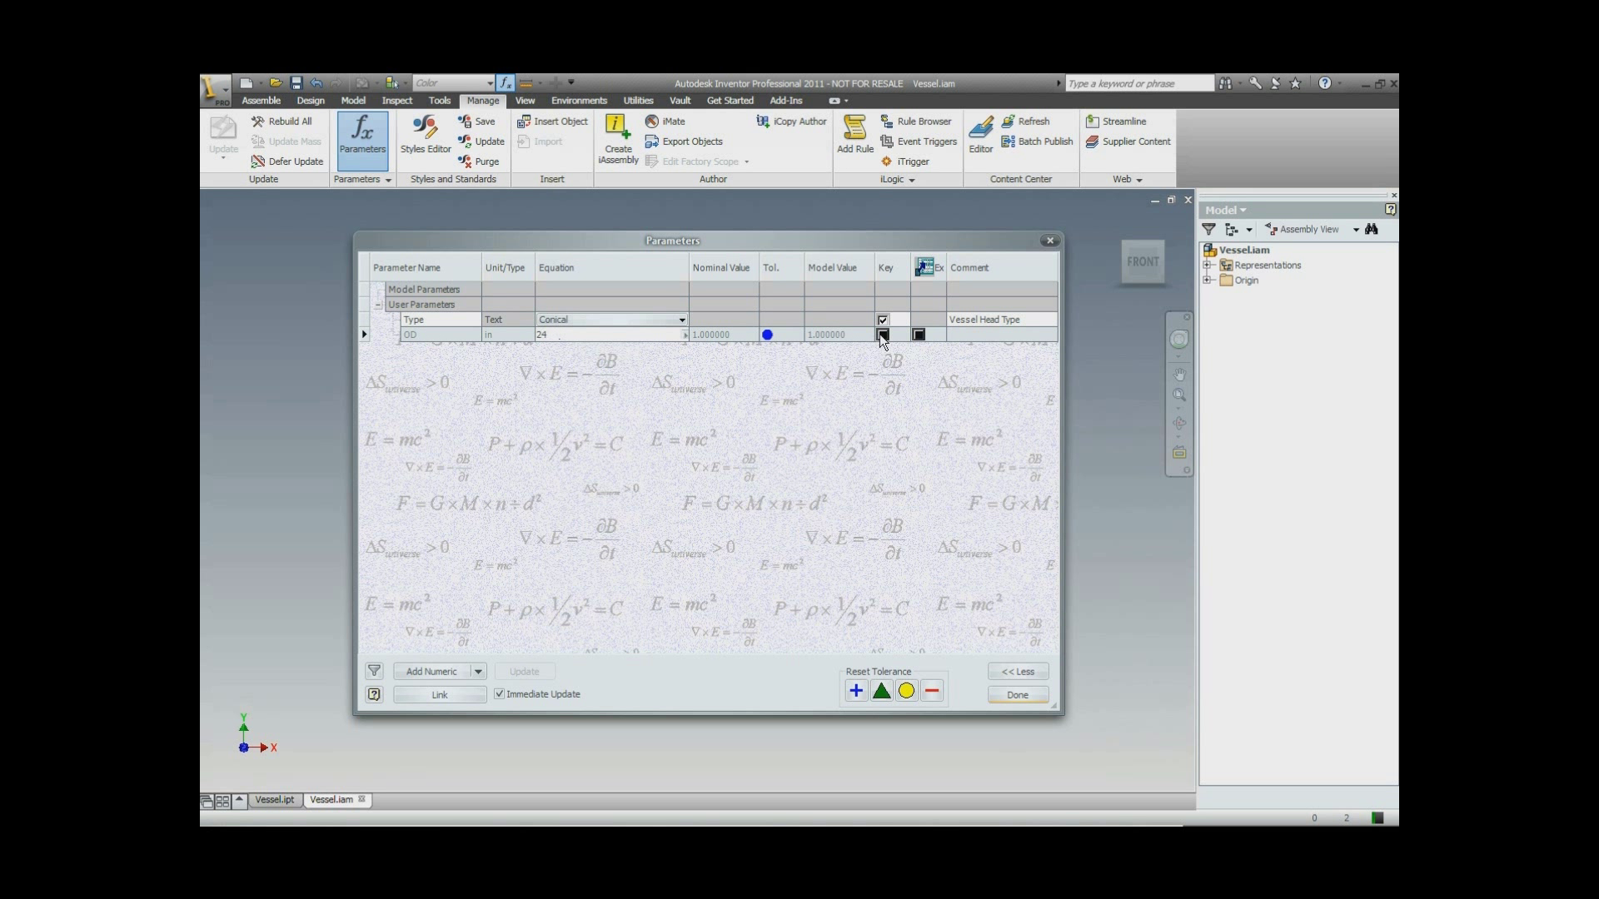
left_click(918, 335)
type("Vessel Out")
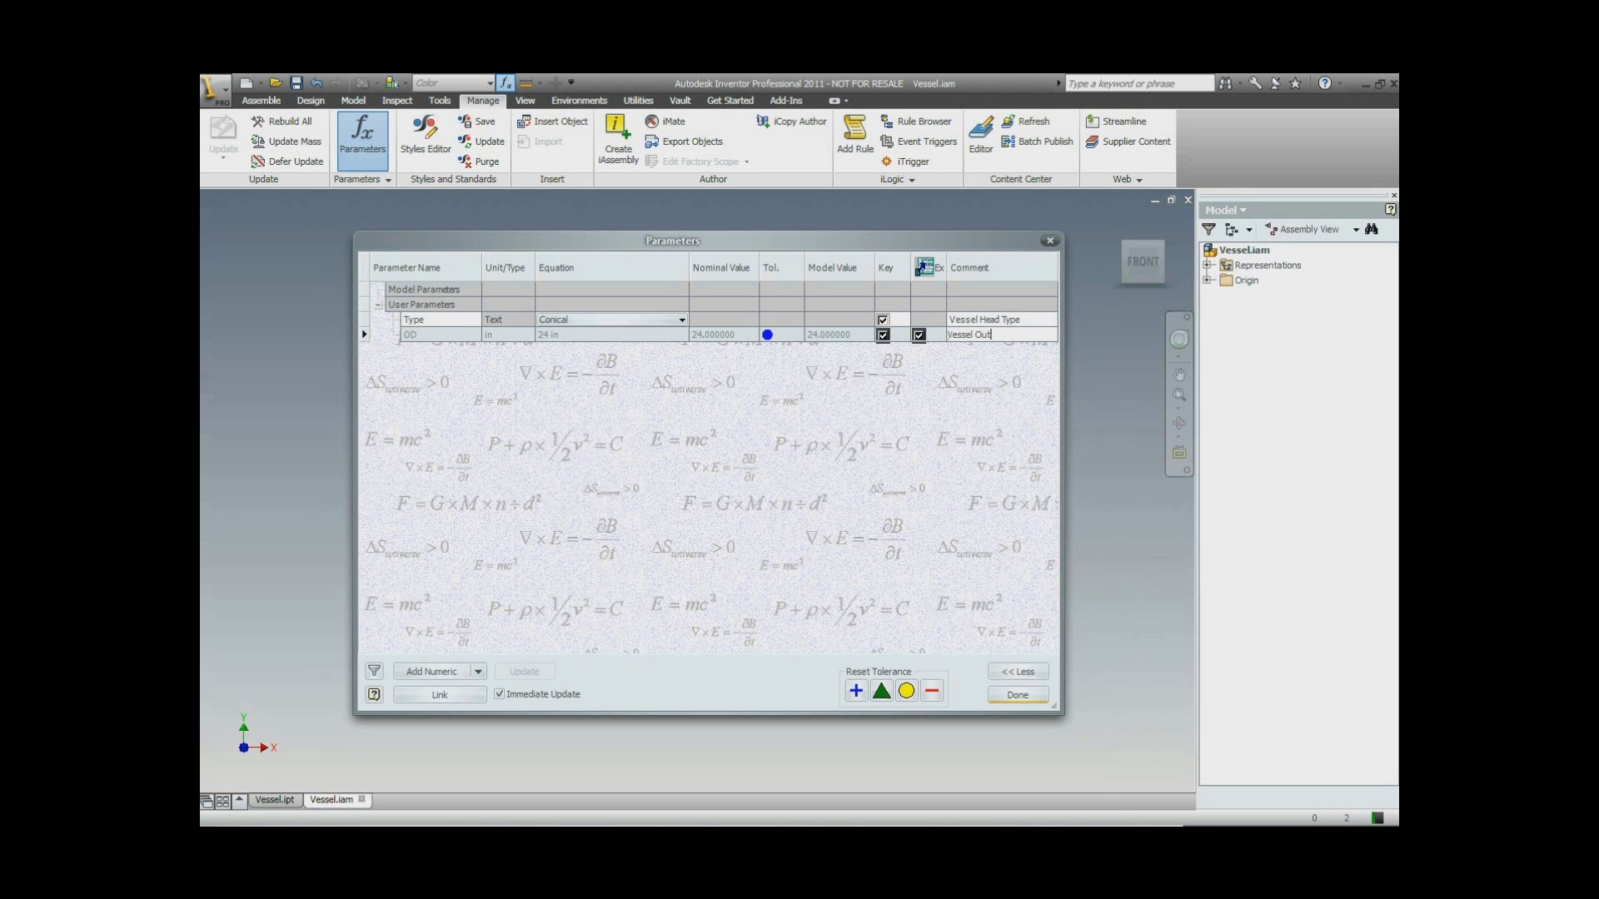
type("side")
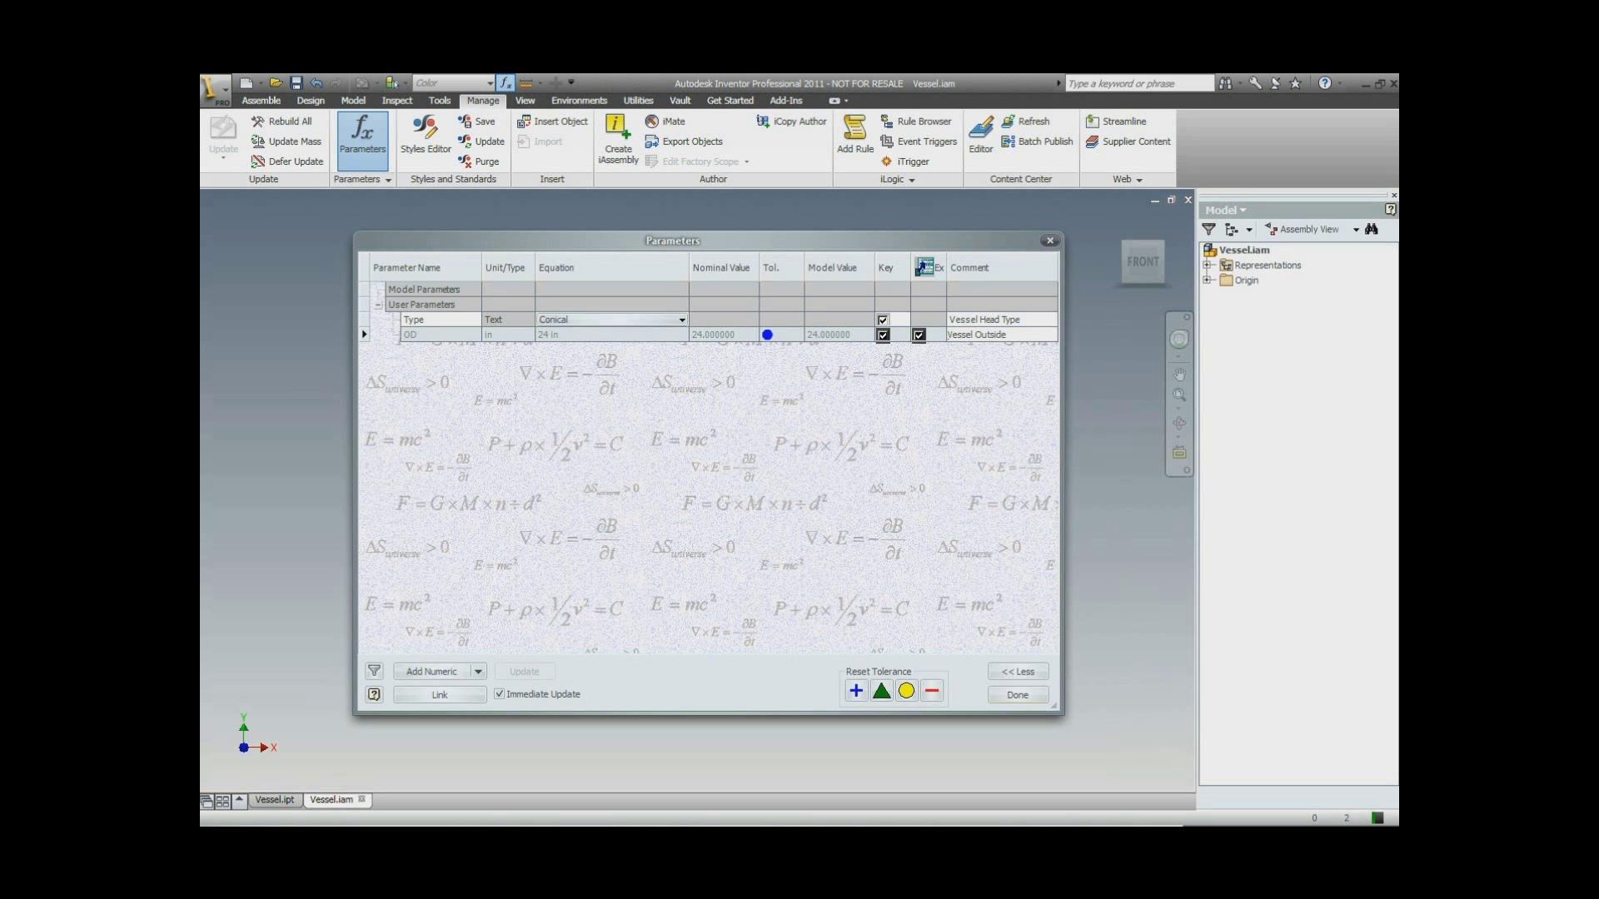
type("Diameter")
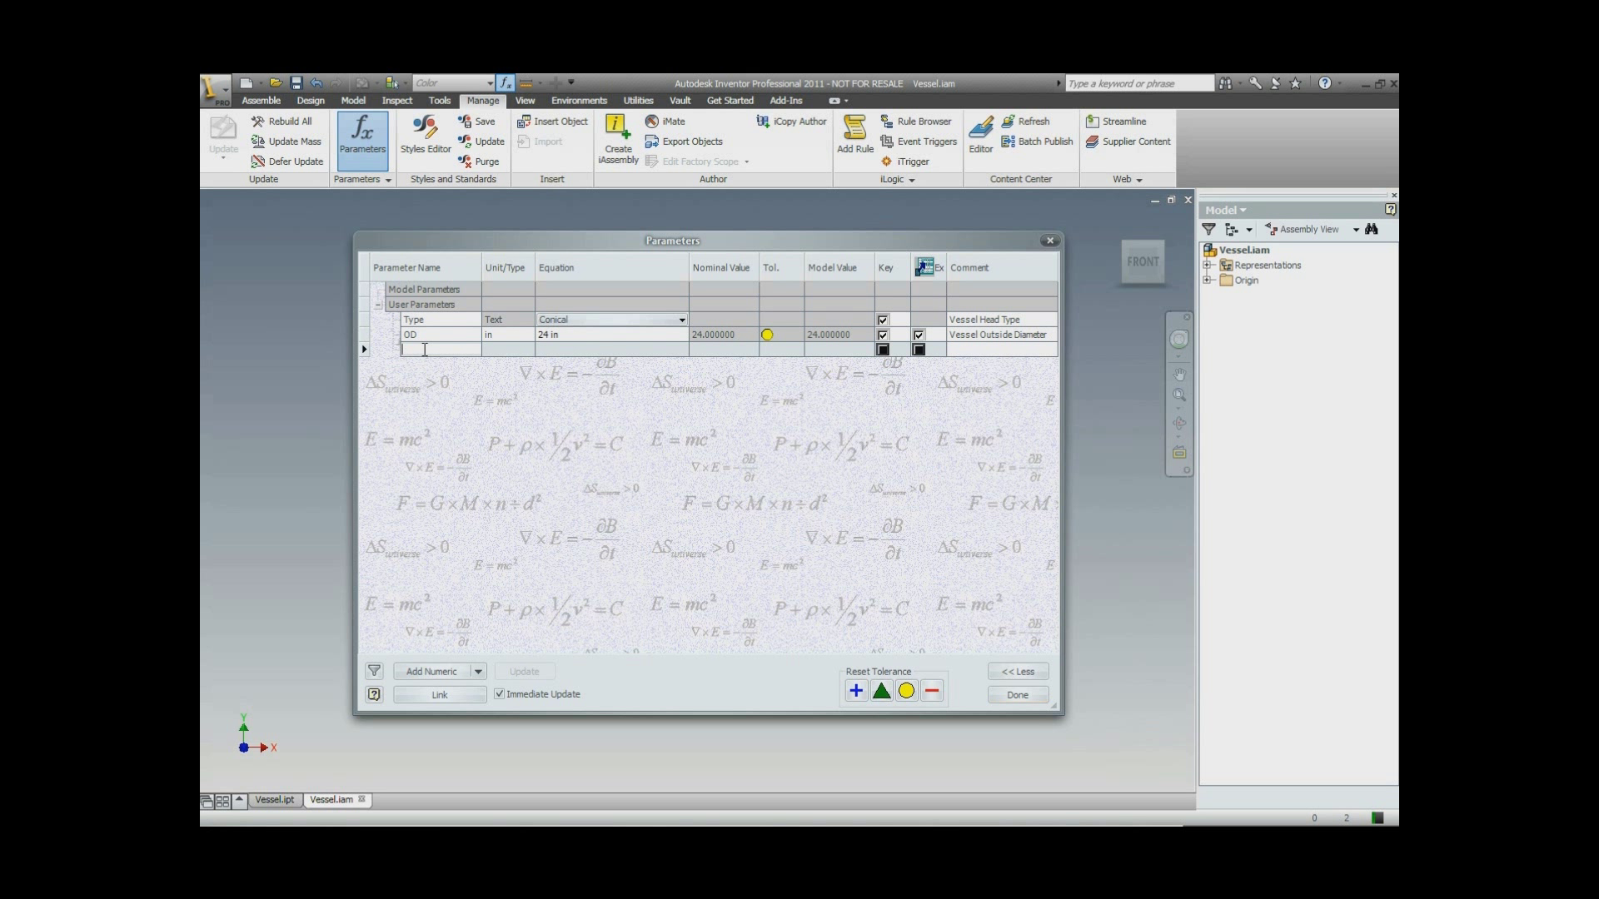
Add a THK parameter of 0.5 in commented 'Vessel Shell Thickness'.
type("THK")
left_click(612, 349)
type("0")
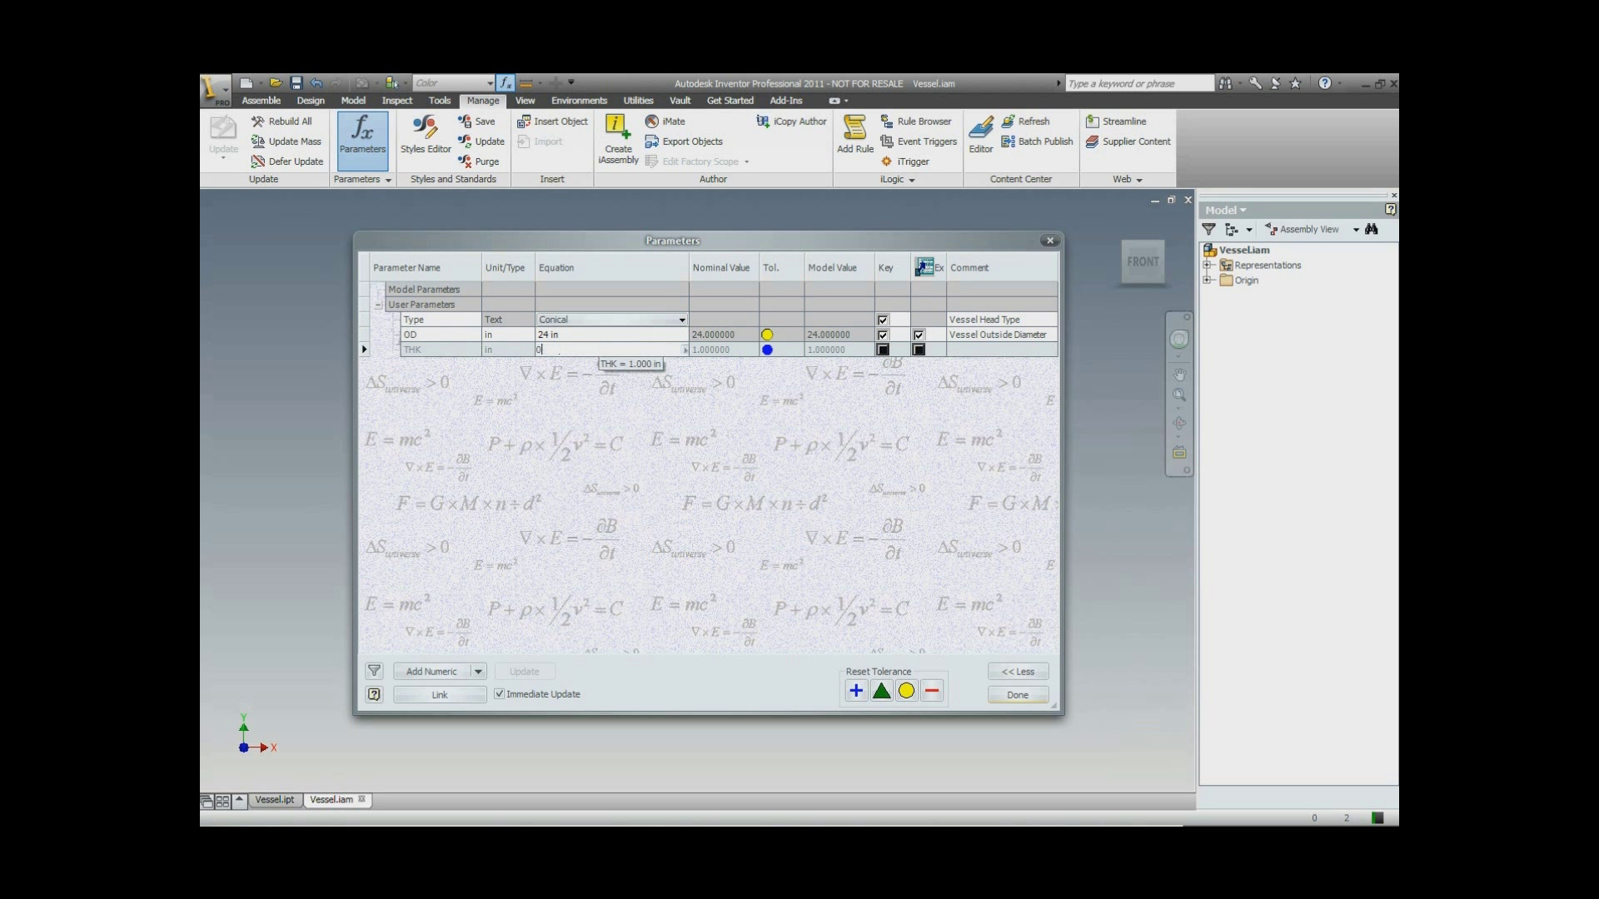
type(".5")
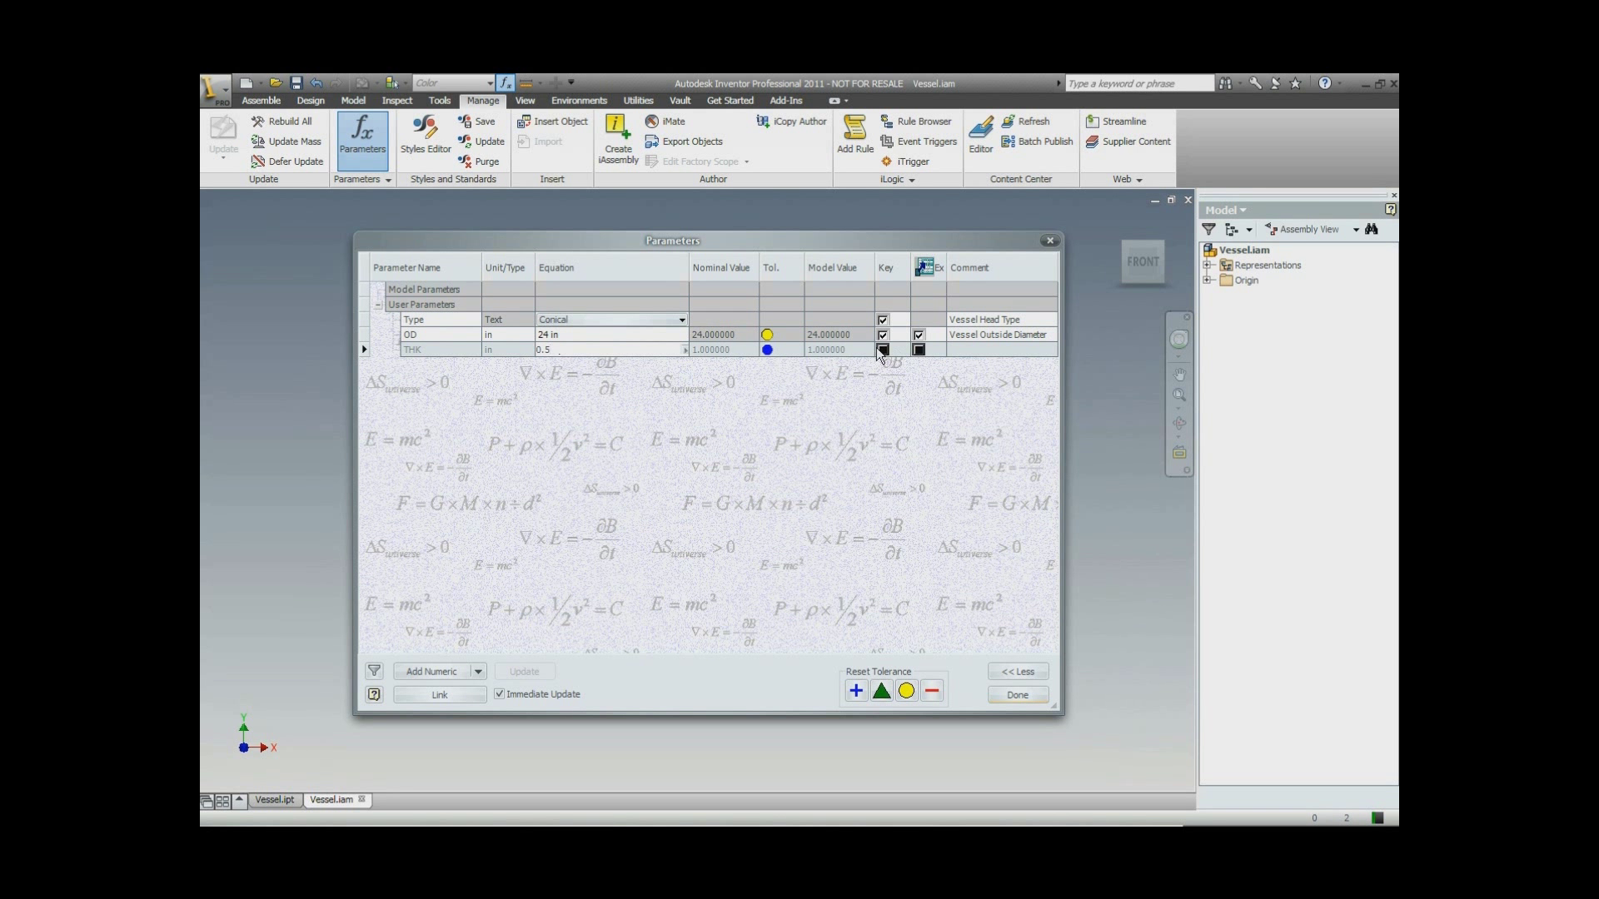
left_click(917, 350)
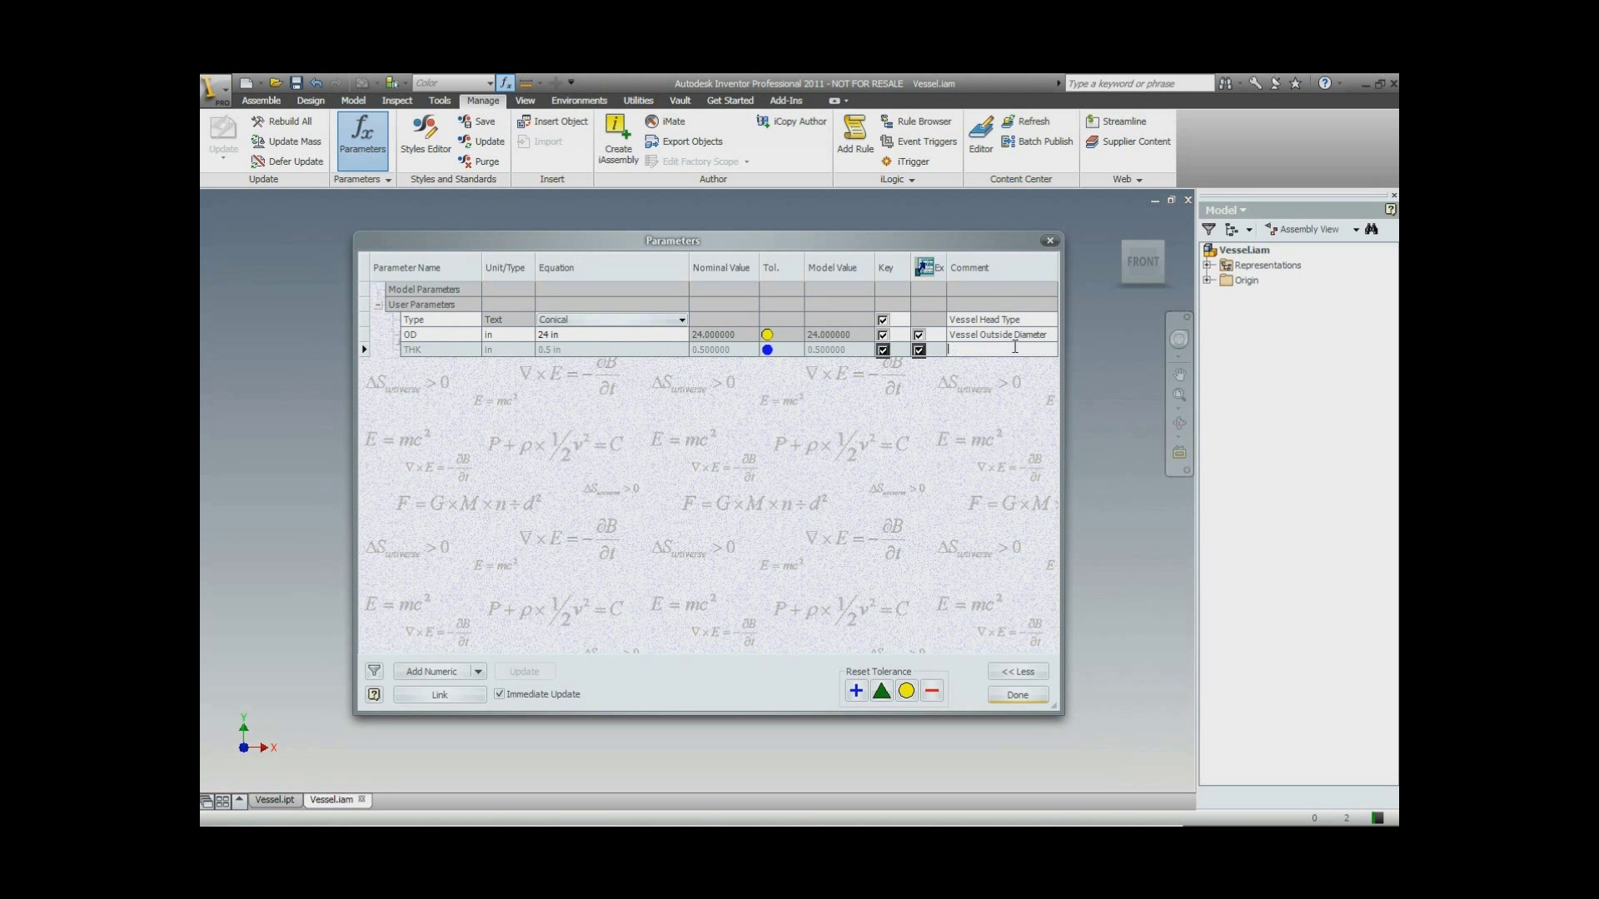
type("Vessel")
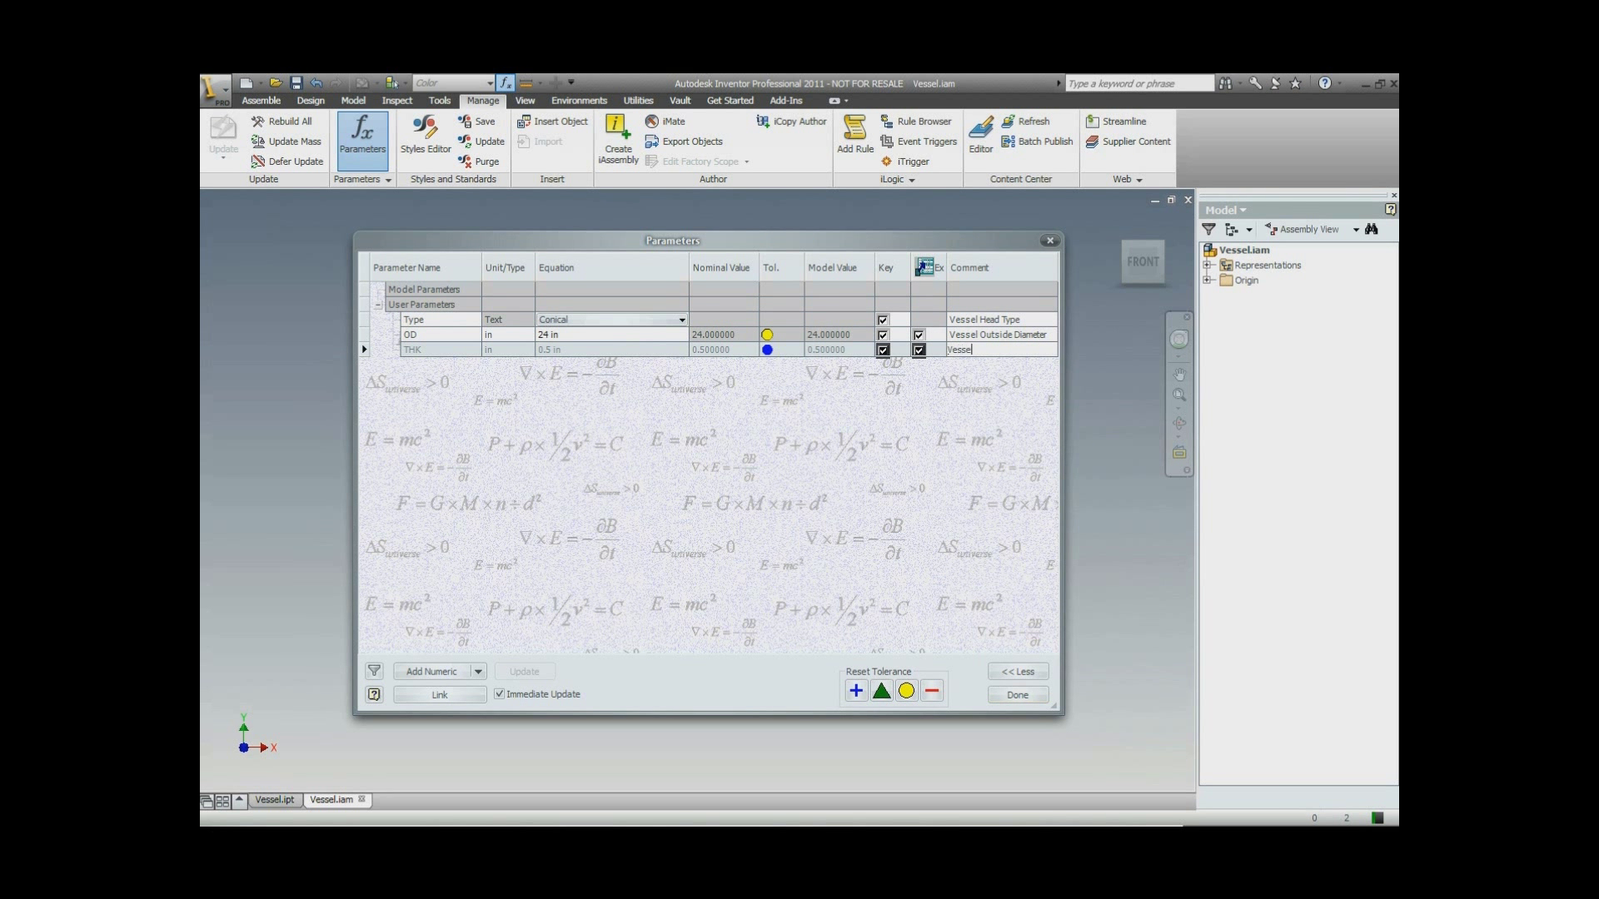
type("Shell")
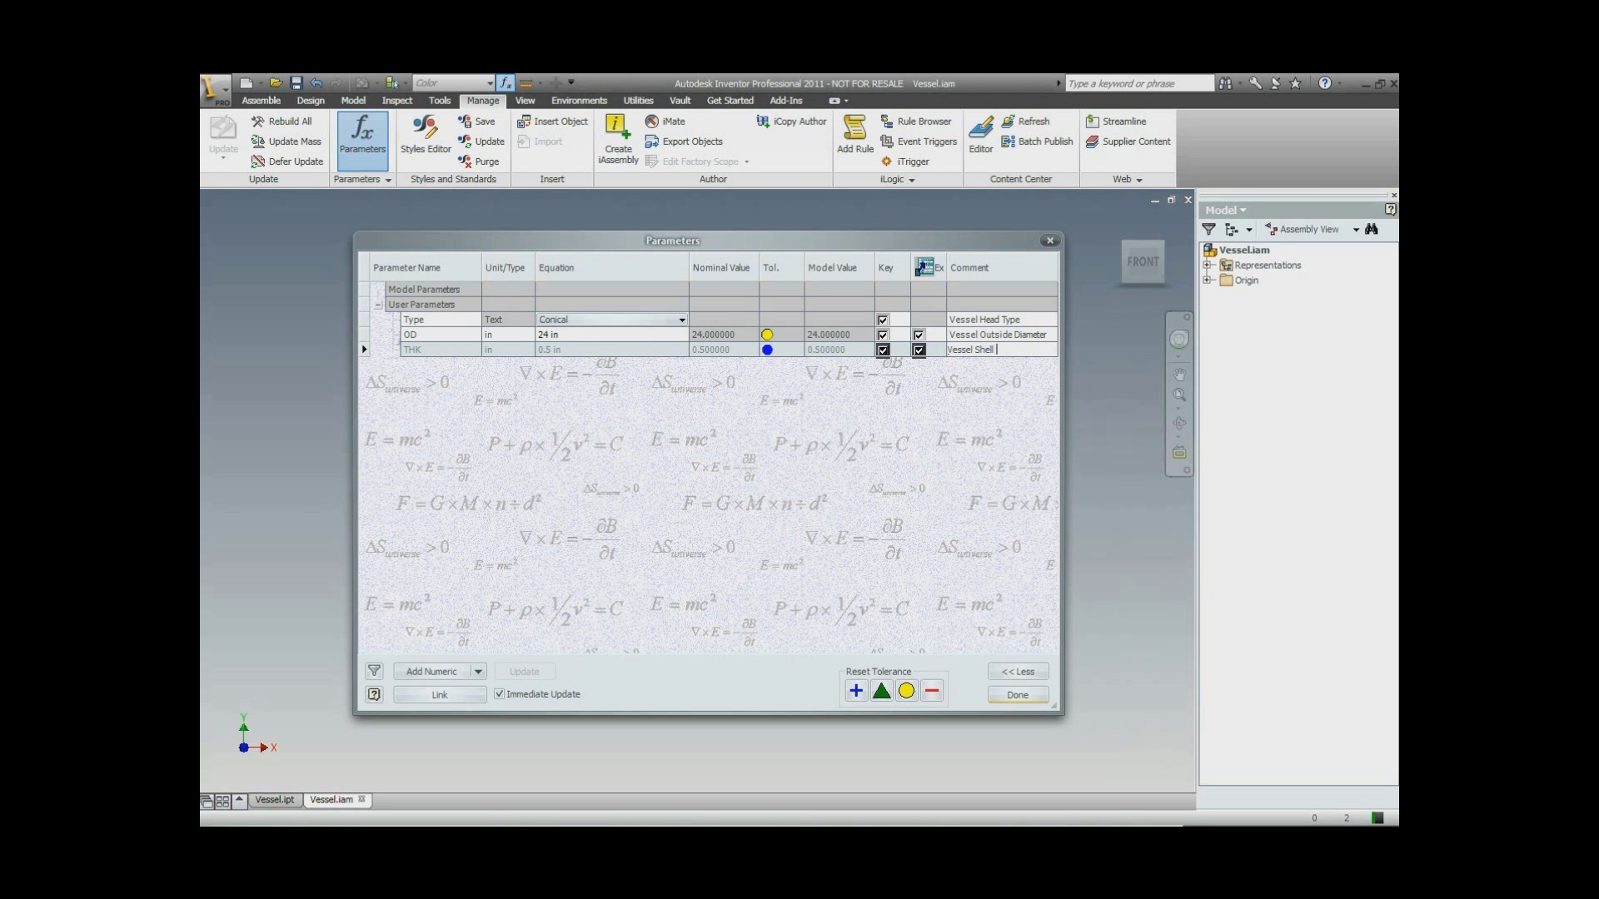
type("Thickness")
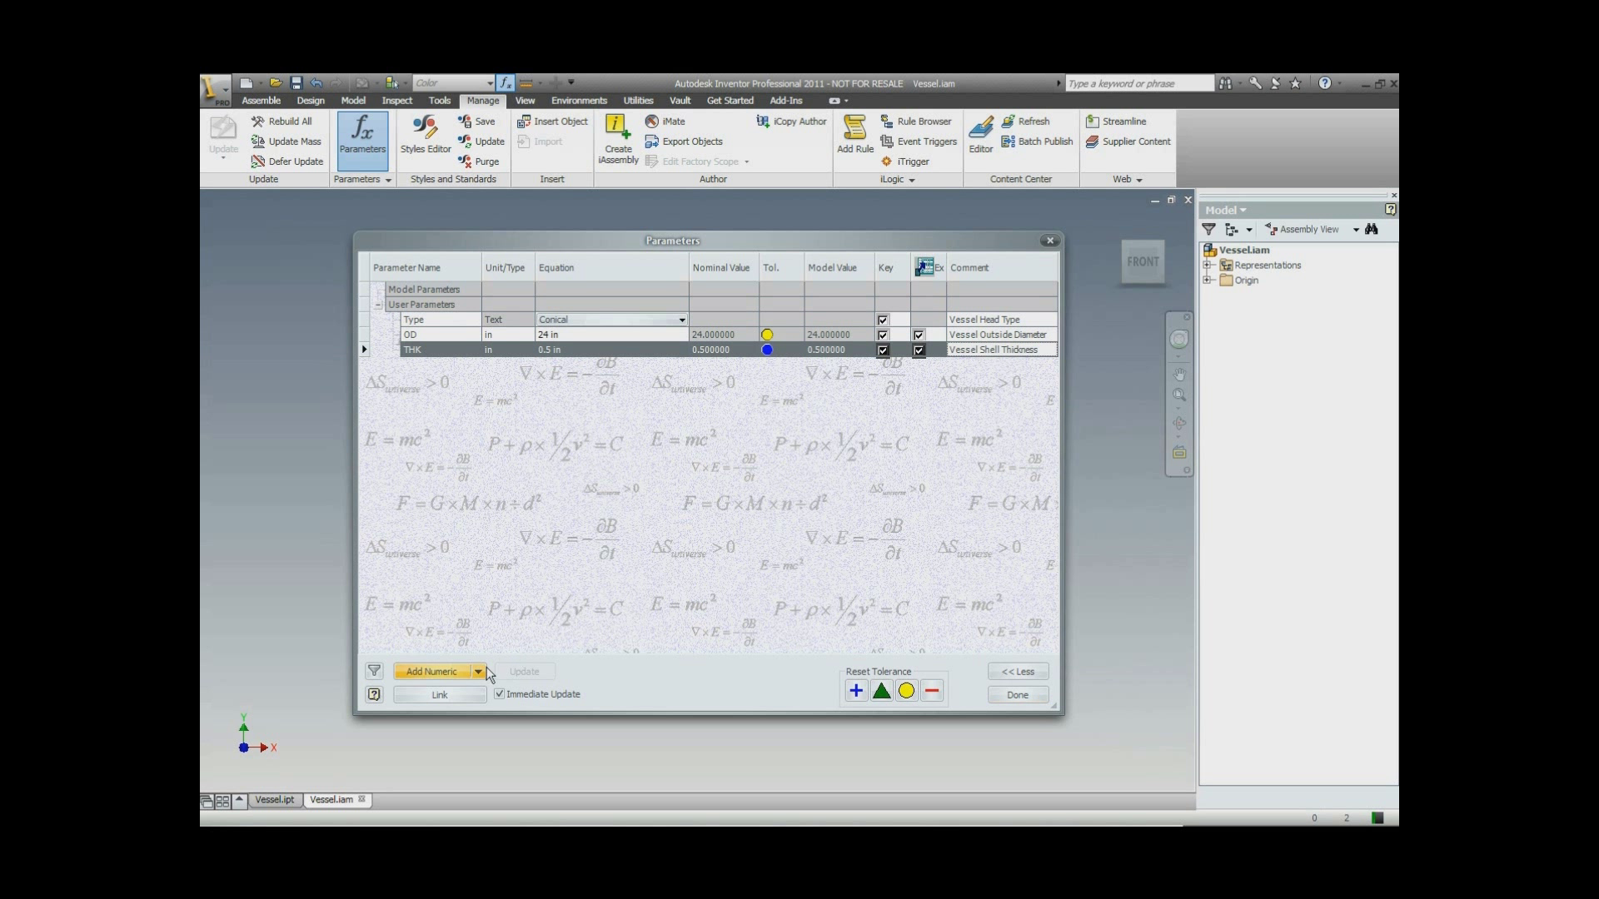
Add LEN in feet with value 3, commented 'Vessel Seam to Seam Length'.
left_click(432, 672)
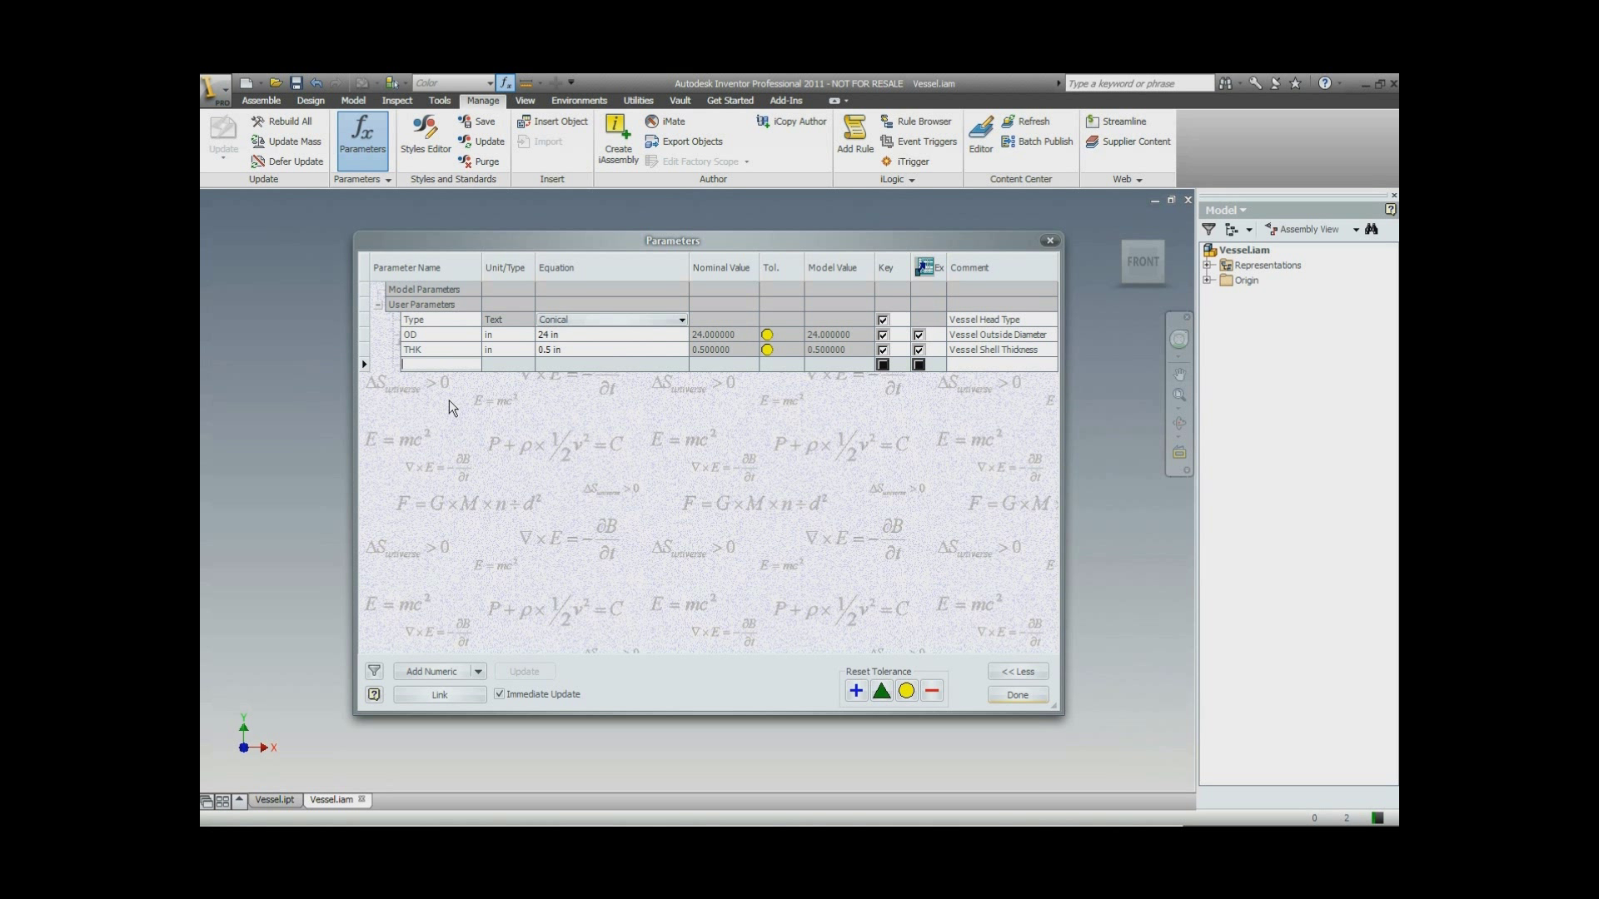
type("LEN")
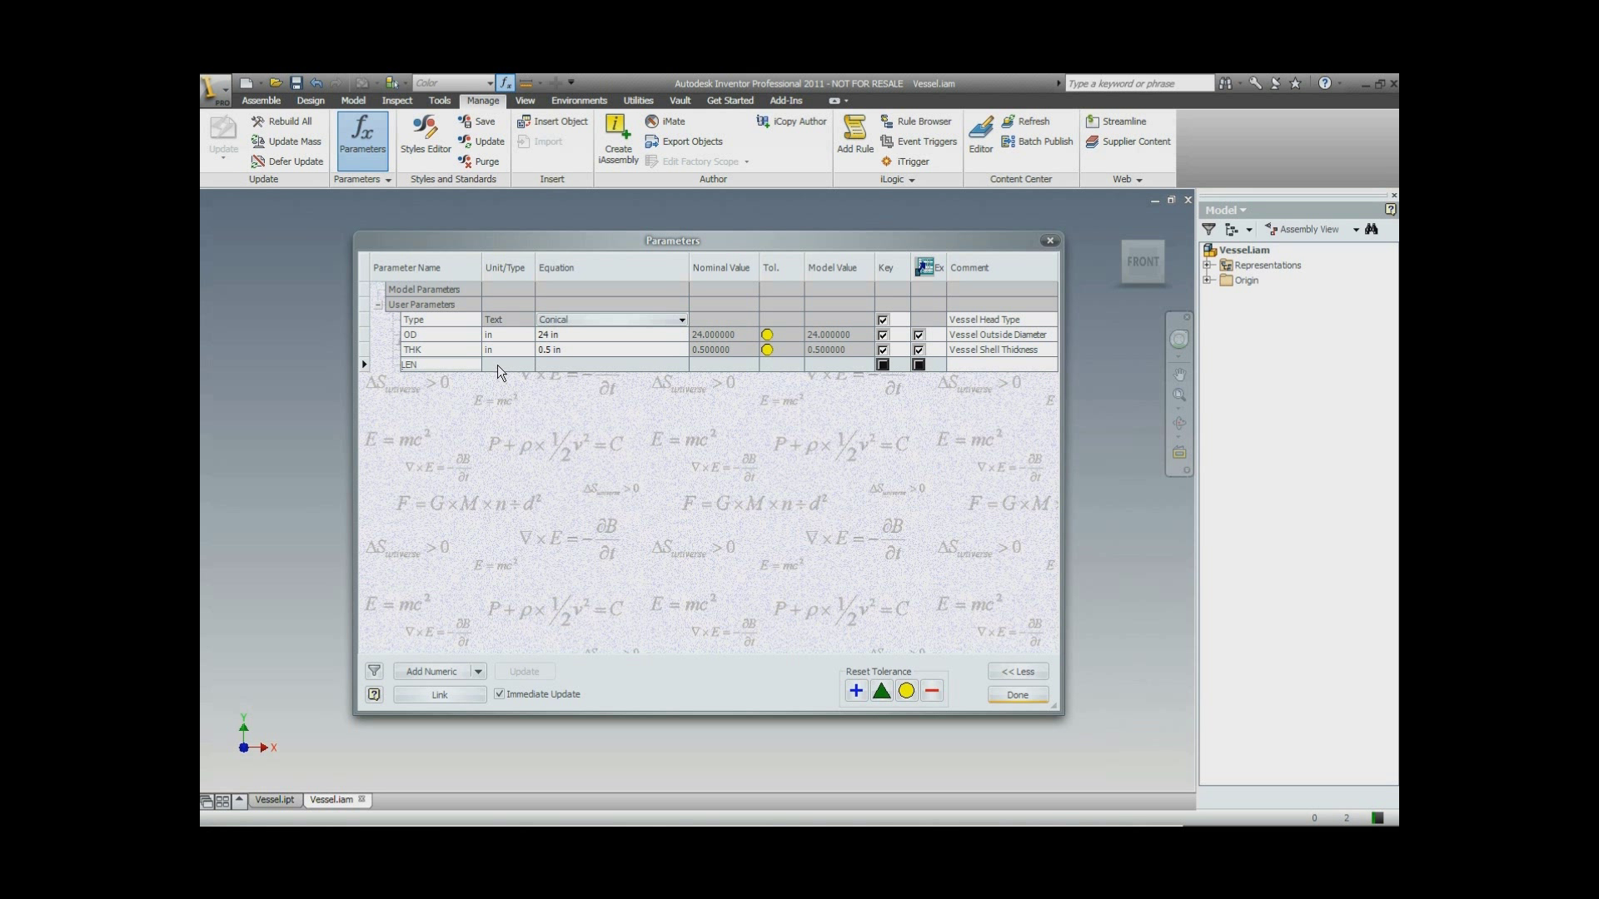
left_click(503, 365)
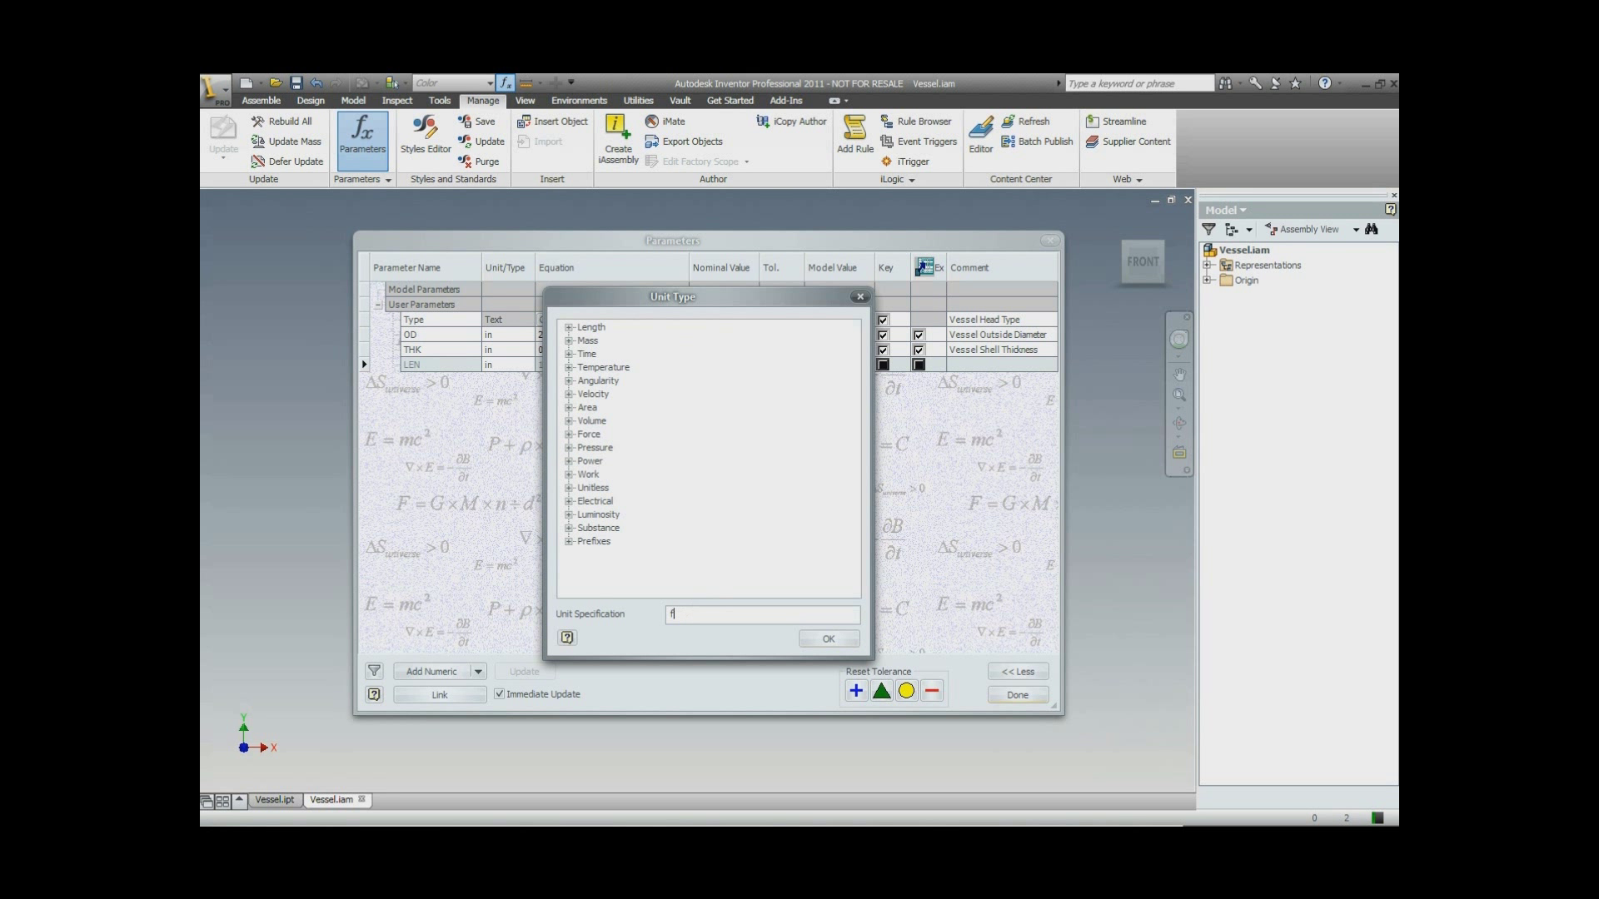
left_click(826, 639)
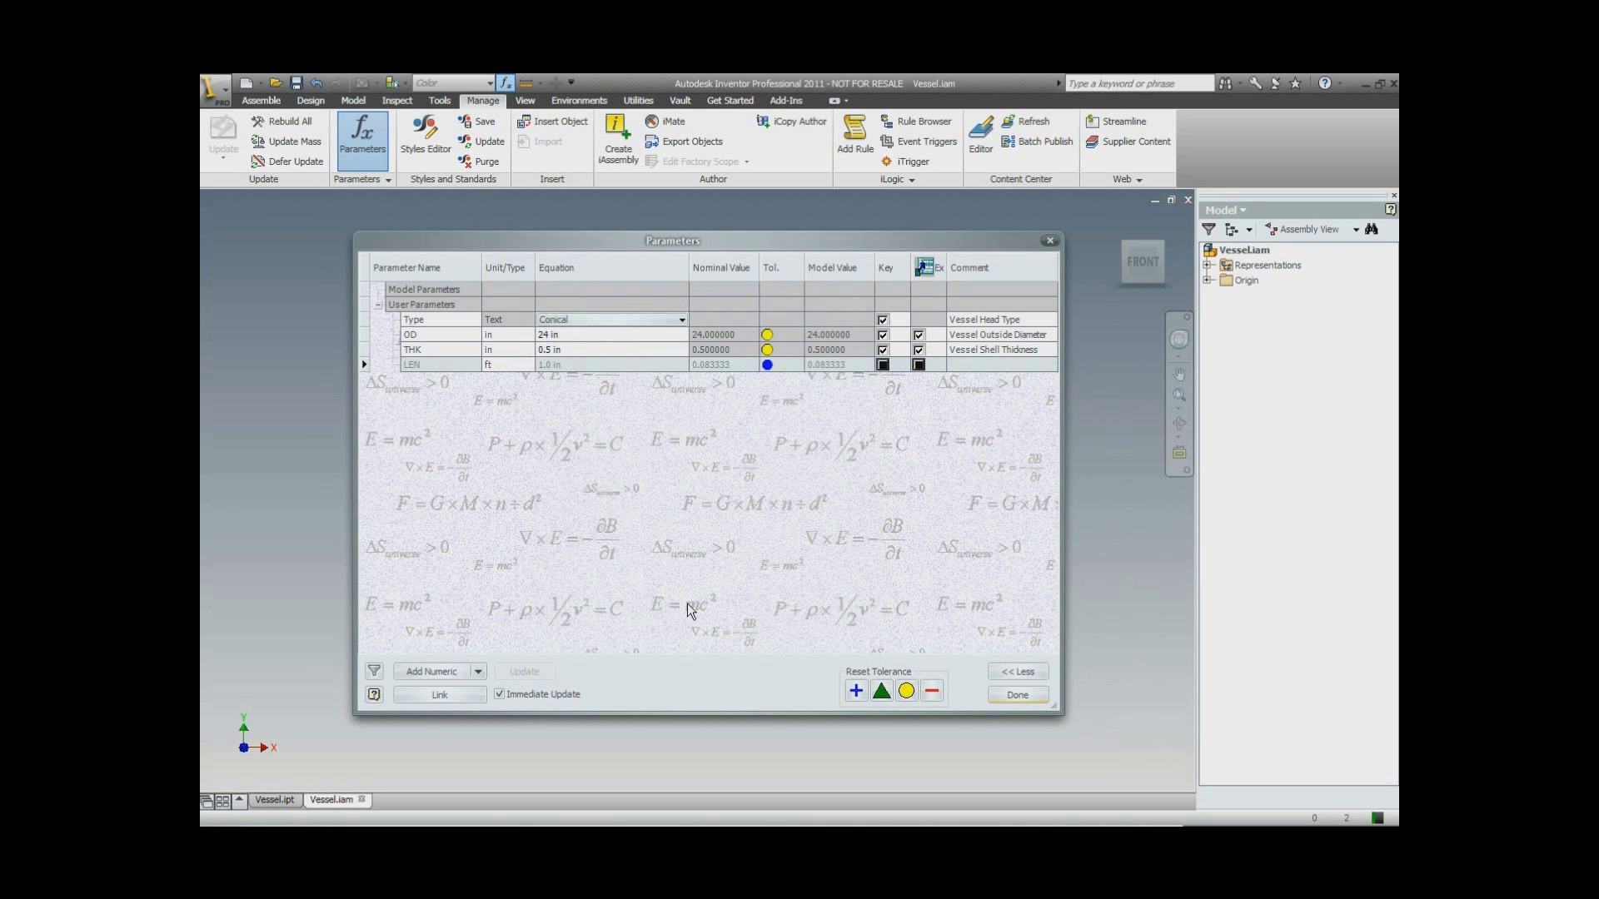
mouse_move(583, 369)
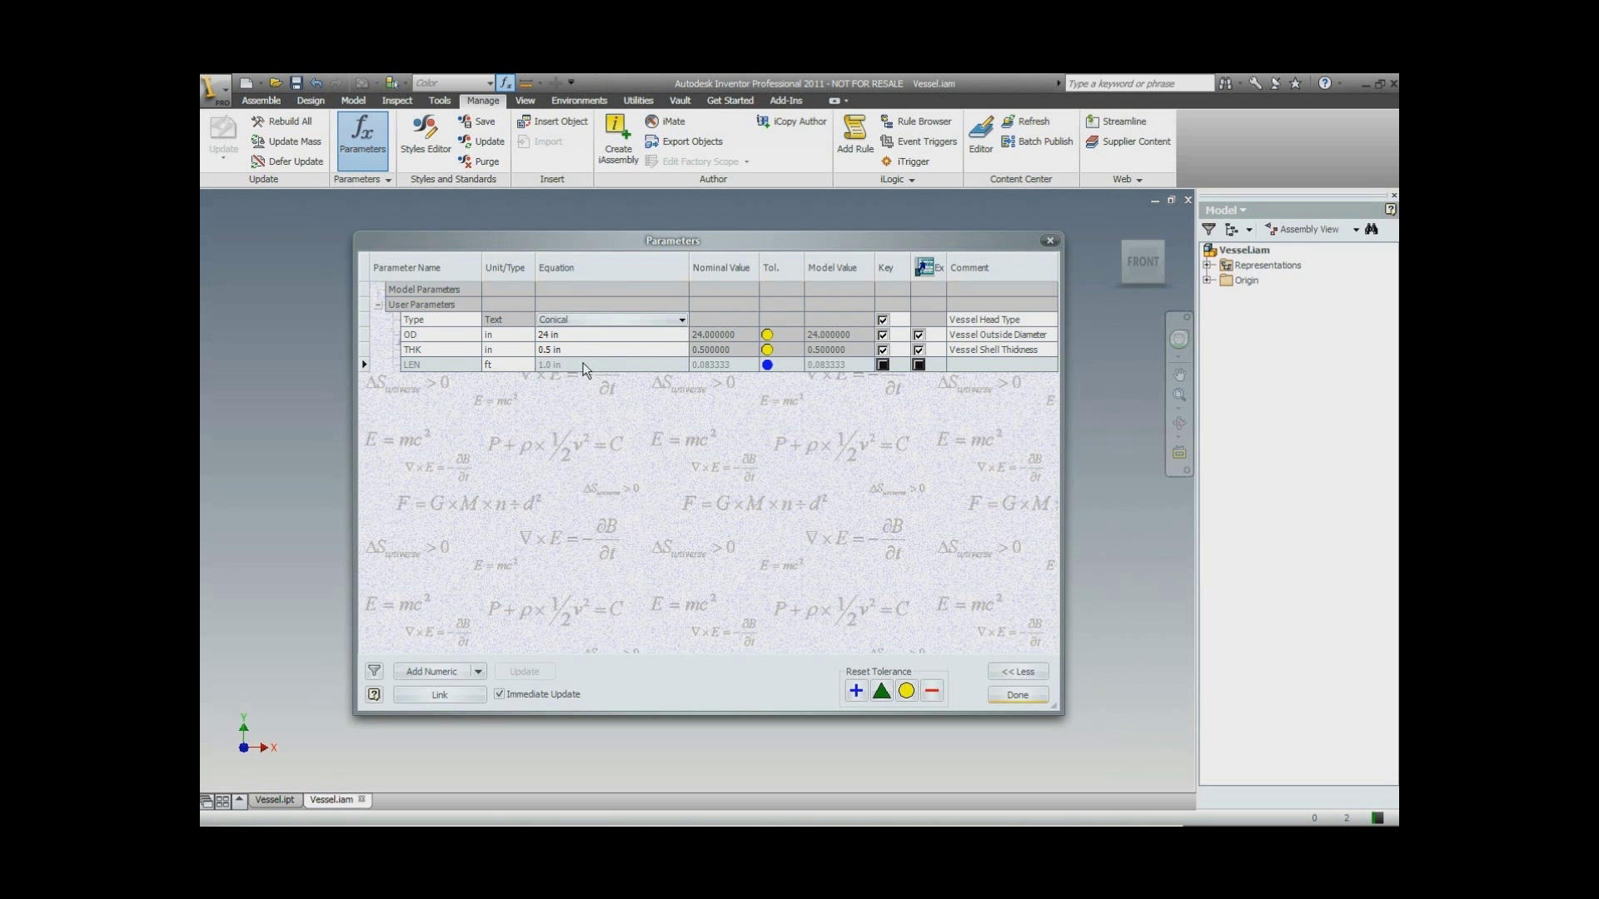
double_click(550, 364)
type("3 ft")
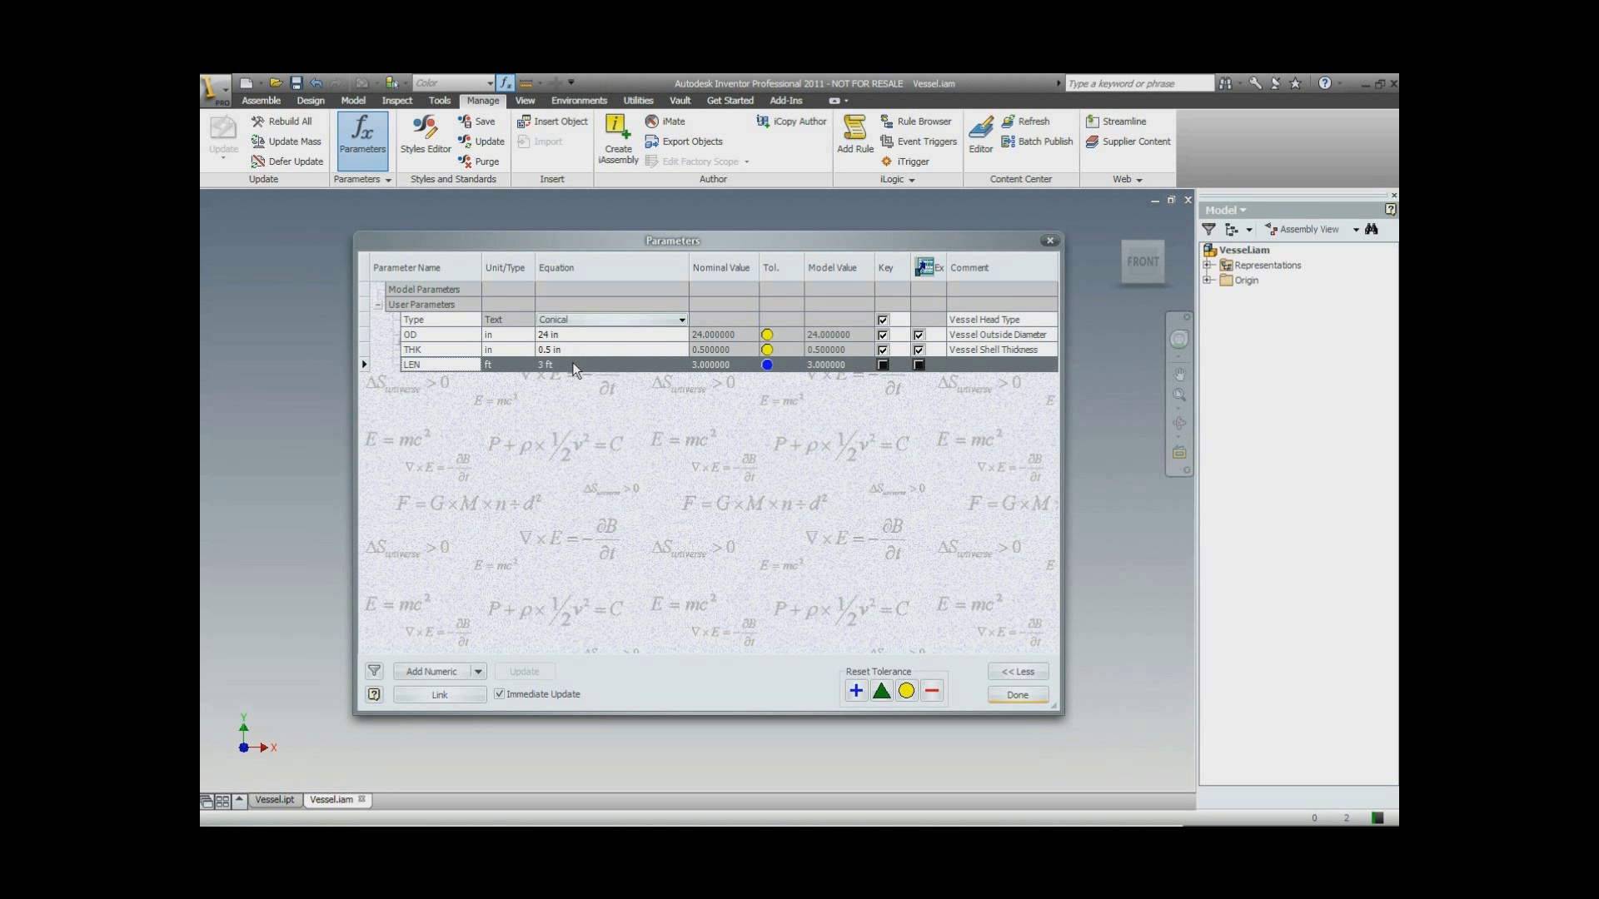
left_click(881, 364)
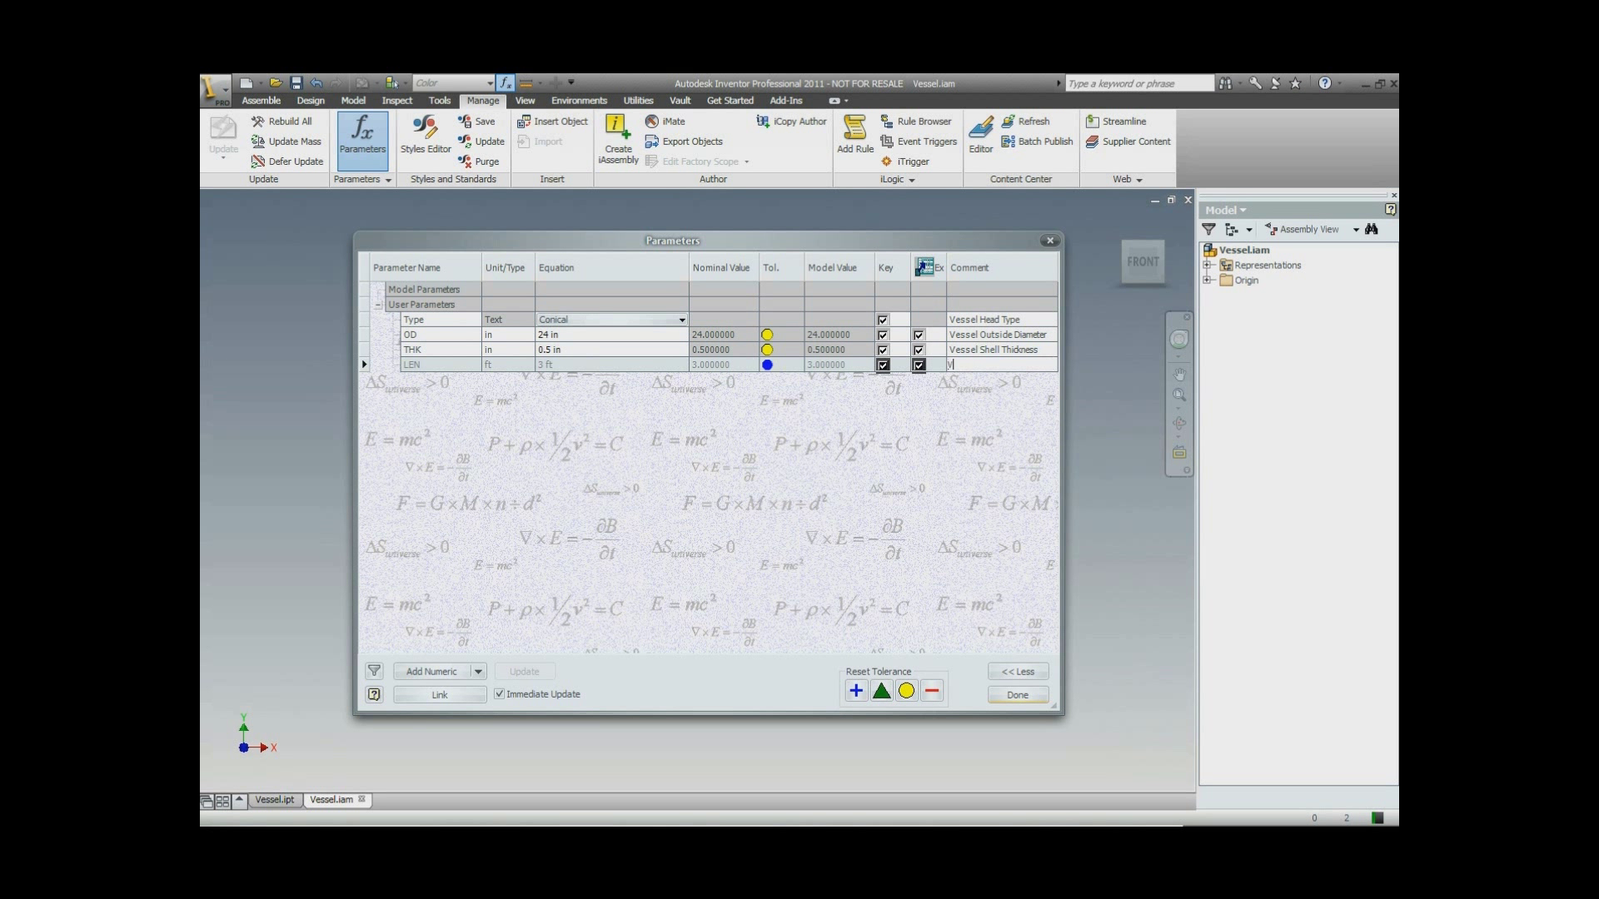
type("Vessel Seam to Seam Length")
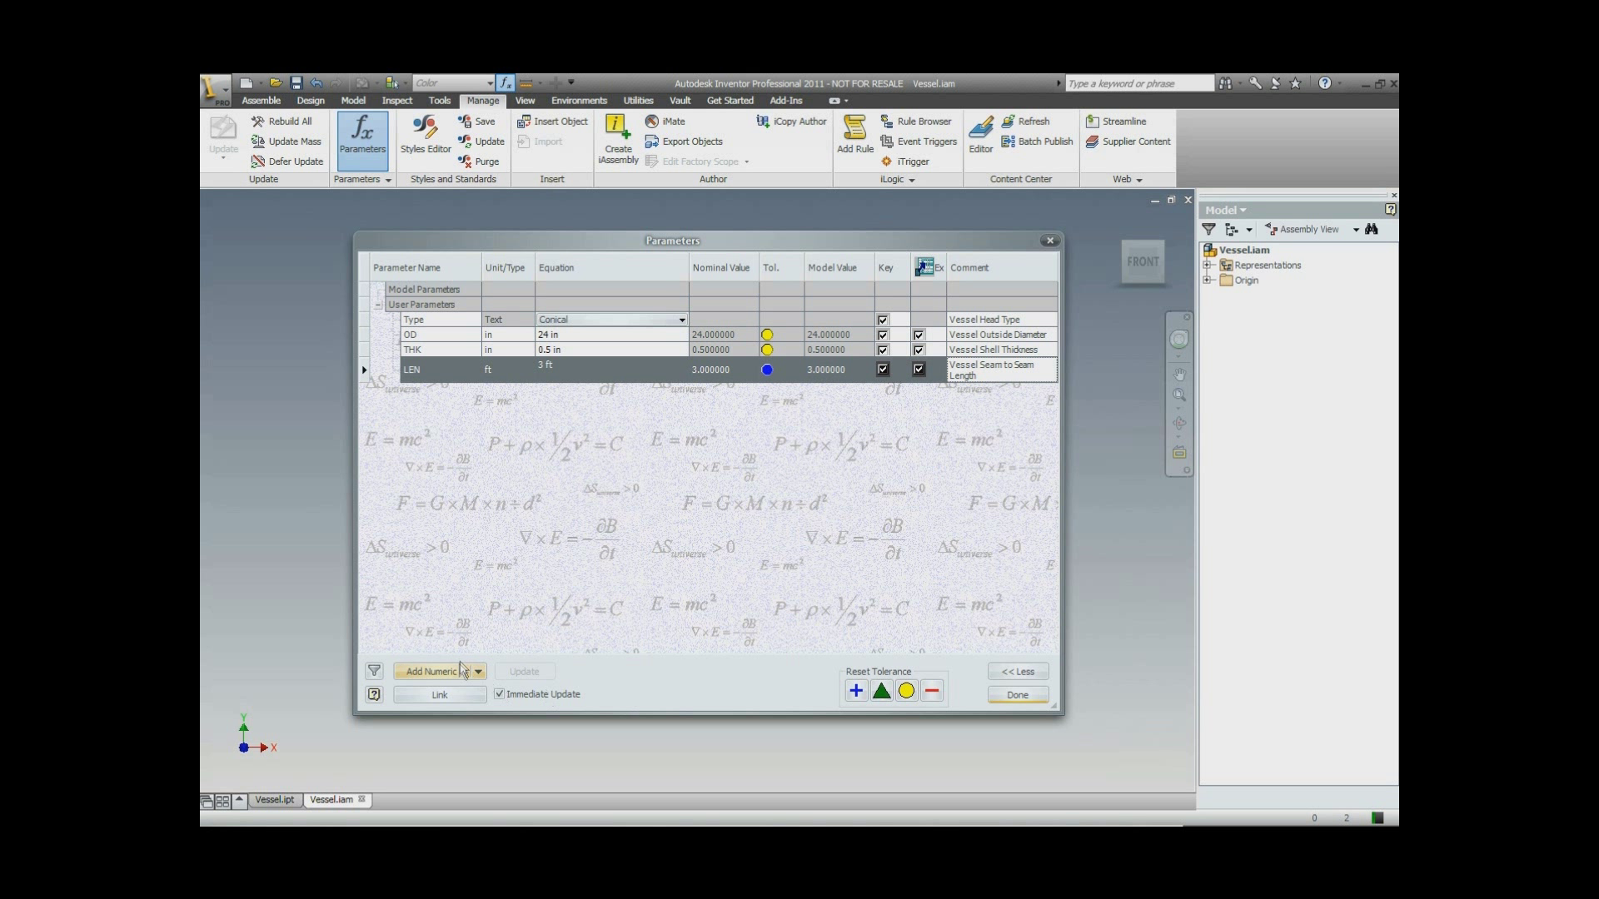
Add SVOFS with value 6 in, commented 'Vessel Skirt Offset'.
left_click(432, 671)
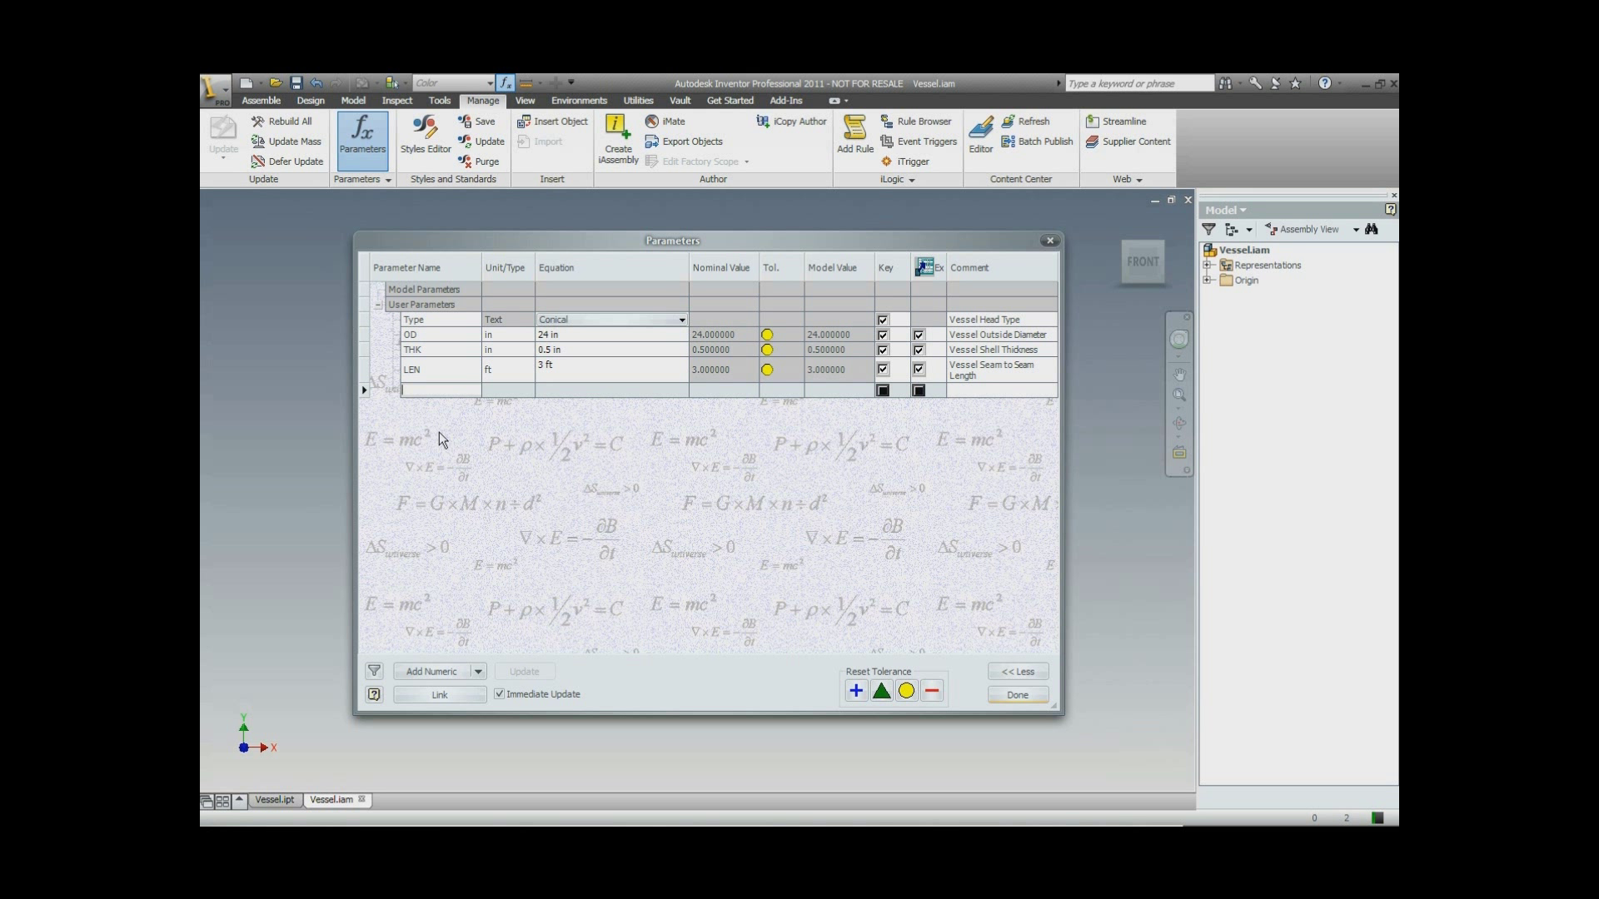
type("SVOFS")
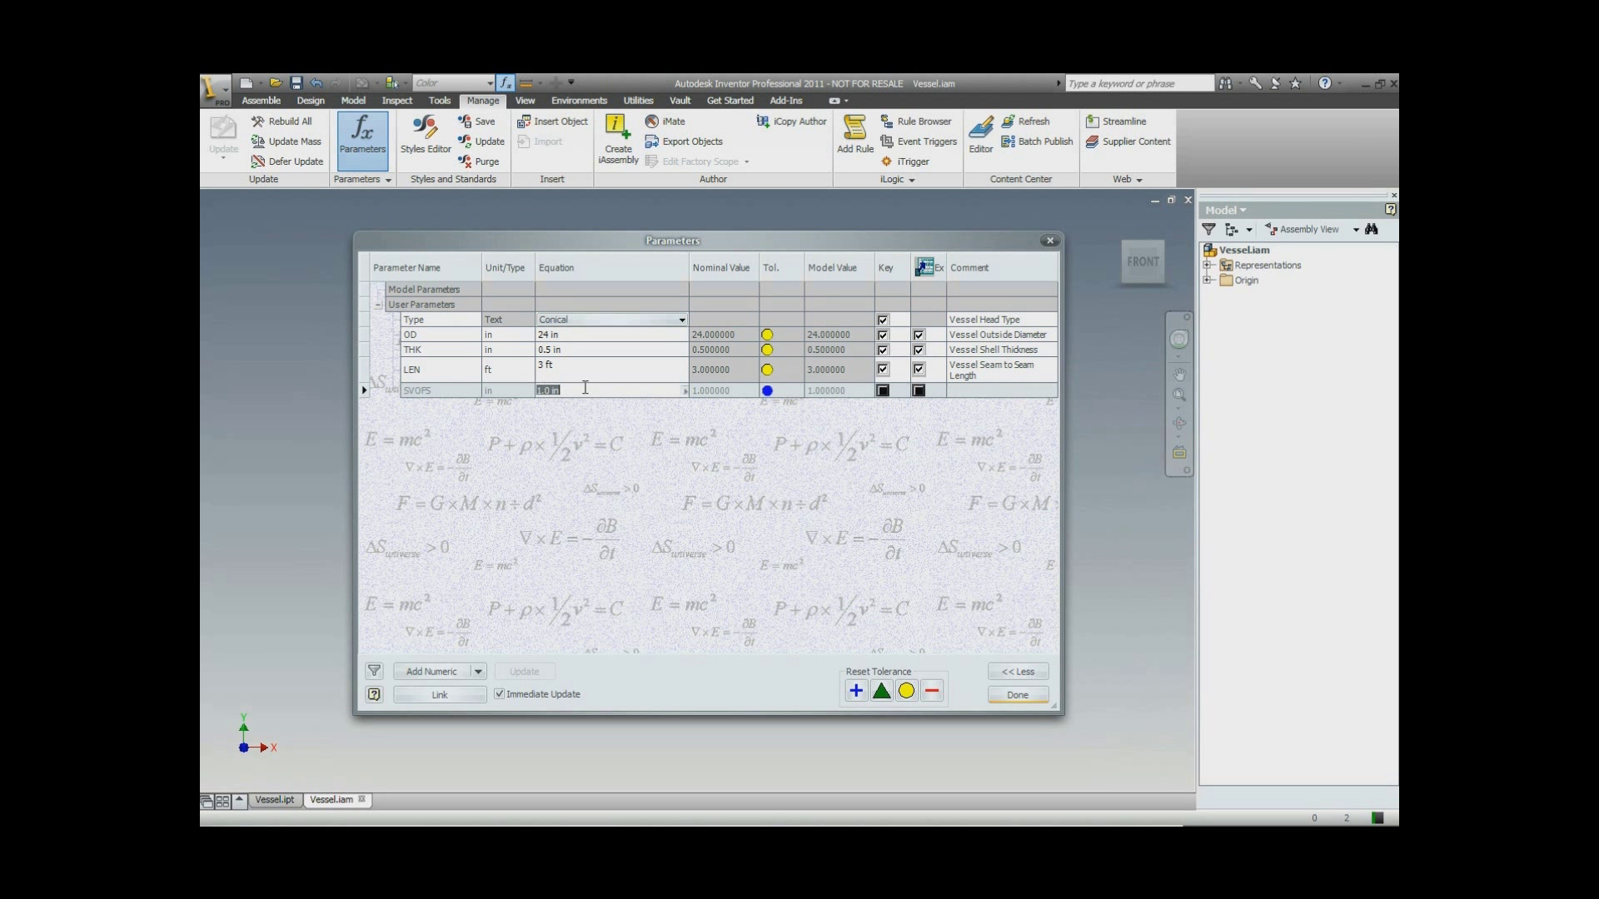
type("6")
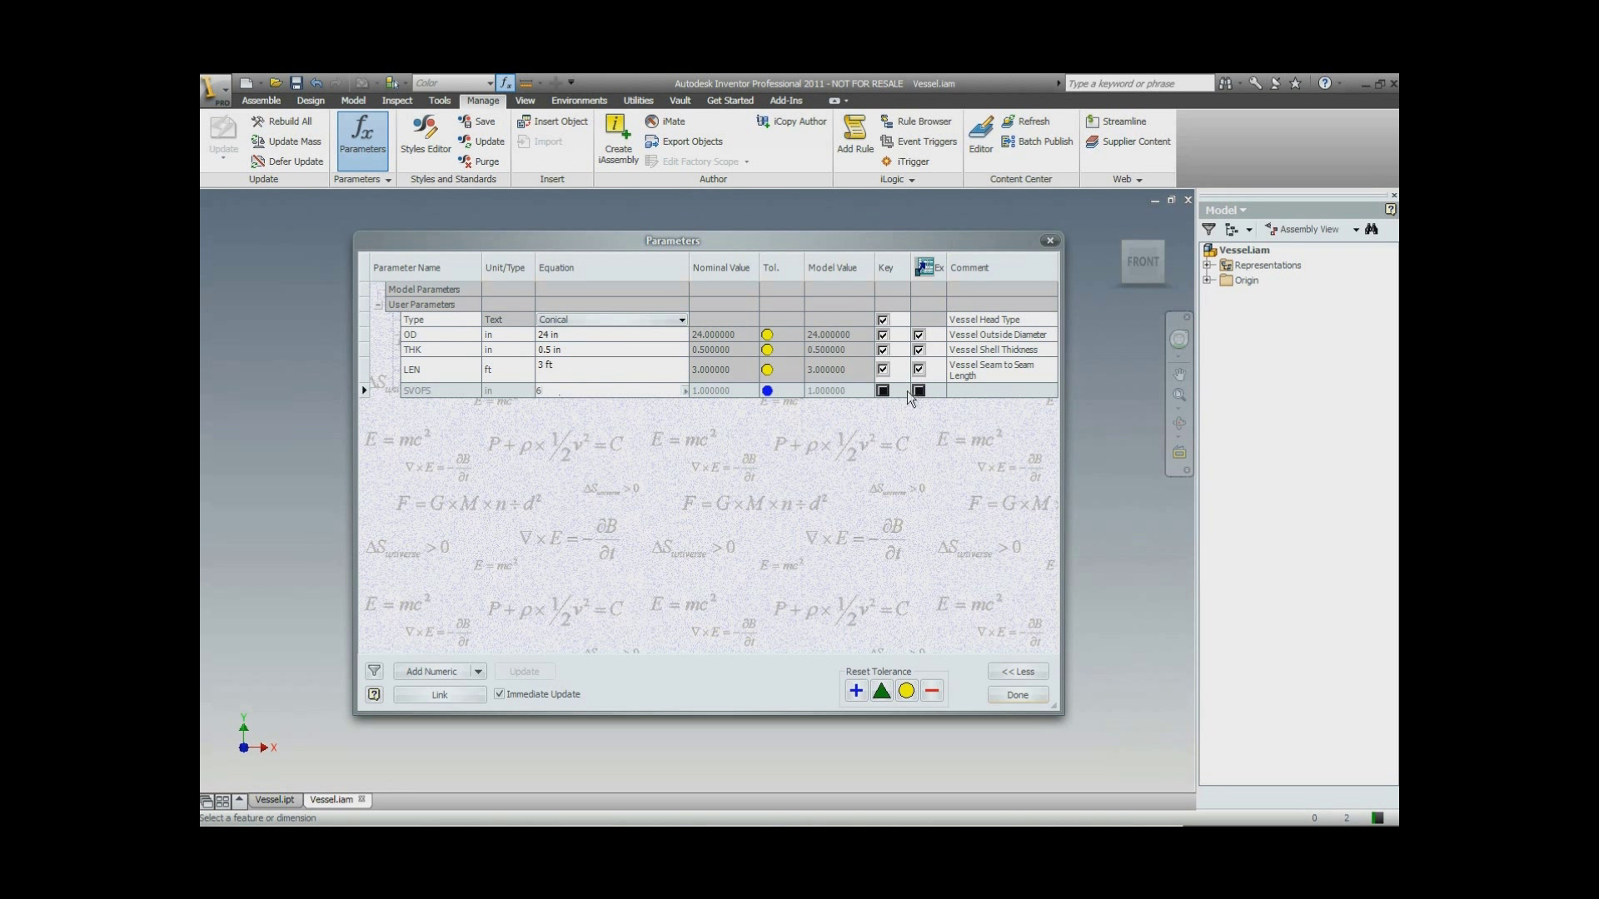
left_click(917, 390)
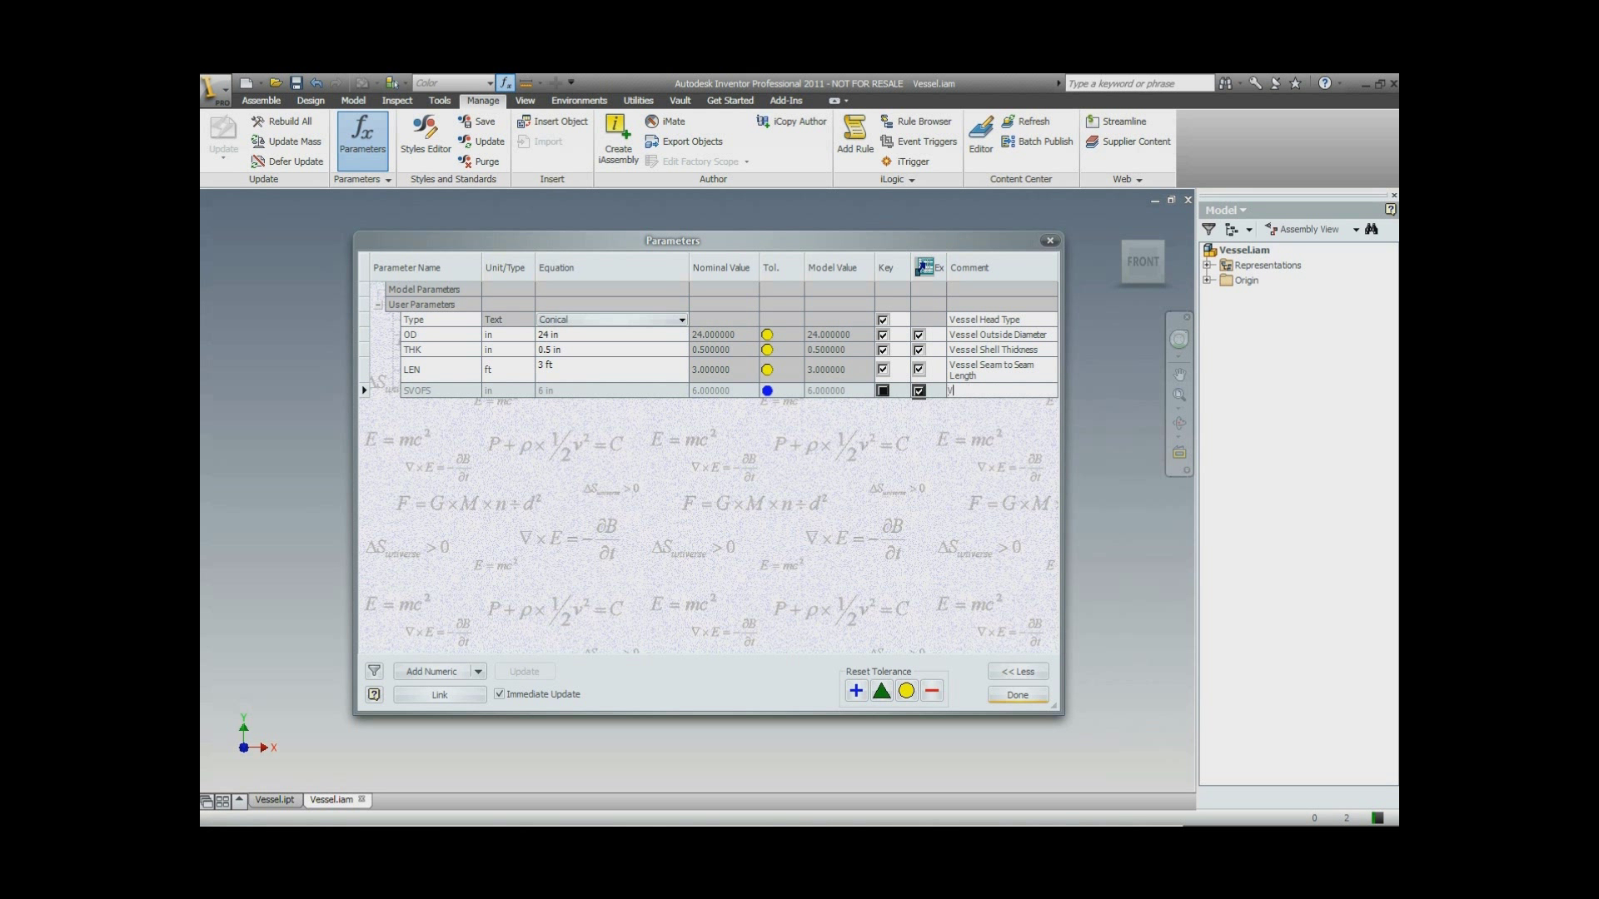
type("essel Ski")
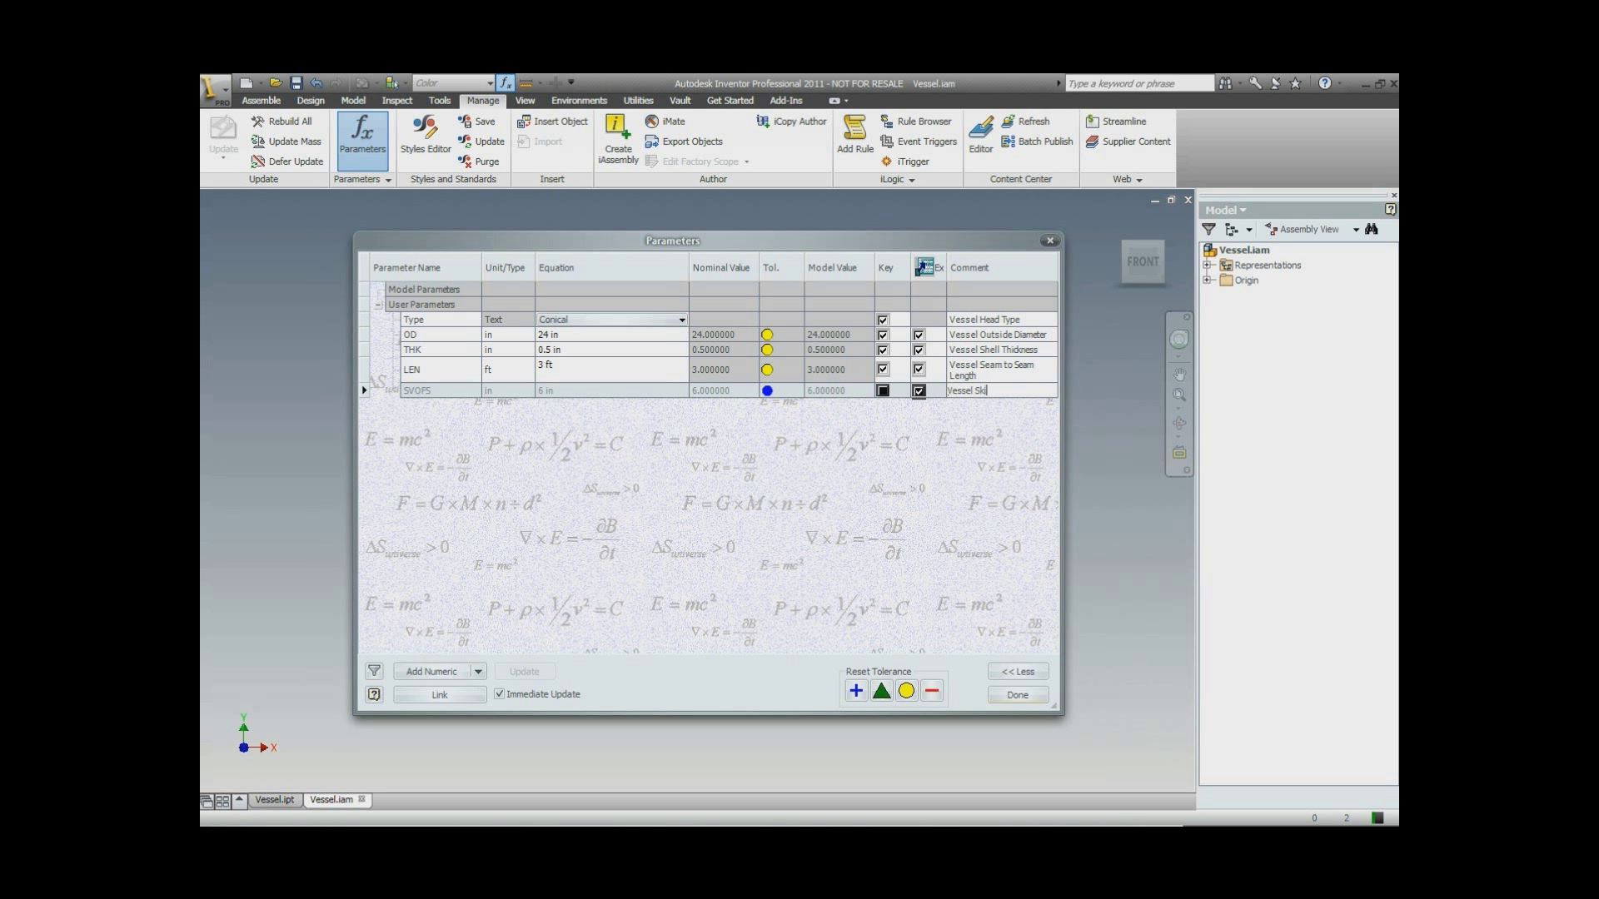
type("rt Offset")
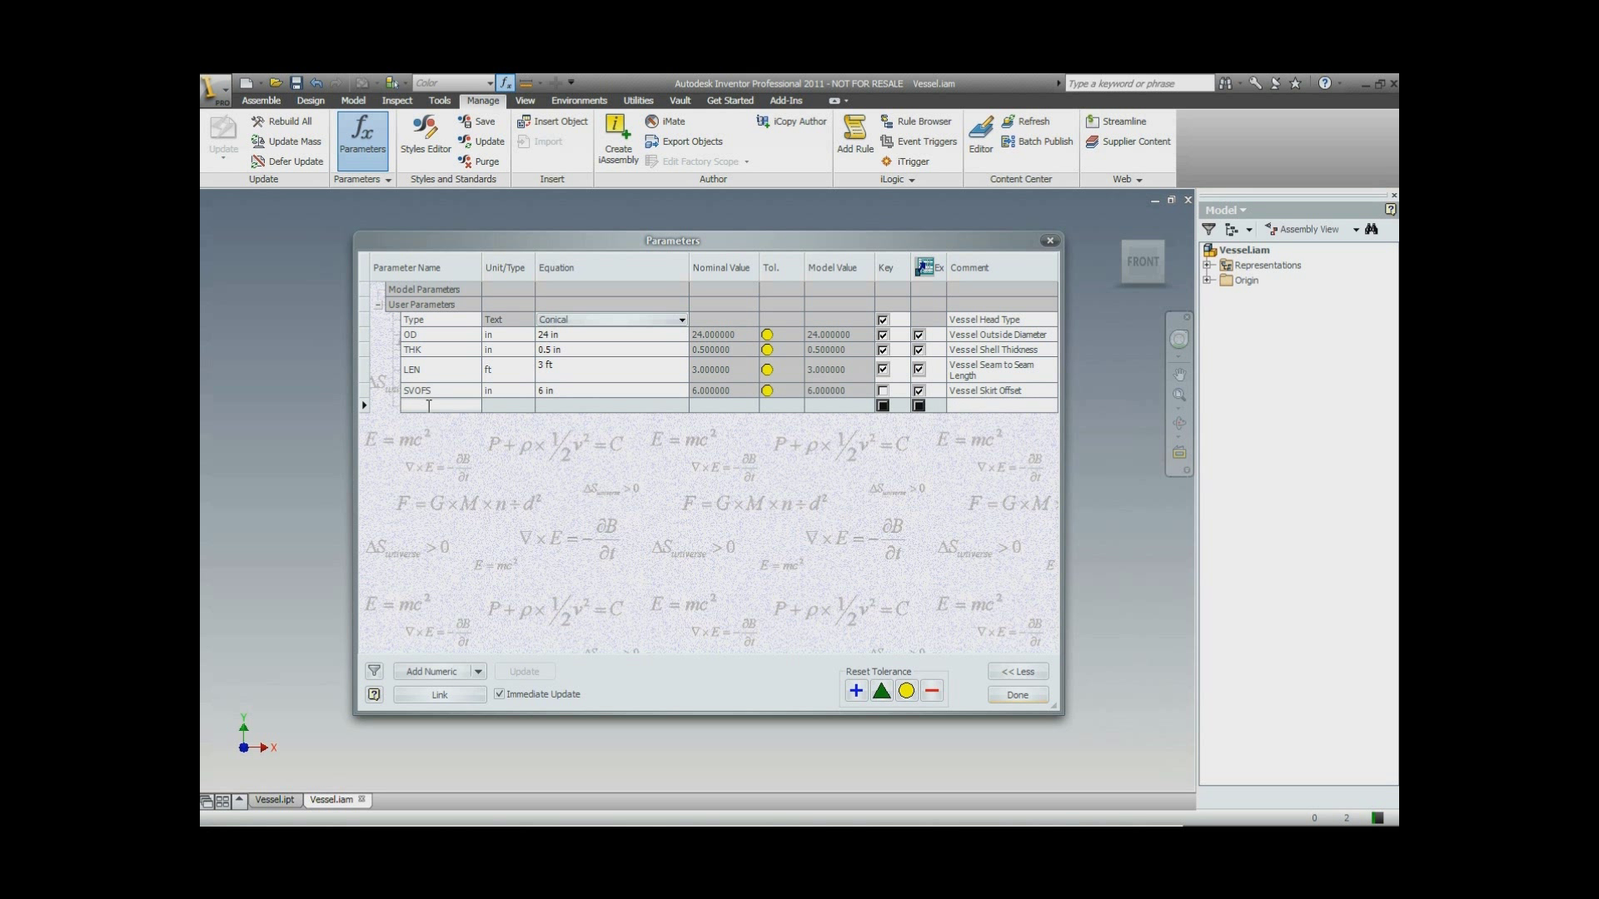
Add SKLEN at 2.5 ft commented 'Skirt Length', then close the parameters table.
type("Sk")
type("ft")
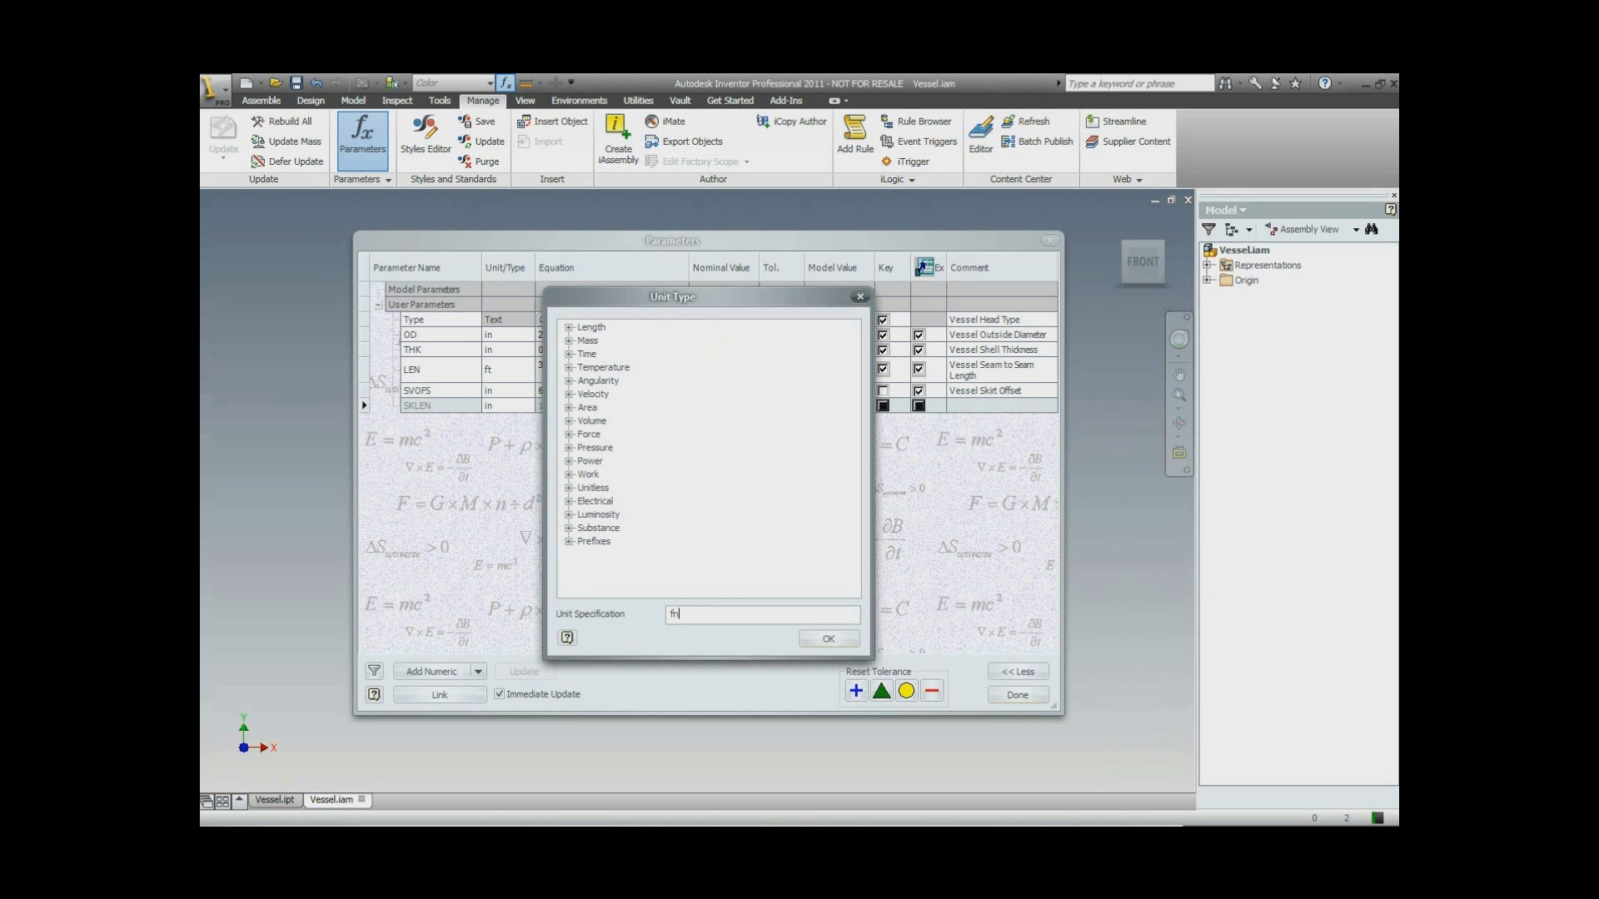
mouse_move(828, 639)
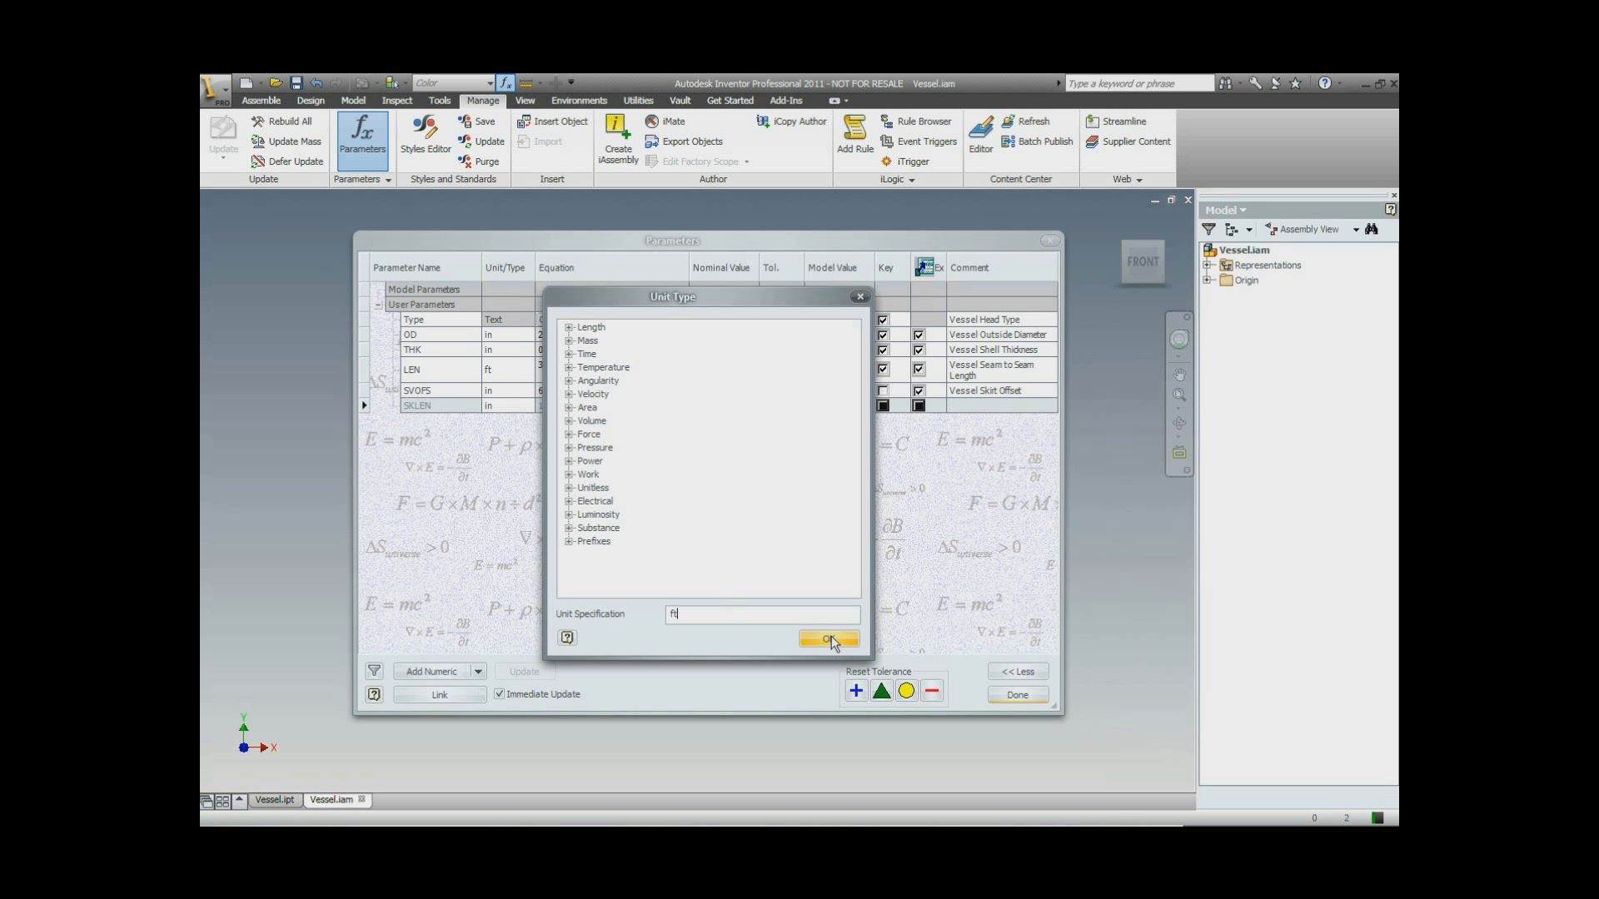
left_click(828, 640)
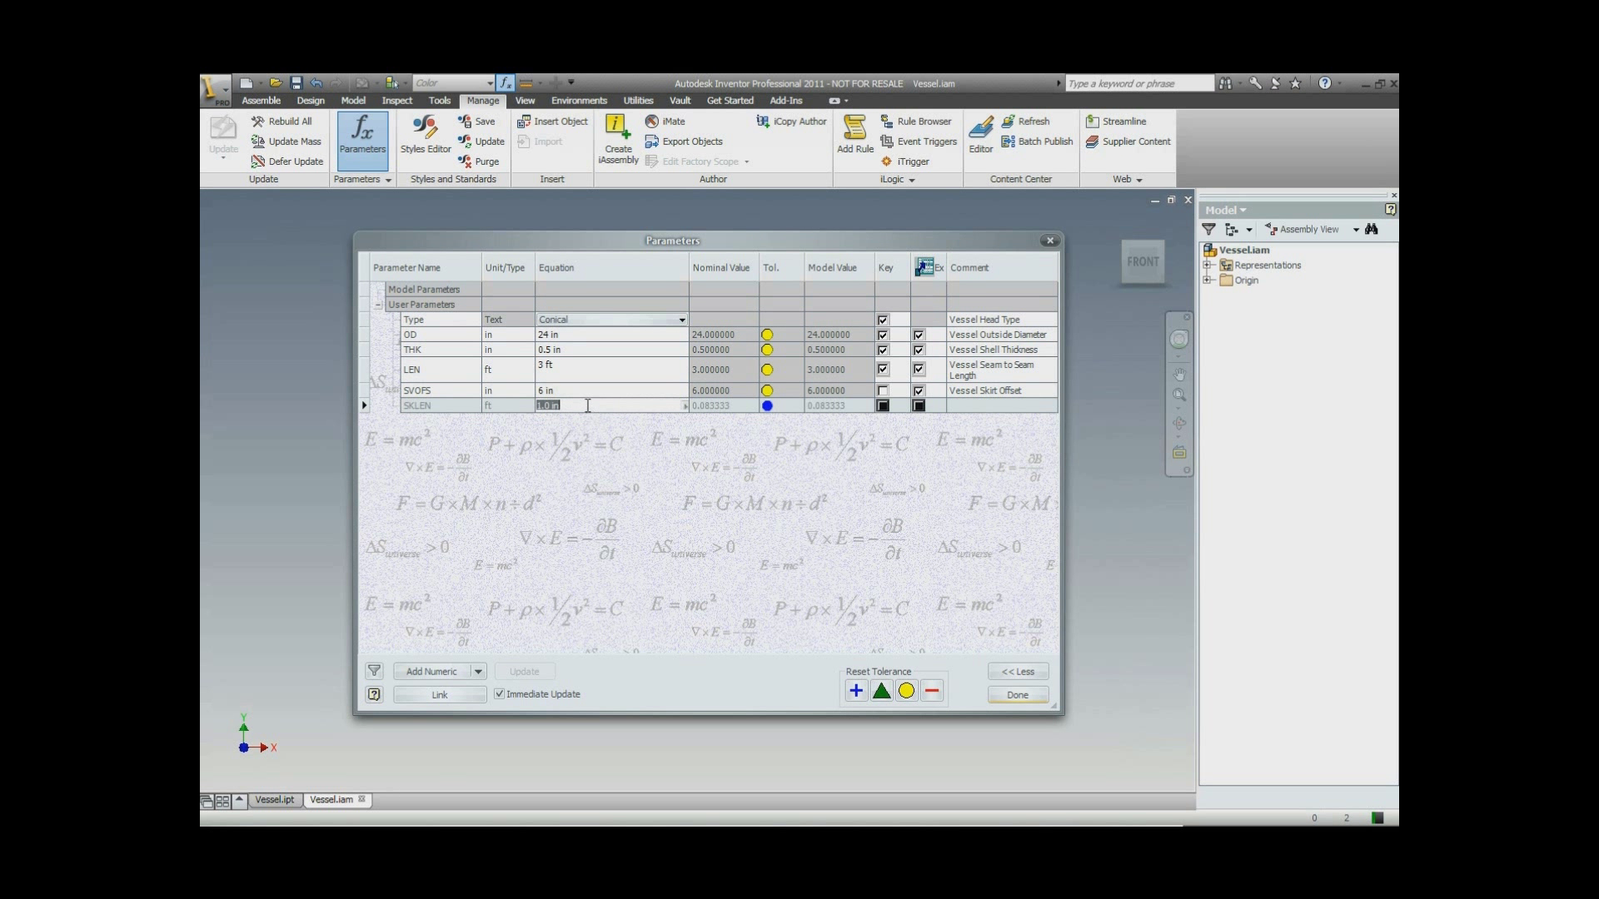
type("2.5 ft")
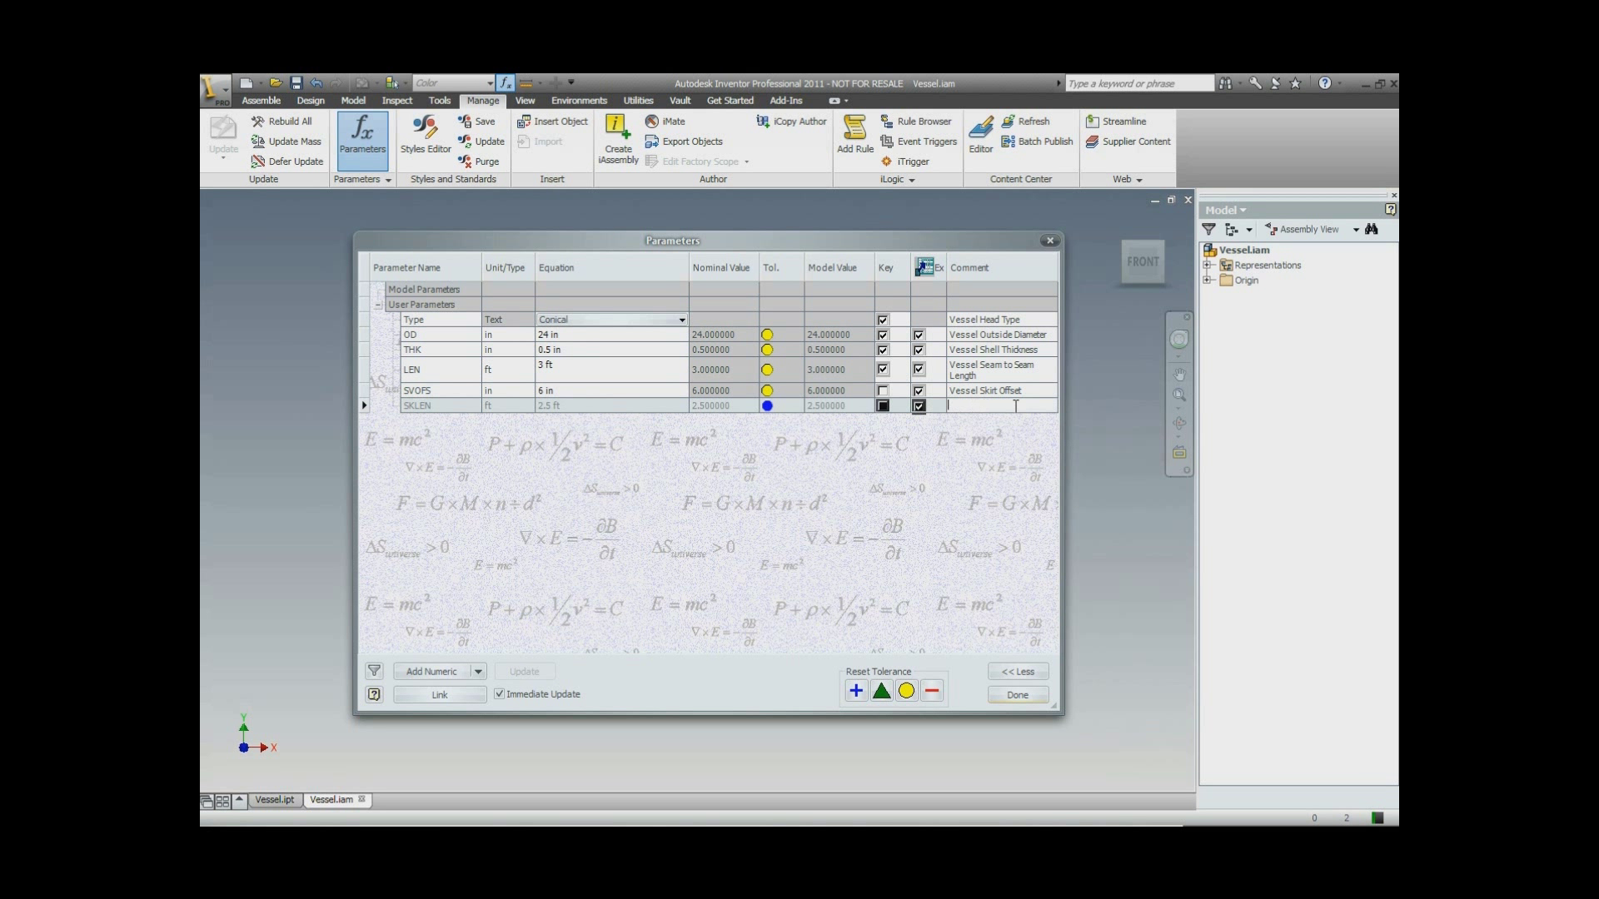
type("Vessl")
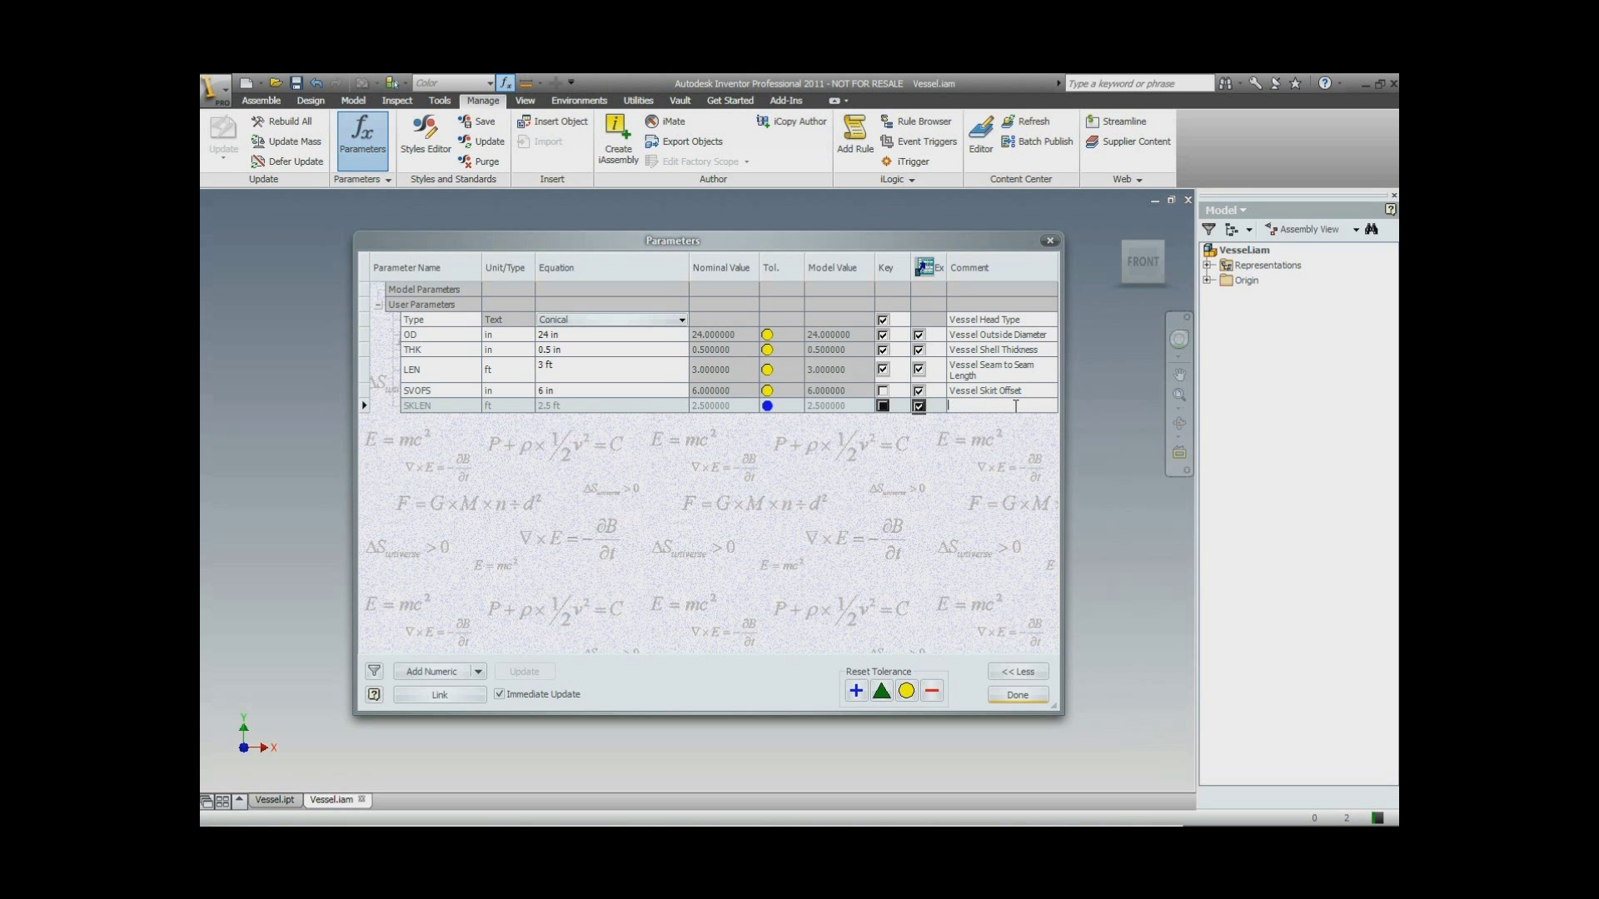
type("Skirt Length")
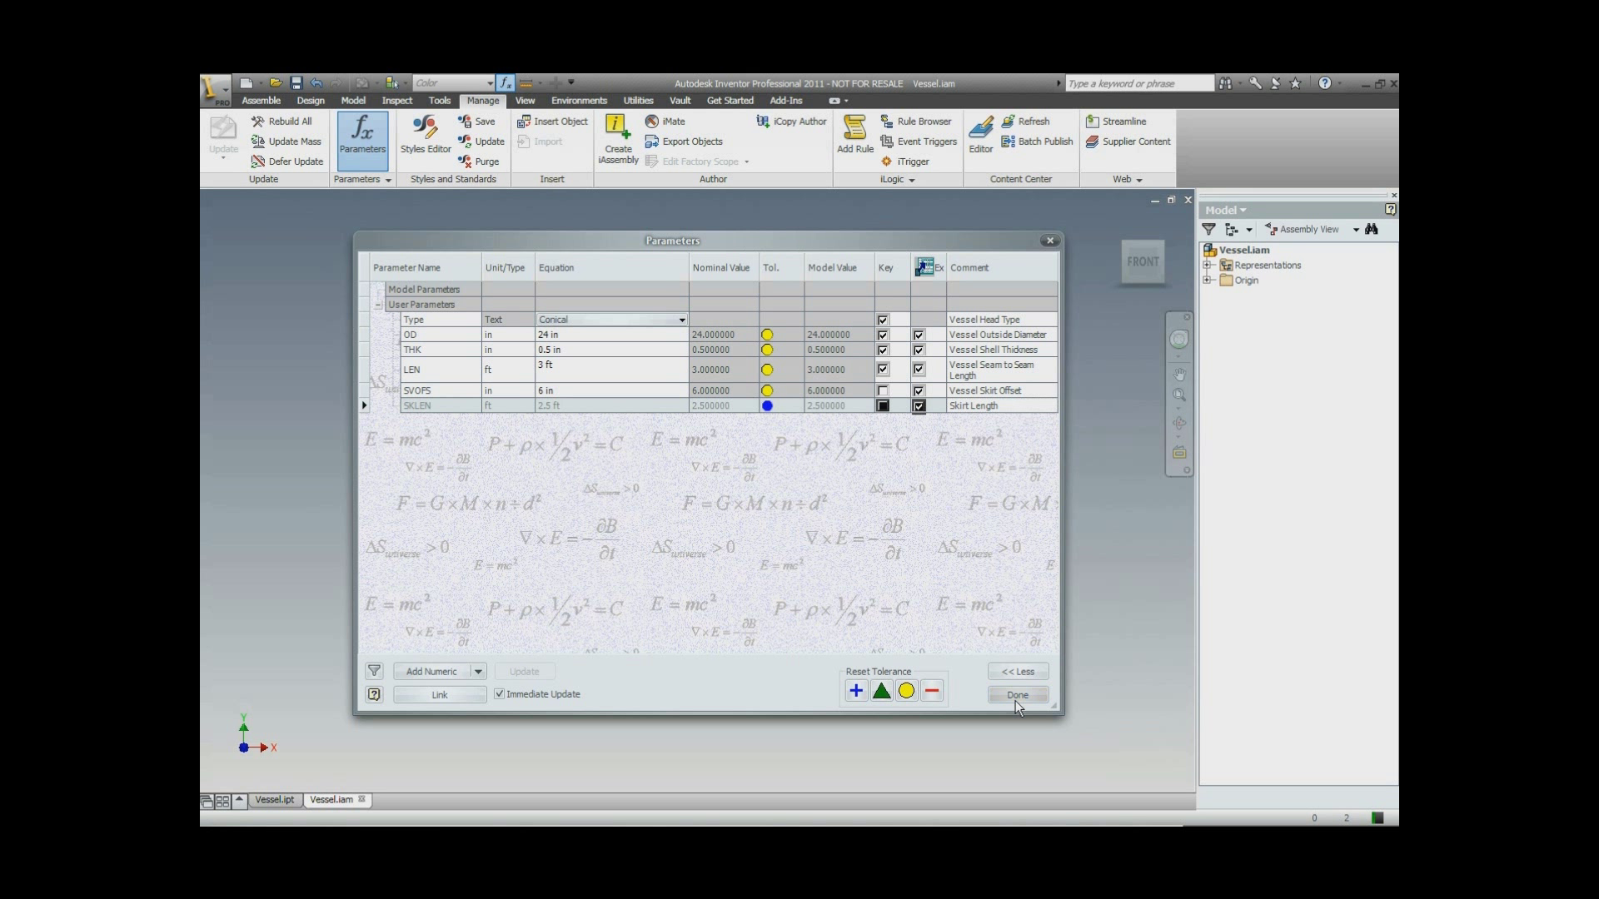
left_click(1017, 695)
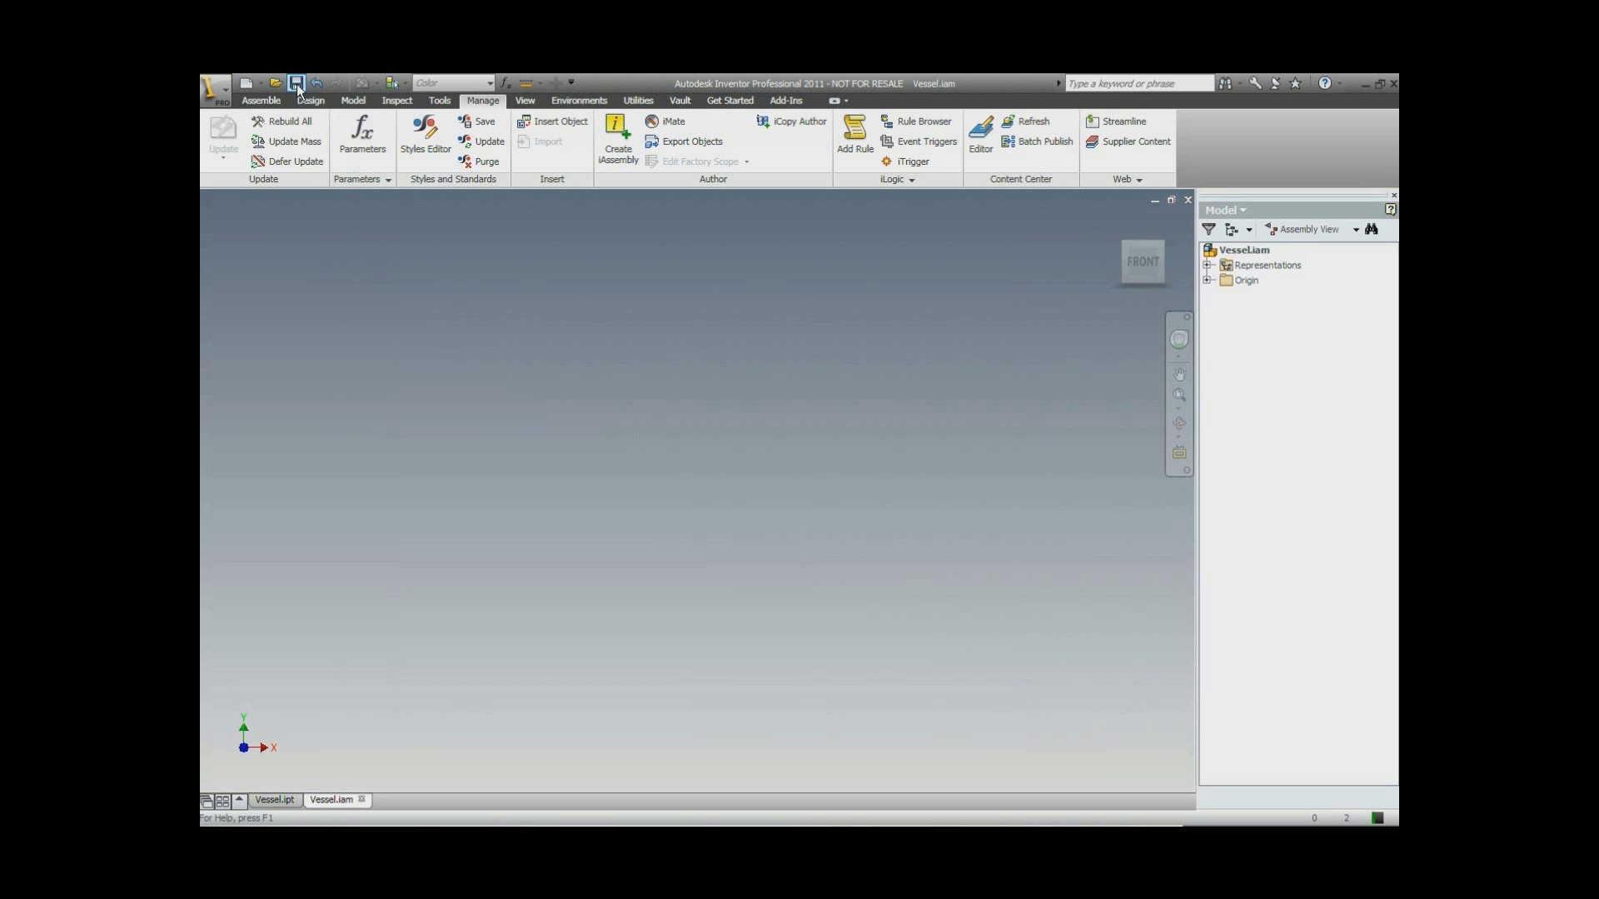